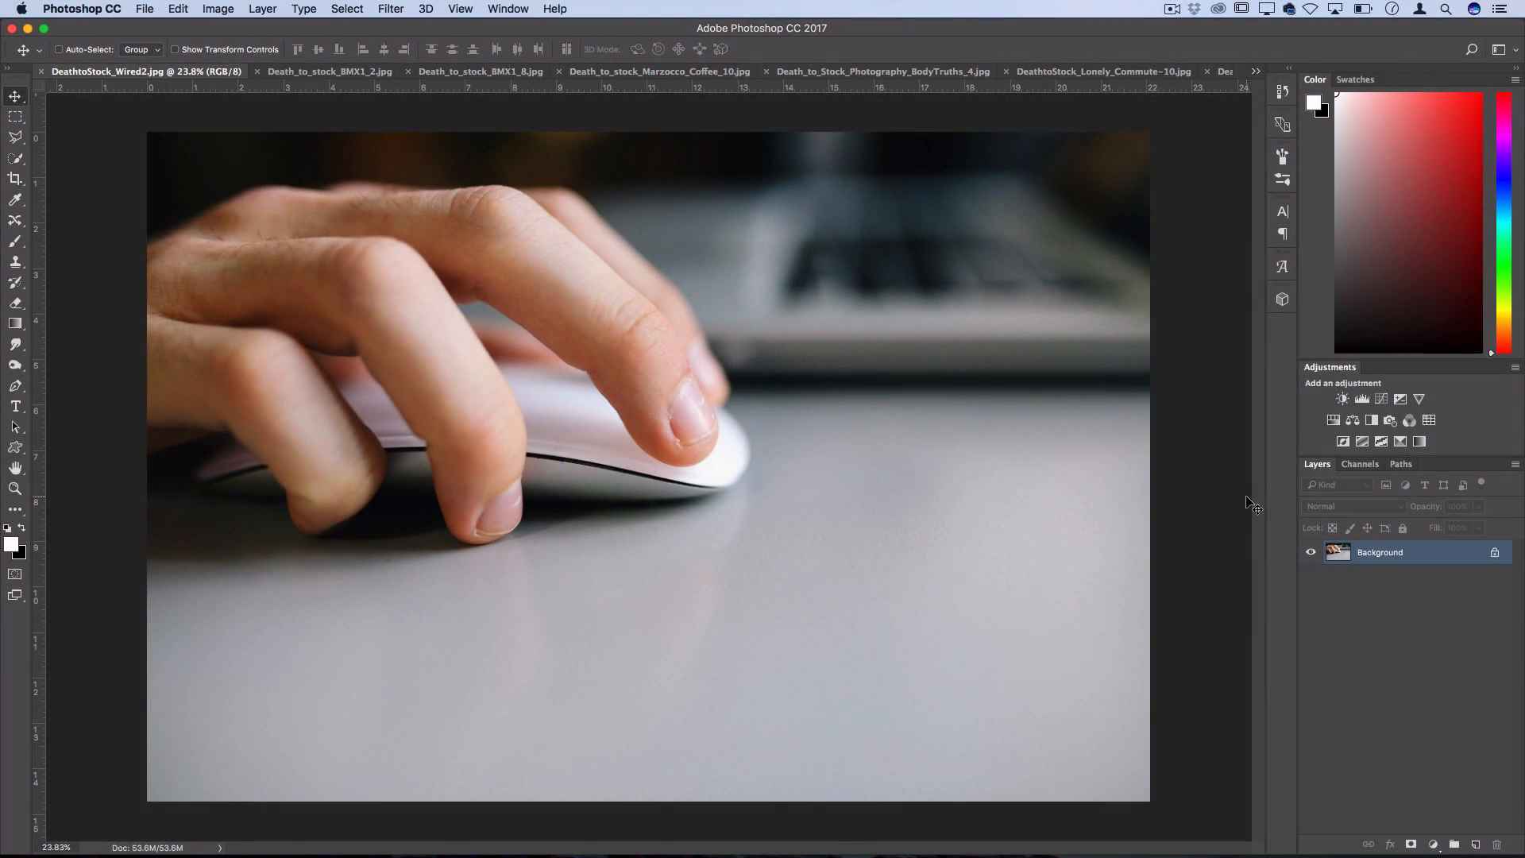
Shear only the Red channel of the mouse photo with Repeat Edge Pixels
click(1360, 462)
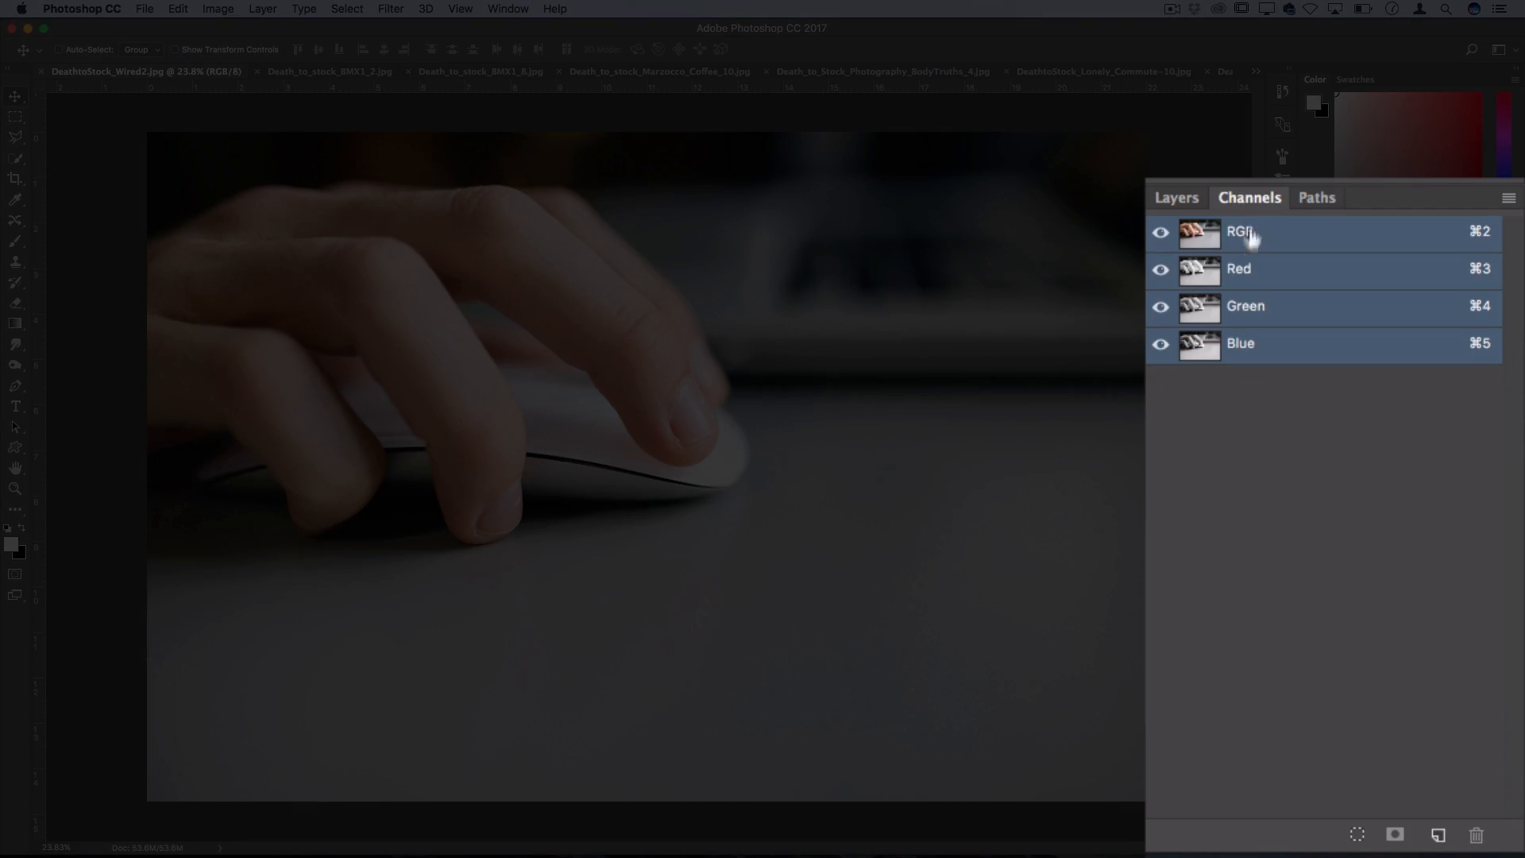
mouse_move(1267, 277)
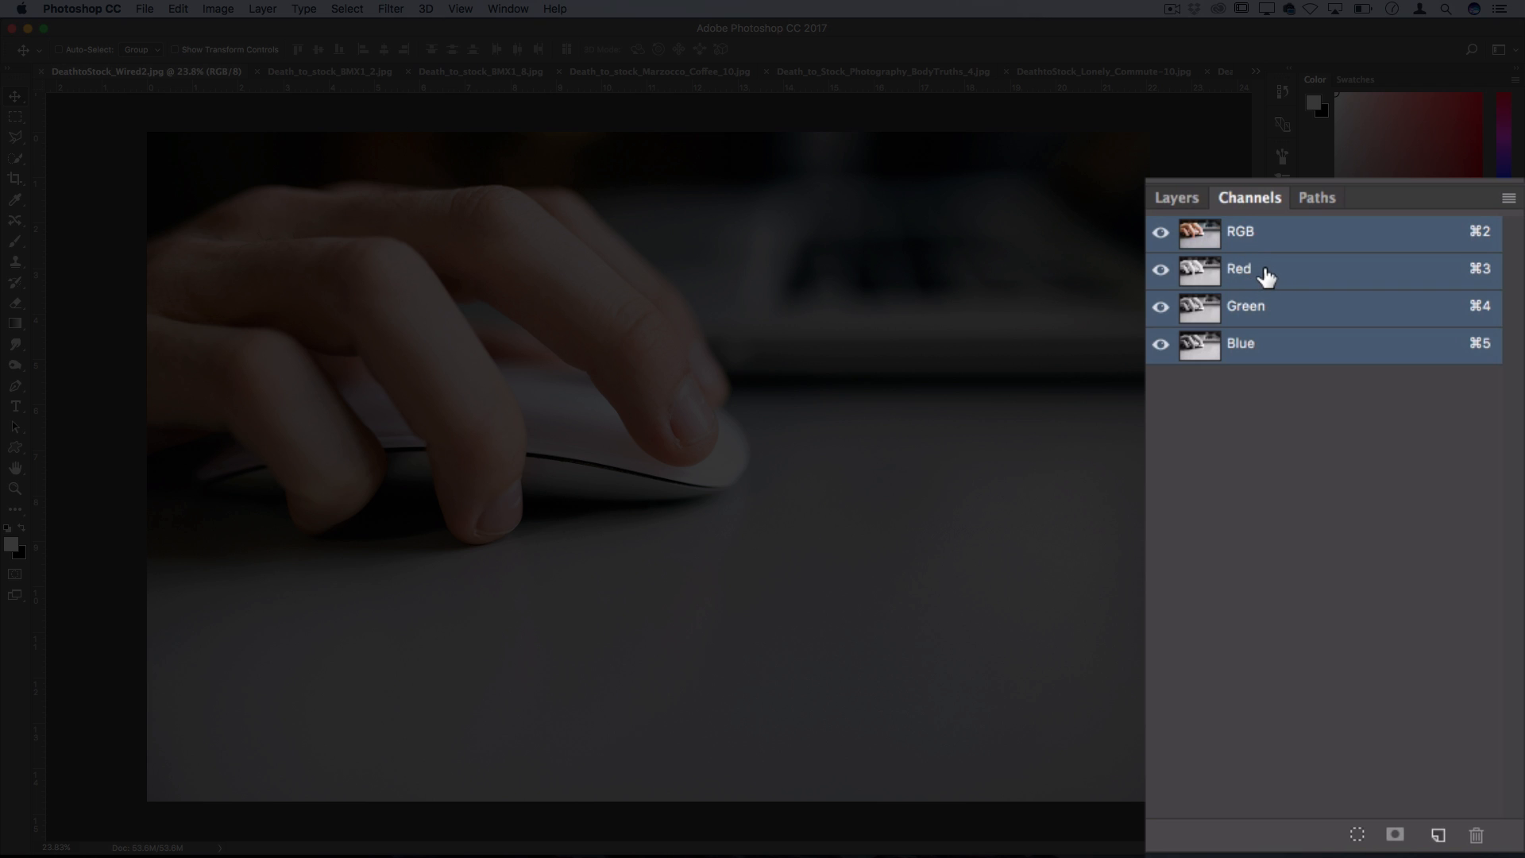
click(1239, 270)
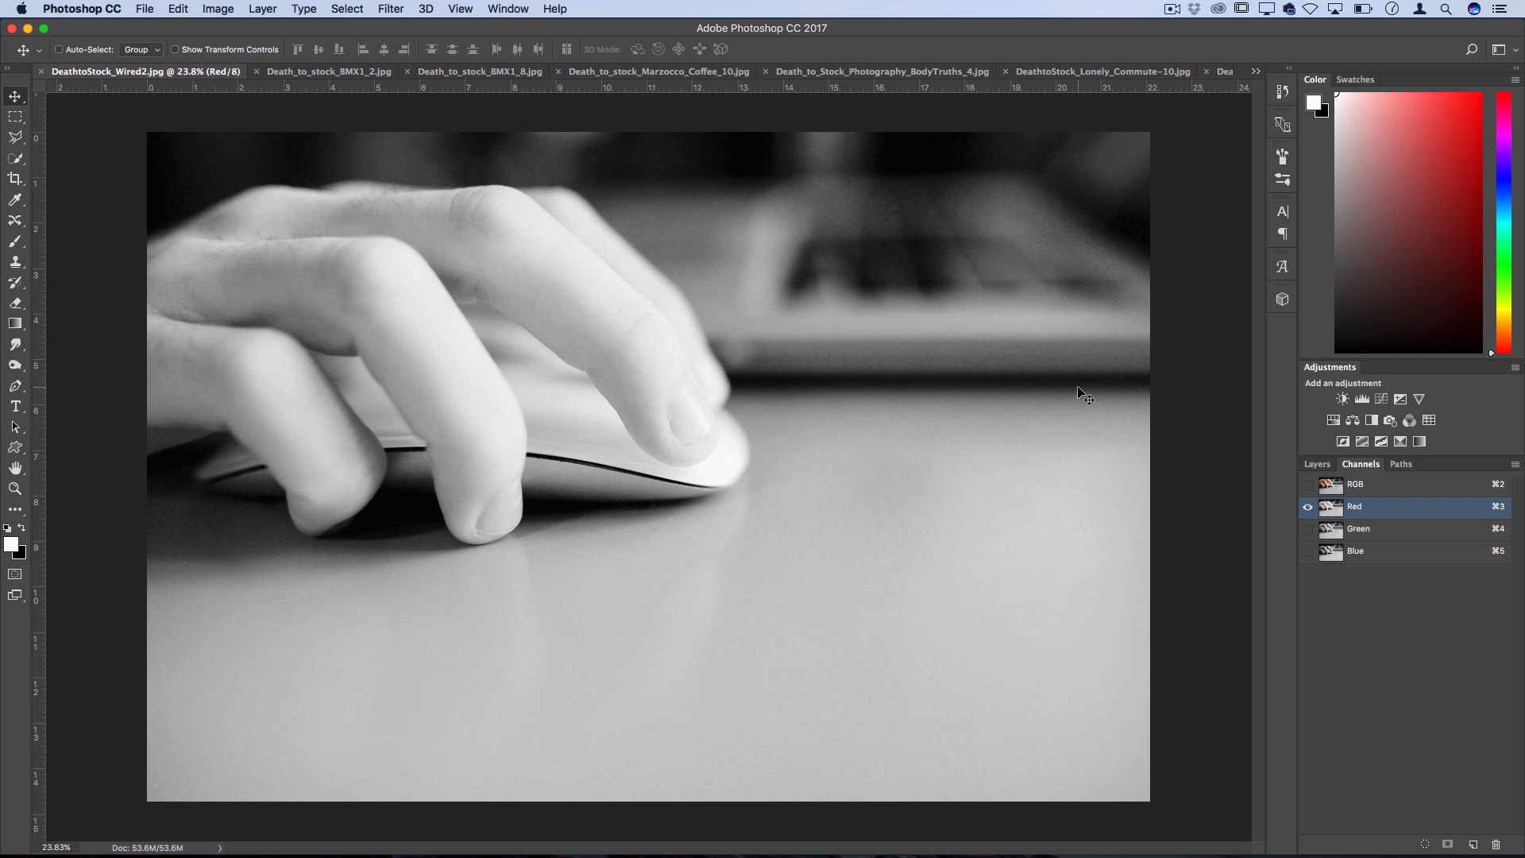
mouse_move(815, 319)
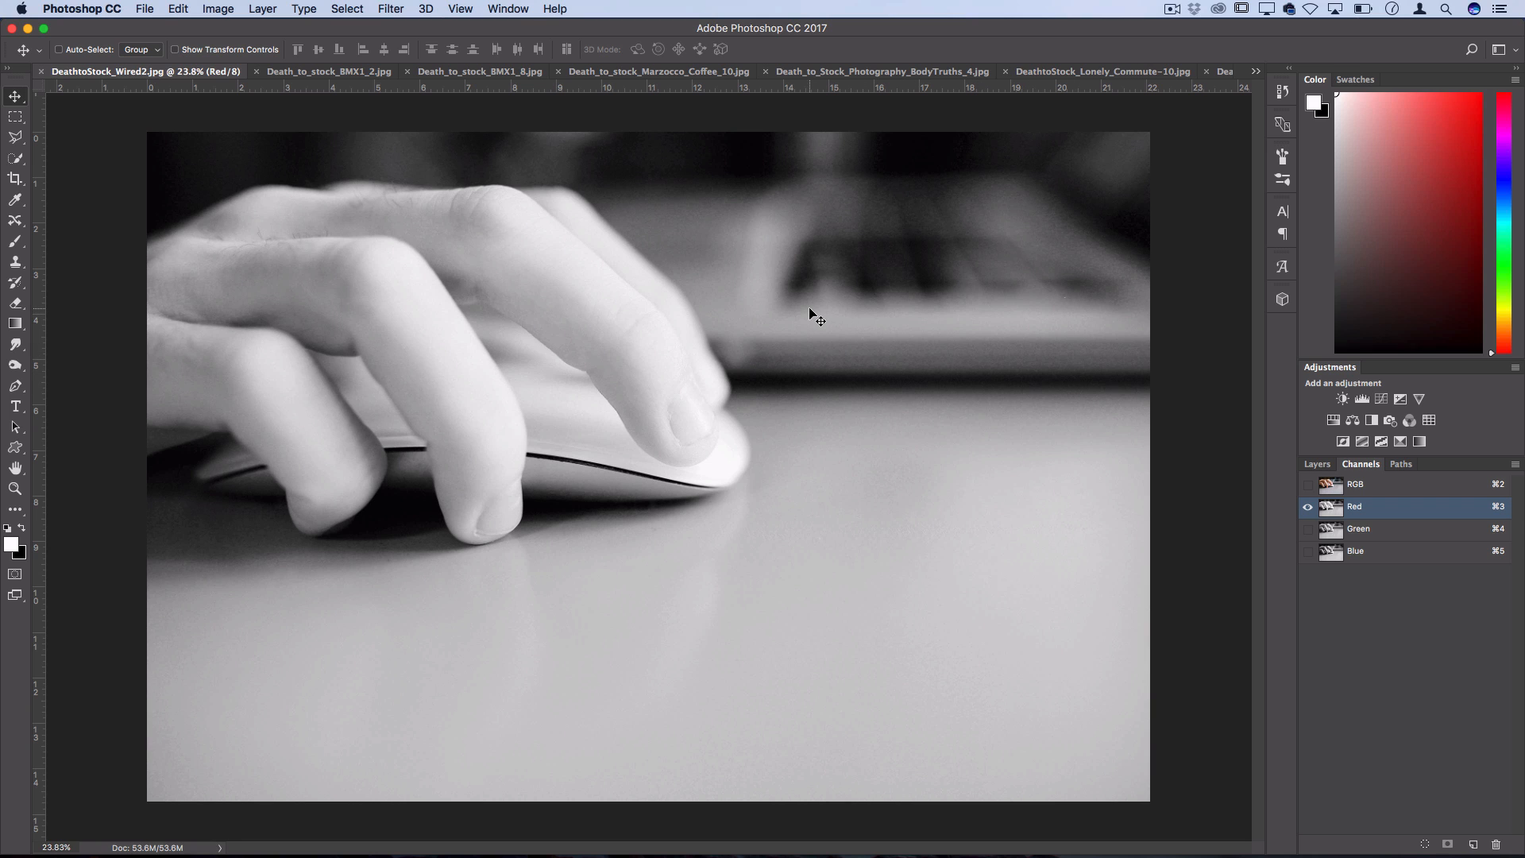
mouse_move(453, 8)
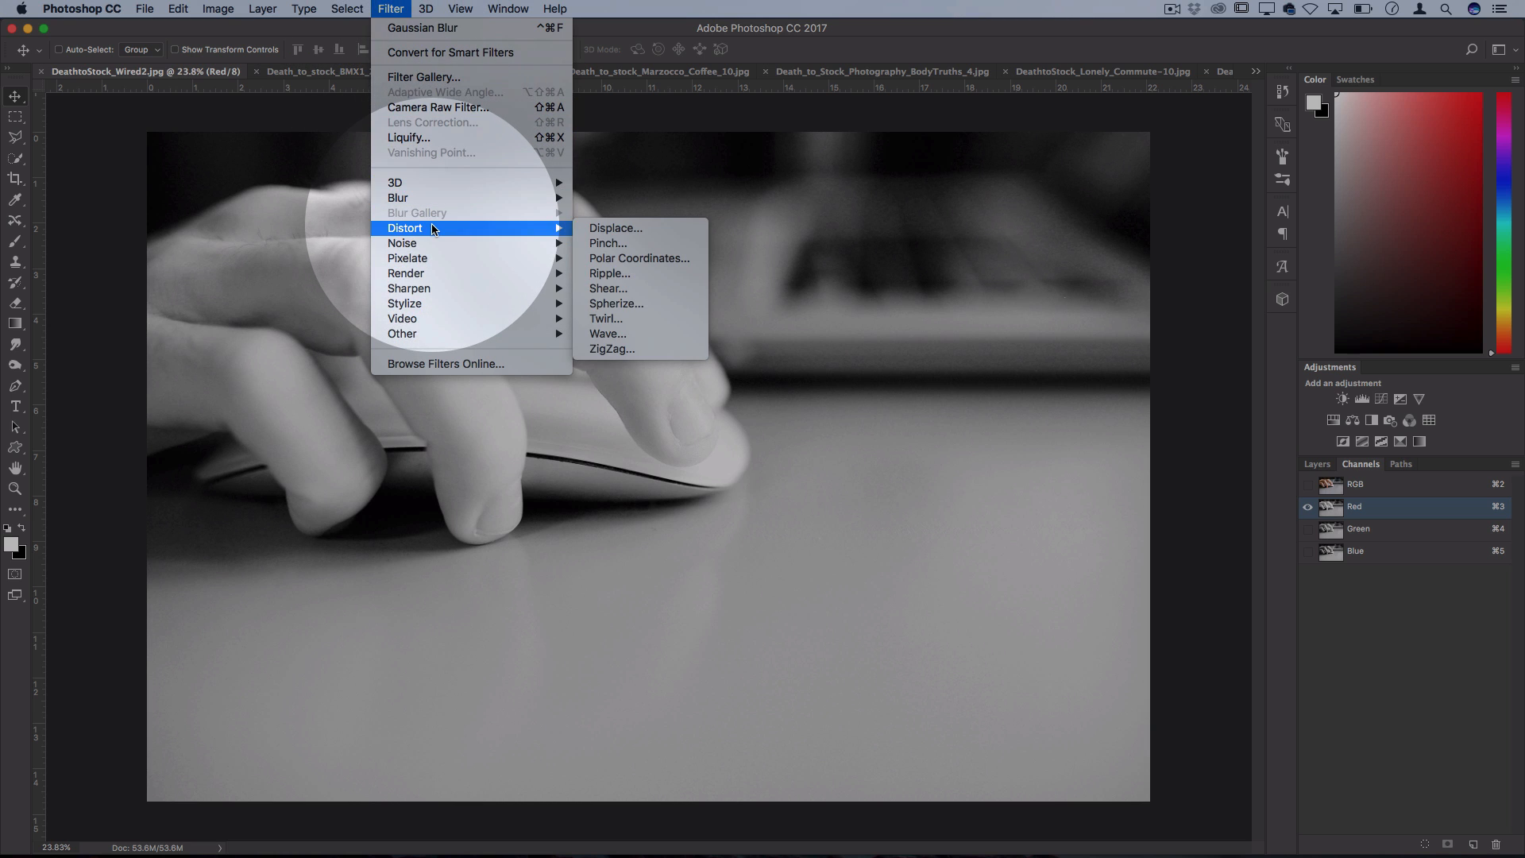
mouse_move(609, 289)
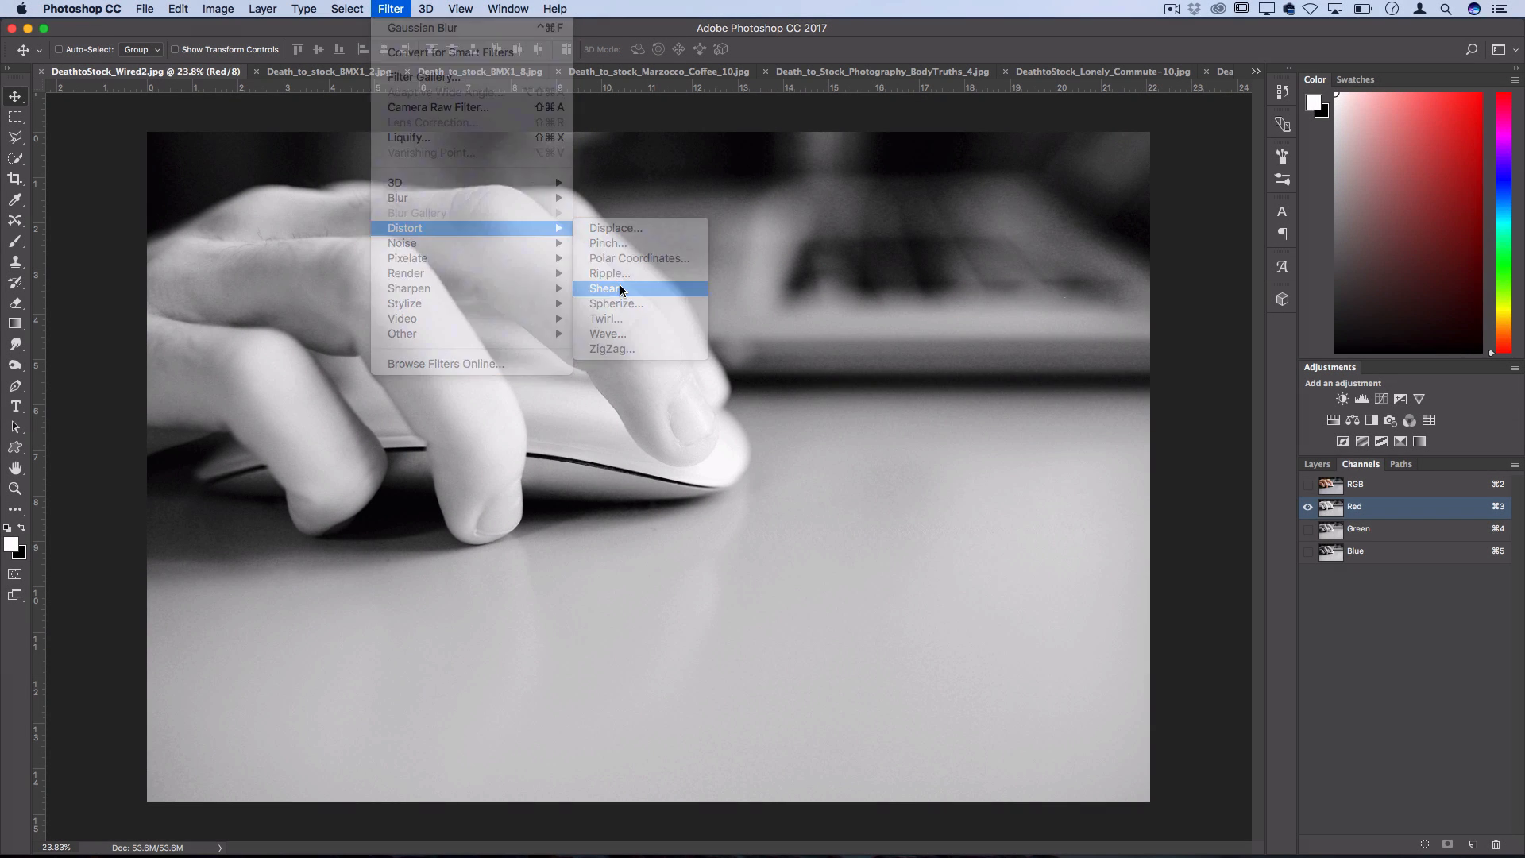
click(606, 287)
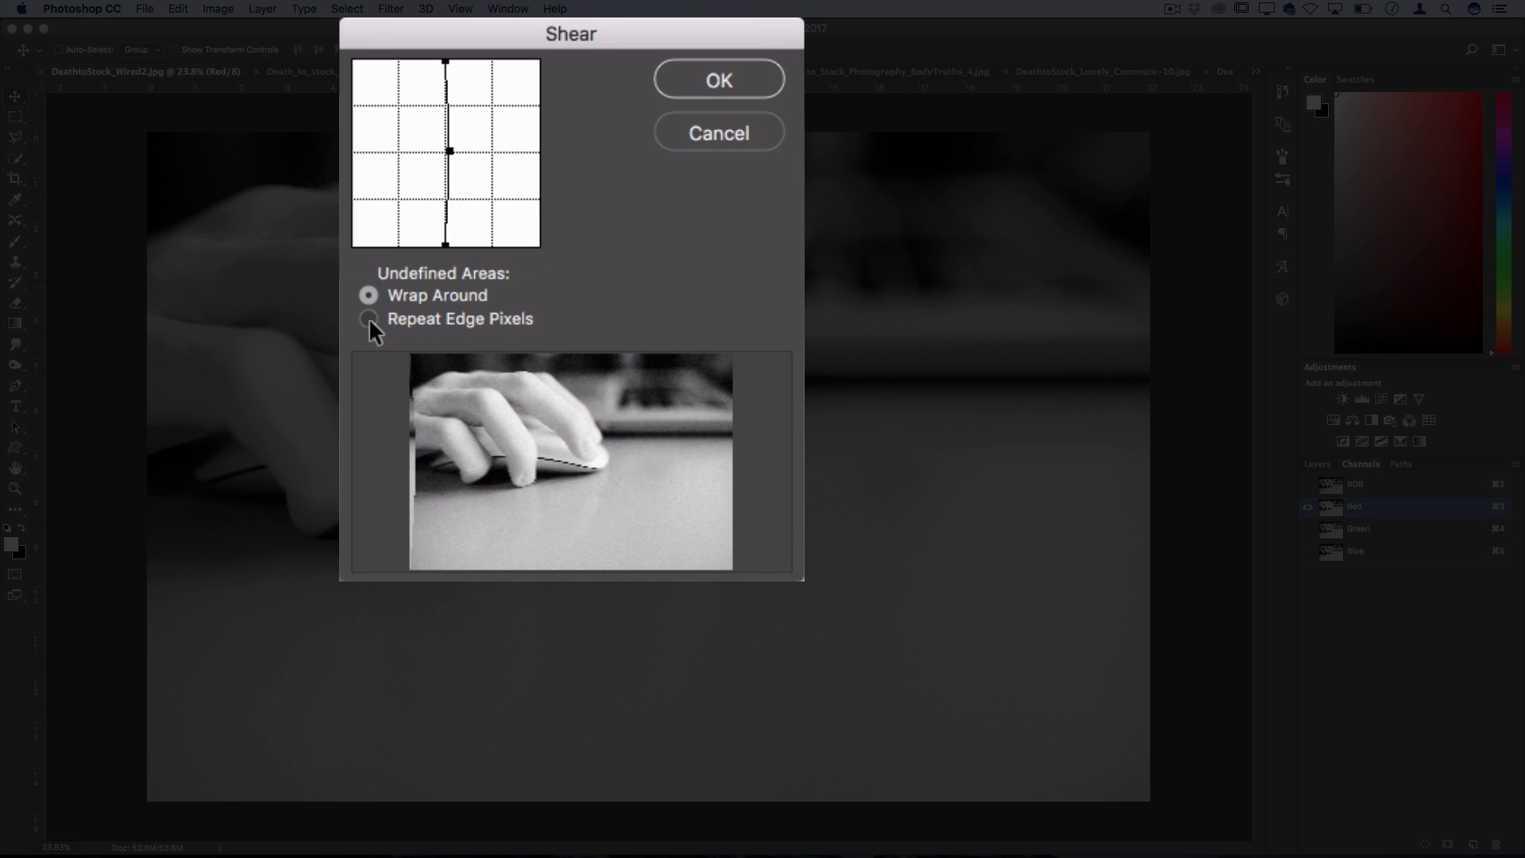
click(371, 318)
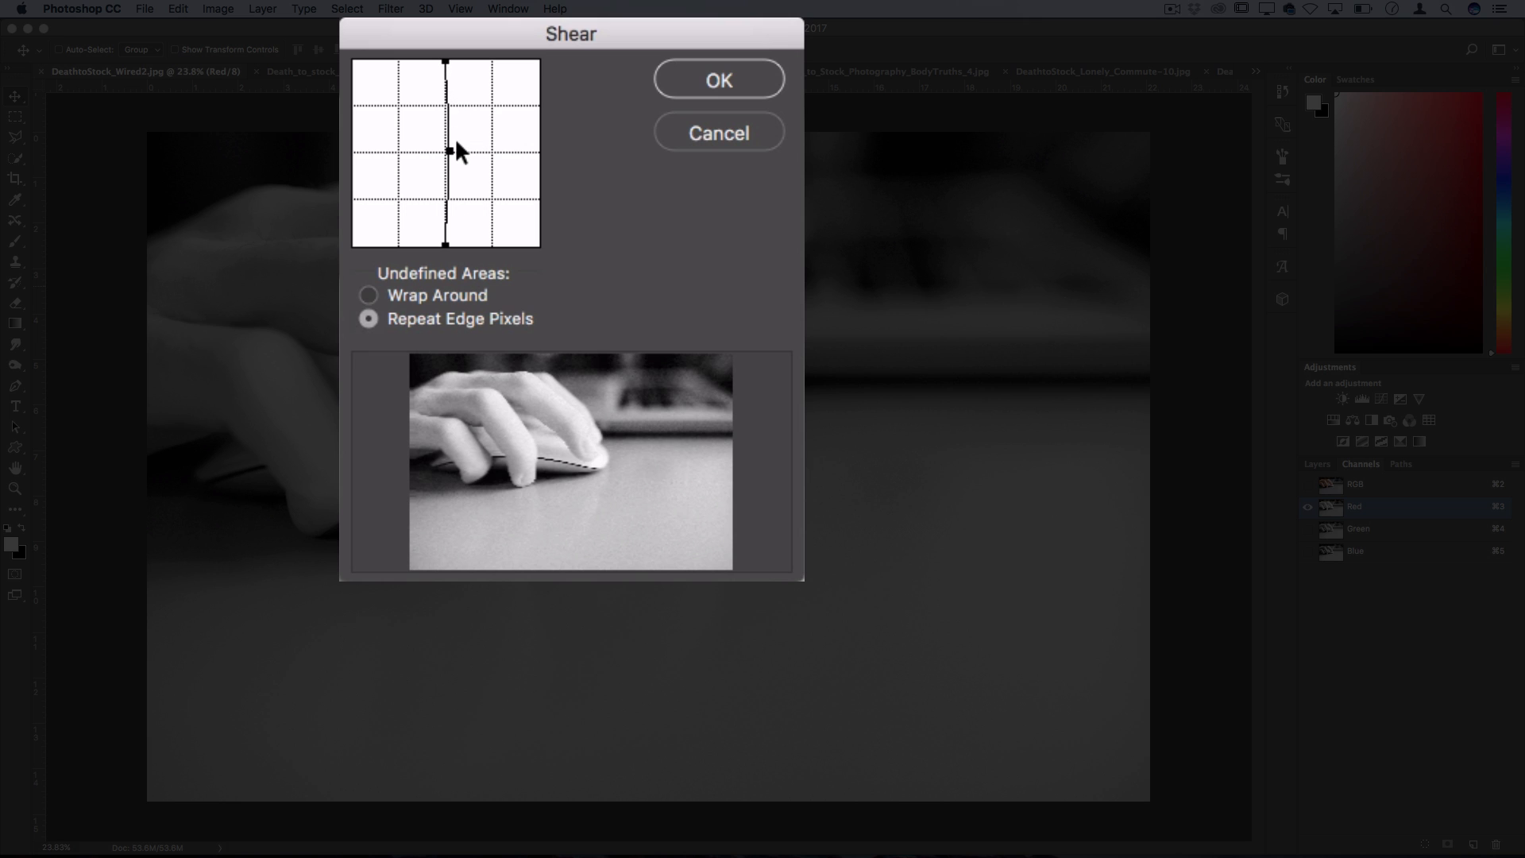
click(719, 79)
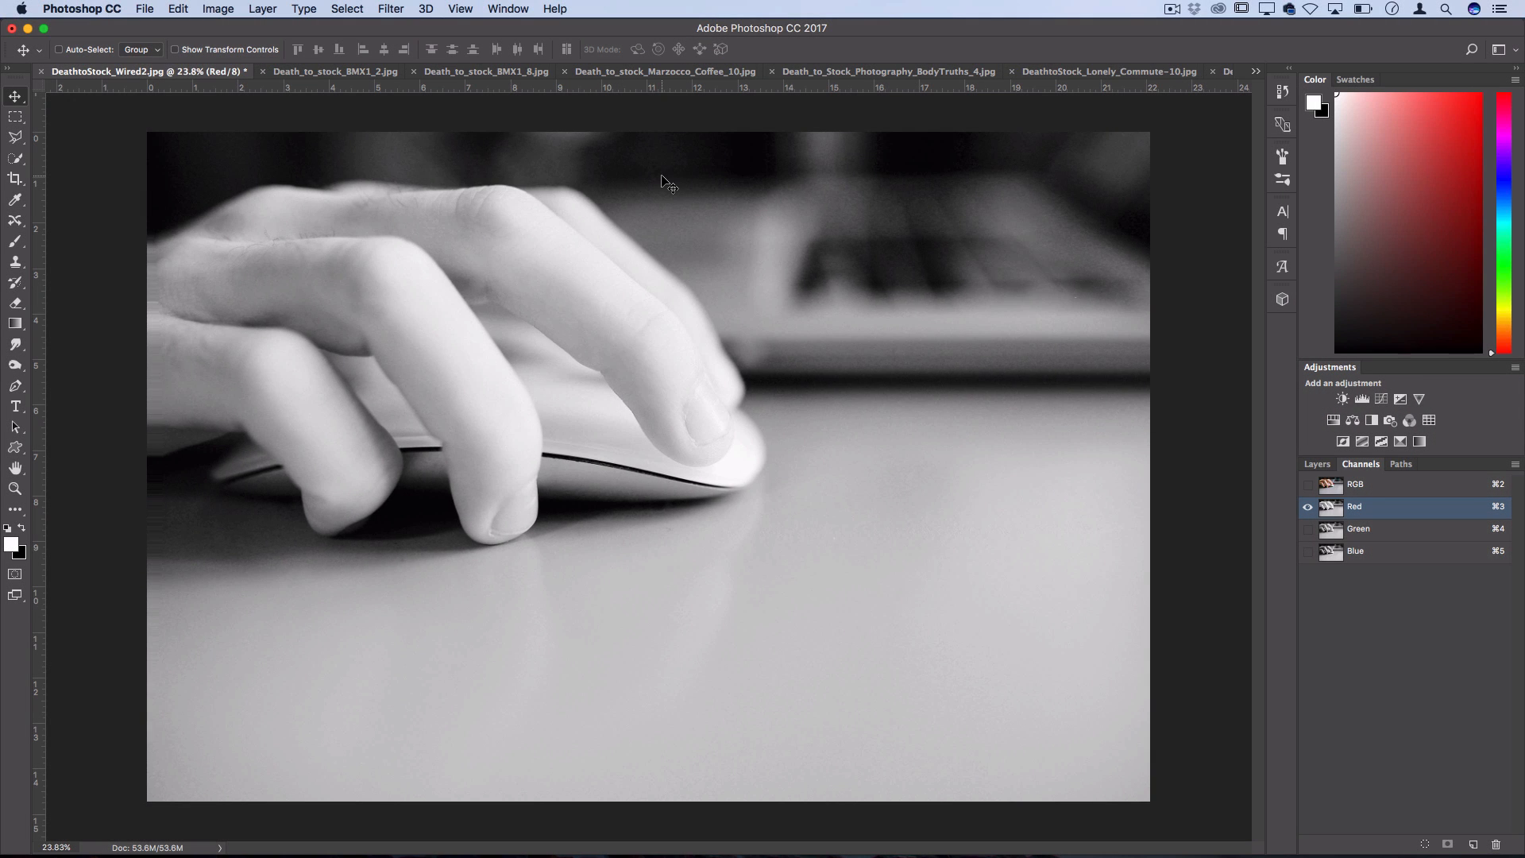
mouse_move(443, 390)
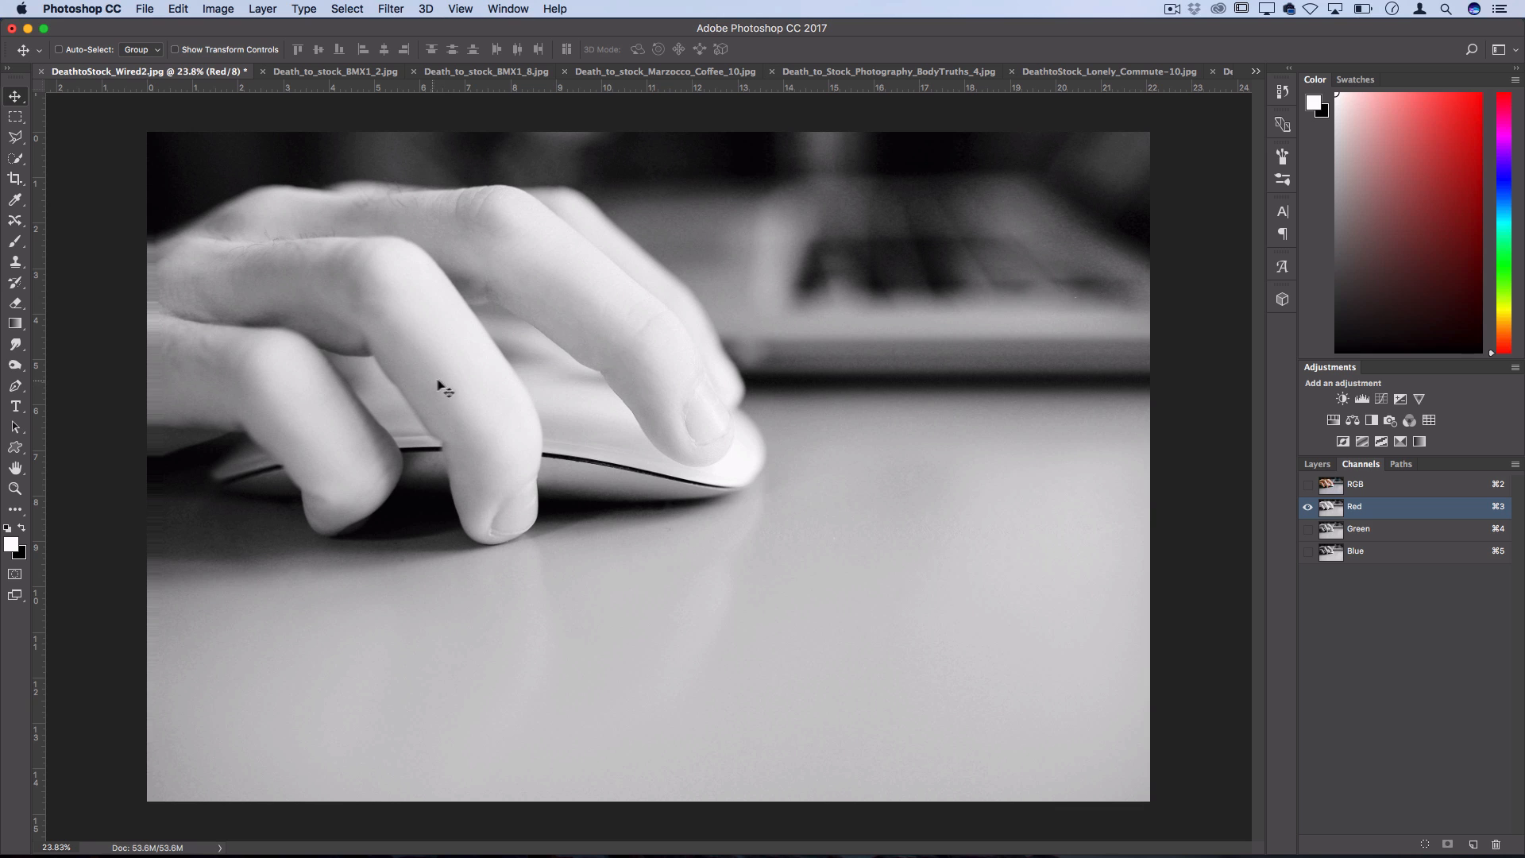
mouse_move(826, 375)
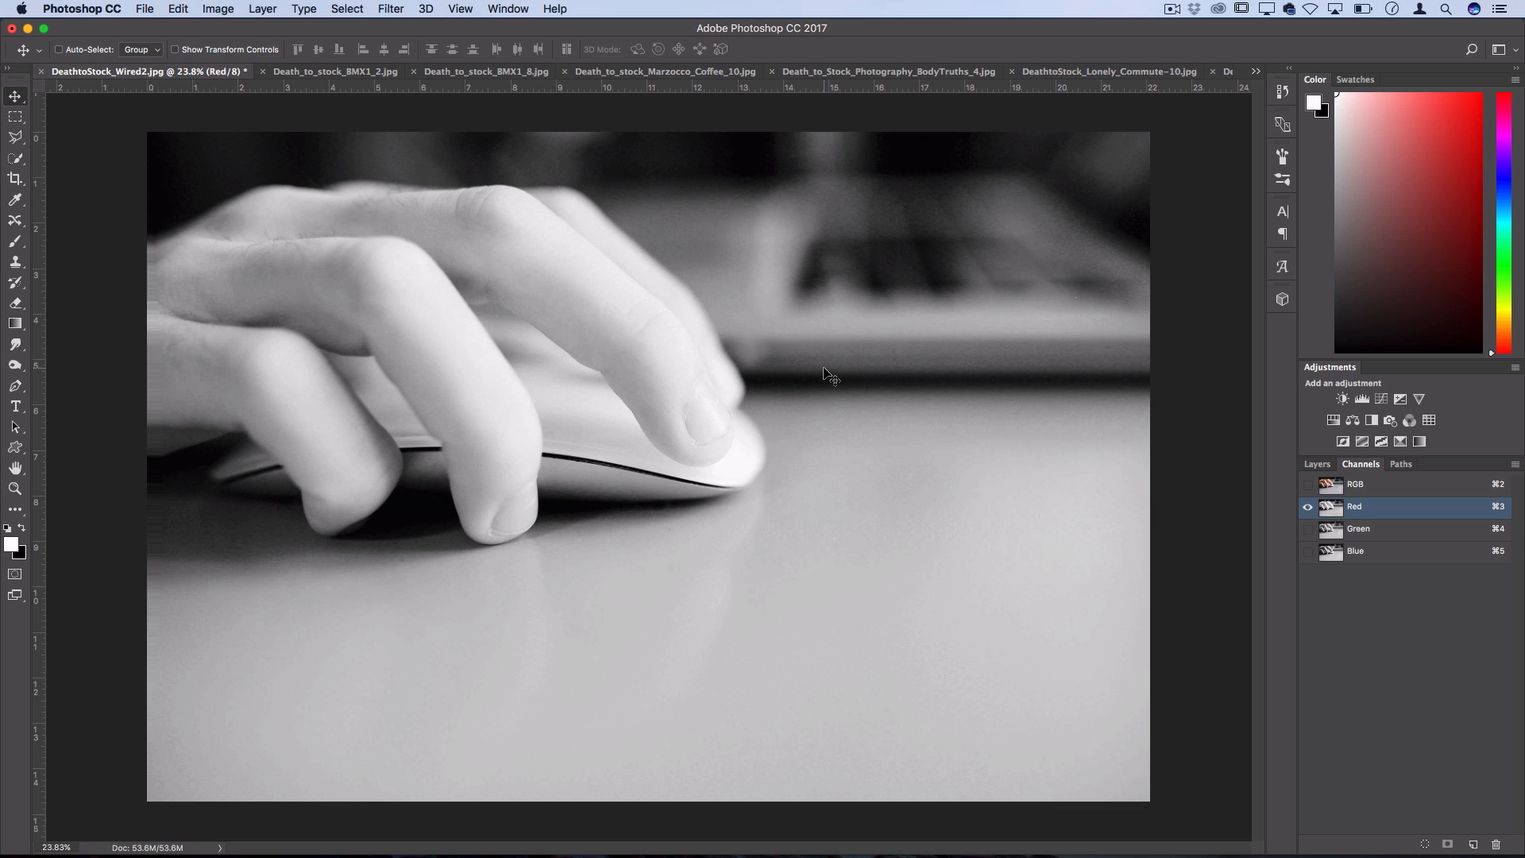
Make all RGB channels visible again, revealing the red-cyan fringe
click(1307, 483)
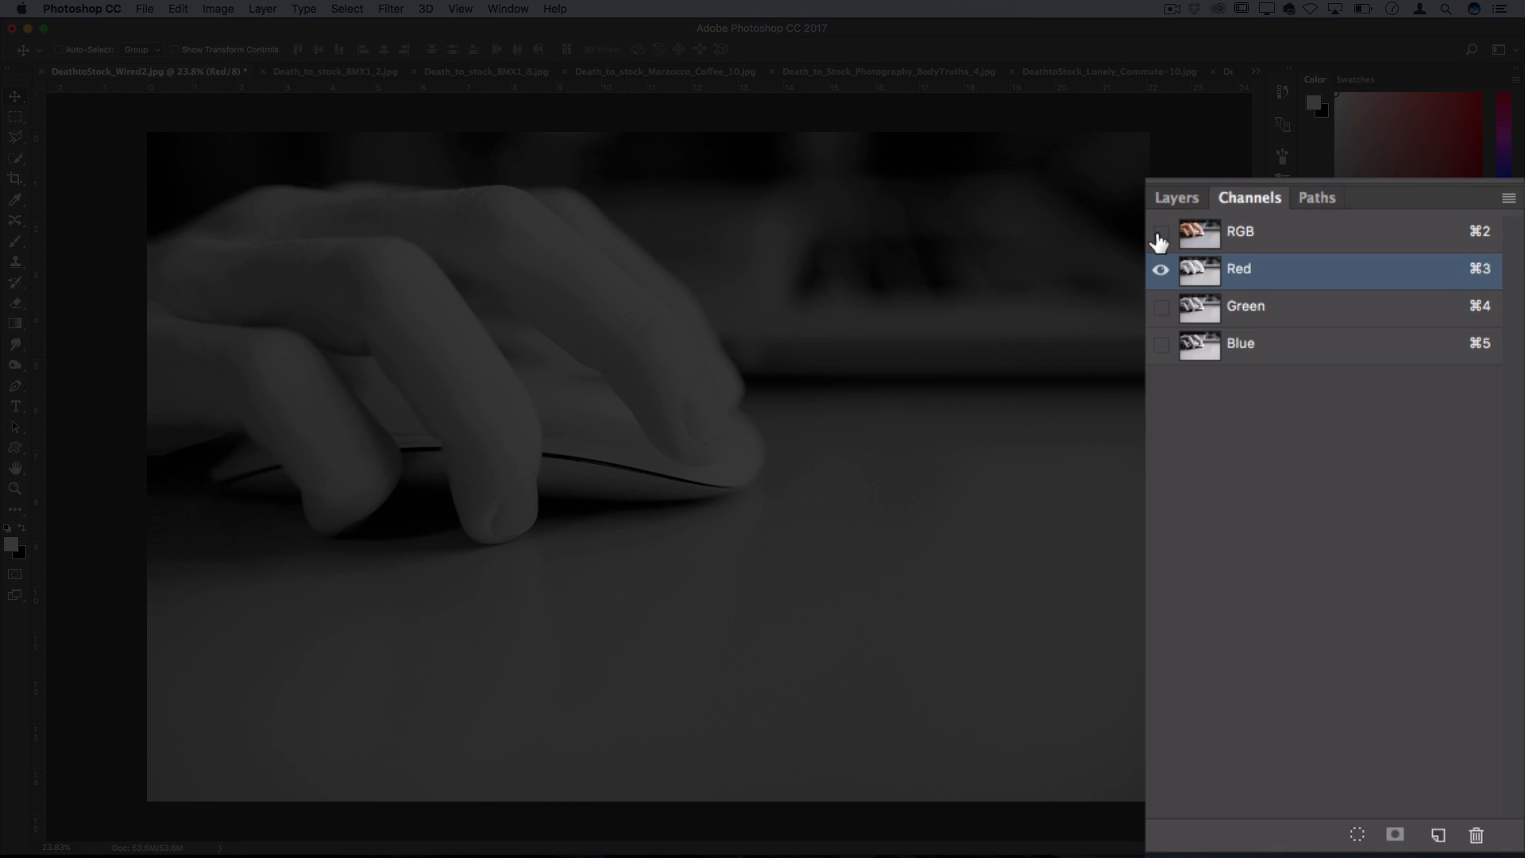
click(1160, 232)
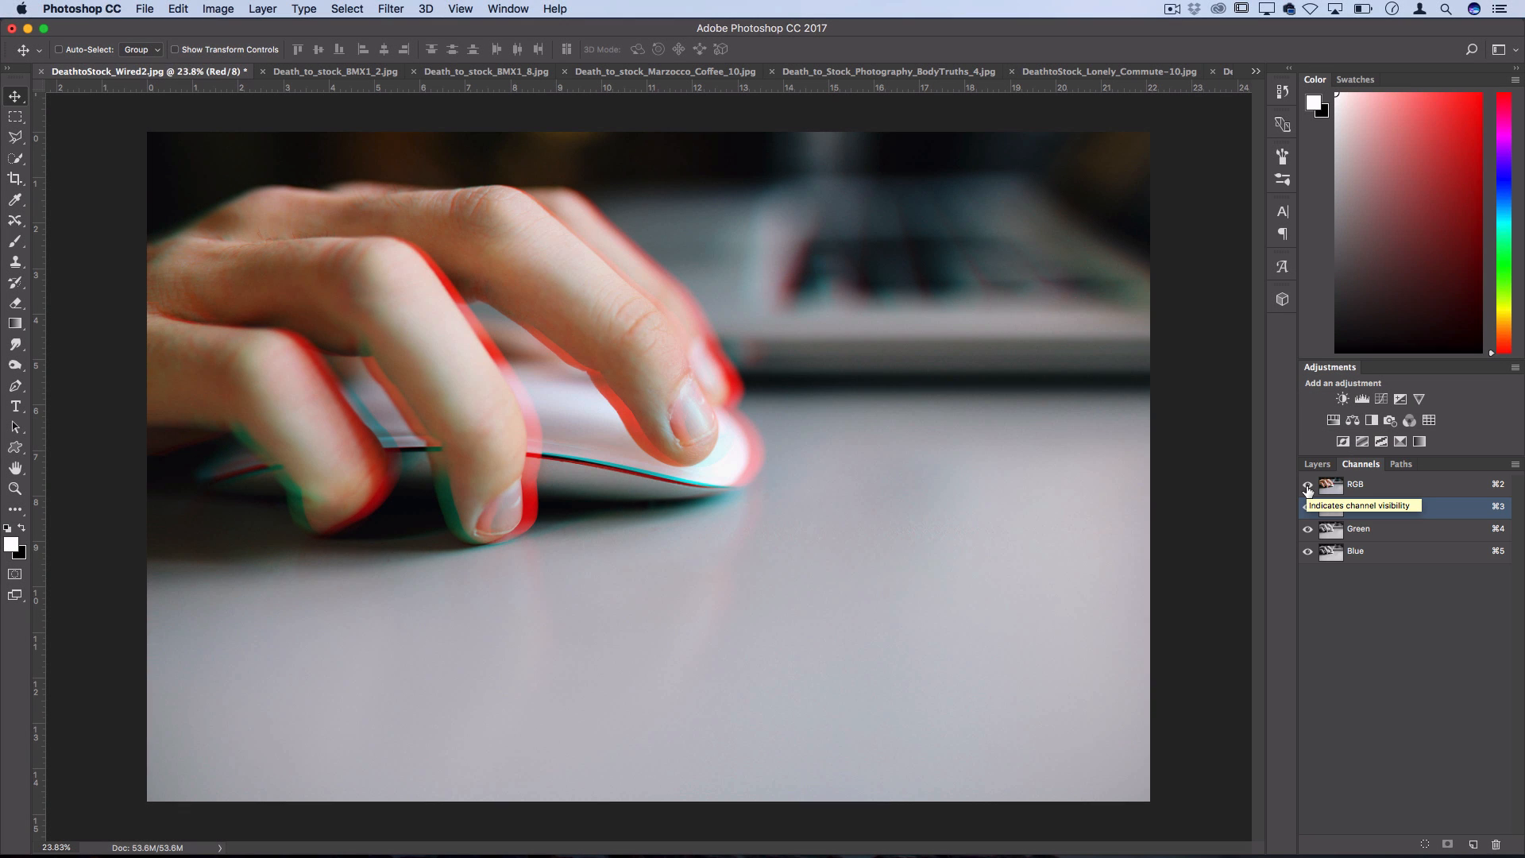
click(1308, 485)
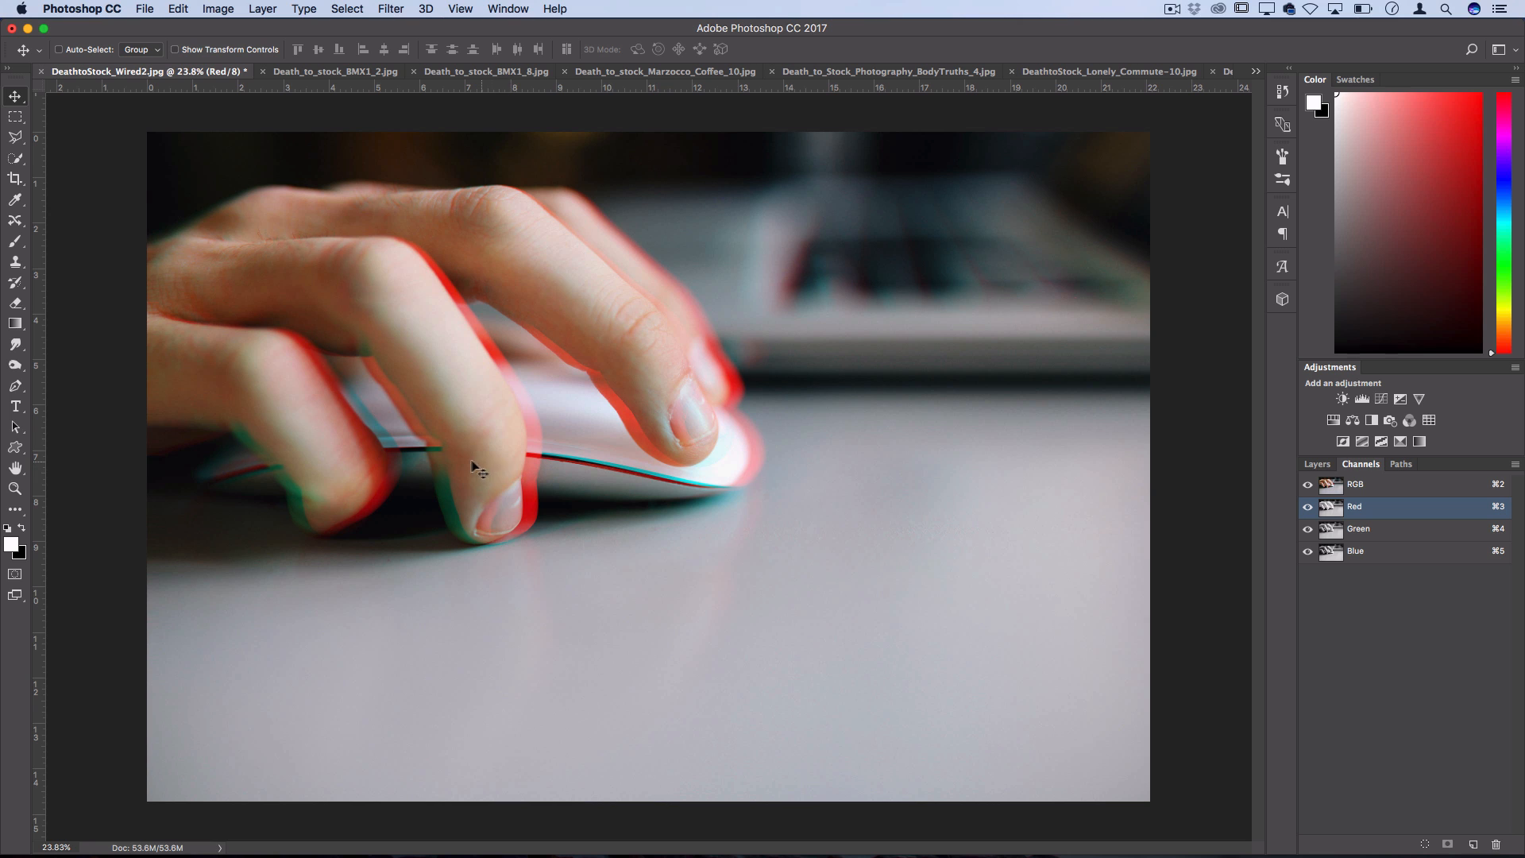
mouse_move(606, 378)
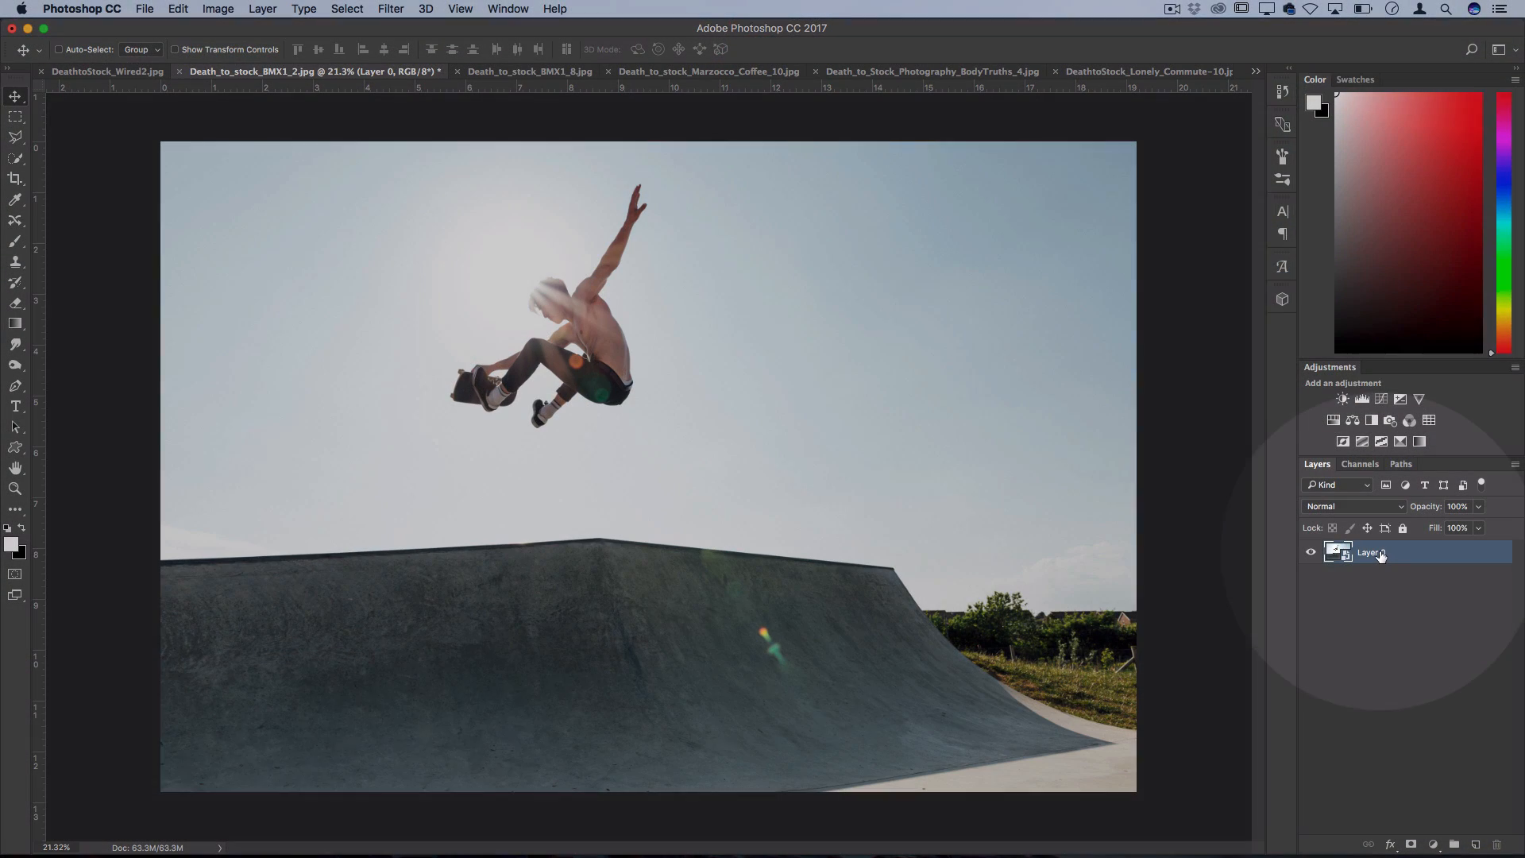
Convert the skateboarder layer to a smart object and Gaussian Blur it at radius 27.5
right_click(1371, 553)
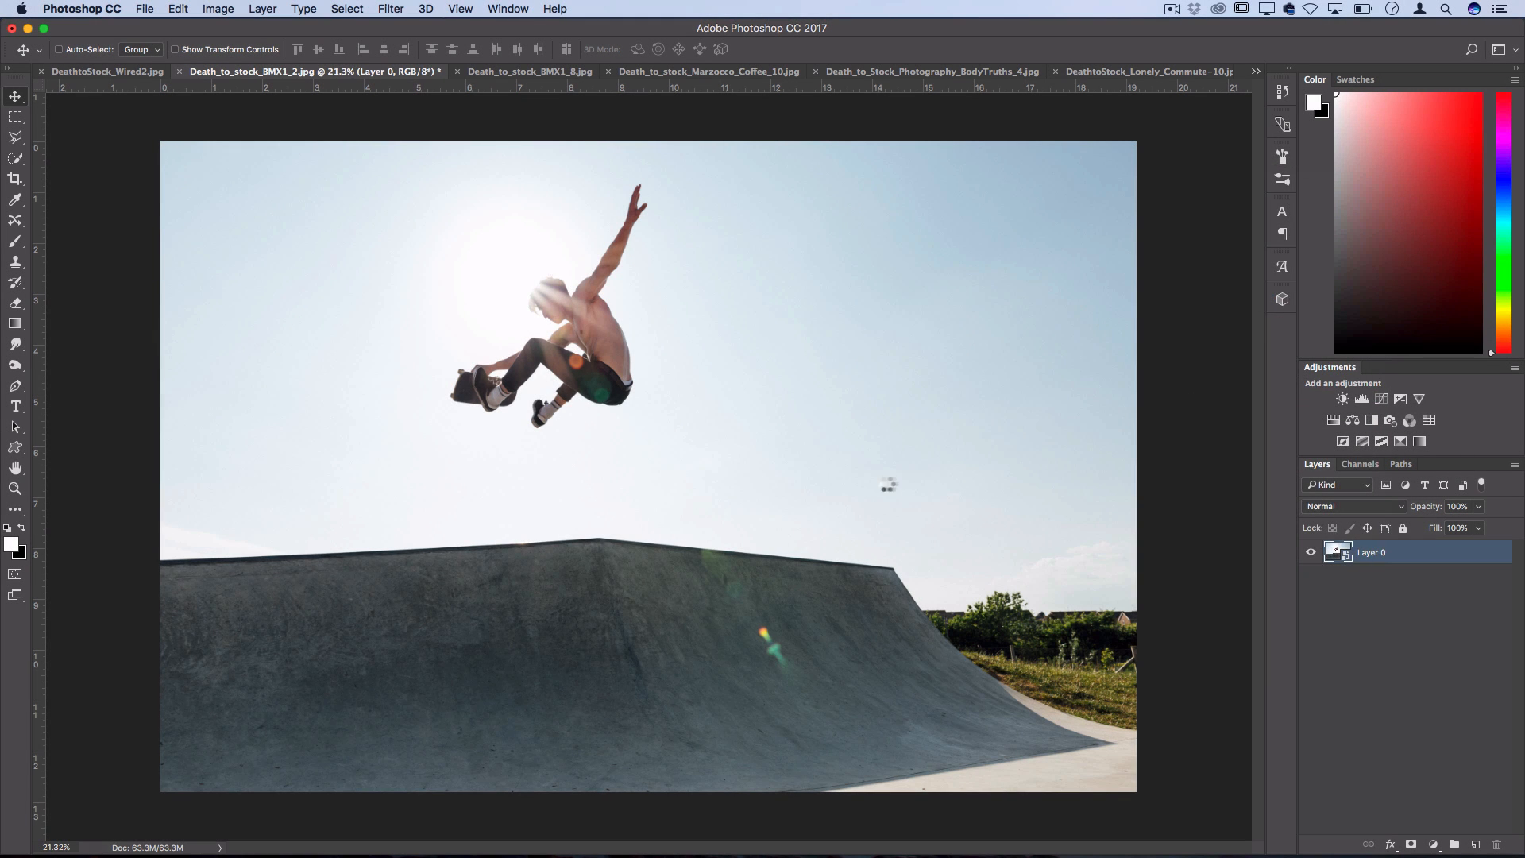
mouse_move(882, 485)
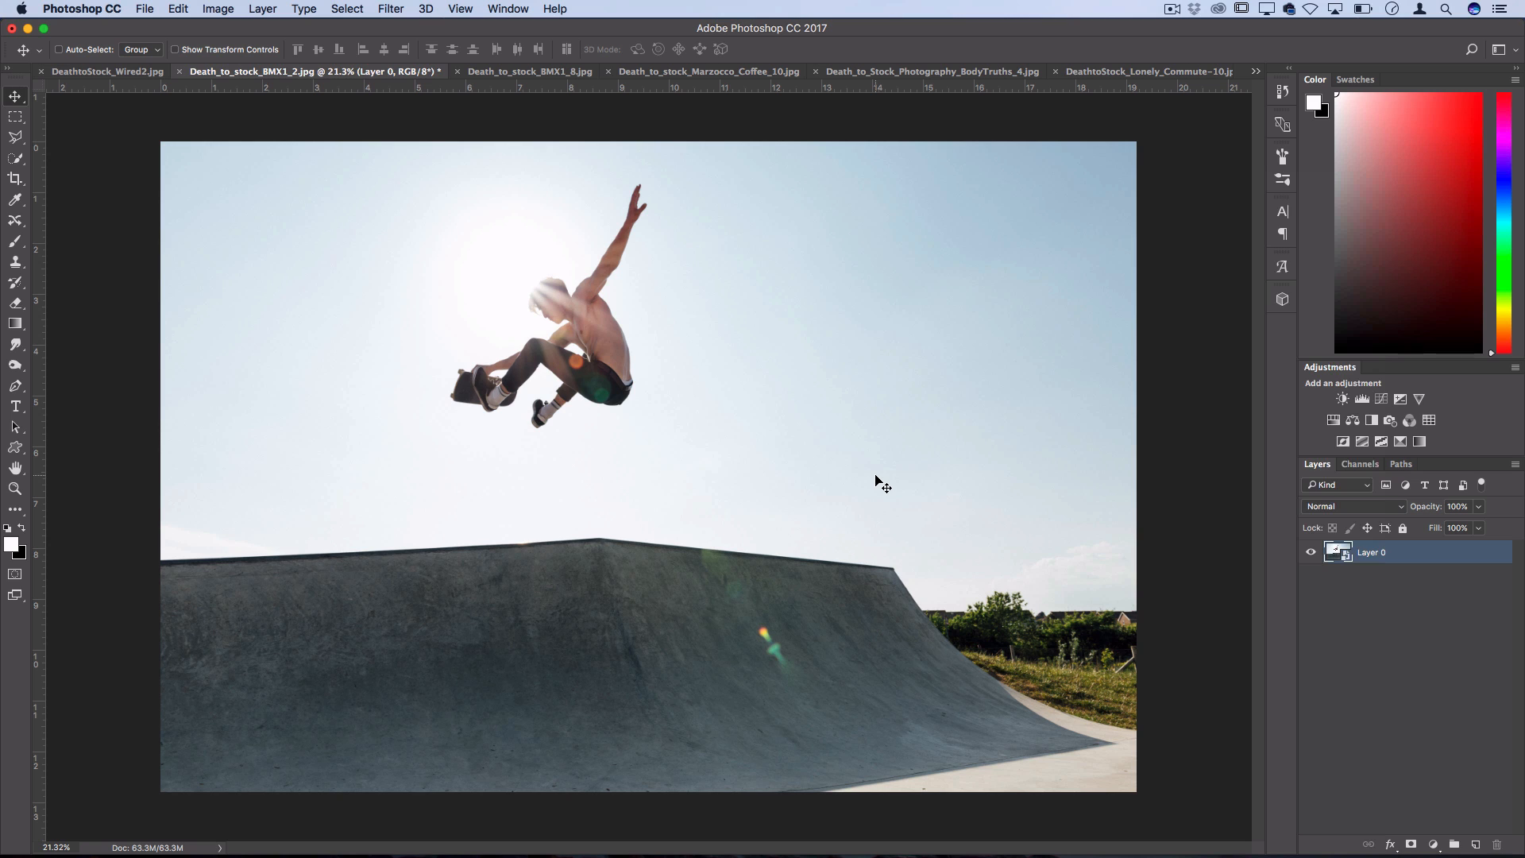
mouse_move(723, 409)
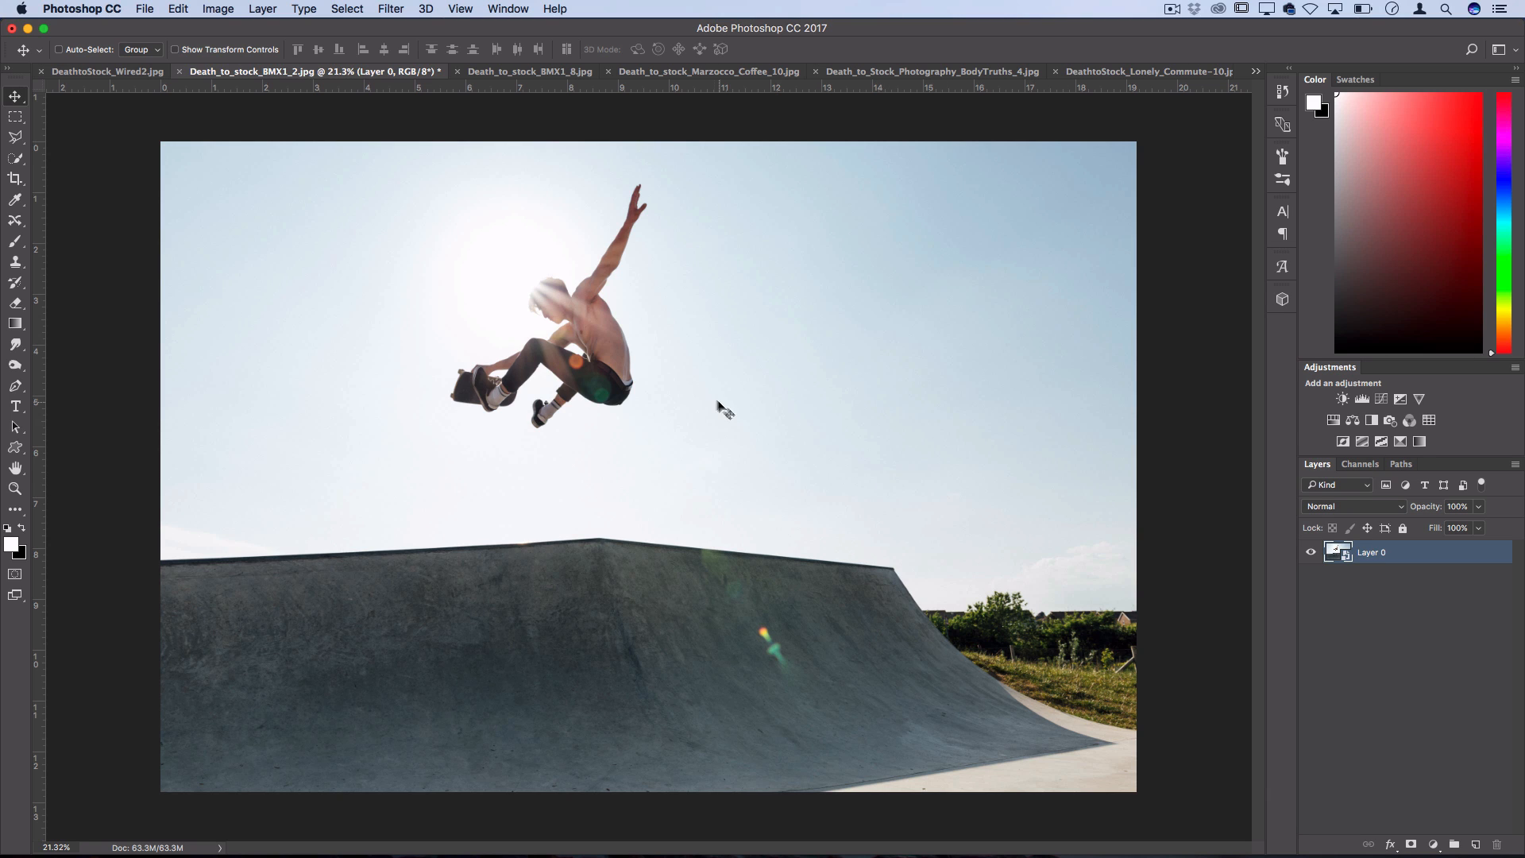
click(391, 9)
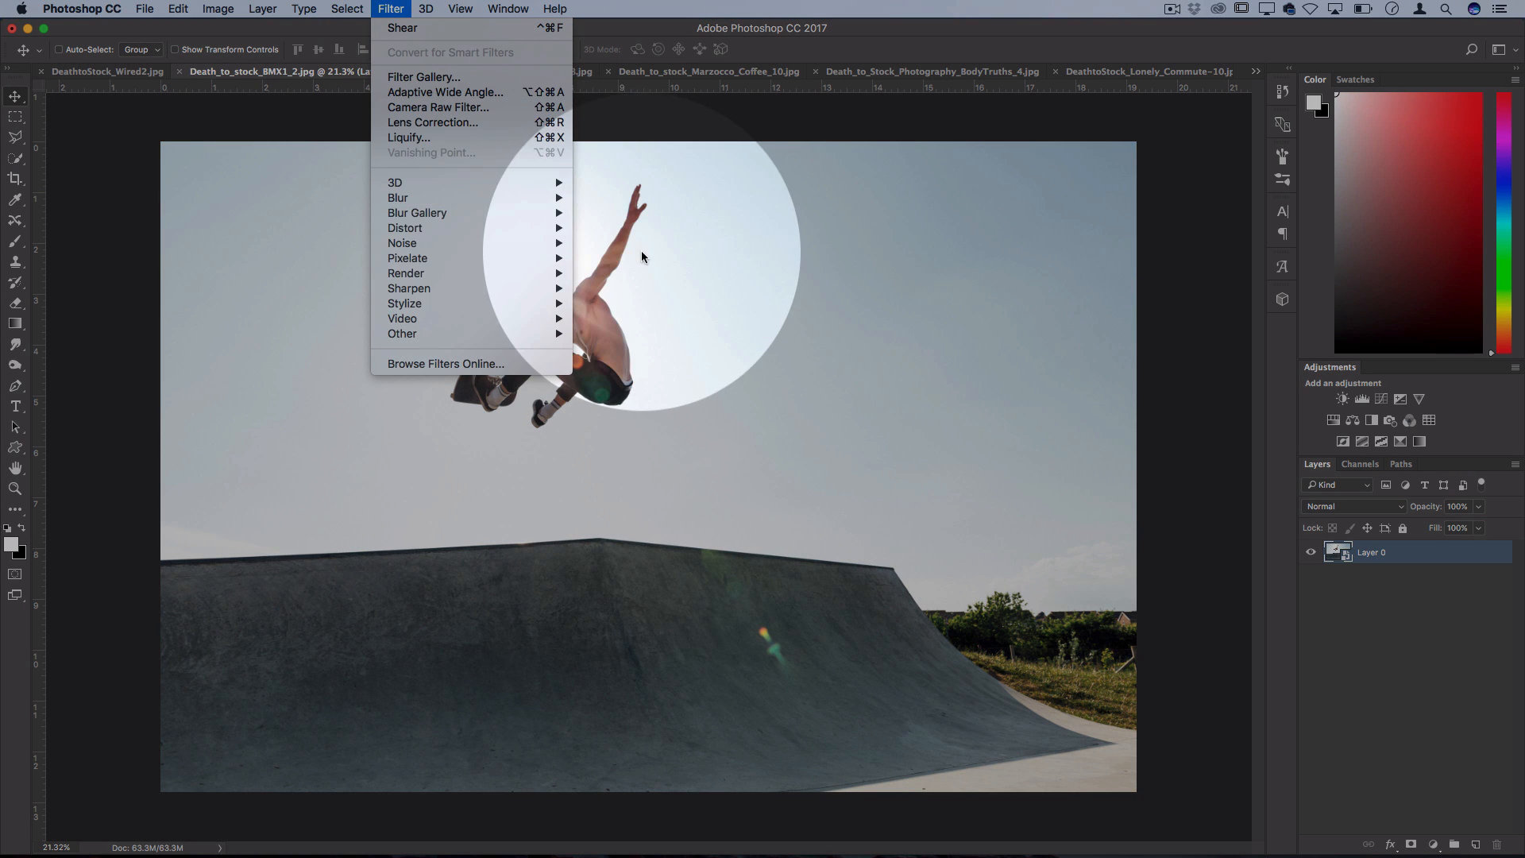
click(398, 197)
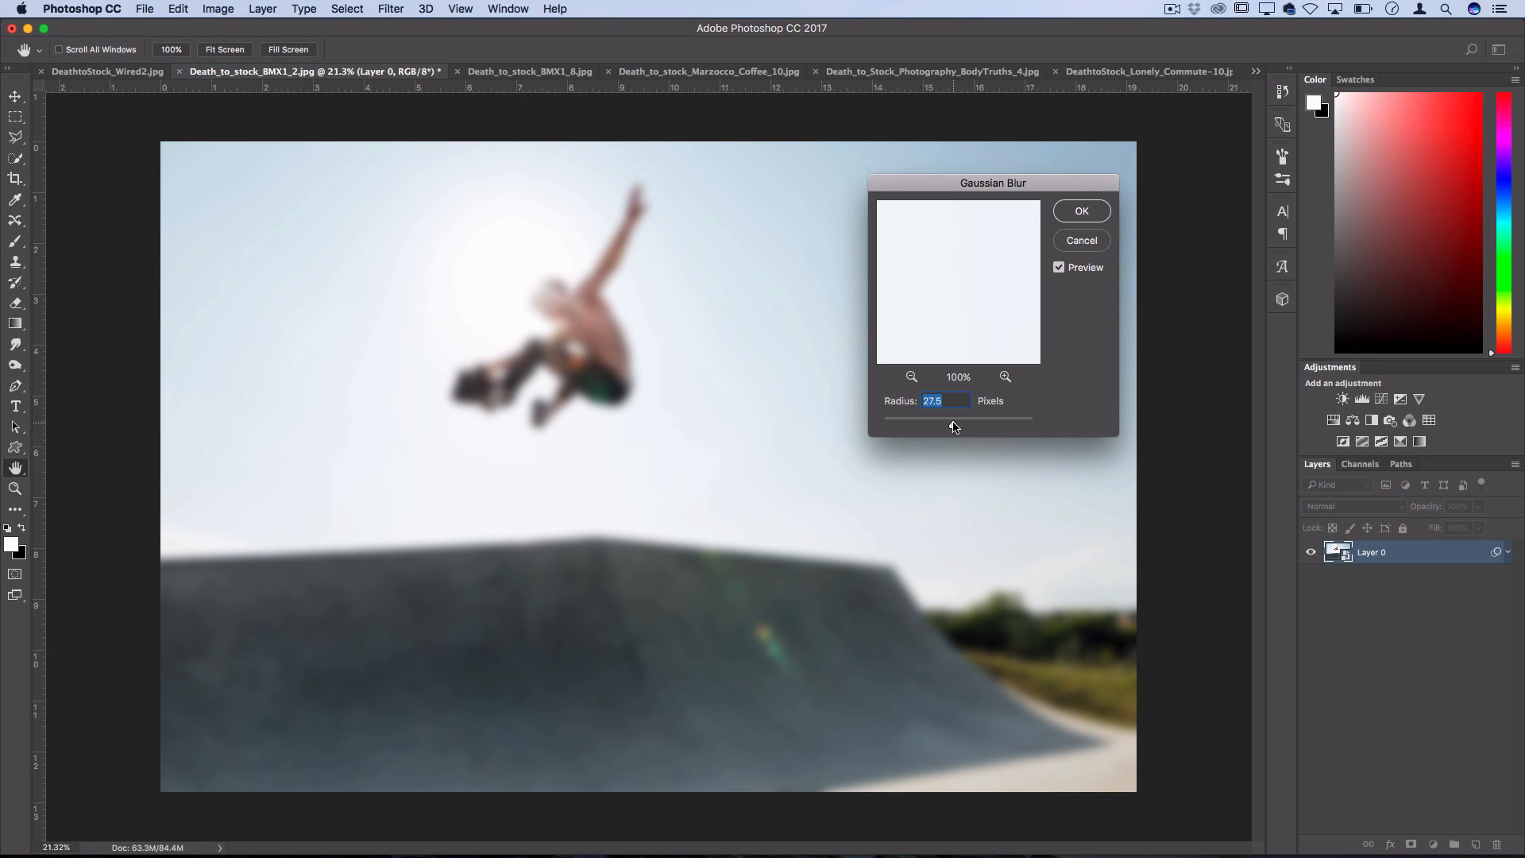
mouse_move(1068, 240)
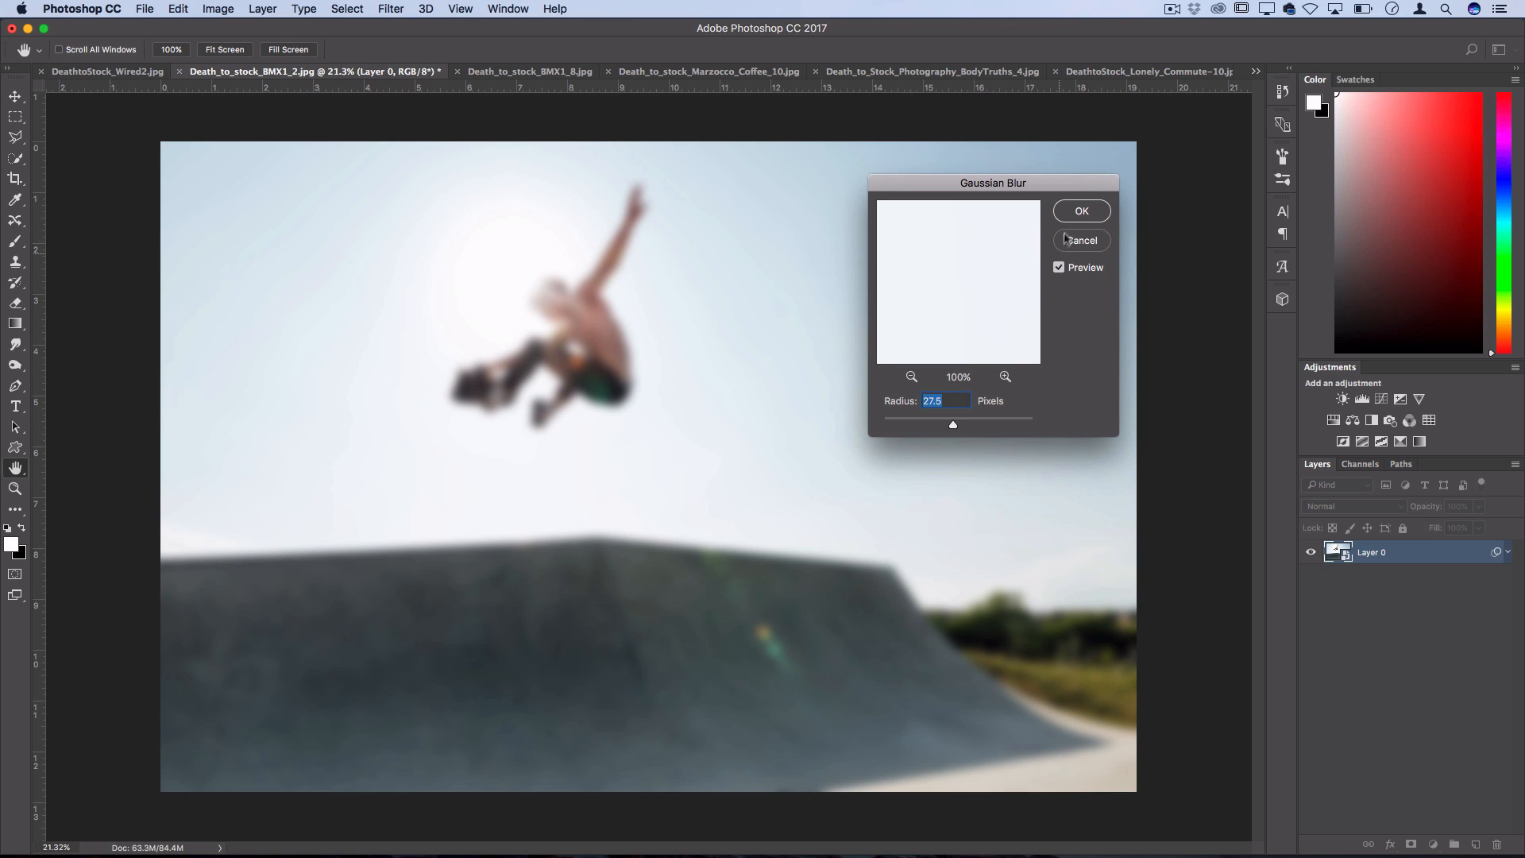
click(1081, 212)
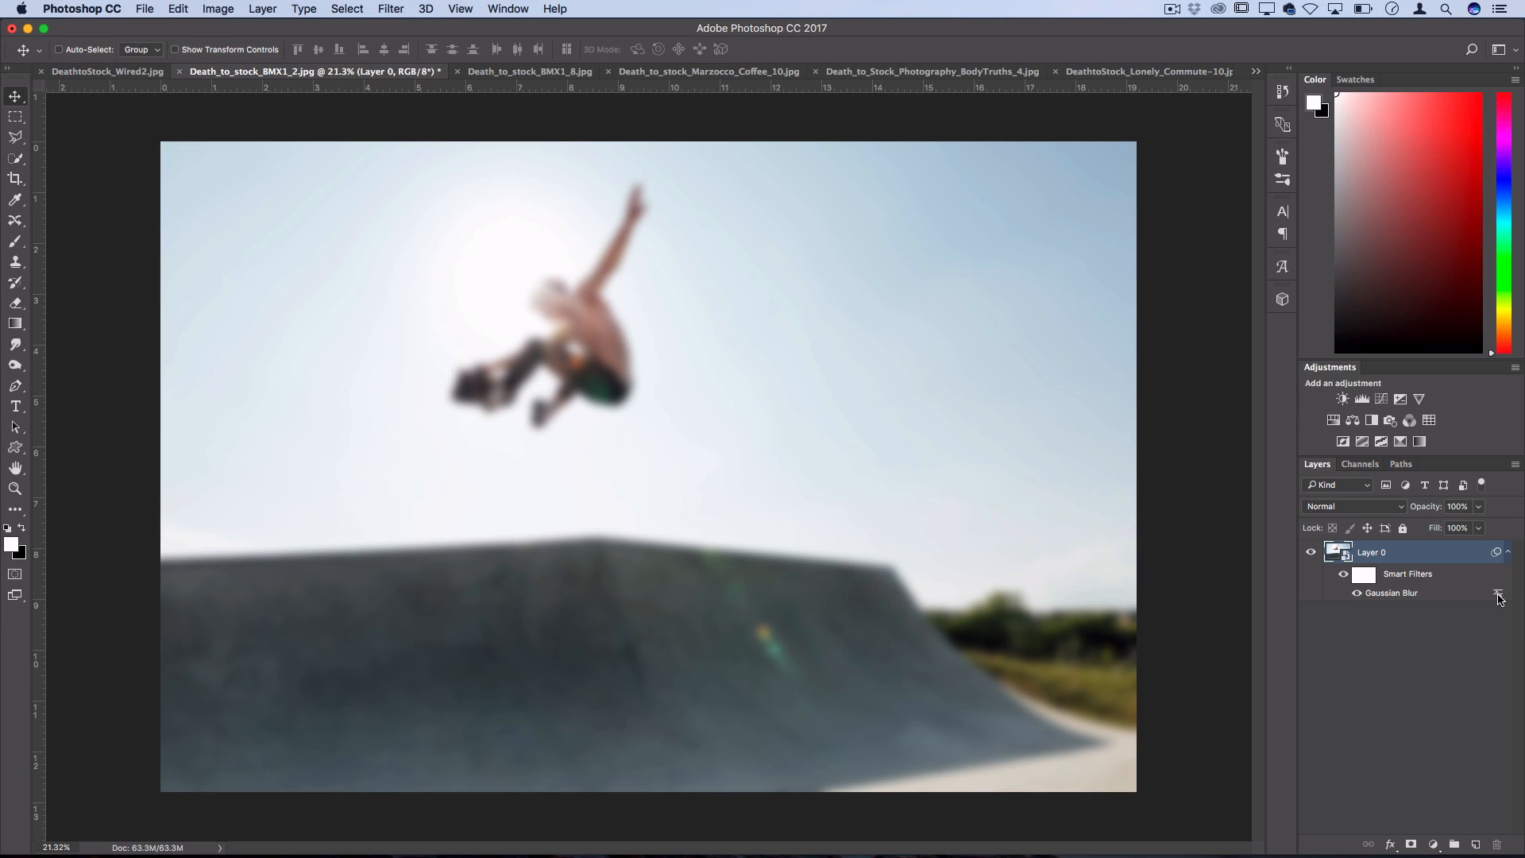
Blend the Gaussian Blur smart filter as Hard Light at 36% opacity, after trying Overlay
double_click(1498, 593)
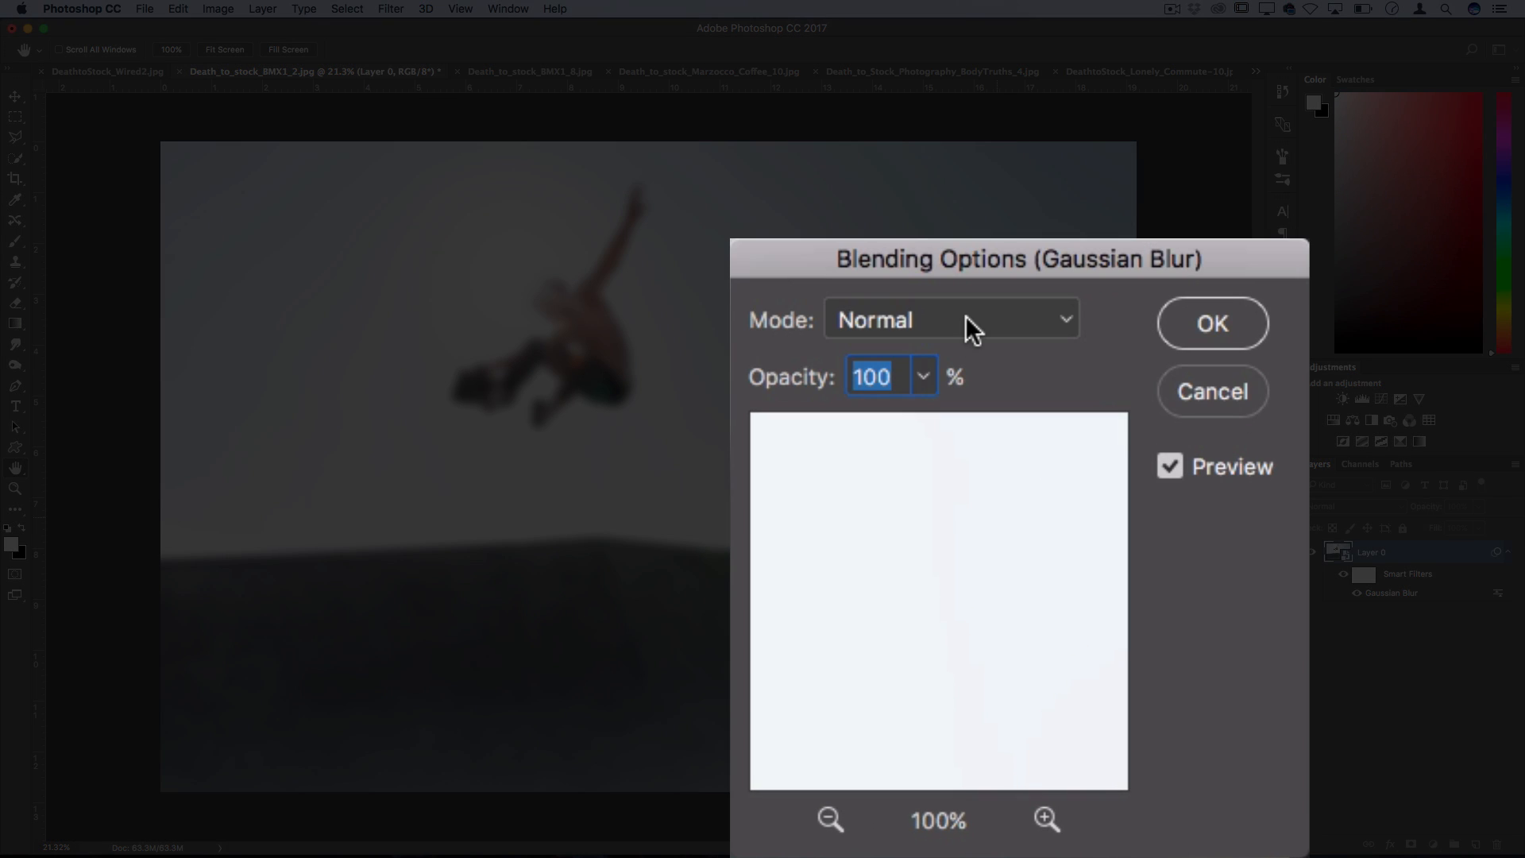
click(952, 319)
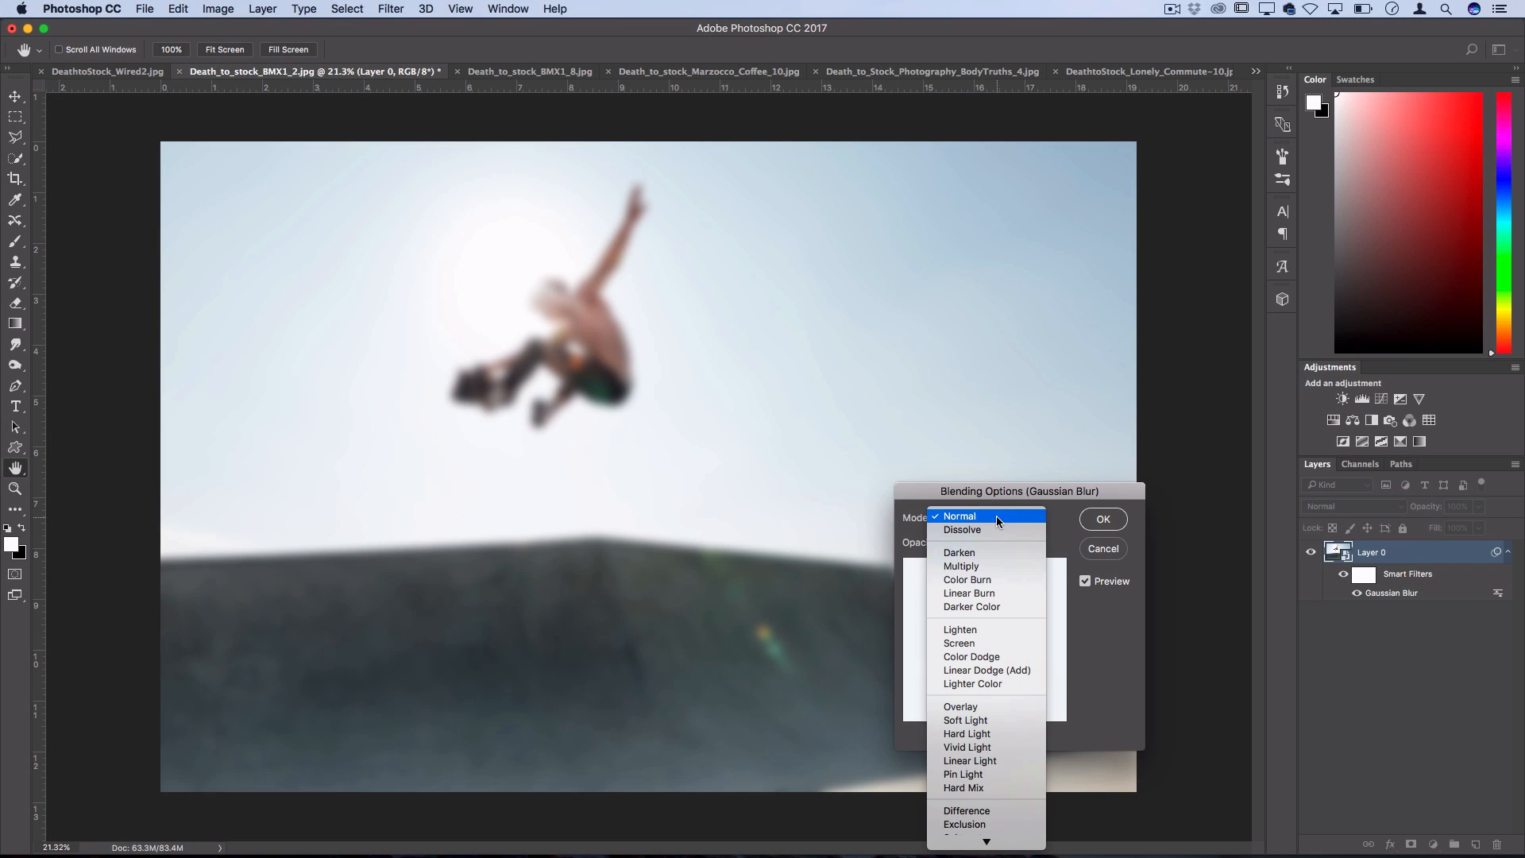
mouse_move(991, 706)
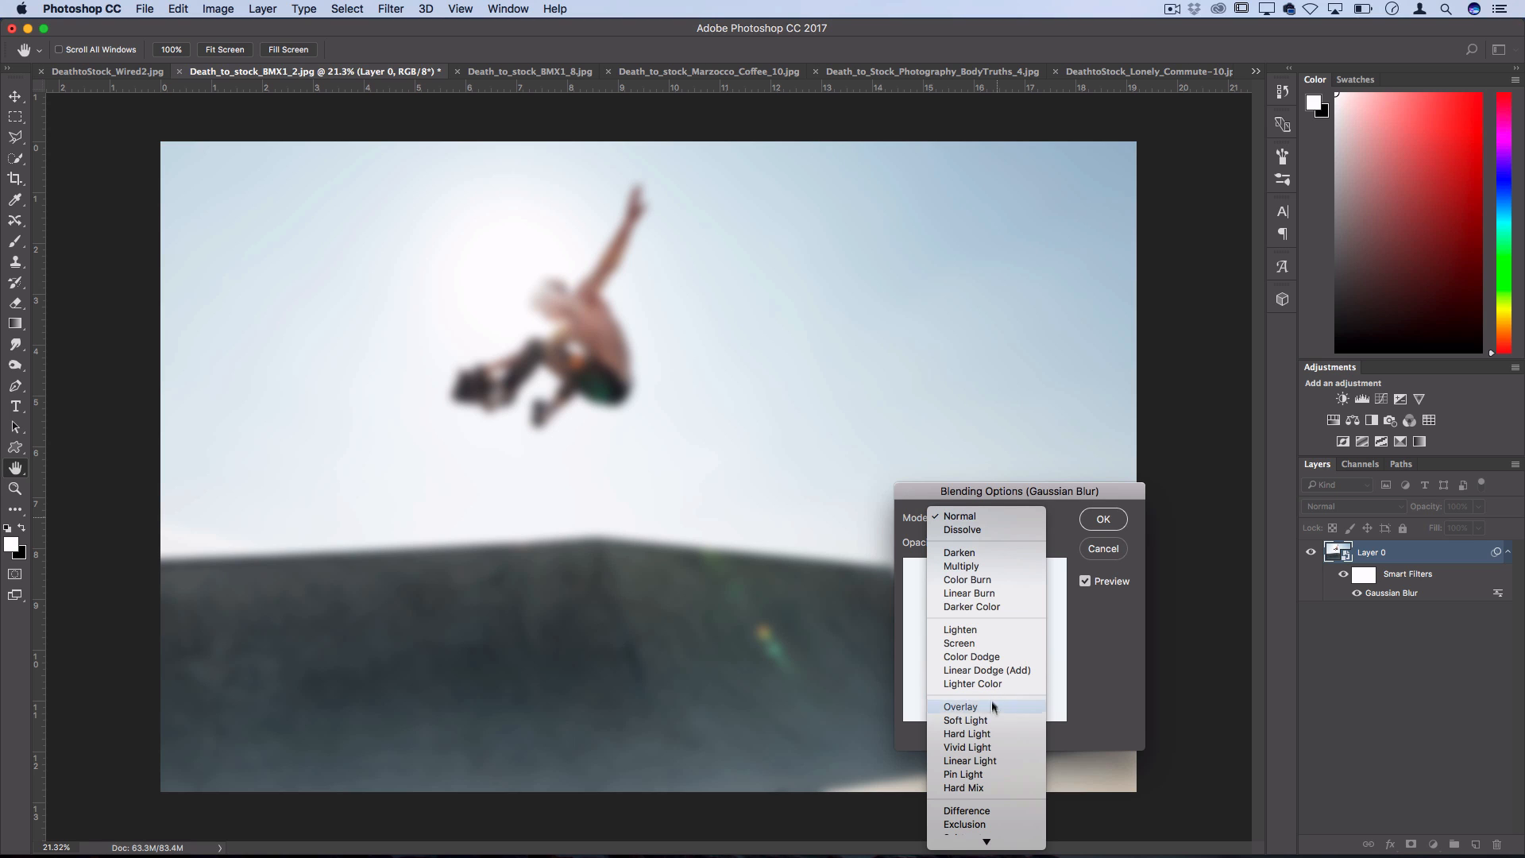
click(960, 705)
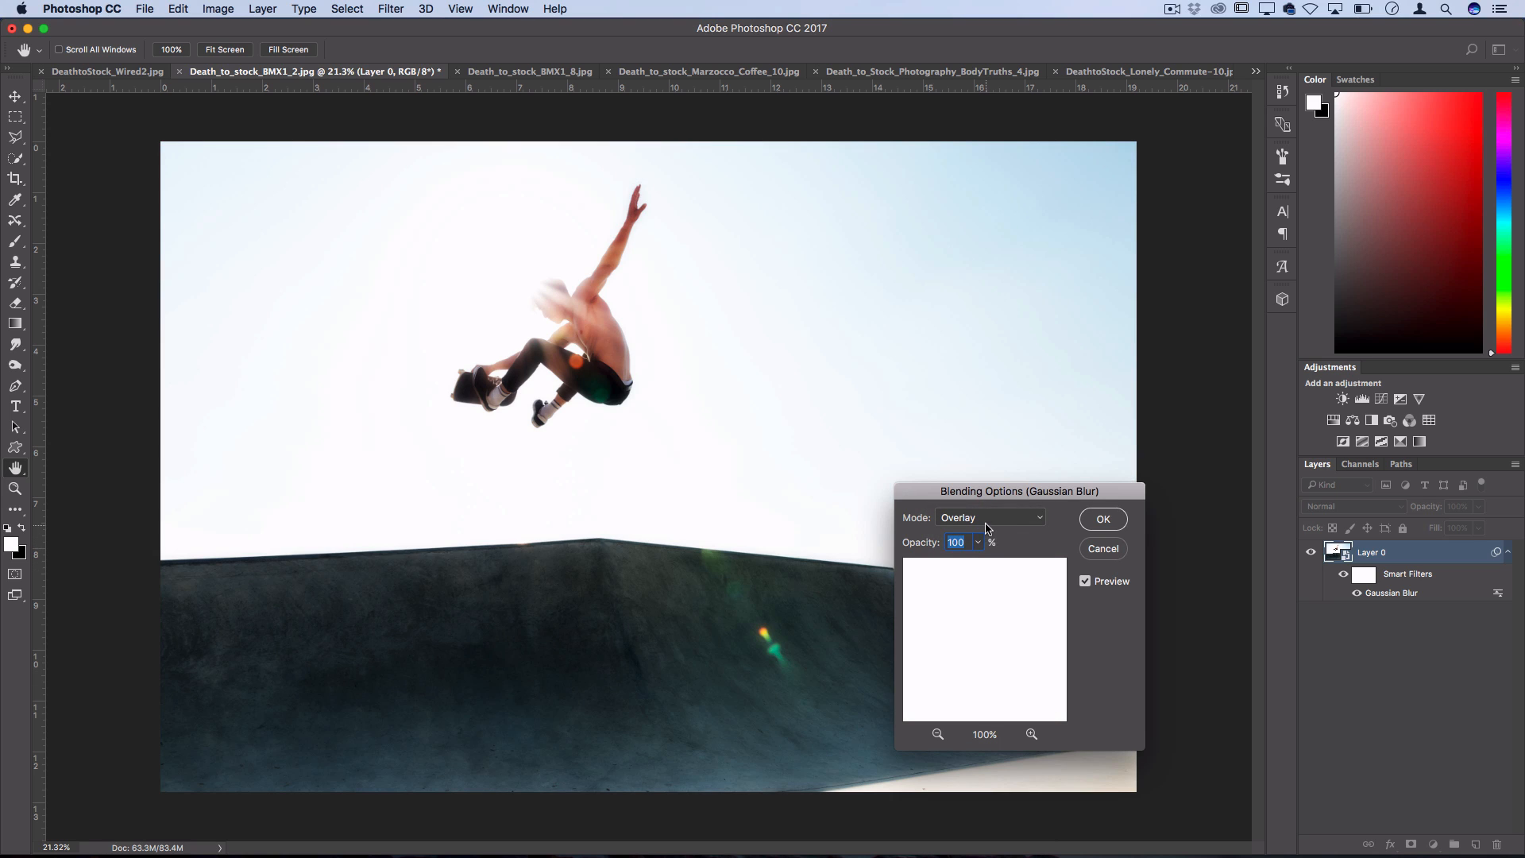
click(988, 516)
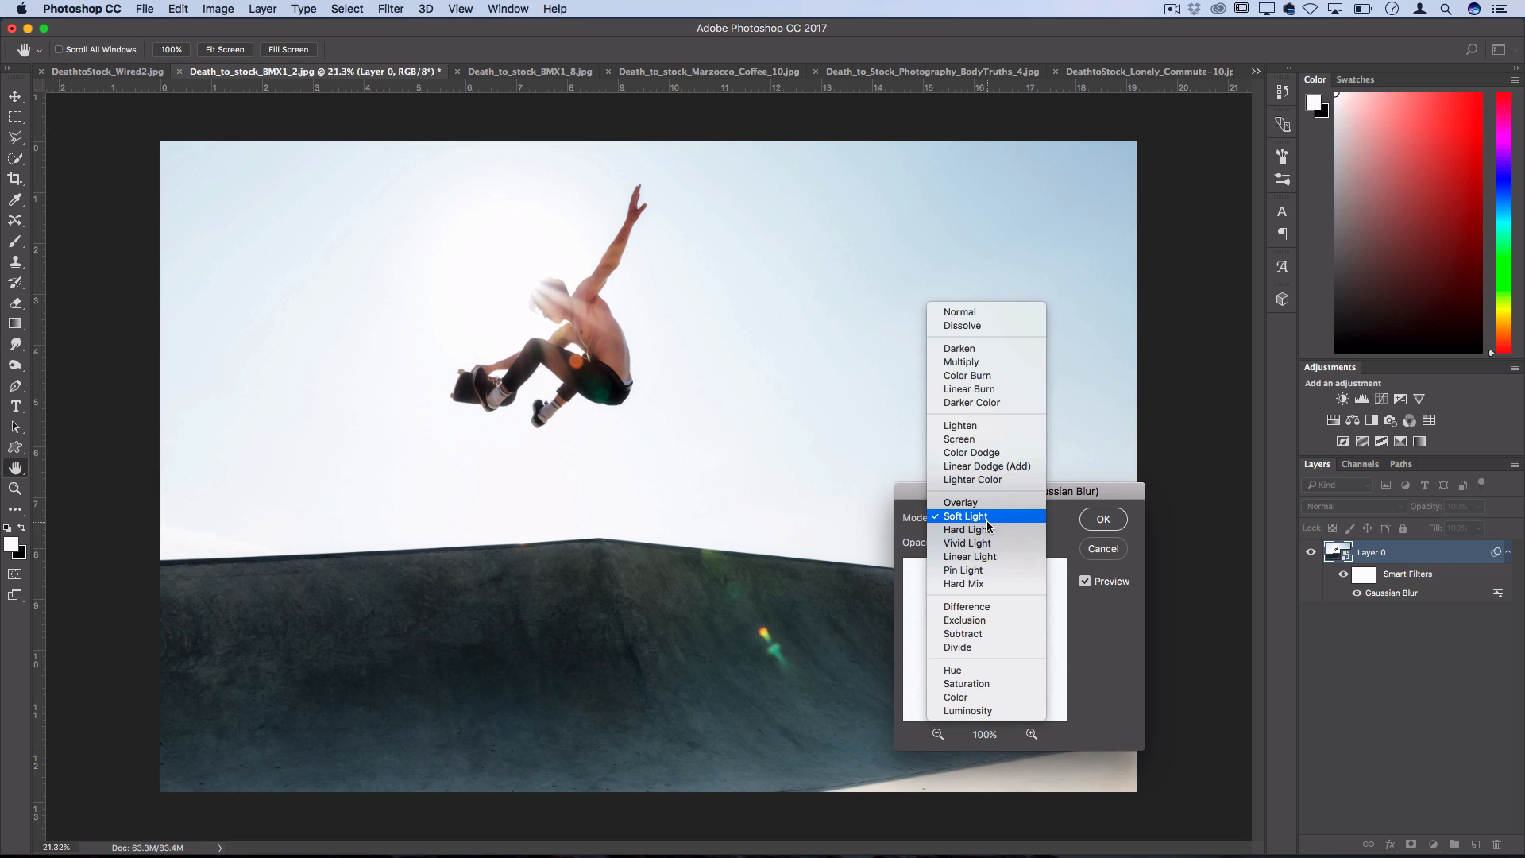
click(965, 529)
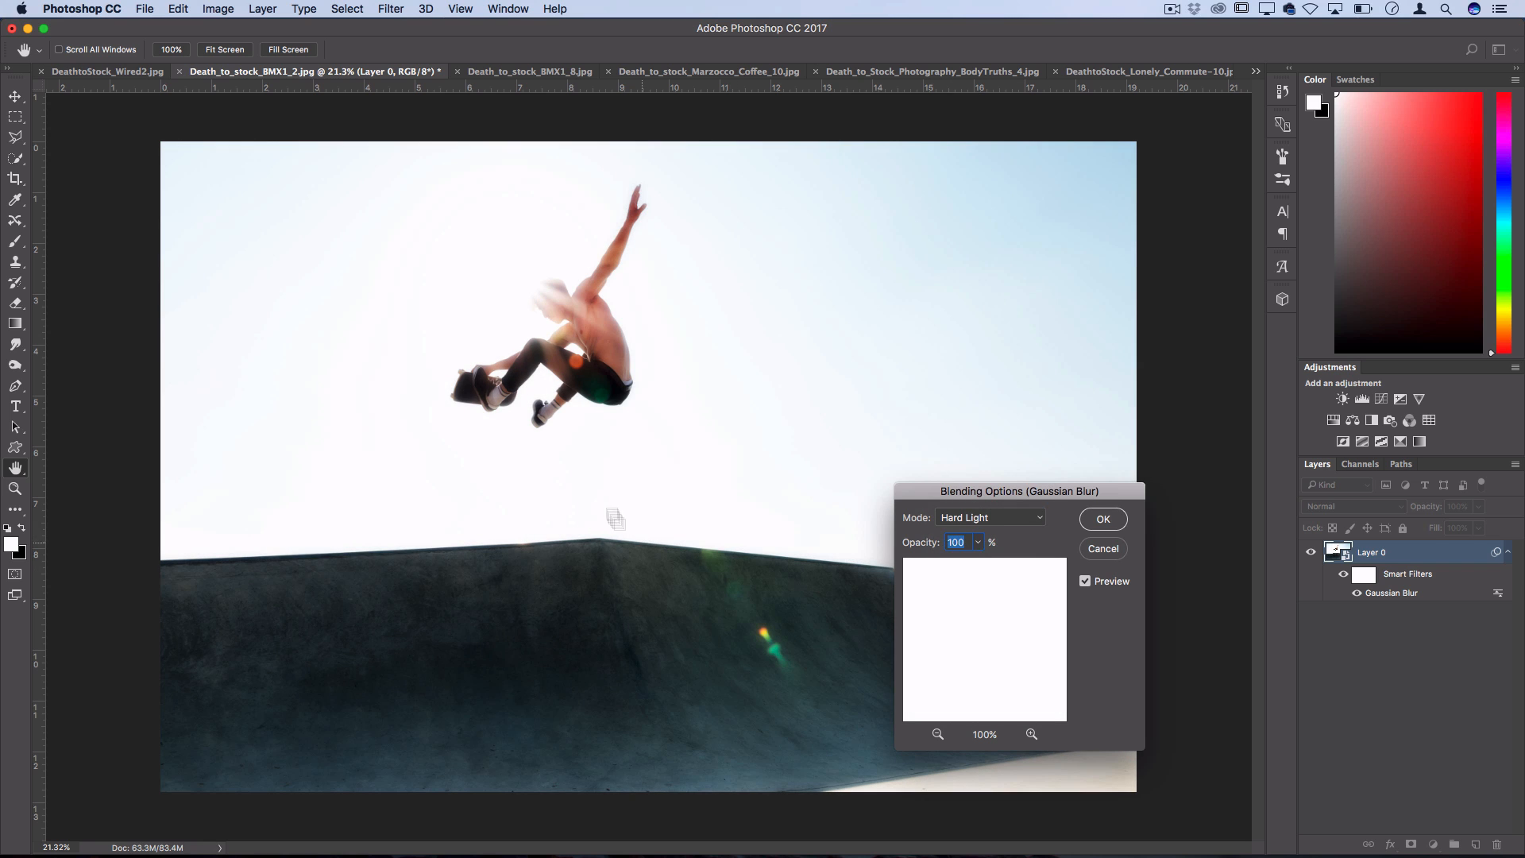
mouse_move(523, 455)
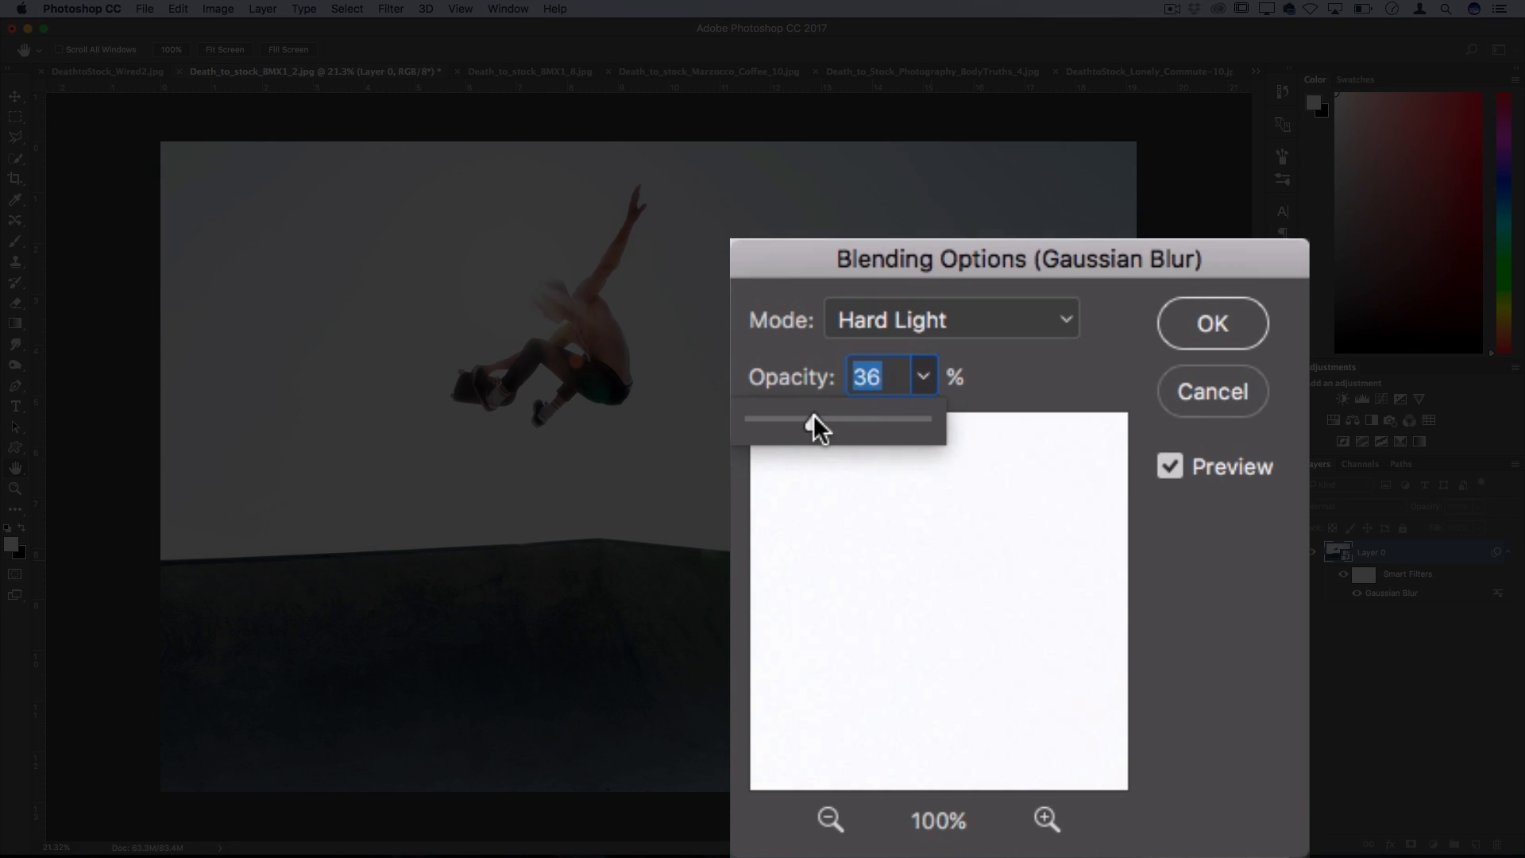
click(1211, 323)
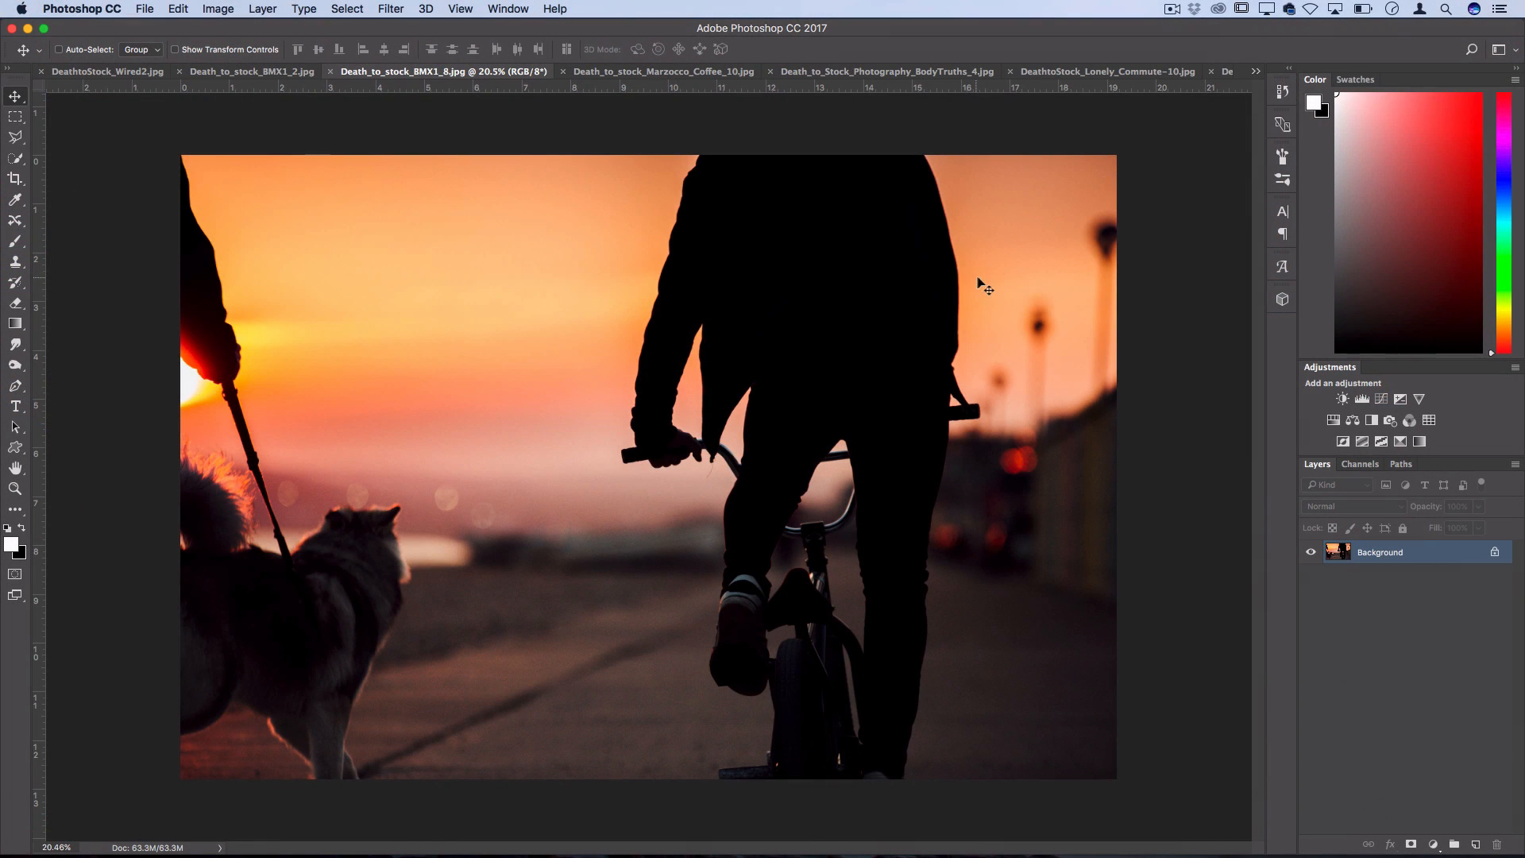
mouse_move(471, 355)
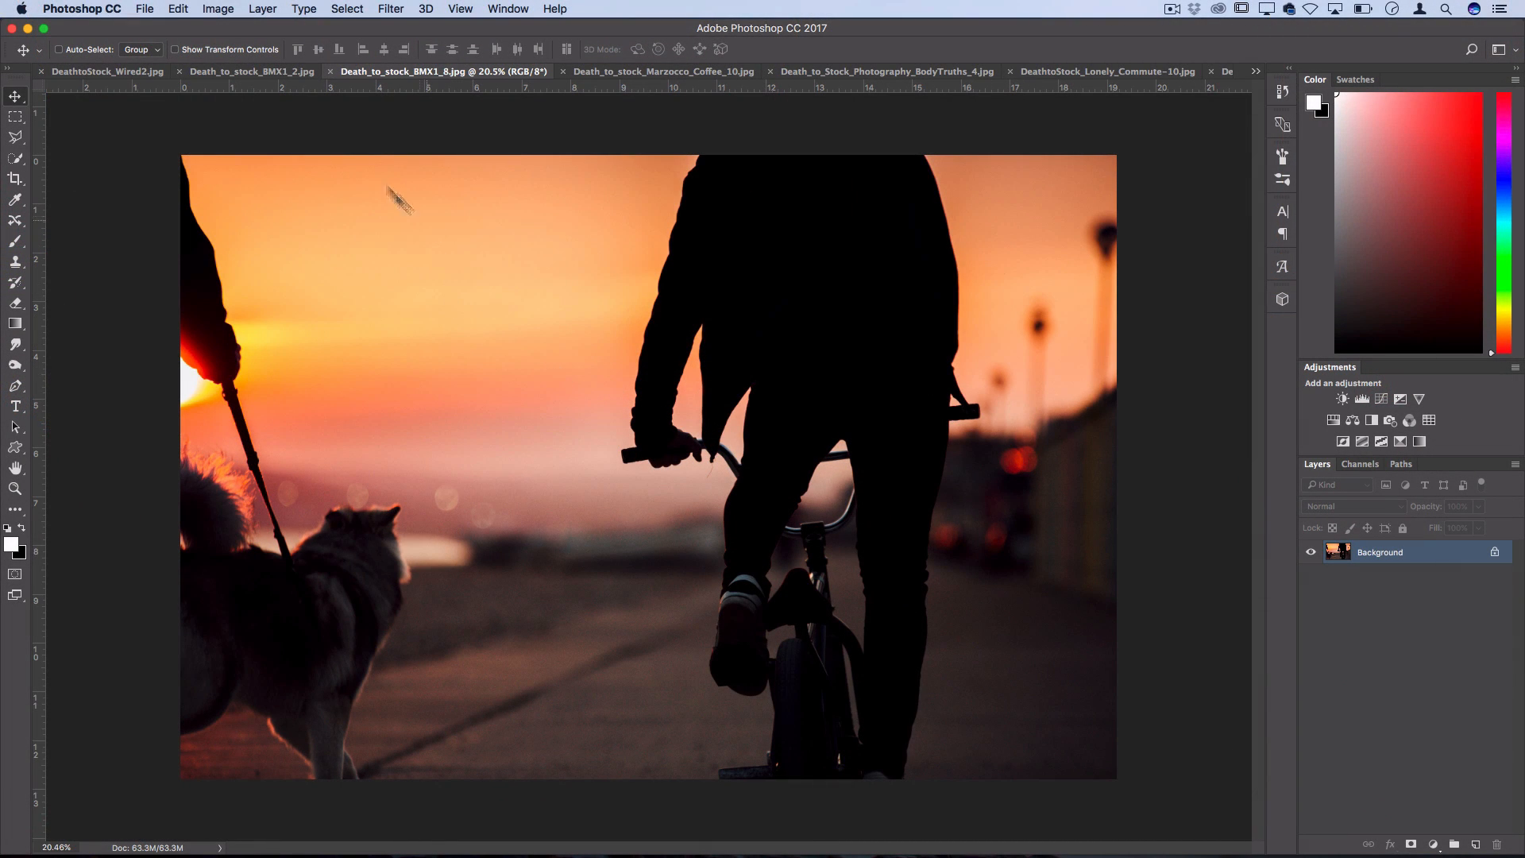
Add a Curves 1 adjustment layer to the cyclist photo and toggle it to compare
click(262, 9)
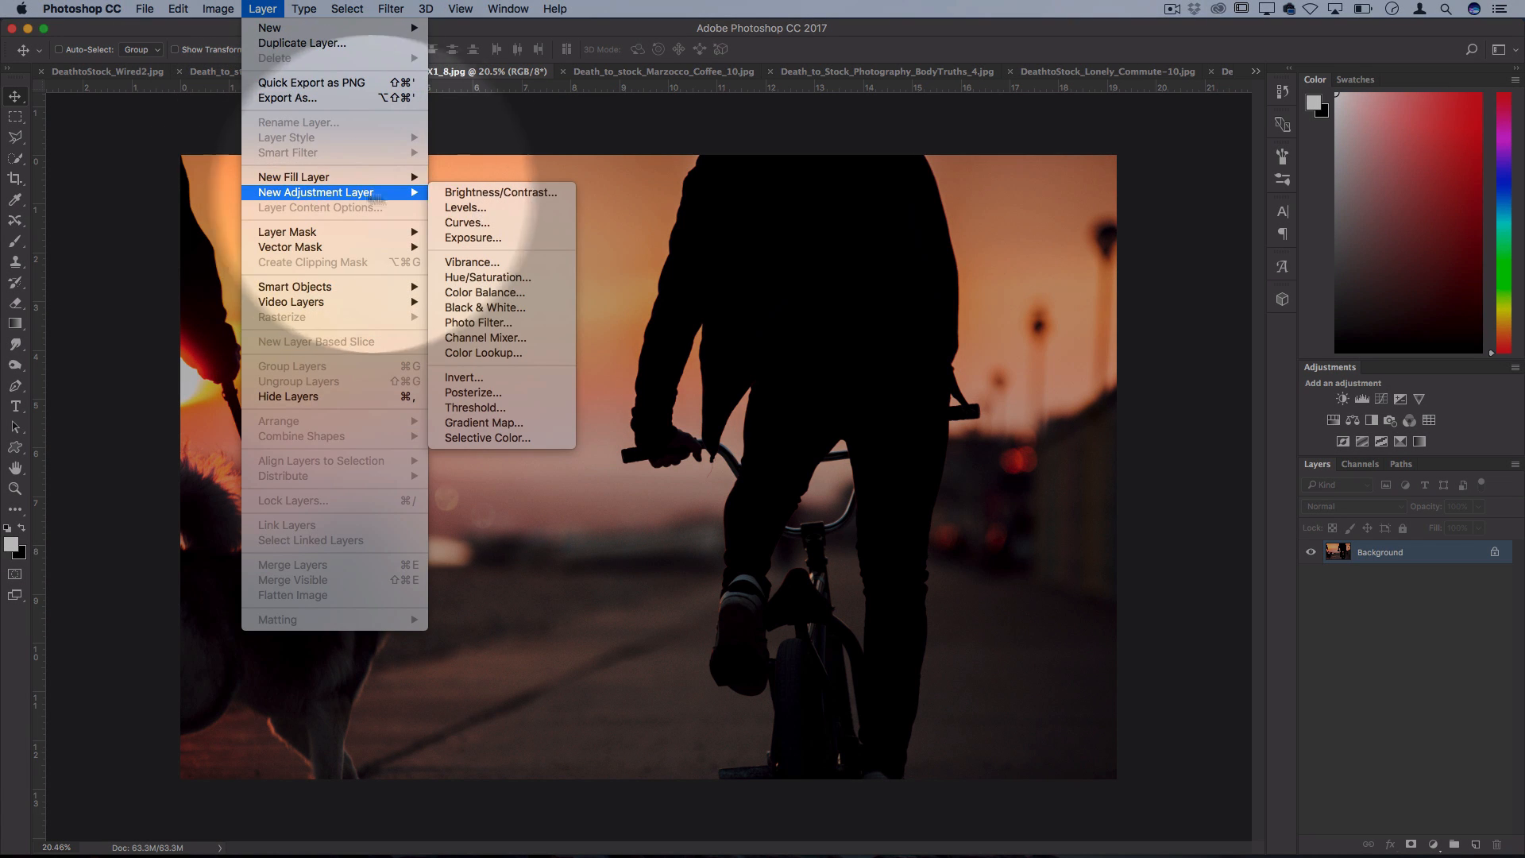
click(465, 222)
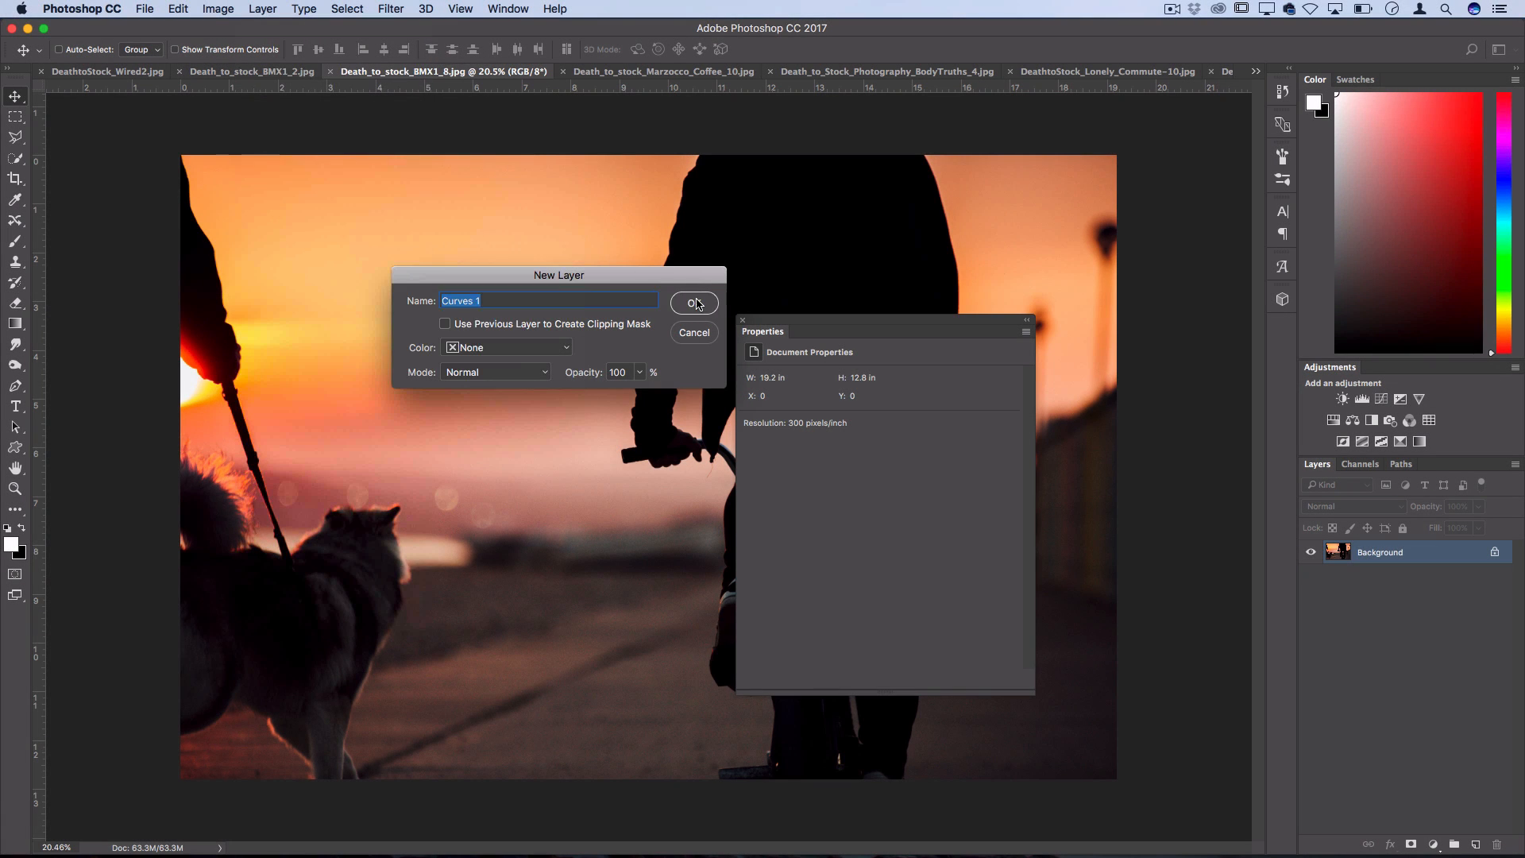
click(693, 302)
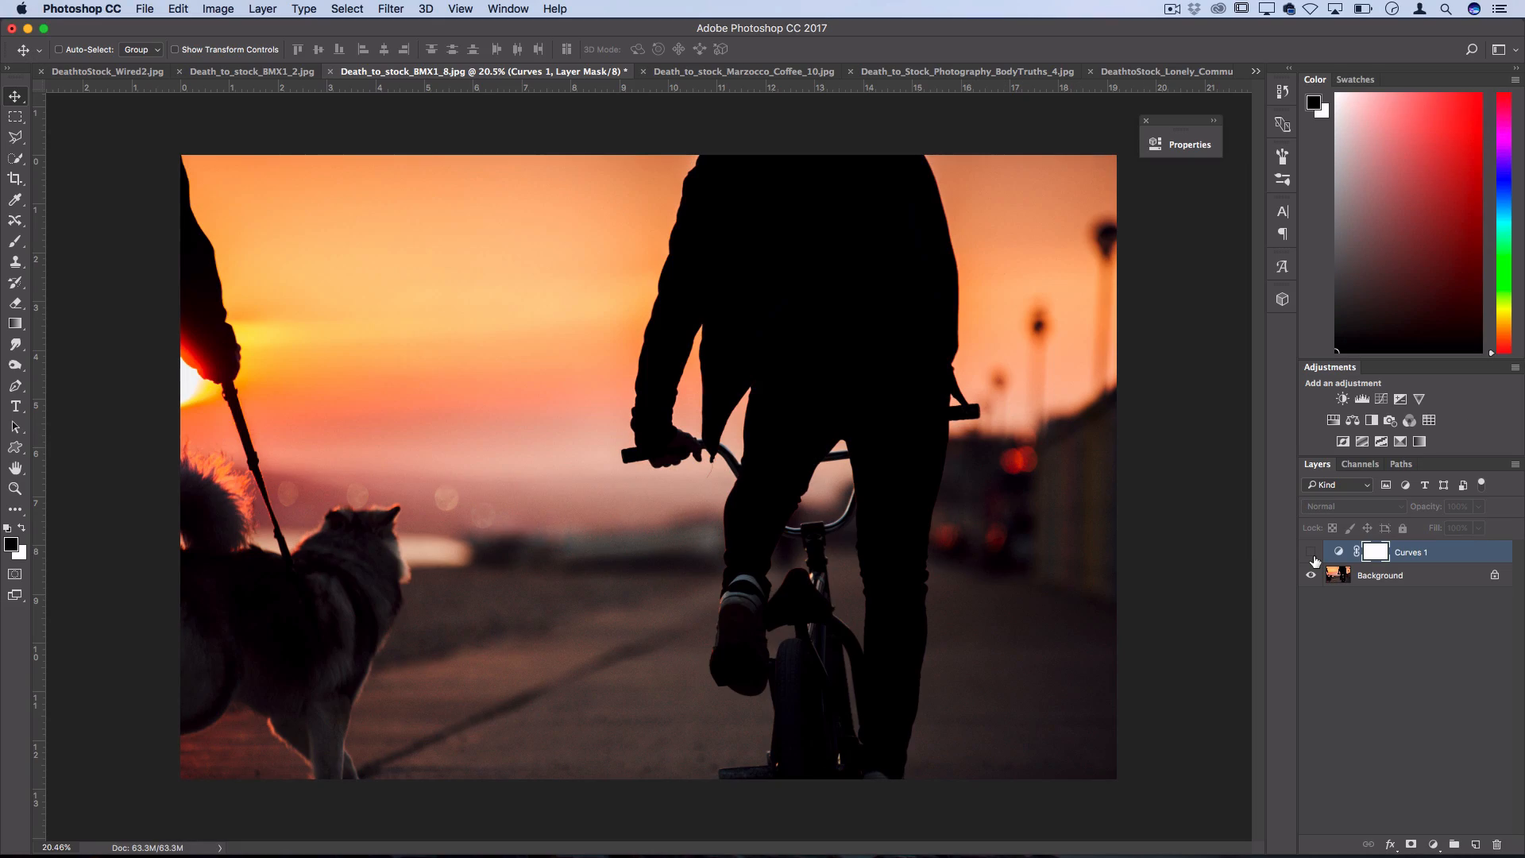
click(1311, 552)
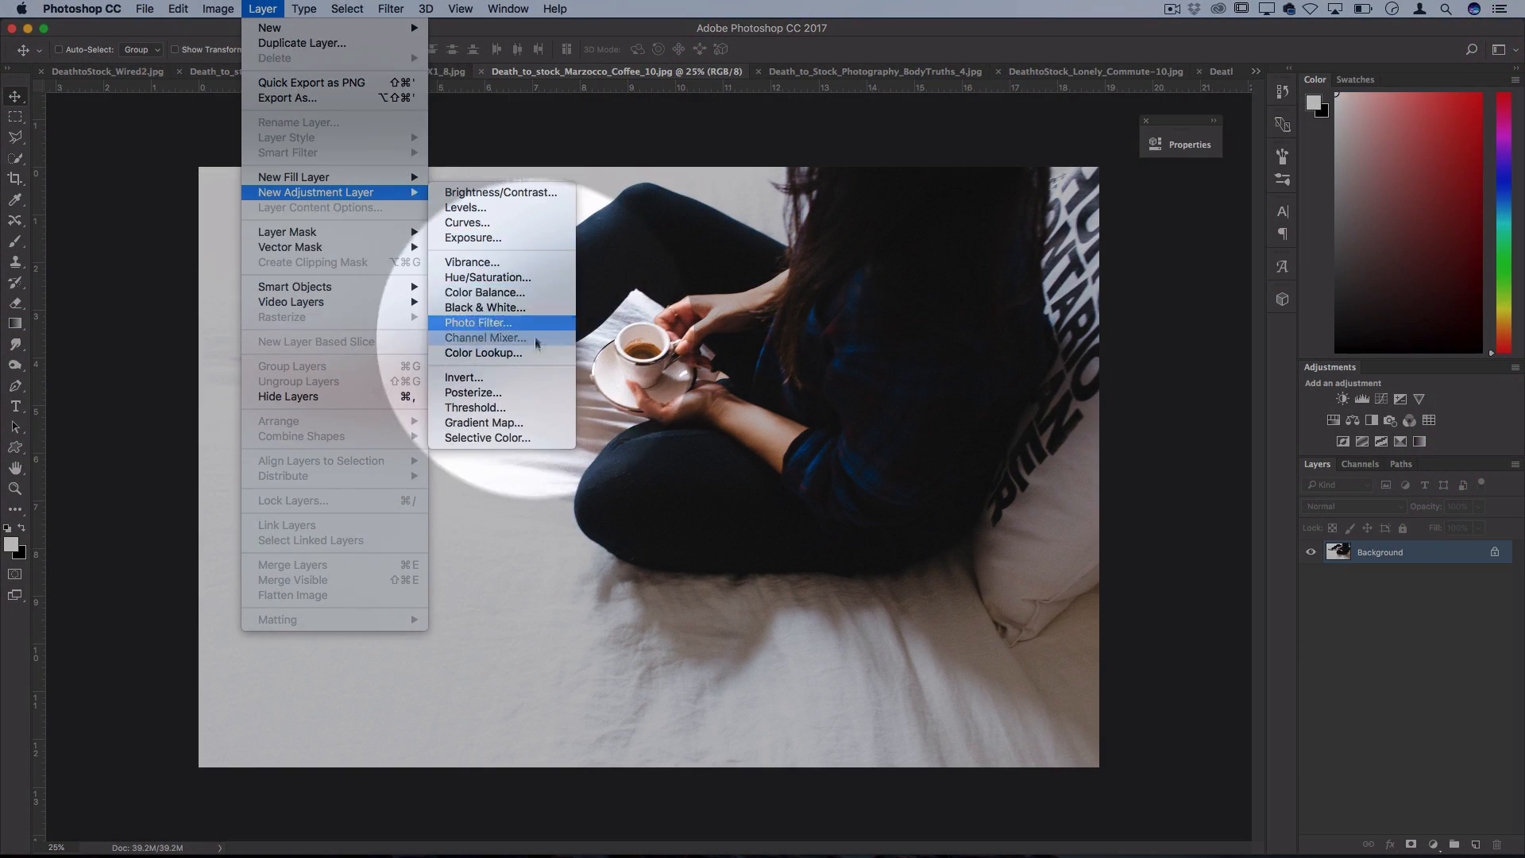
Add a Gradient Map 1 layer and recolour its stops lime green and dark red
click(483, 423)
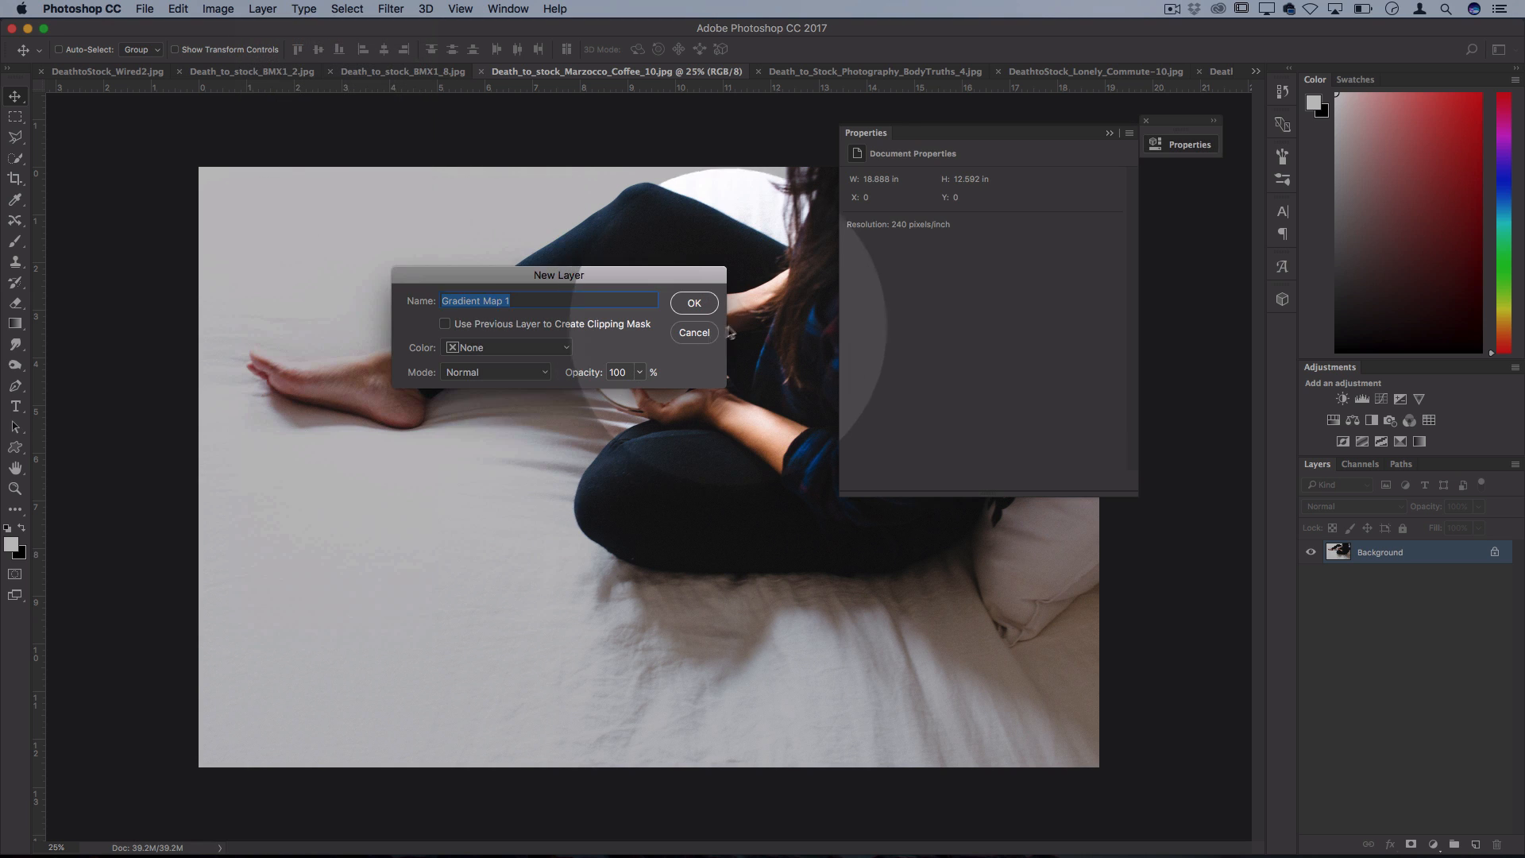
click(695, 302)
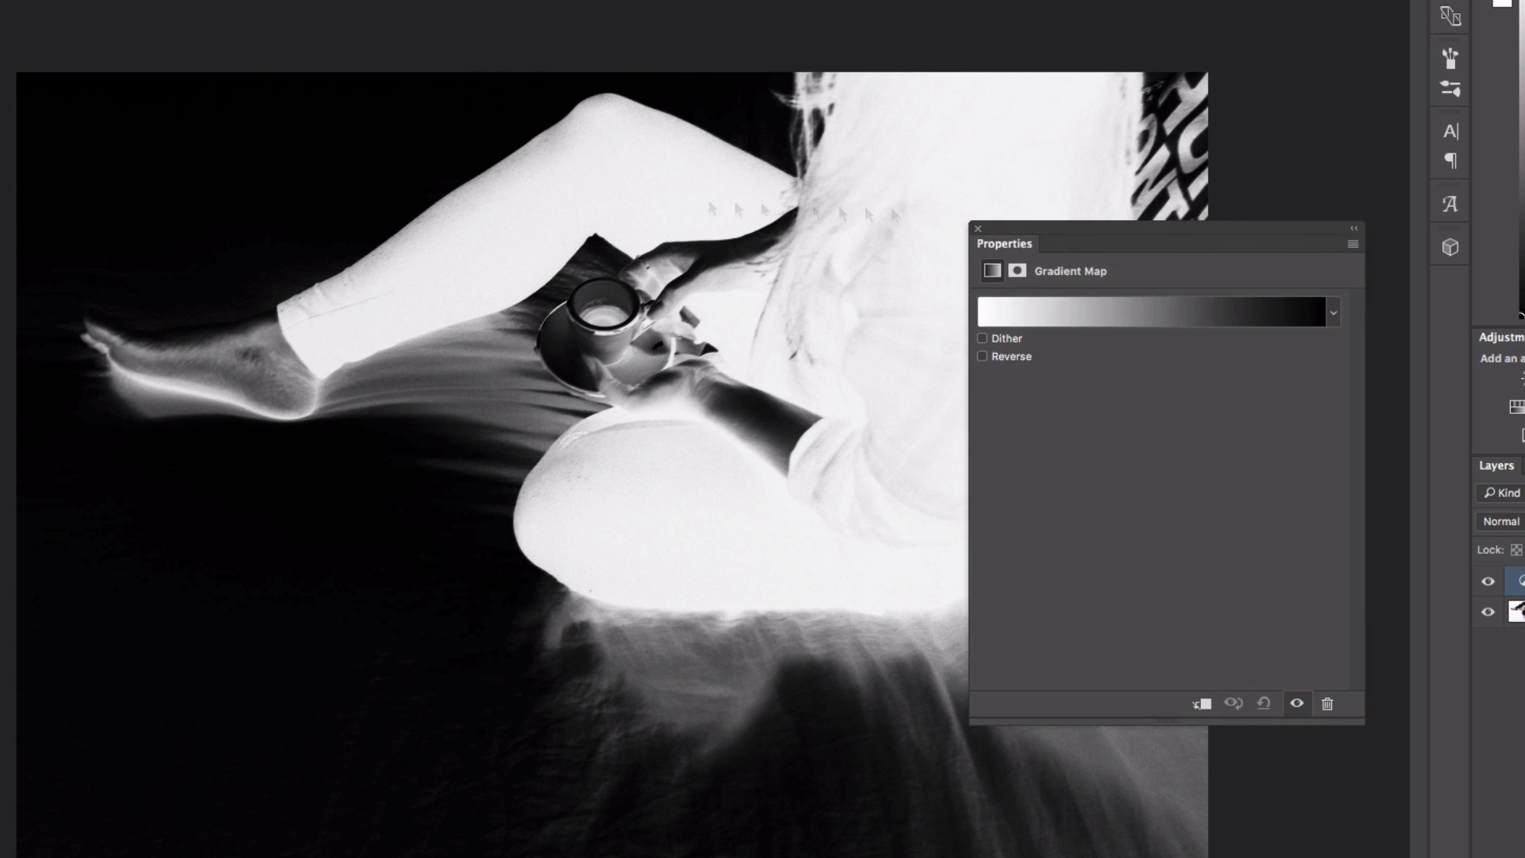
click(1153, 313)
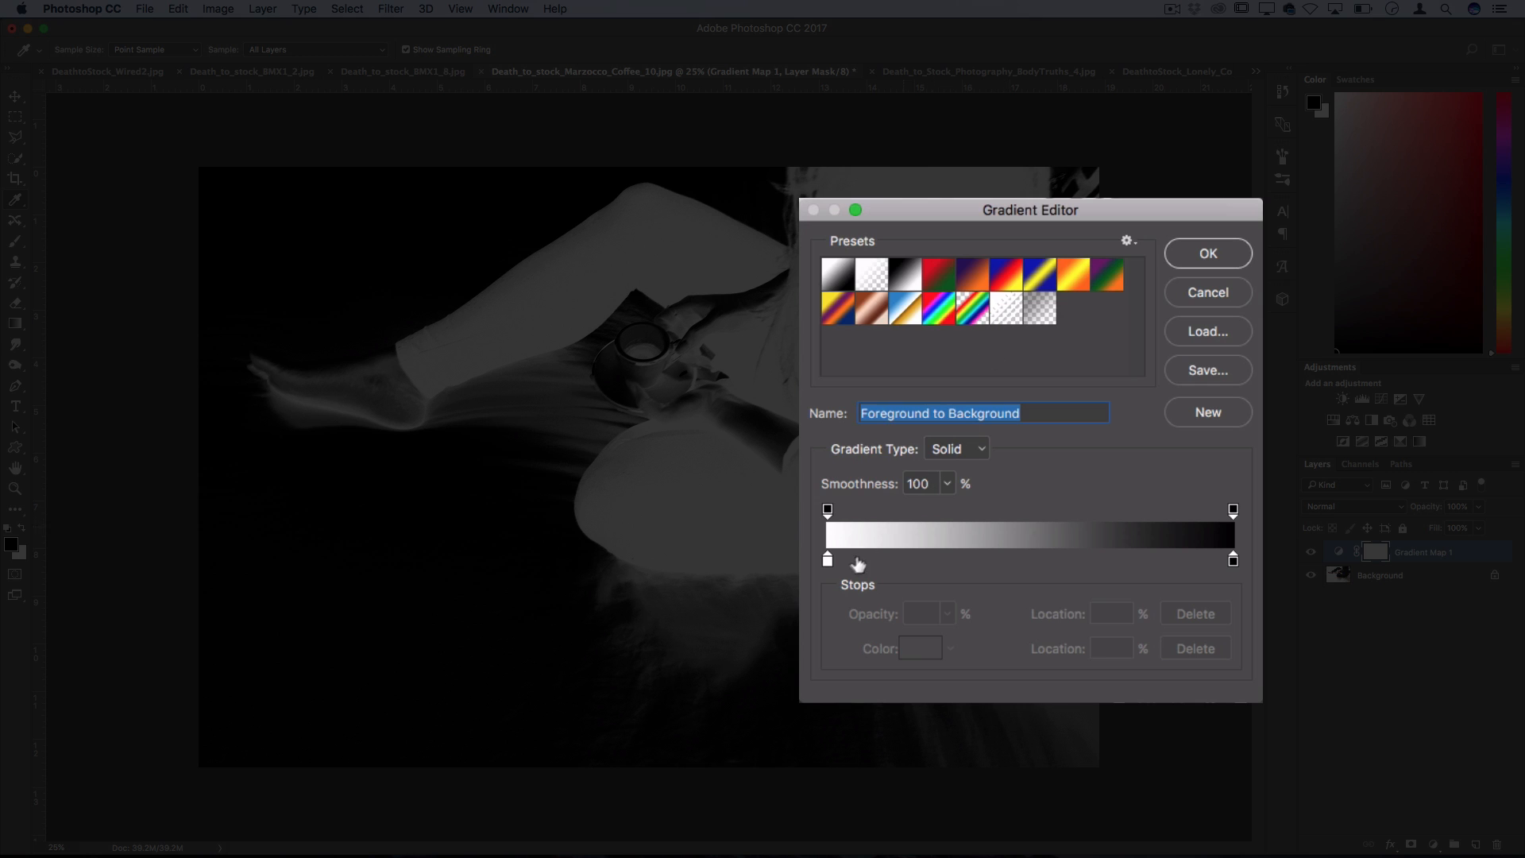
mouse_move(831, 569)
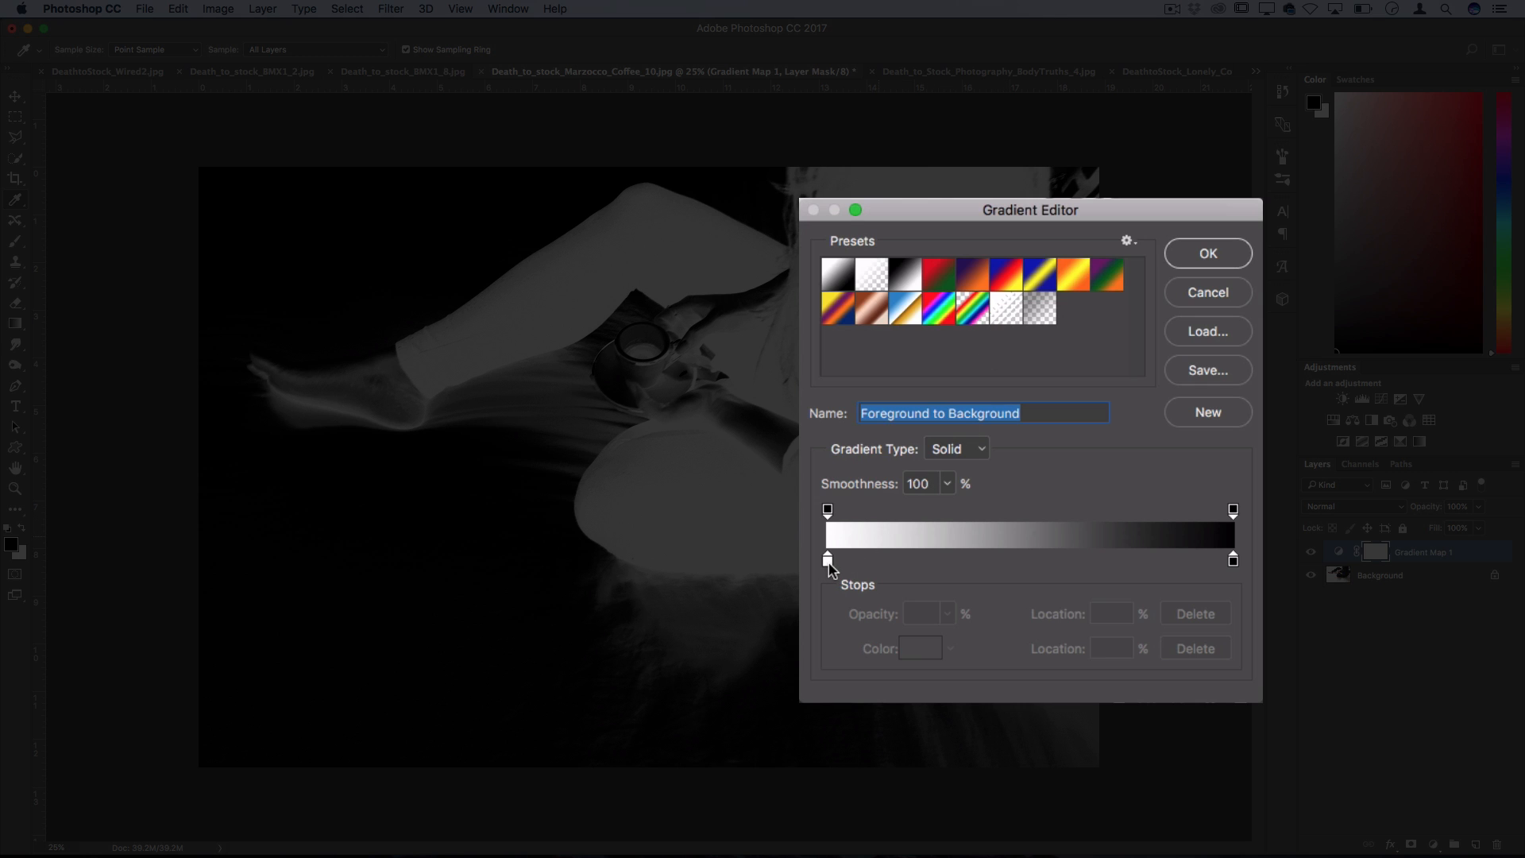
double_click(826, 559)
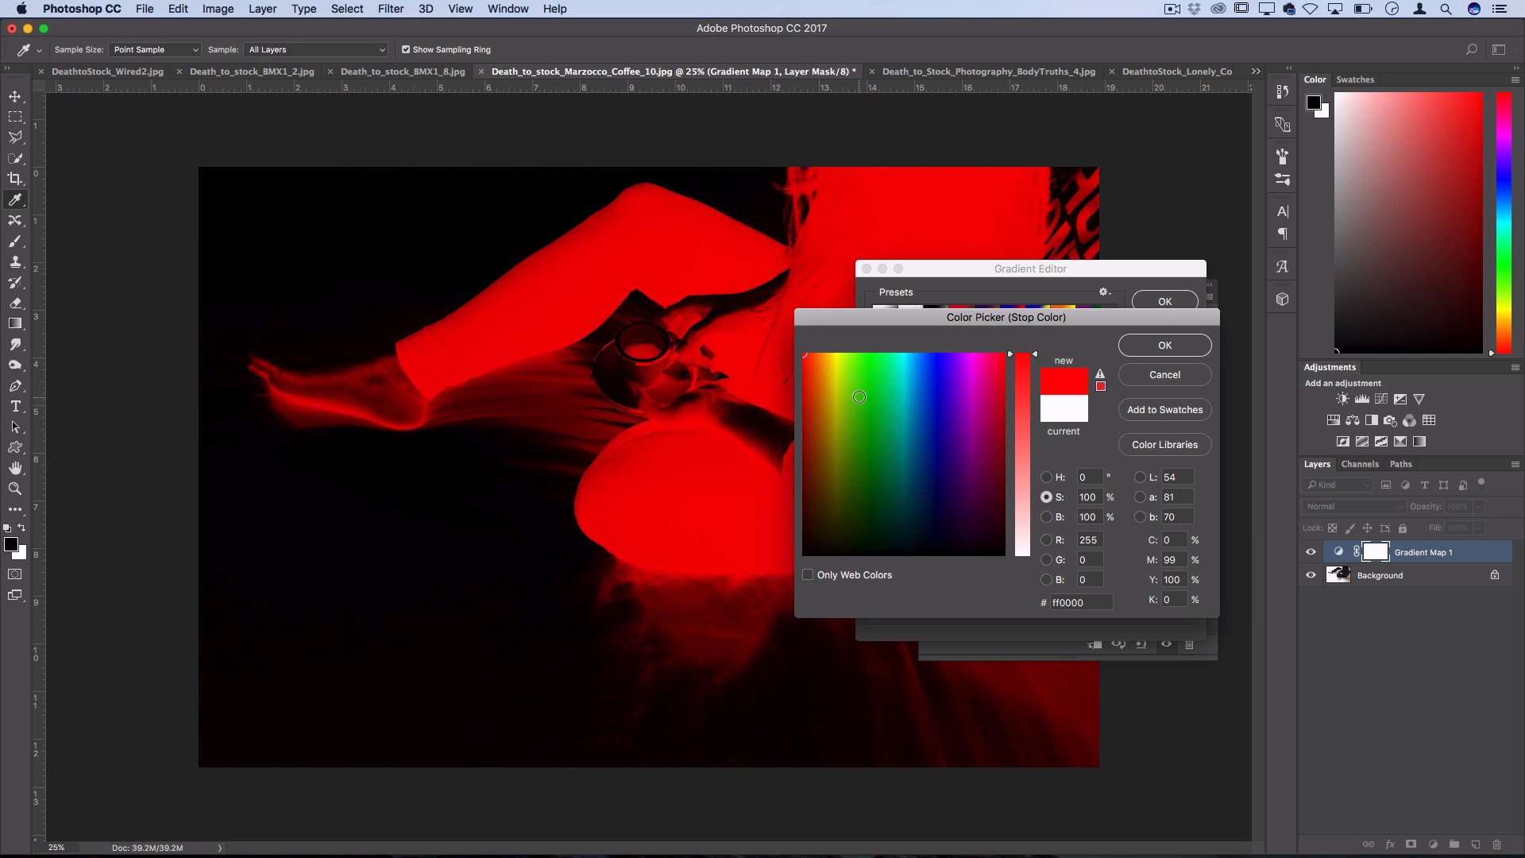
click(847, 379)
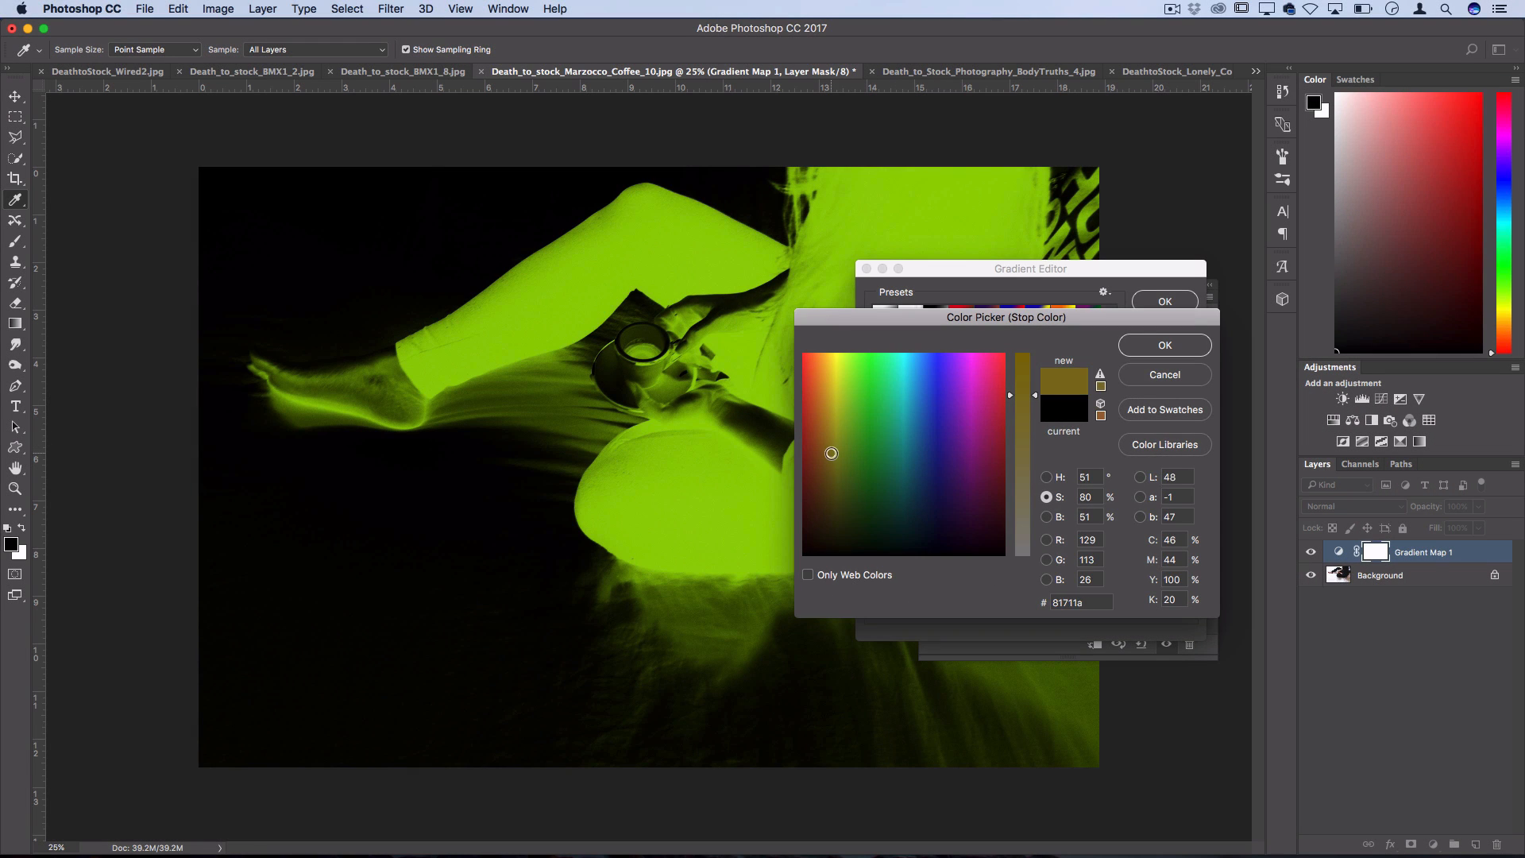
click(1163, 345)
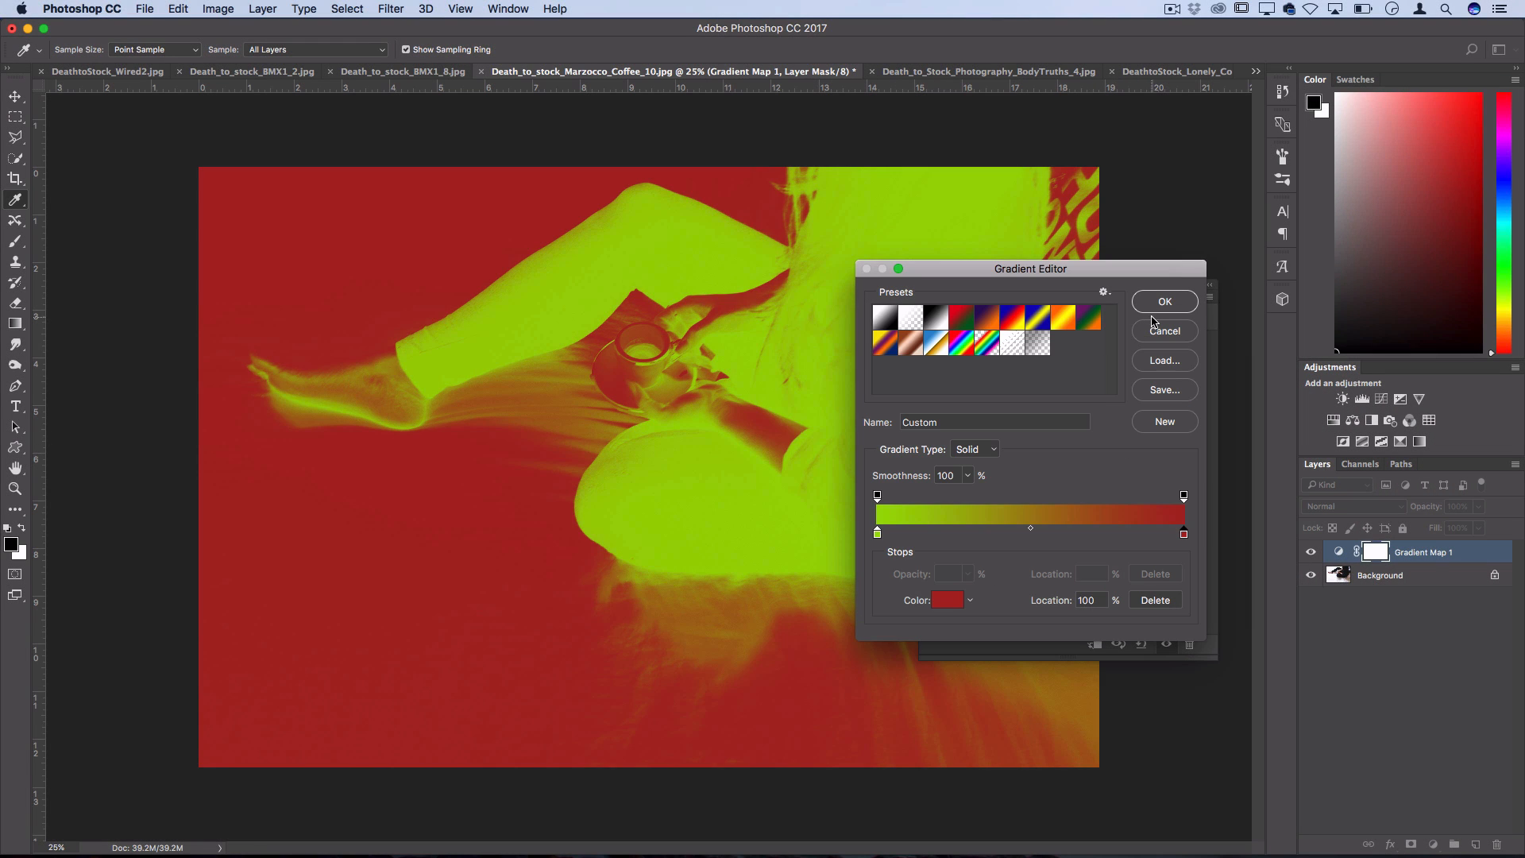
Accept the green-to-red gradient and reverse the gradient map's colours
click(1164, 302)
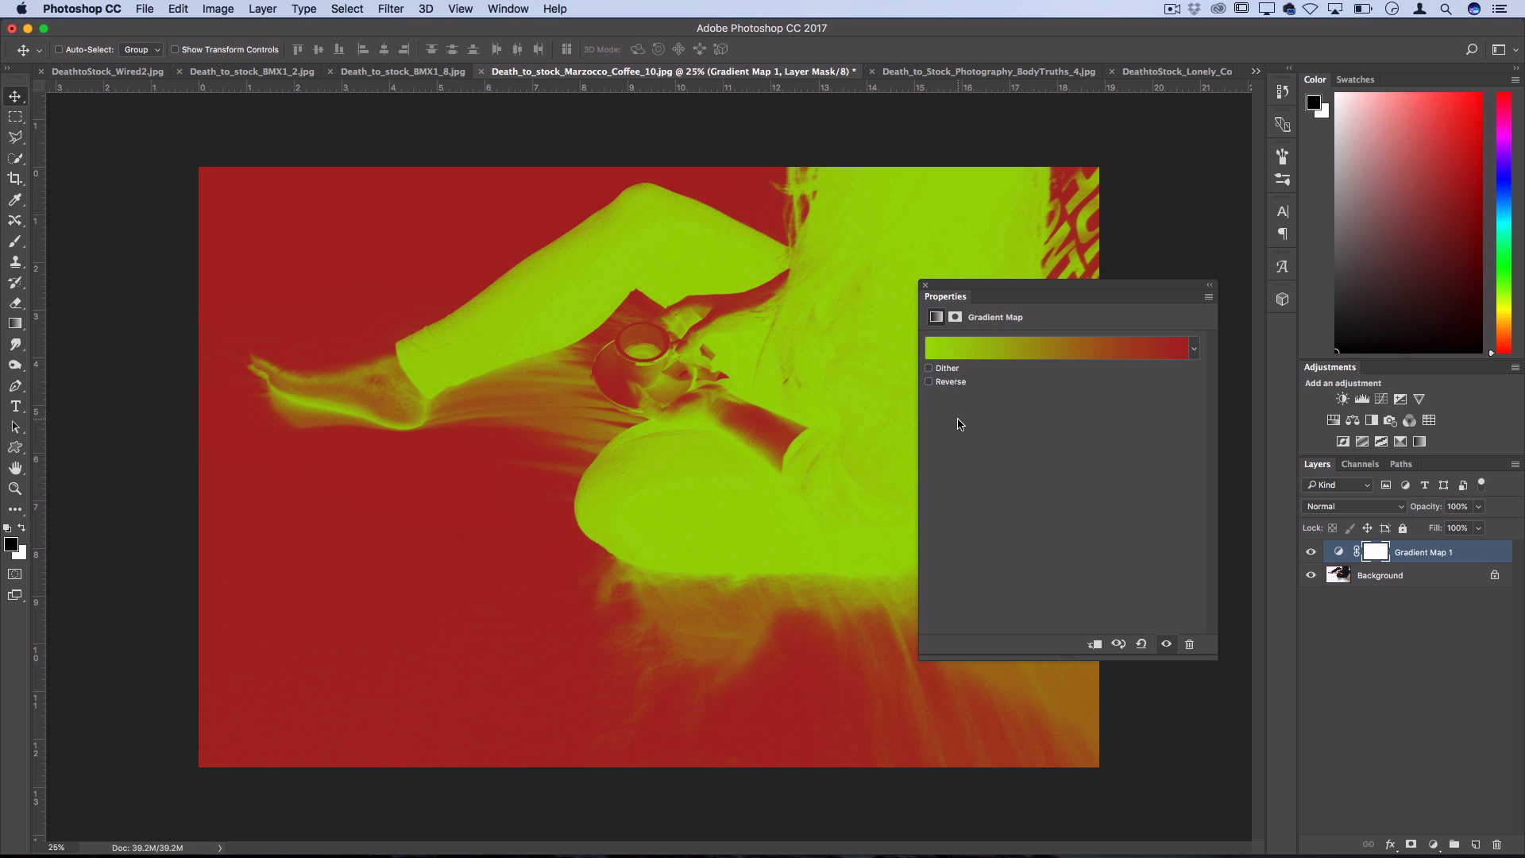
mouse_move(361, 423)
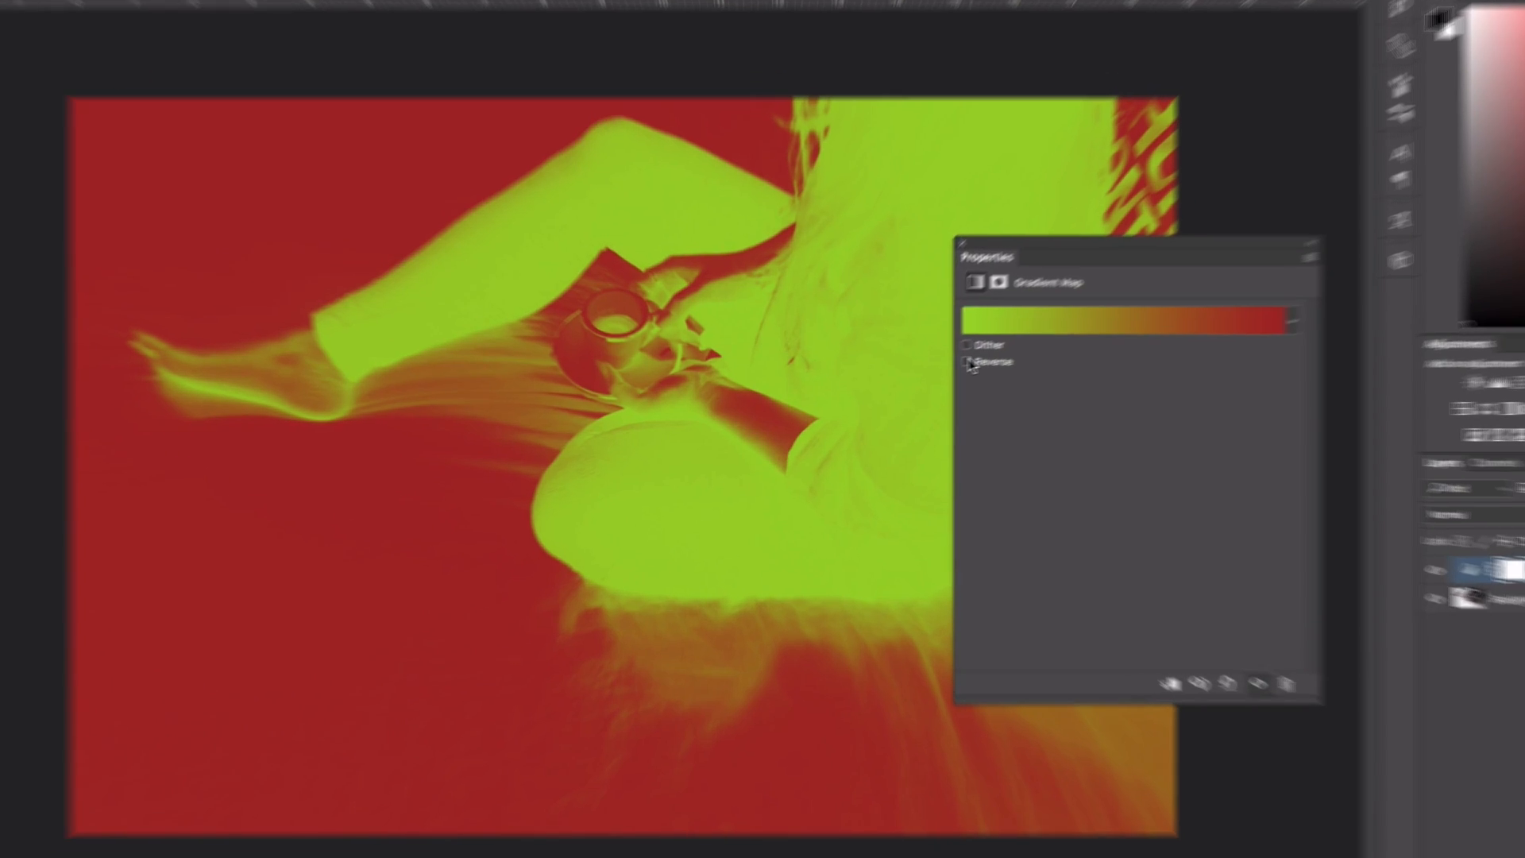
click(926, 382)
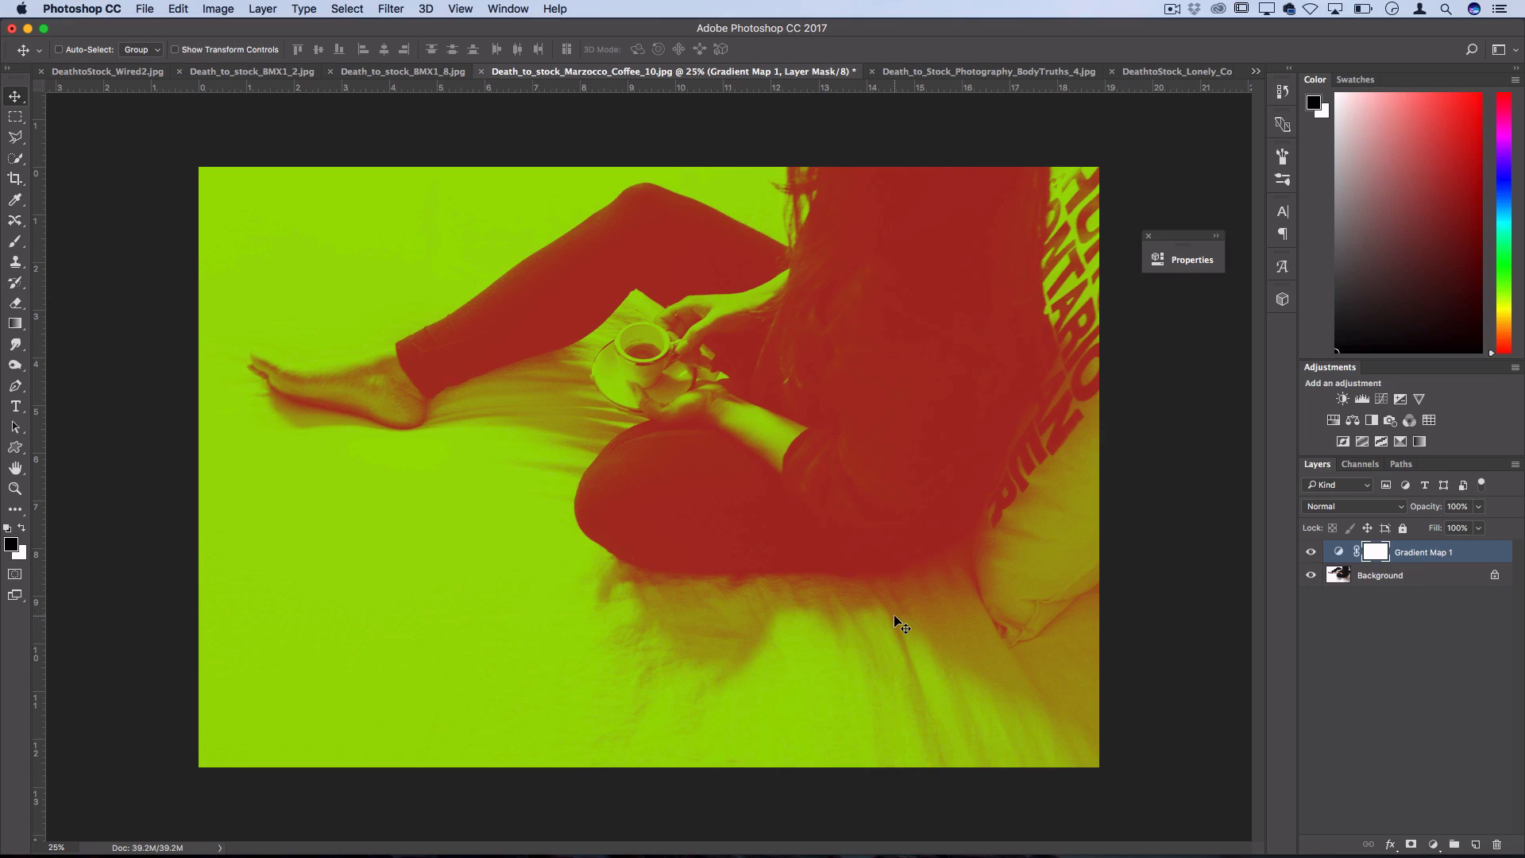
click(699, 71)
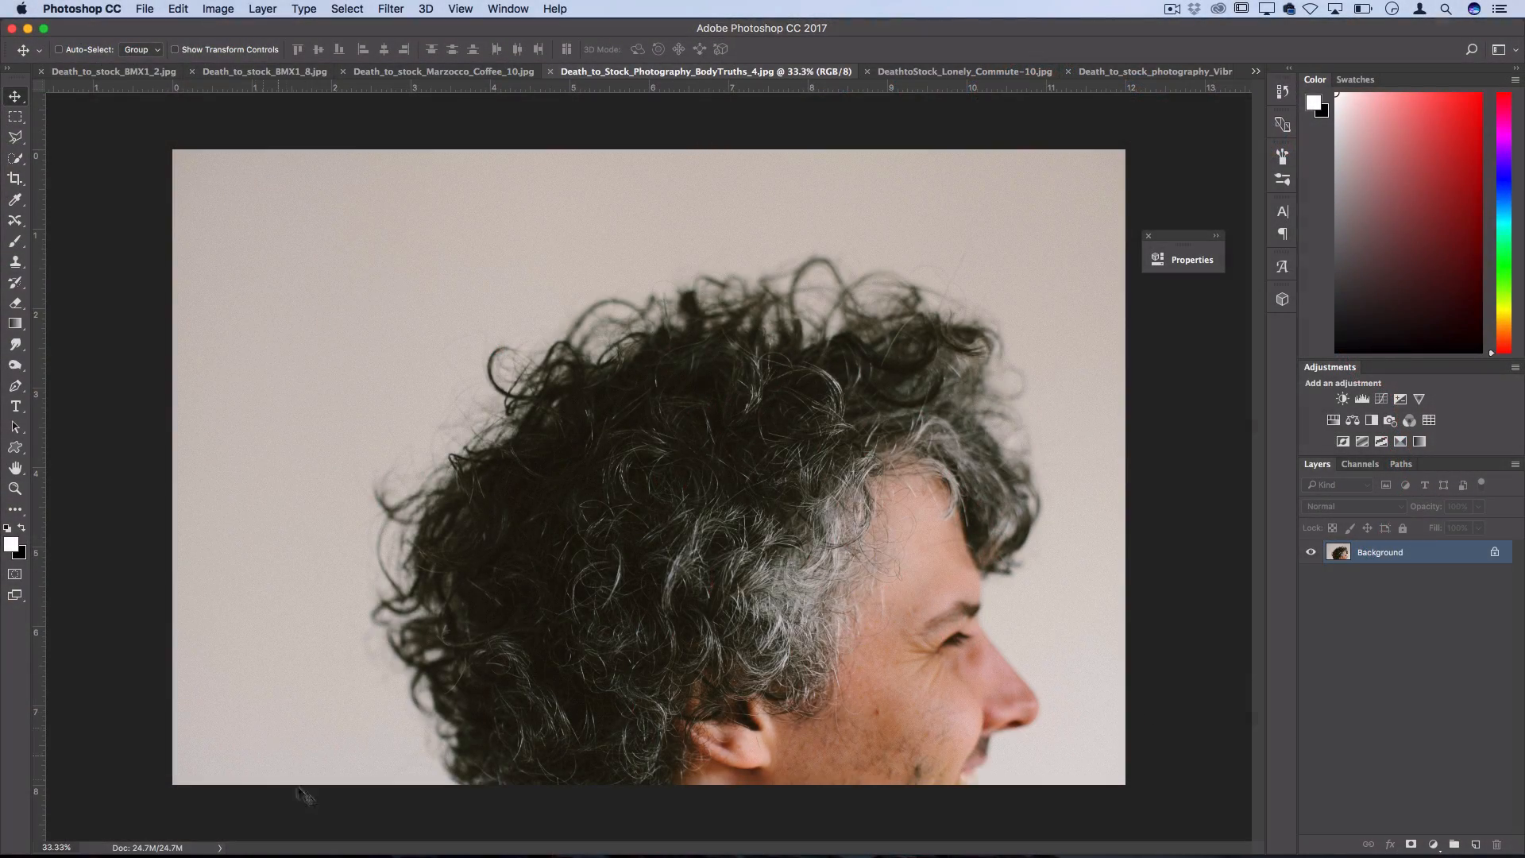
mouse_move(361, 202)
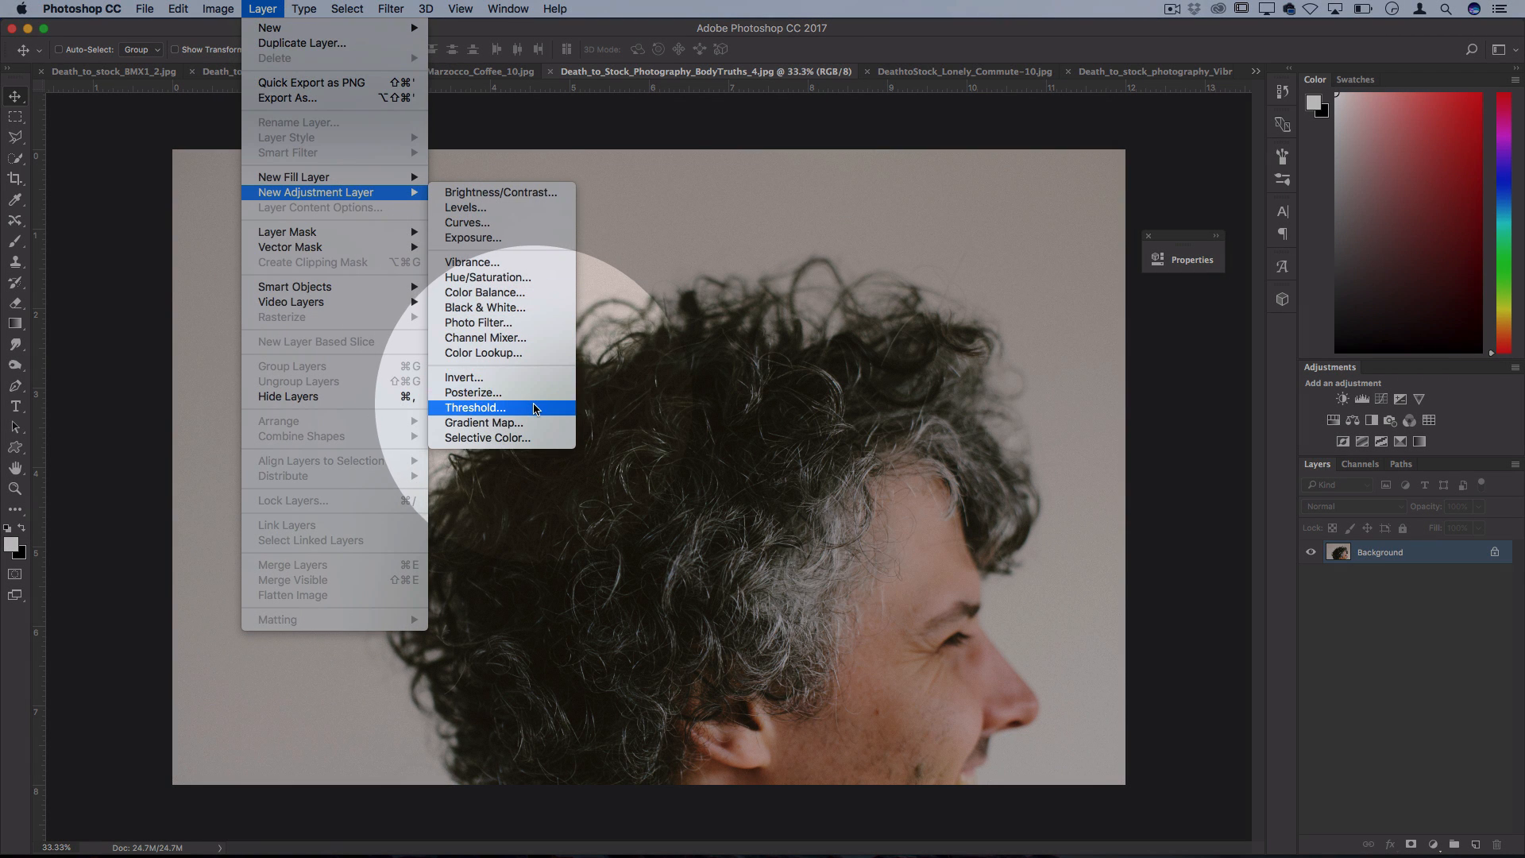
Add a Threshold 1 adjustment layer to the curly-haired portrait
click(473, 409)
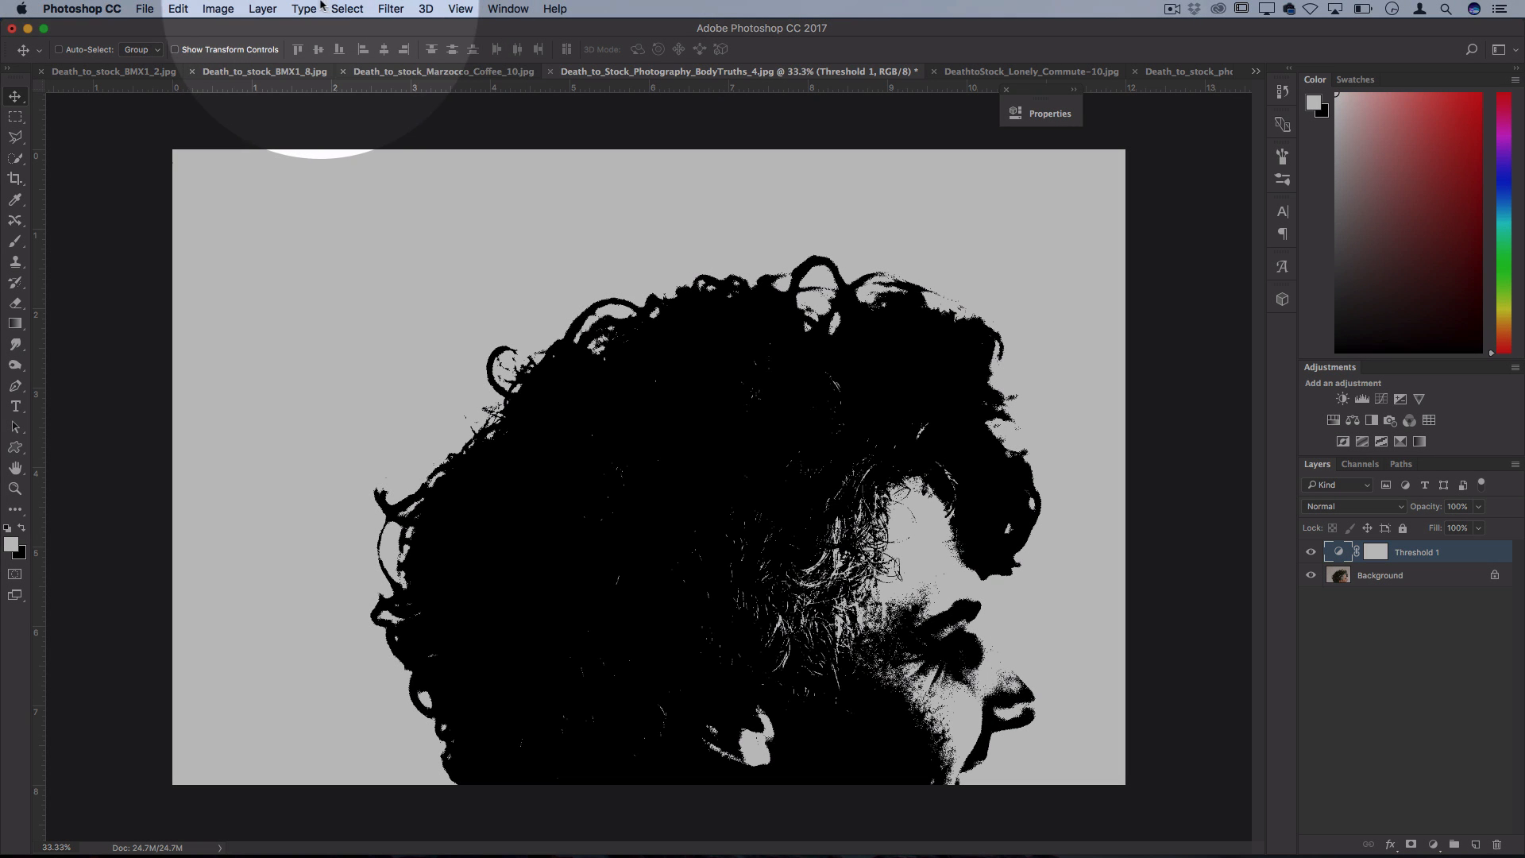
Add a Gradient Fill 1 layer using the purple-to-orange preset gradient
click(262, 9)
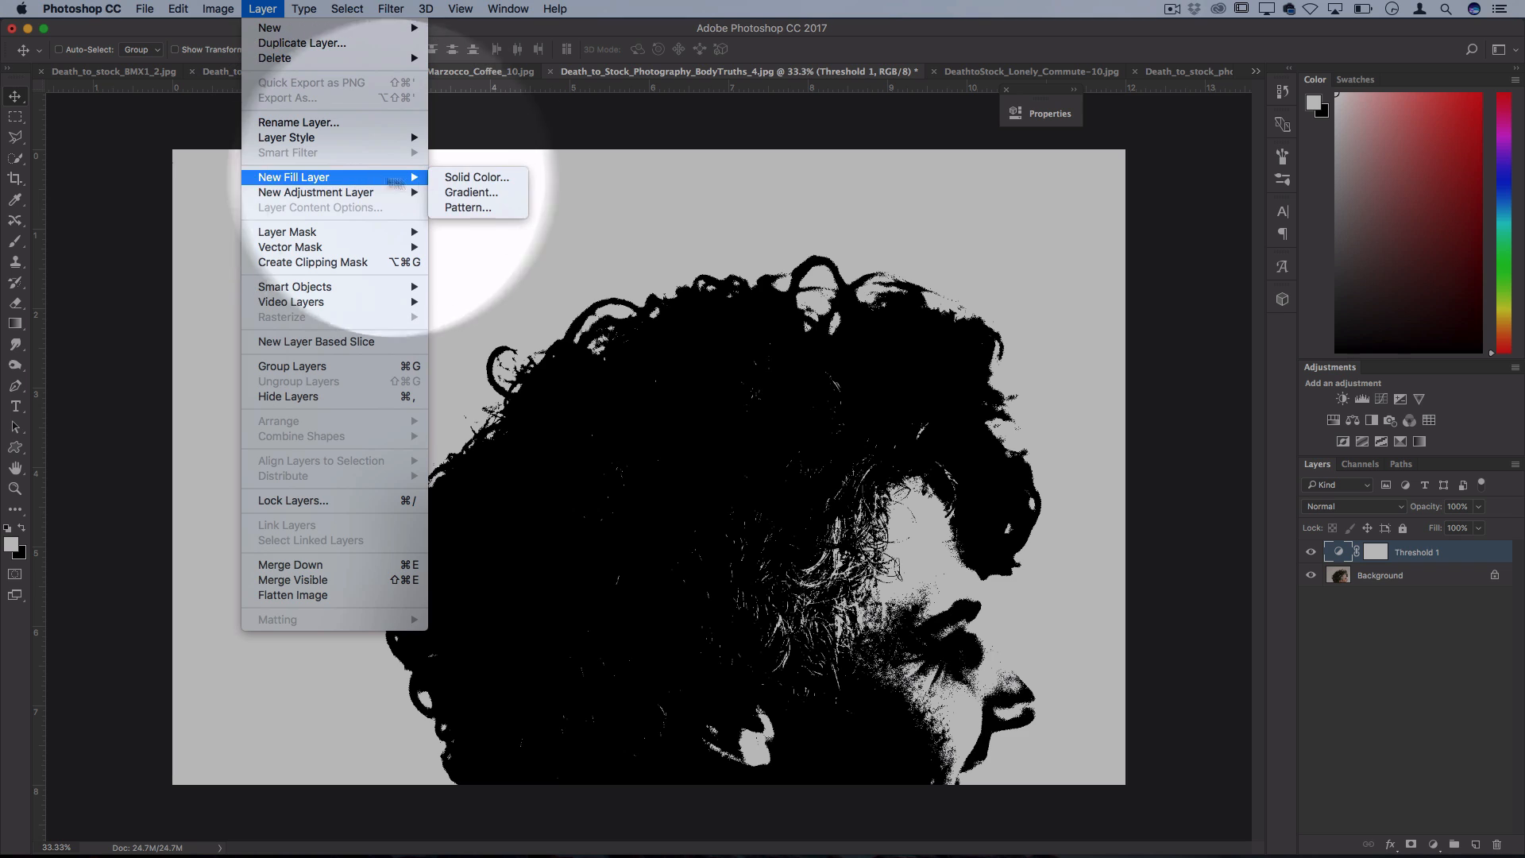
mouse_move(472, 192)
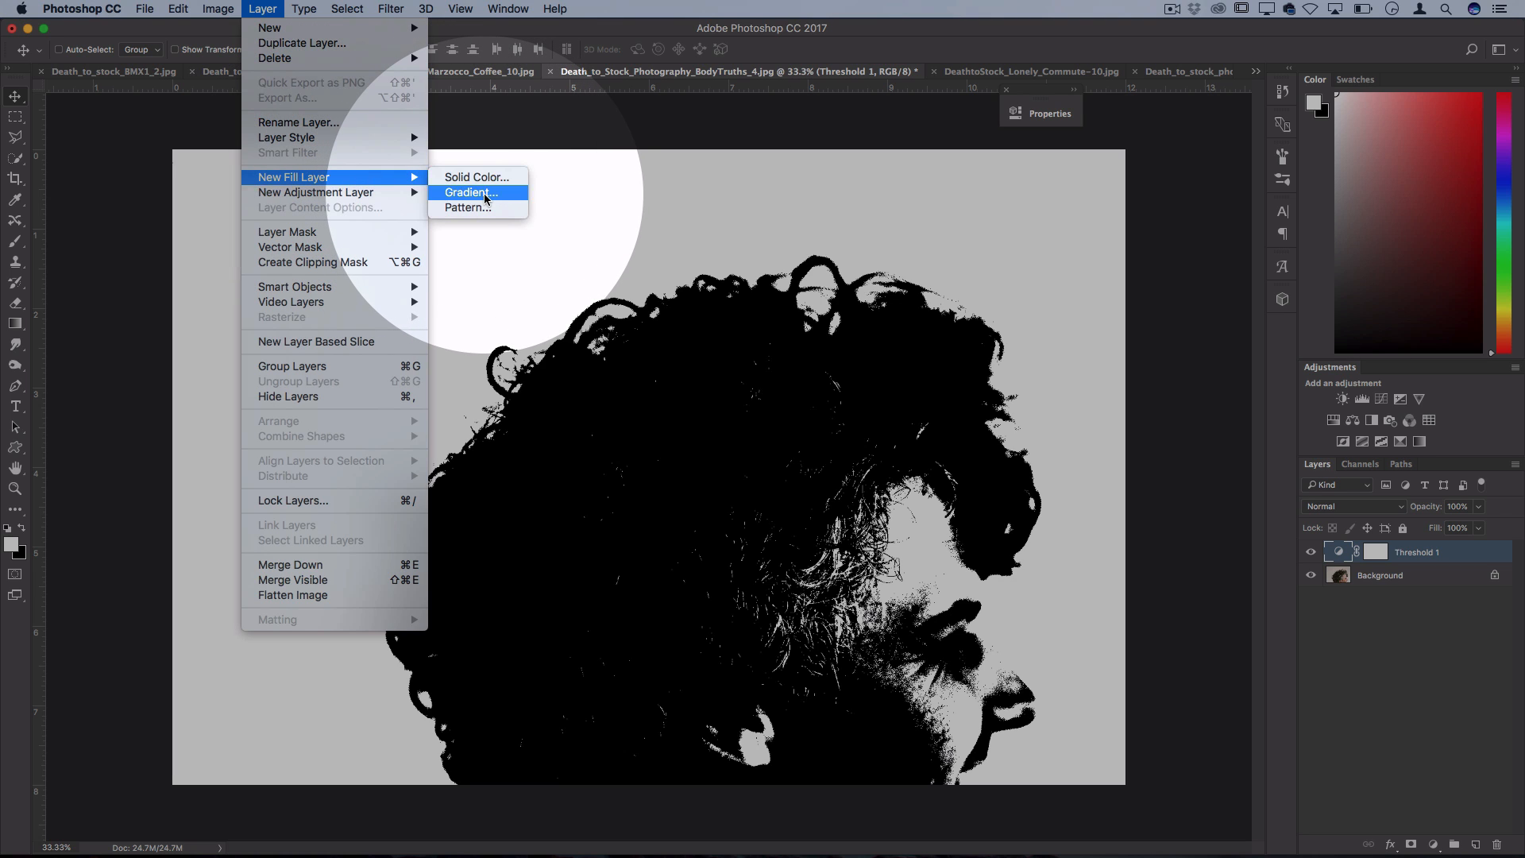
click(470, 192)
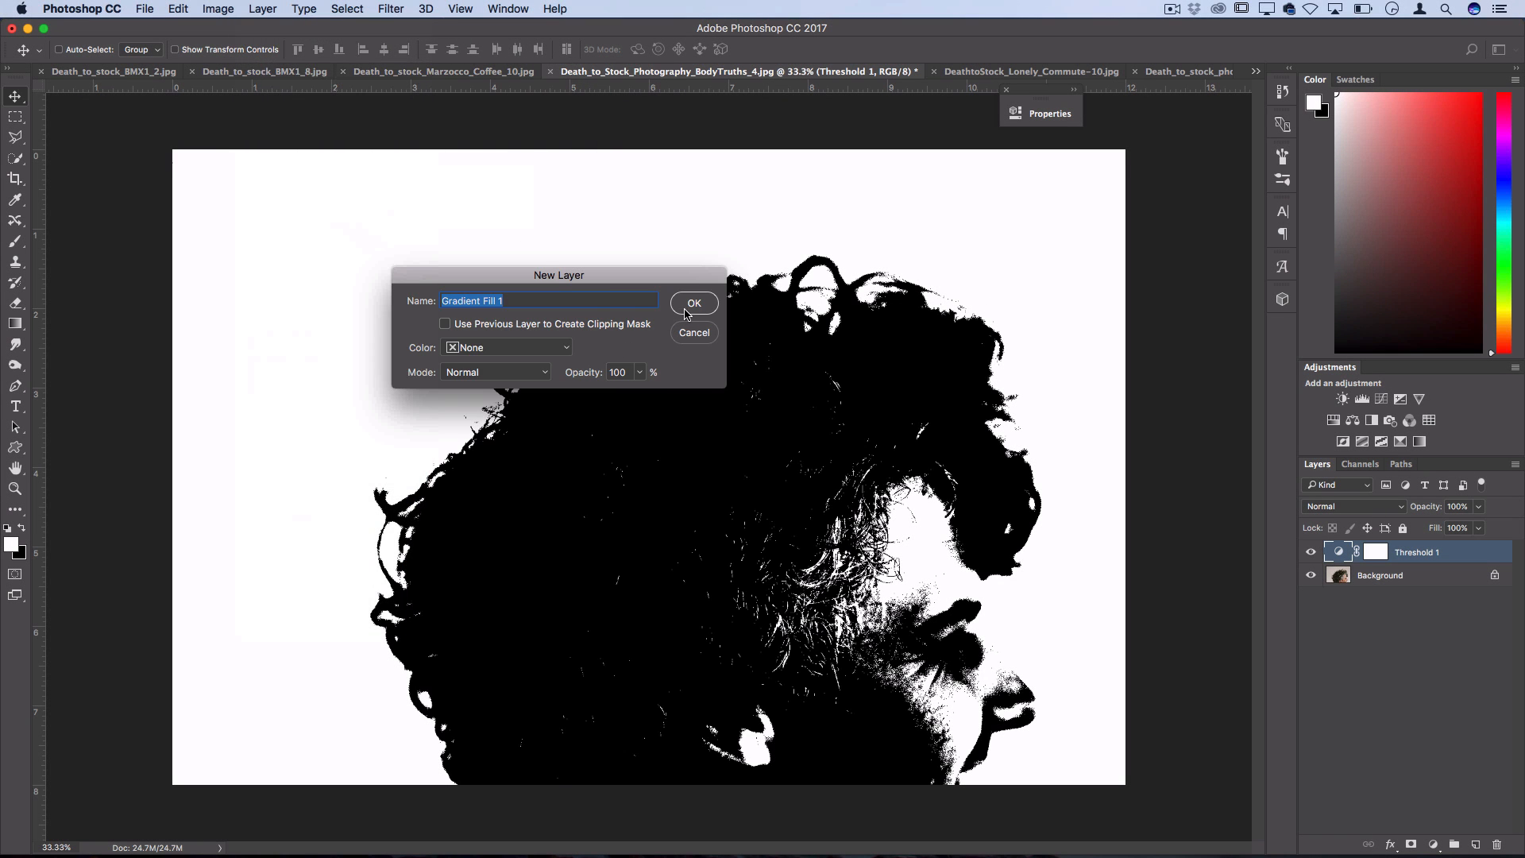
click(695, 302)
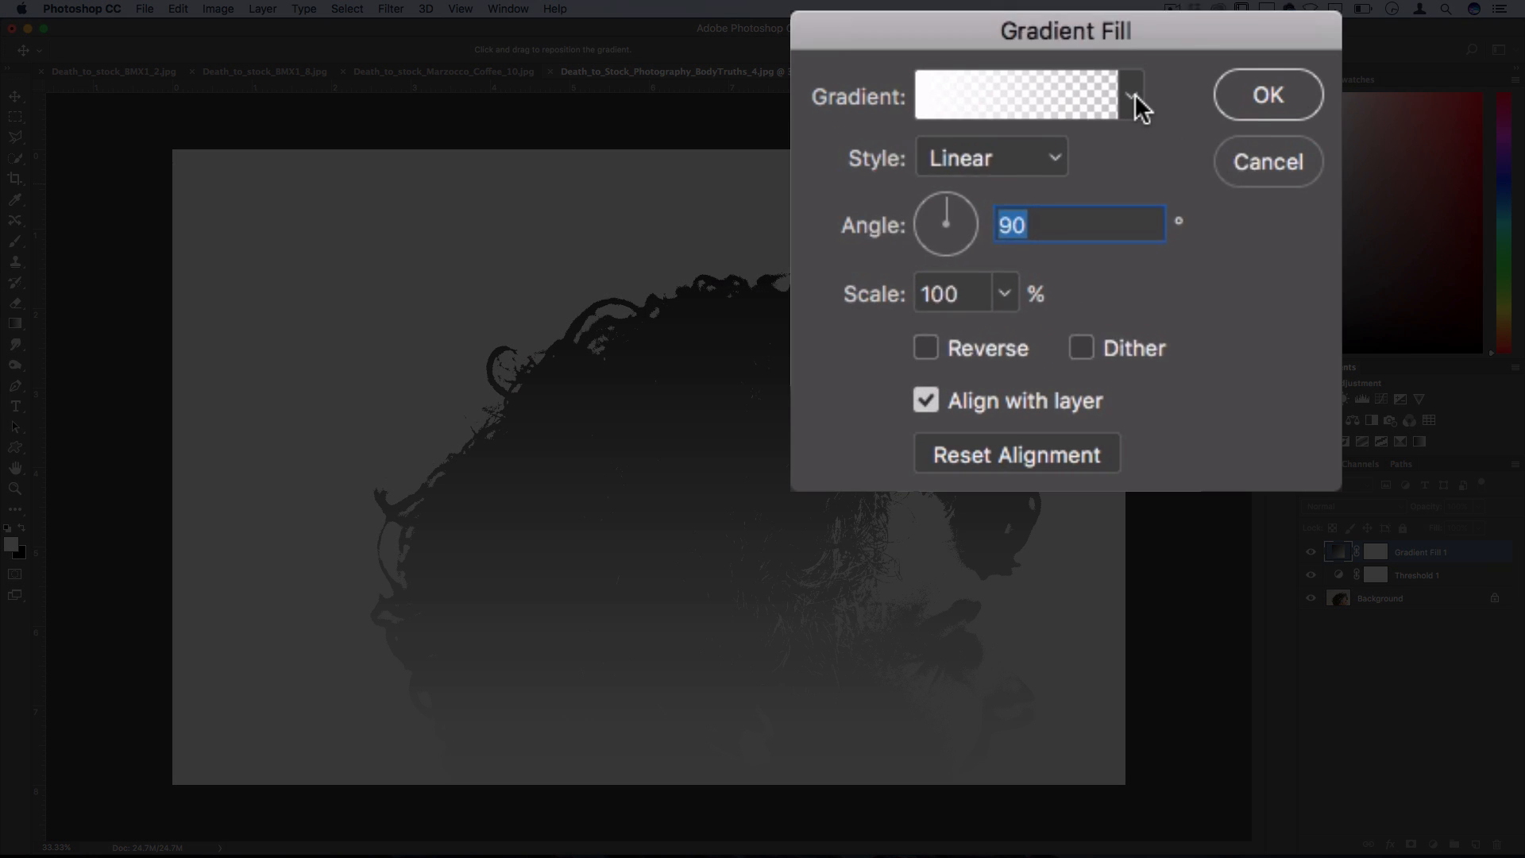
click(1129, 95)
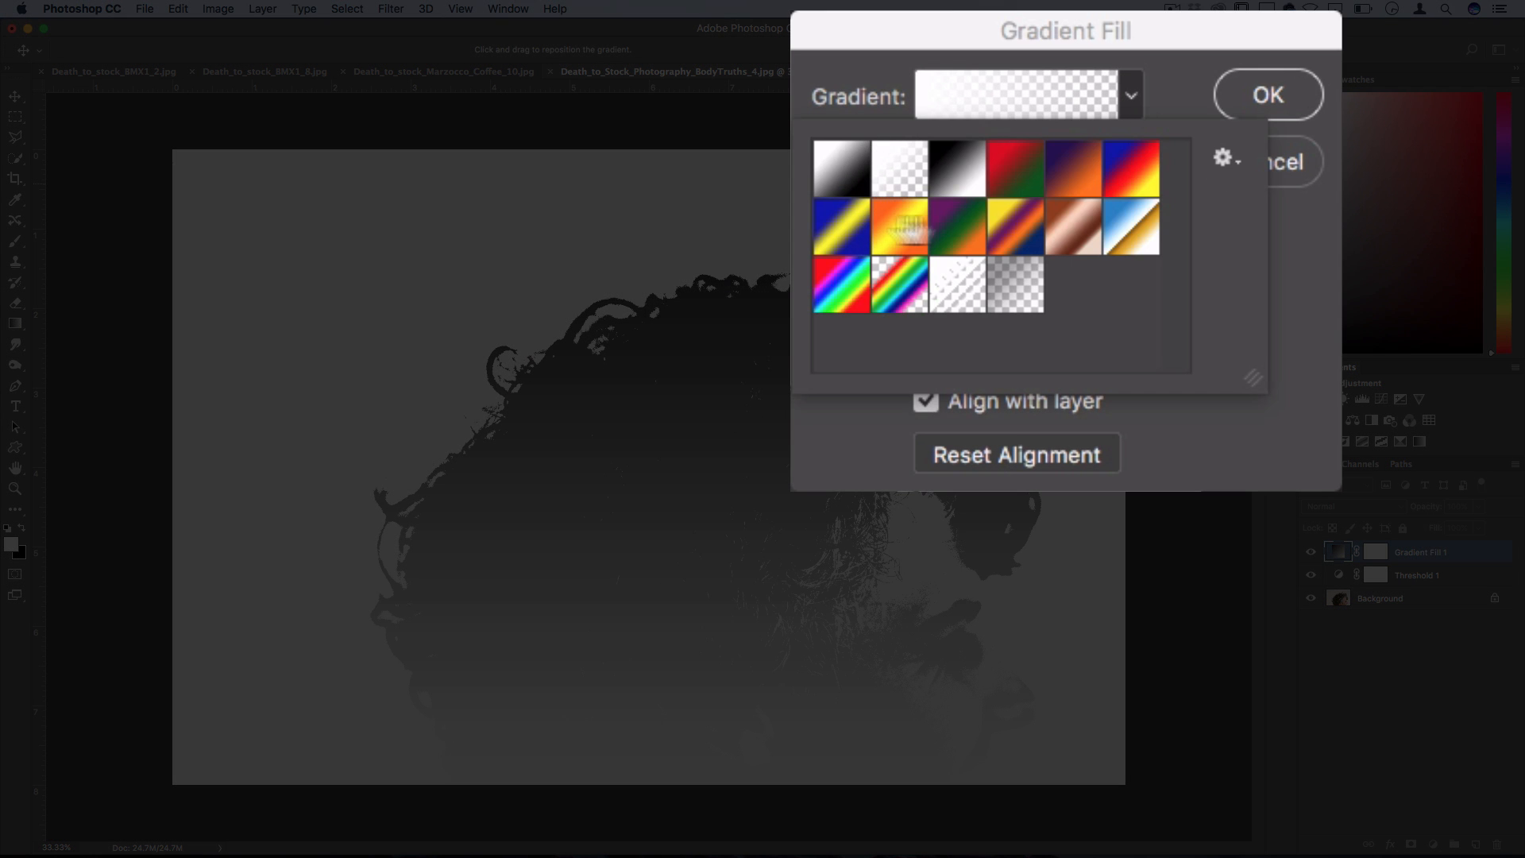
click(1130, 167)
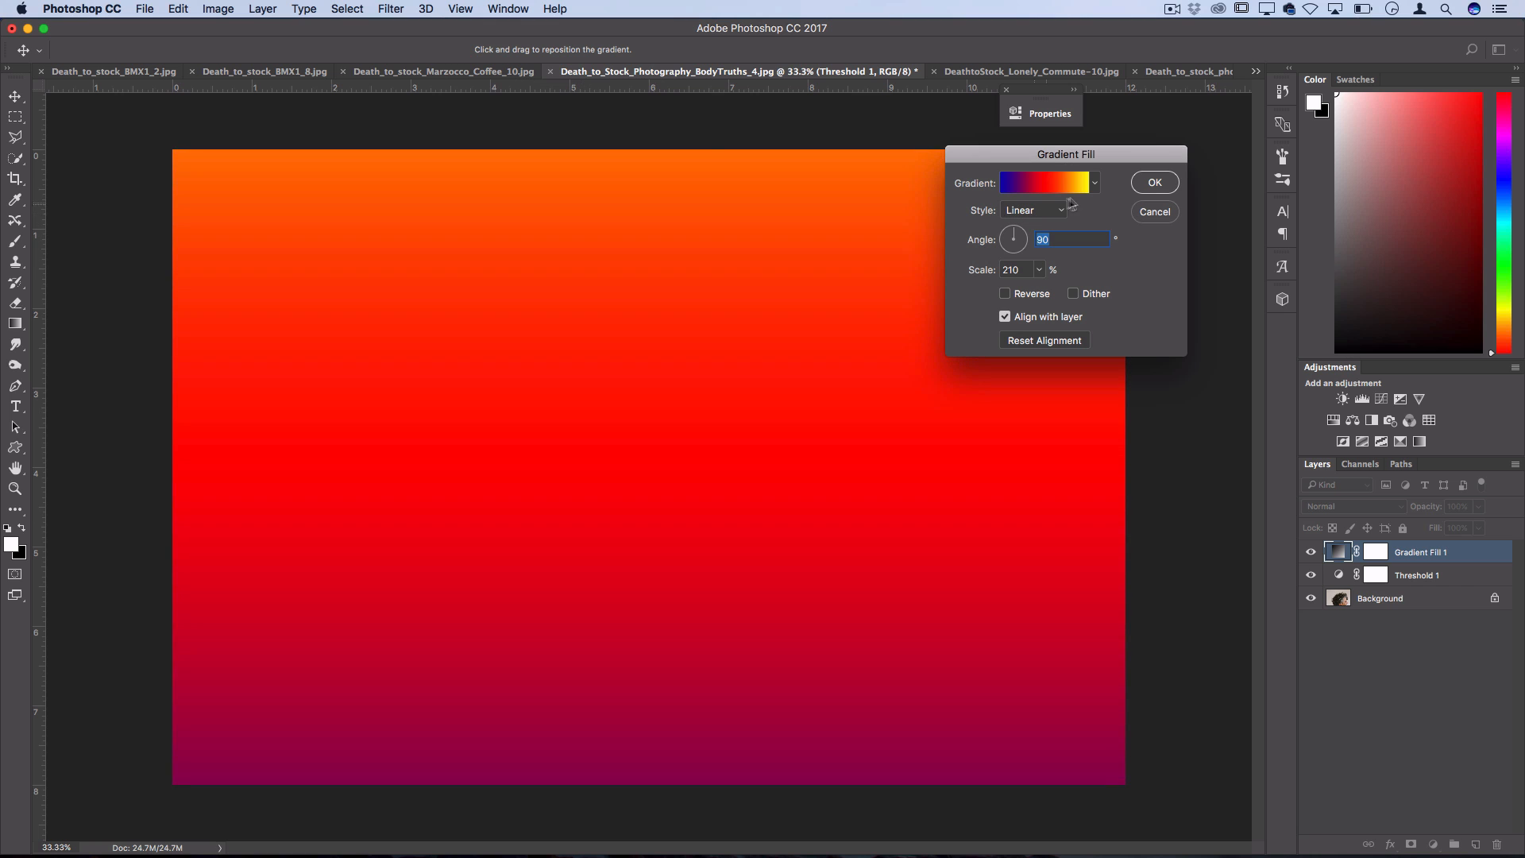
Blend Gradient Fill 1 in Screen mode after trying Multiply, then switch to the taxi photo
click(1153, 182)
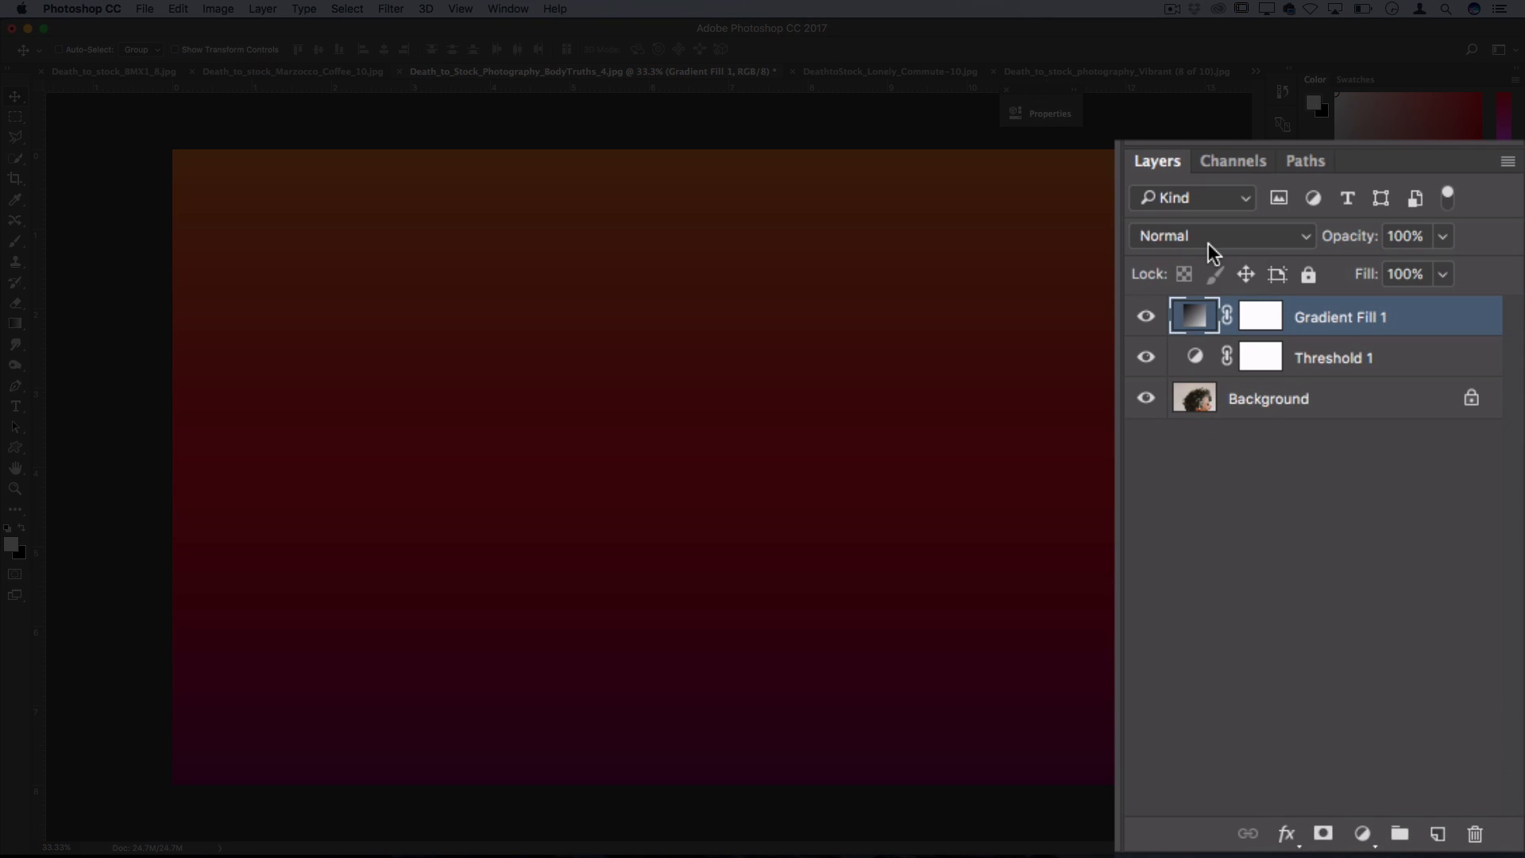
click(1220, 235)
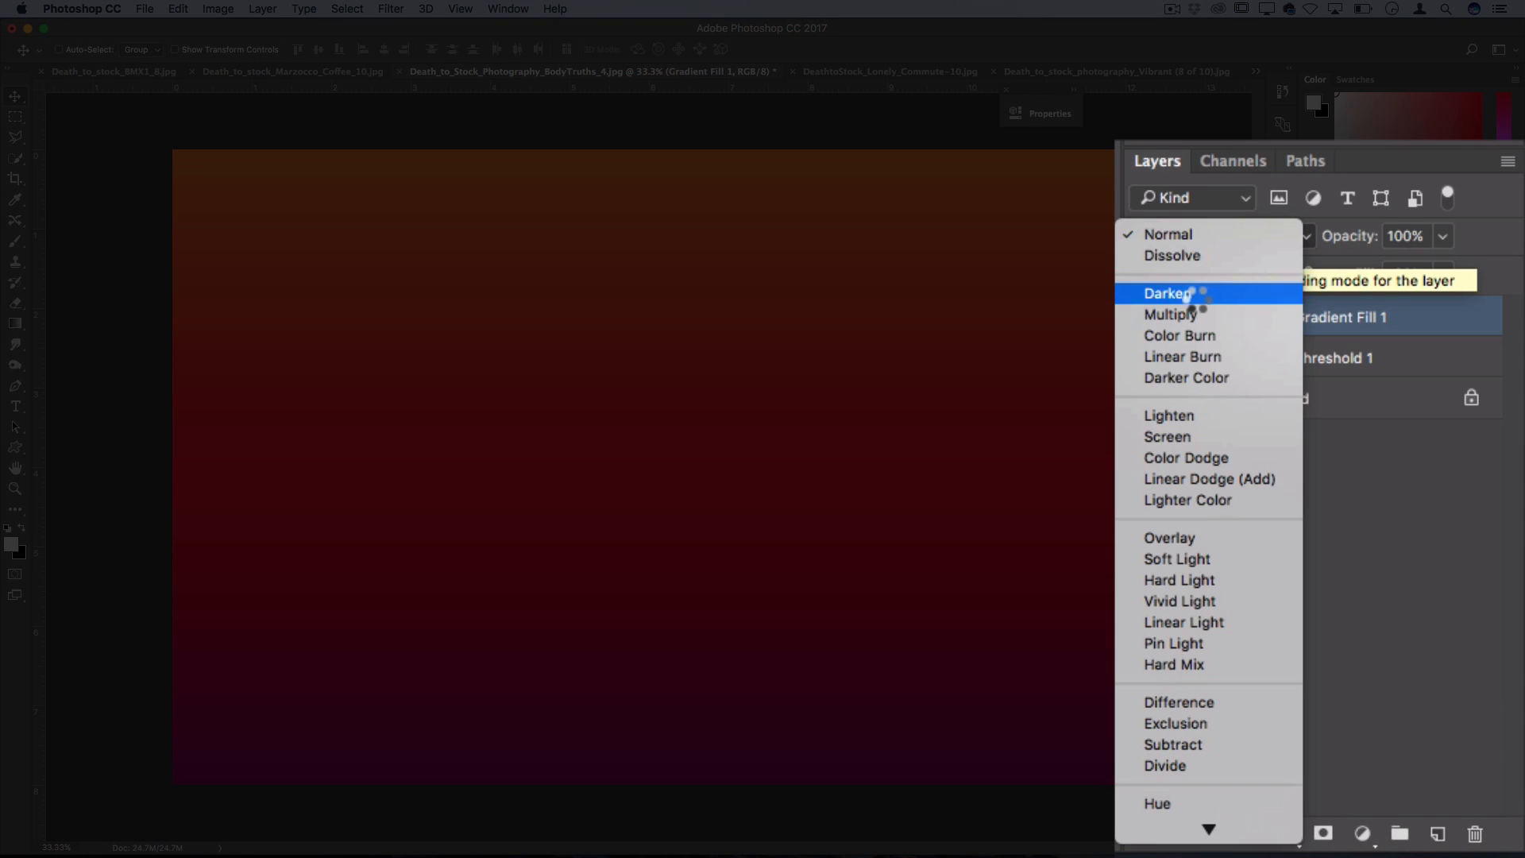
click(1171, 315)
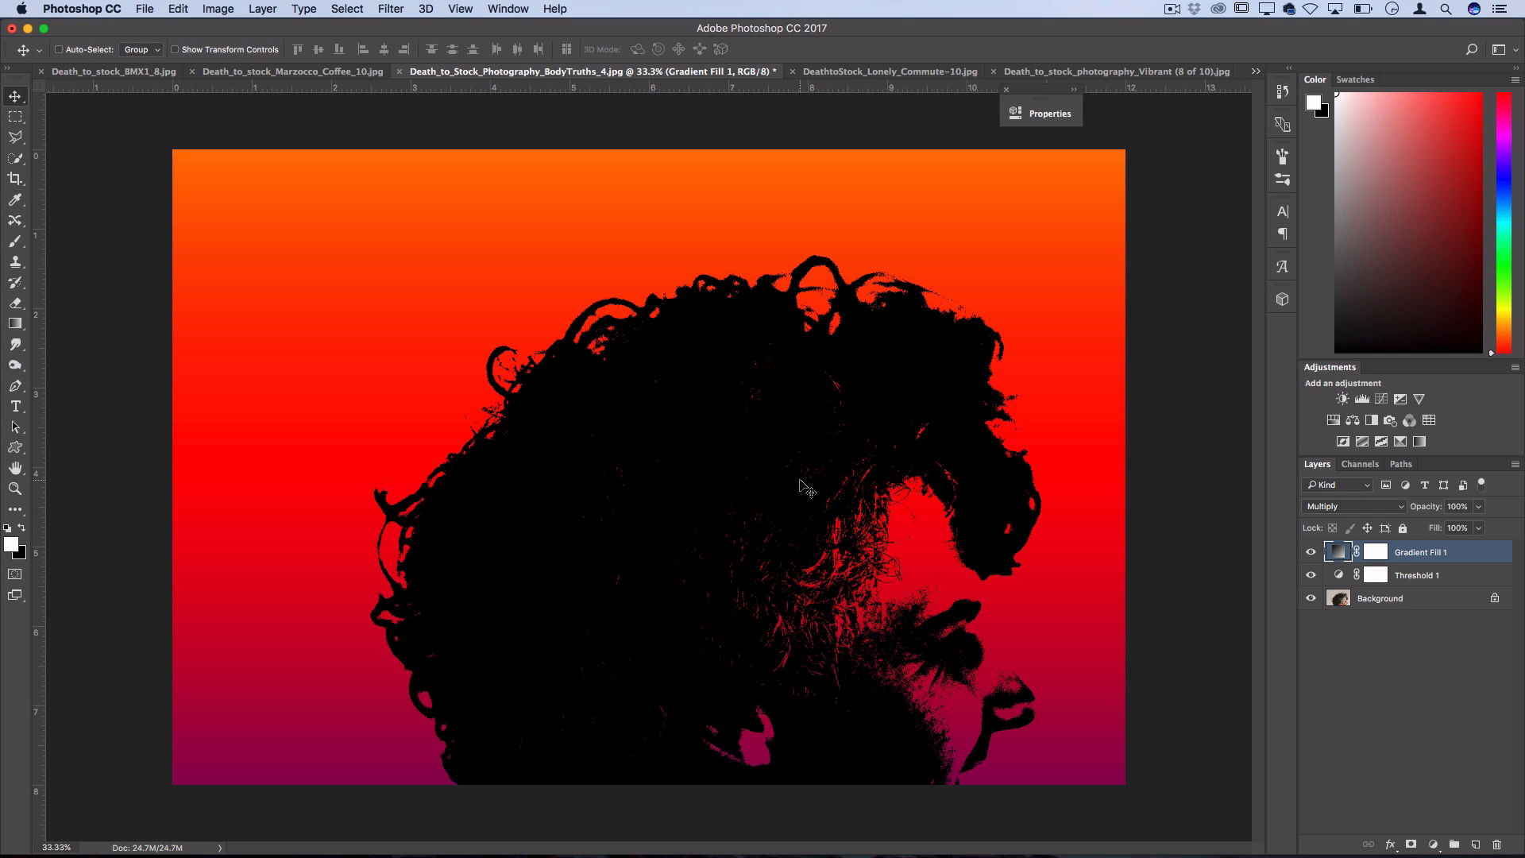
mouse_move(1028, 418)
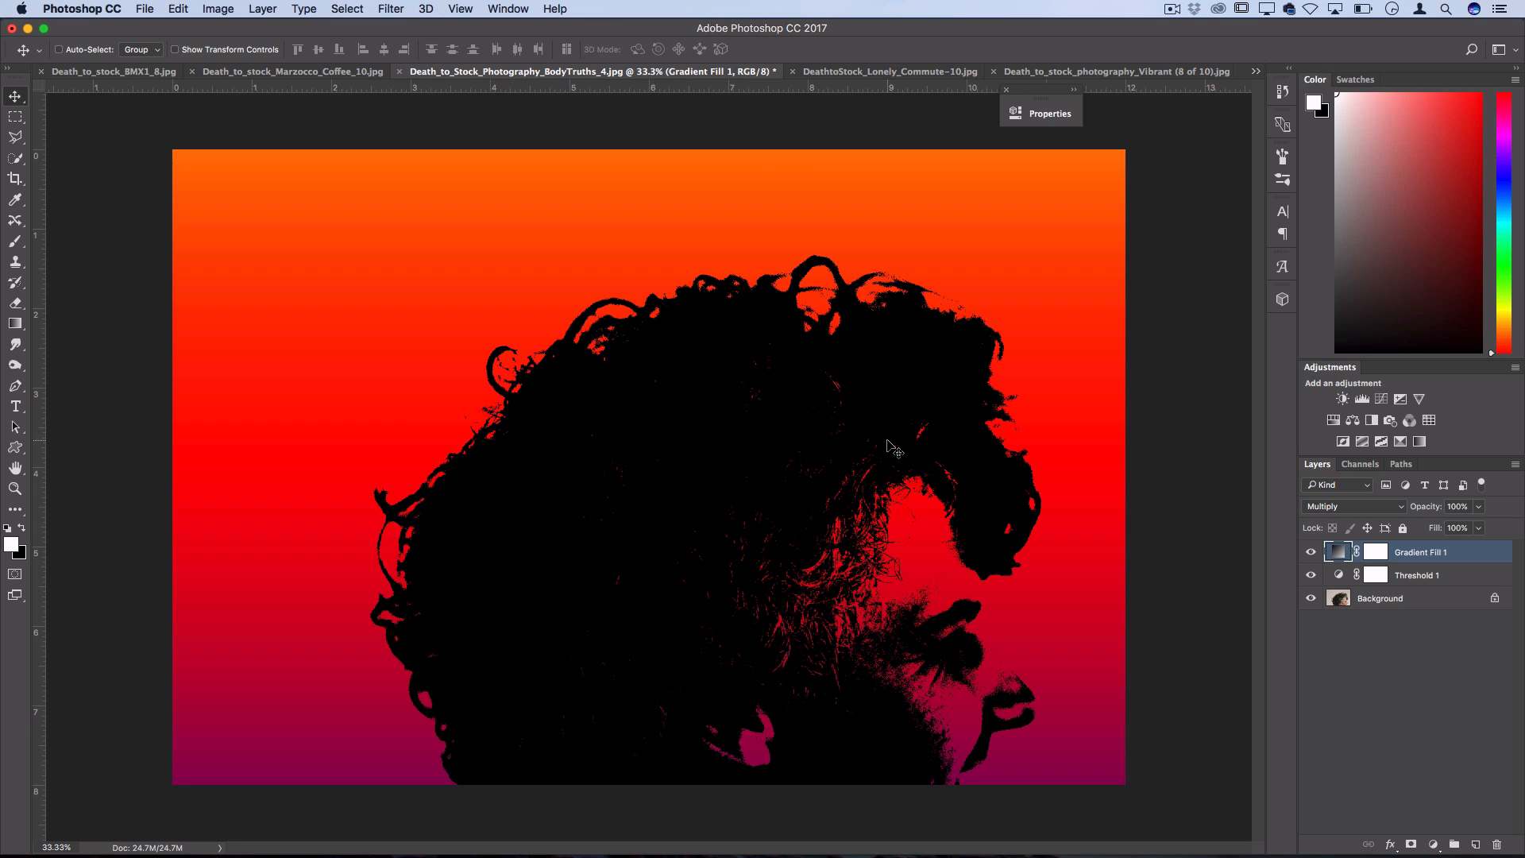
click(1347, 505)
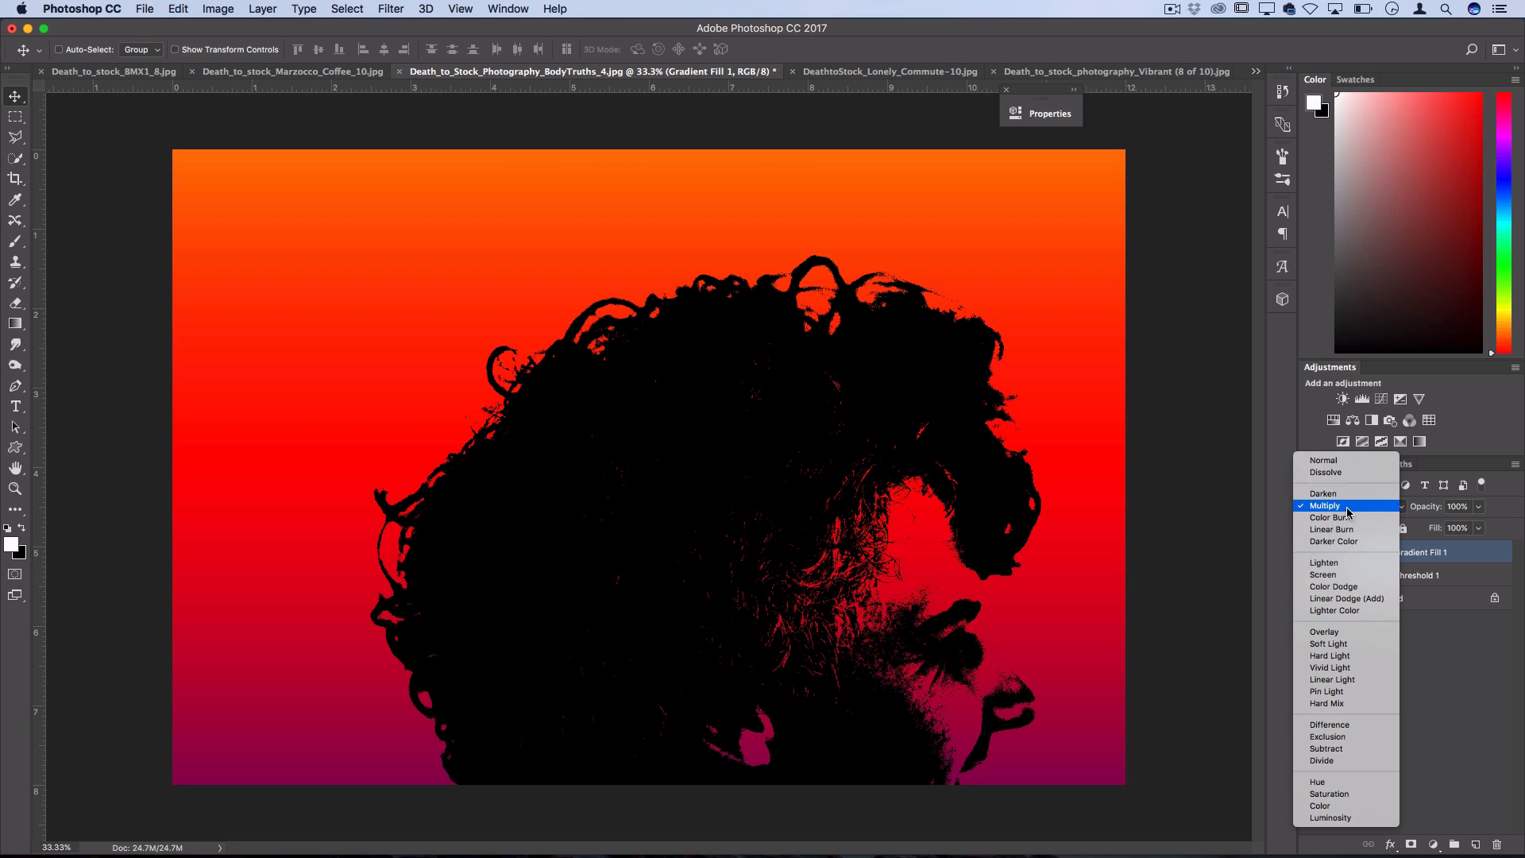
click(1322, 573)
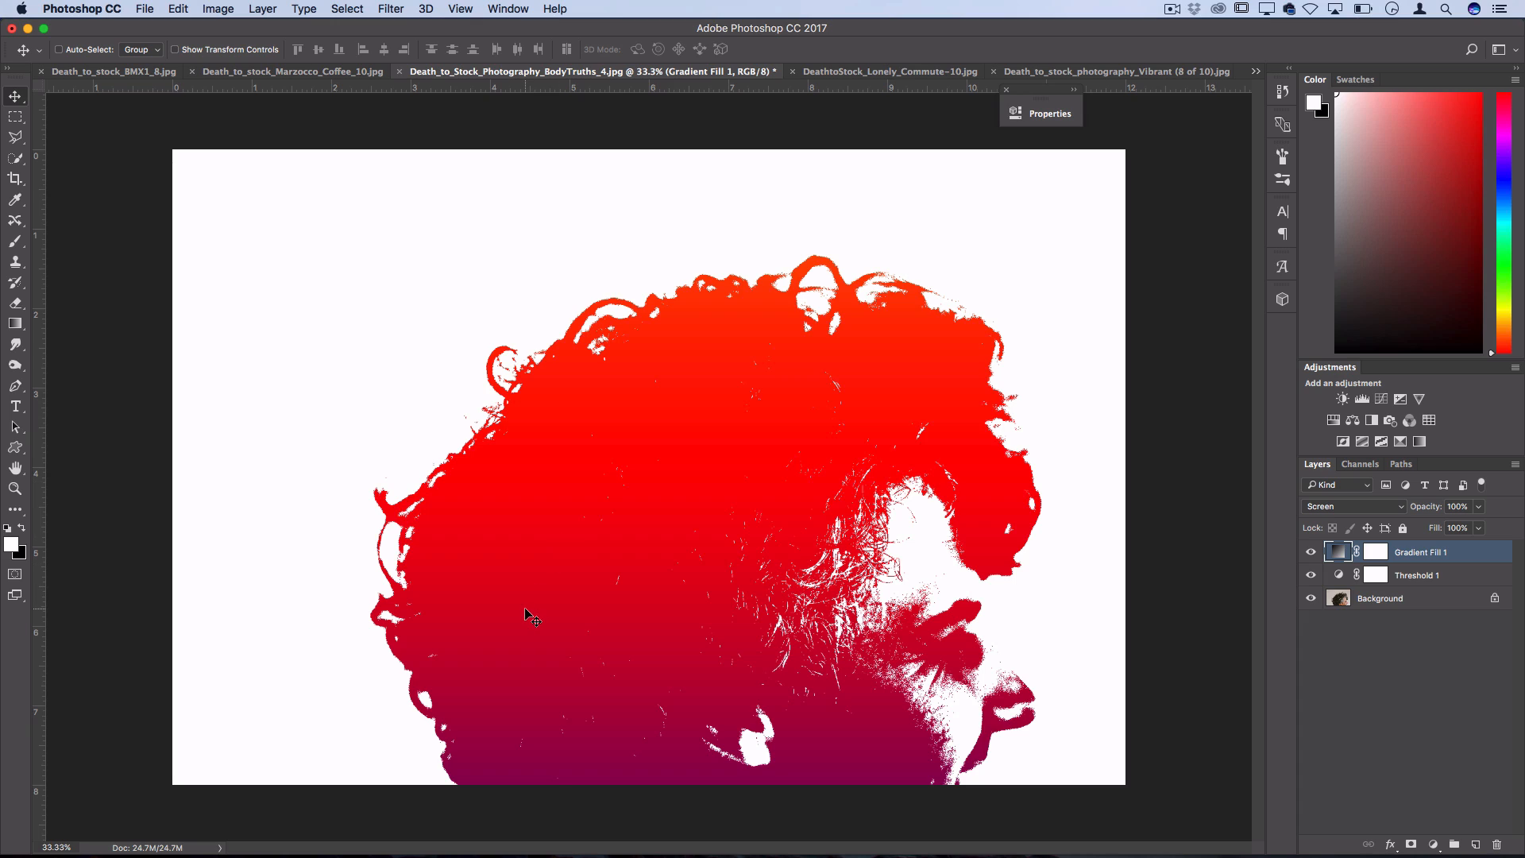
mouse_move(670, 560)
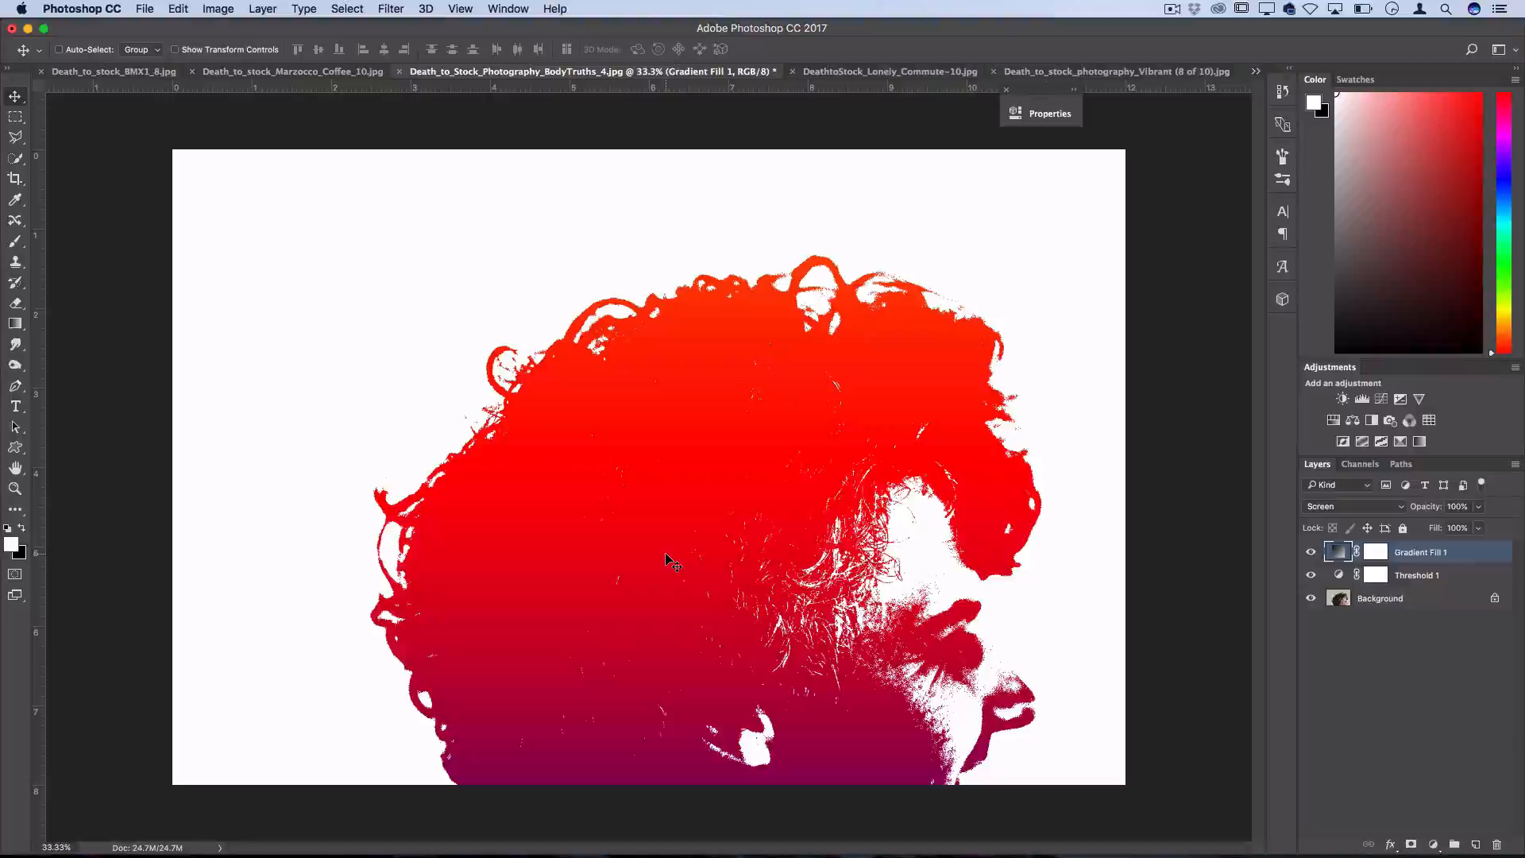
click(887, 72)
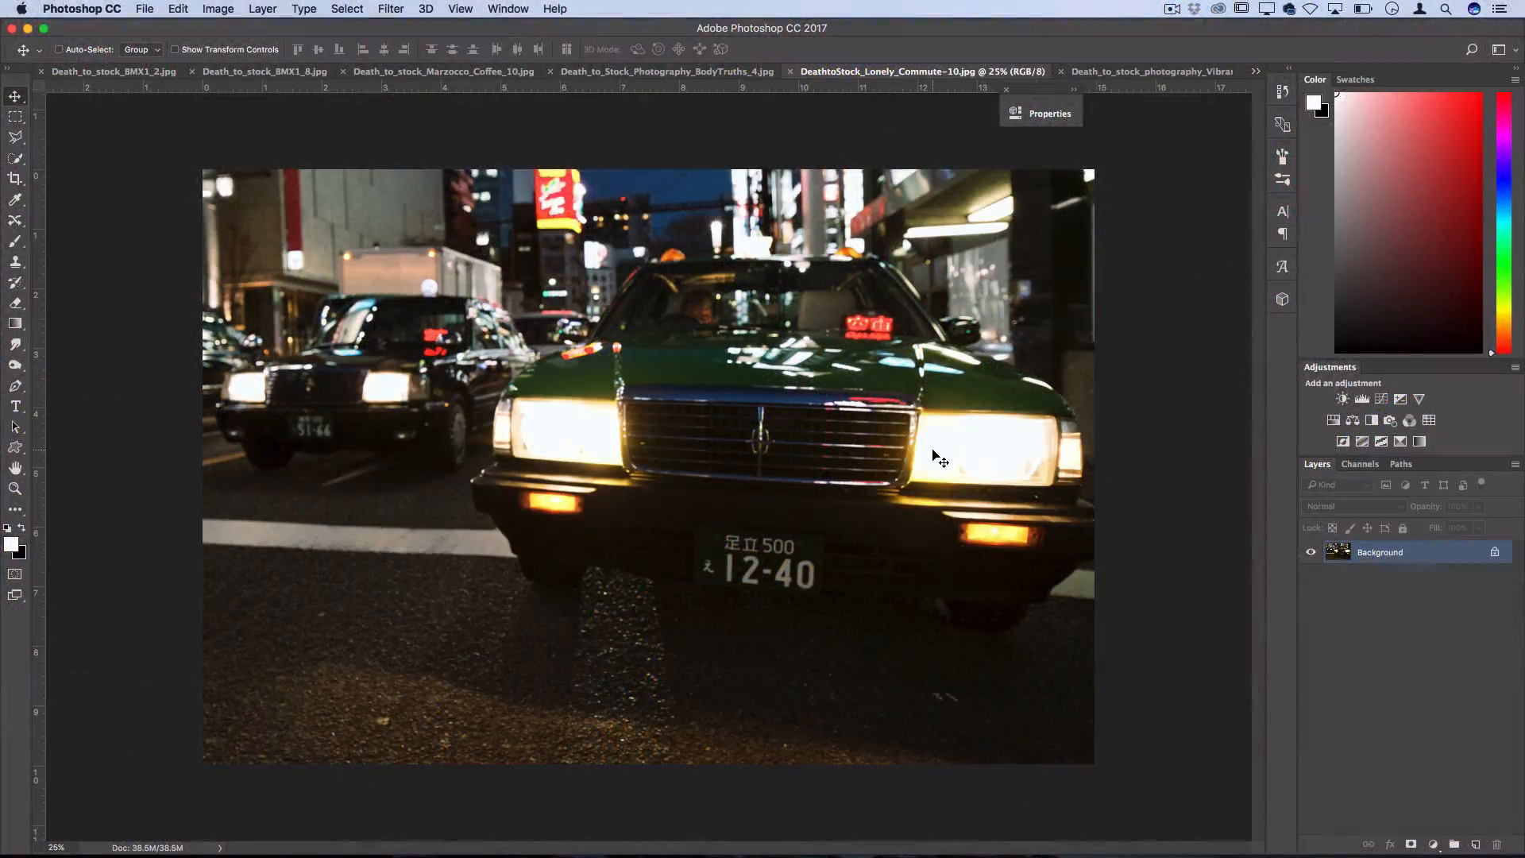
Convert the taxi photo's Background to a Smart Object and start a Color Halftone filter at radius 10
right_click(1379, 551)
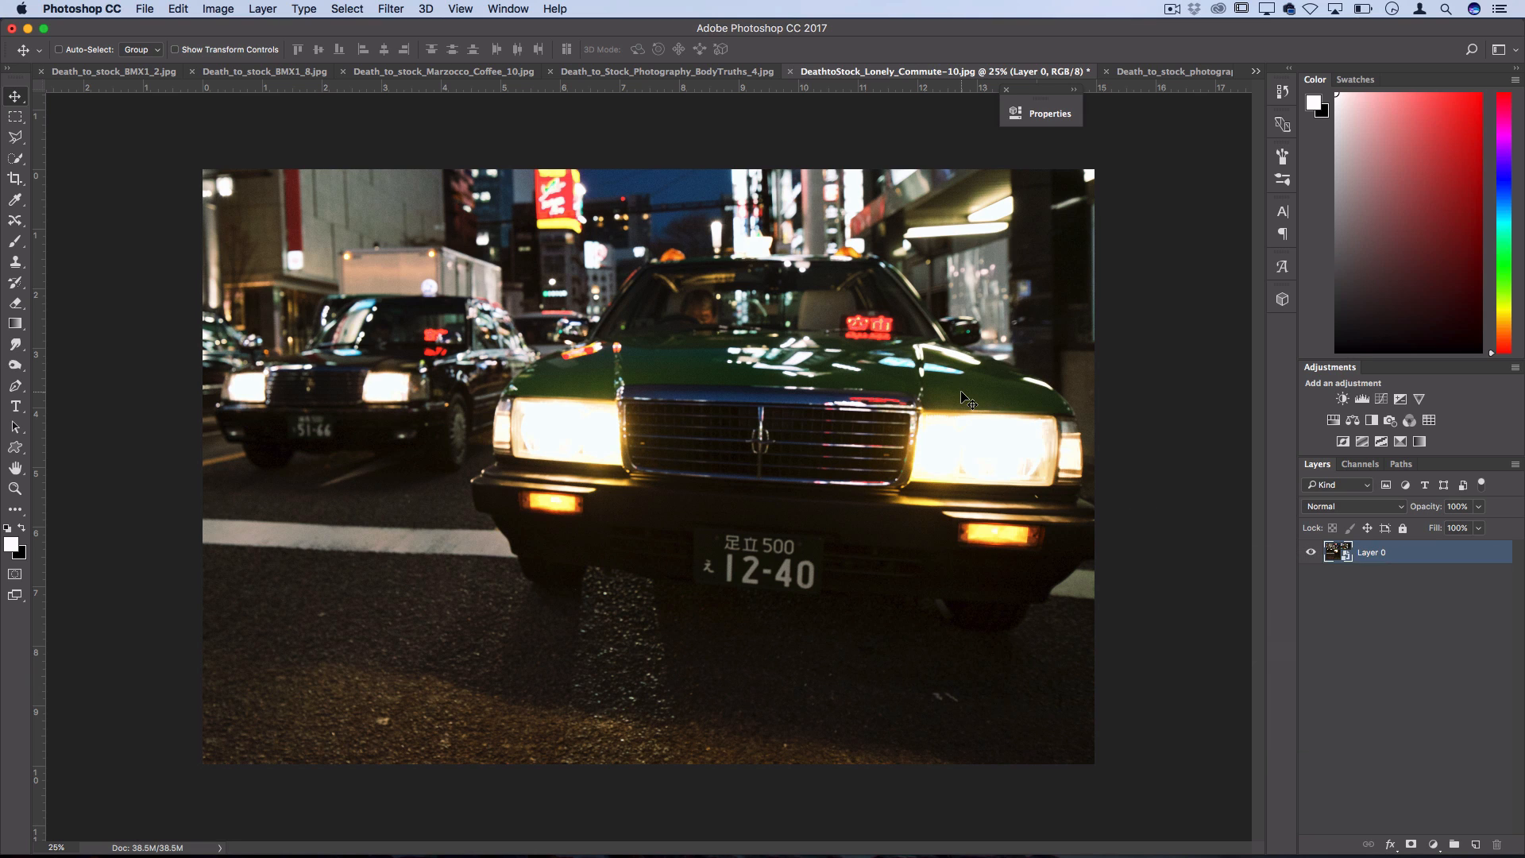
mouse_move(783, 352)
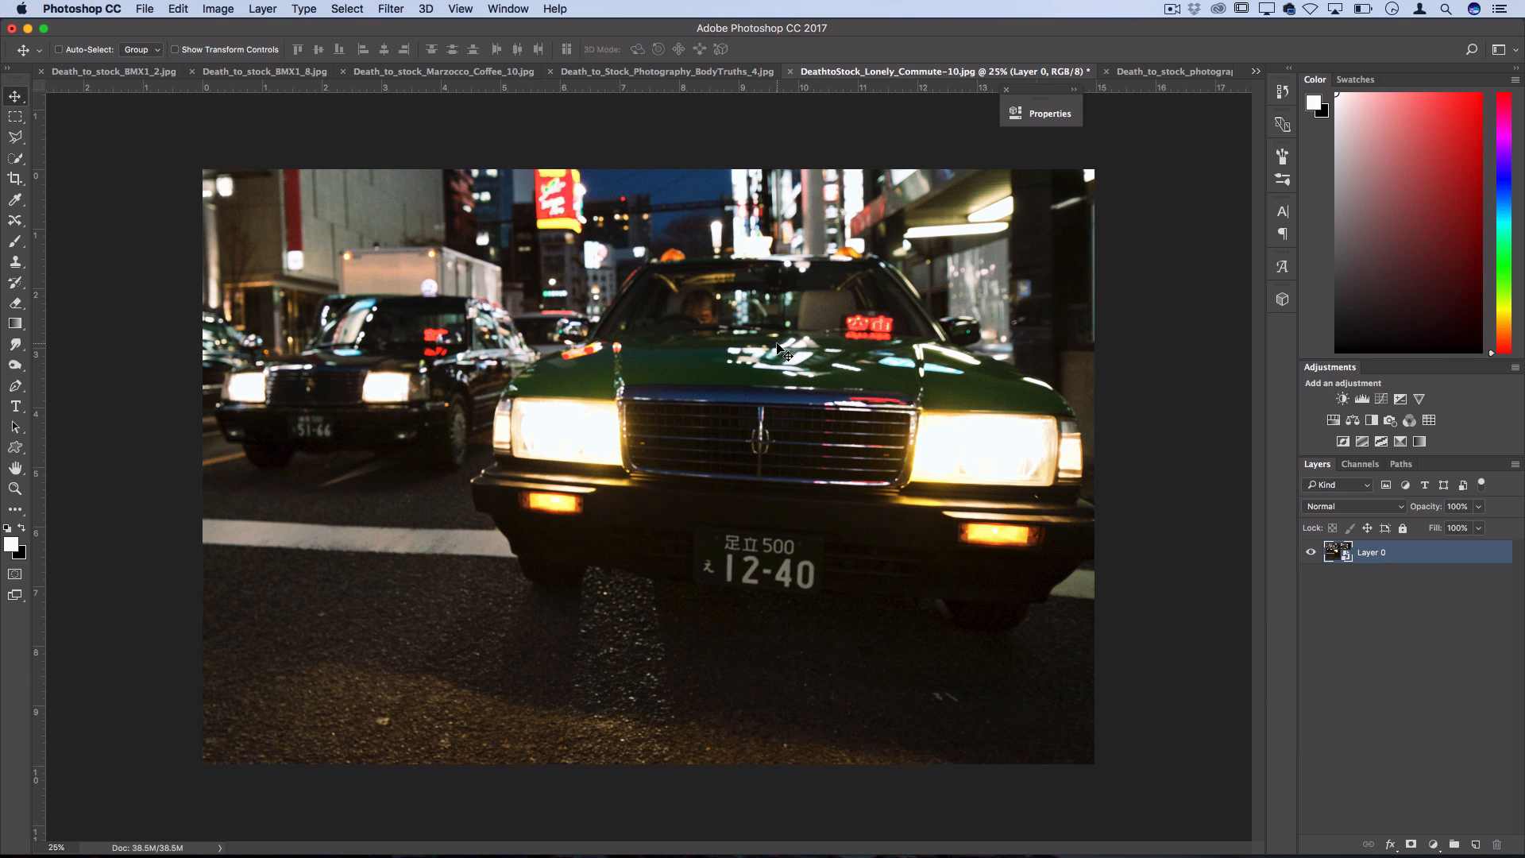
click(391, 10)
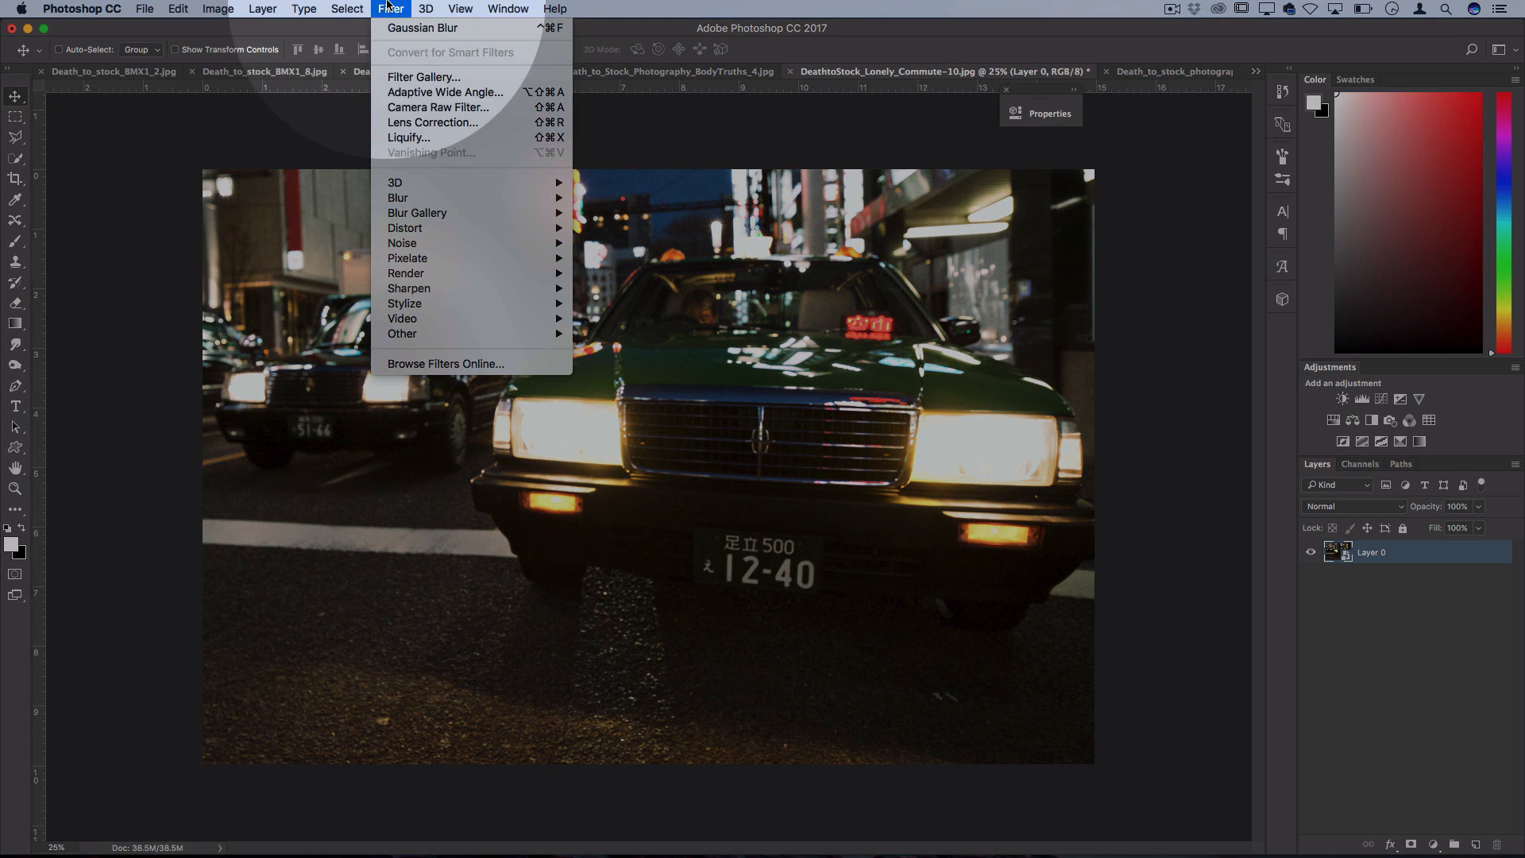
mouse_move(408, 258)
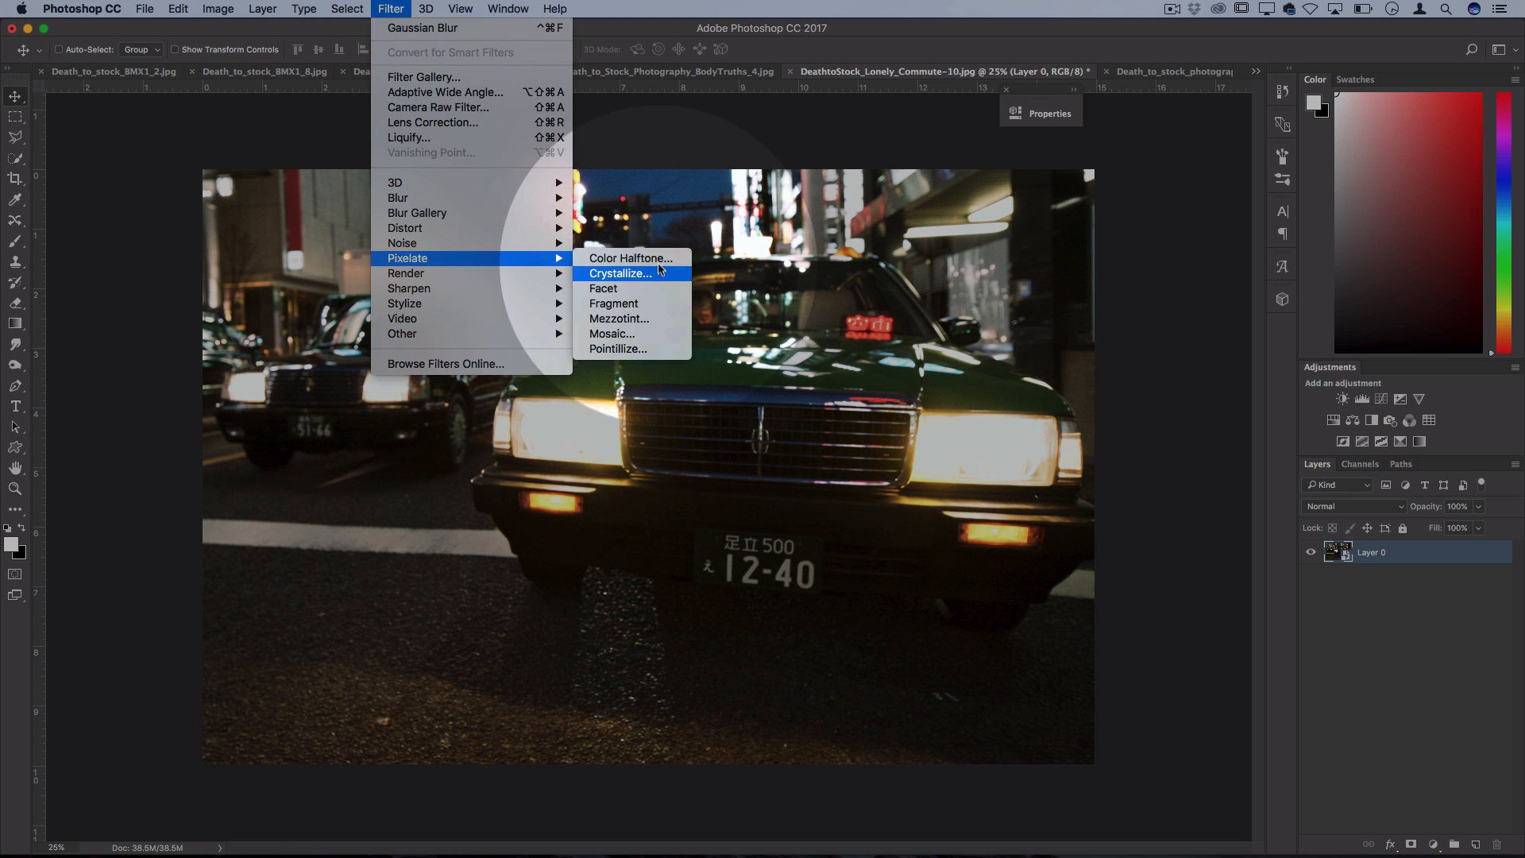
click(630, 257)
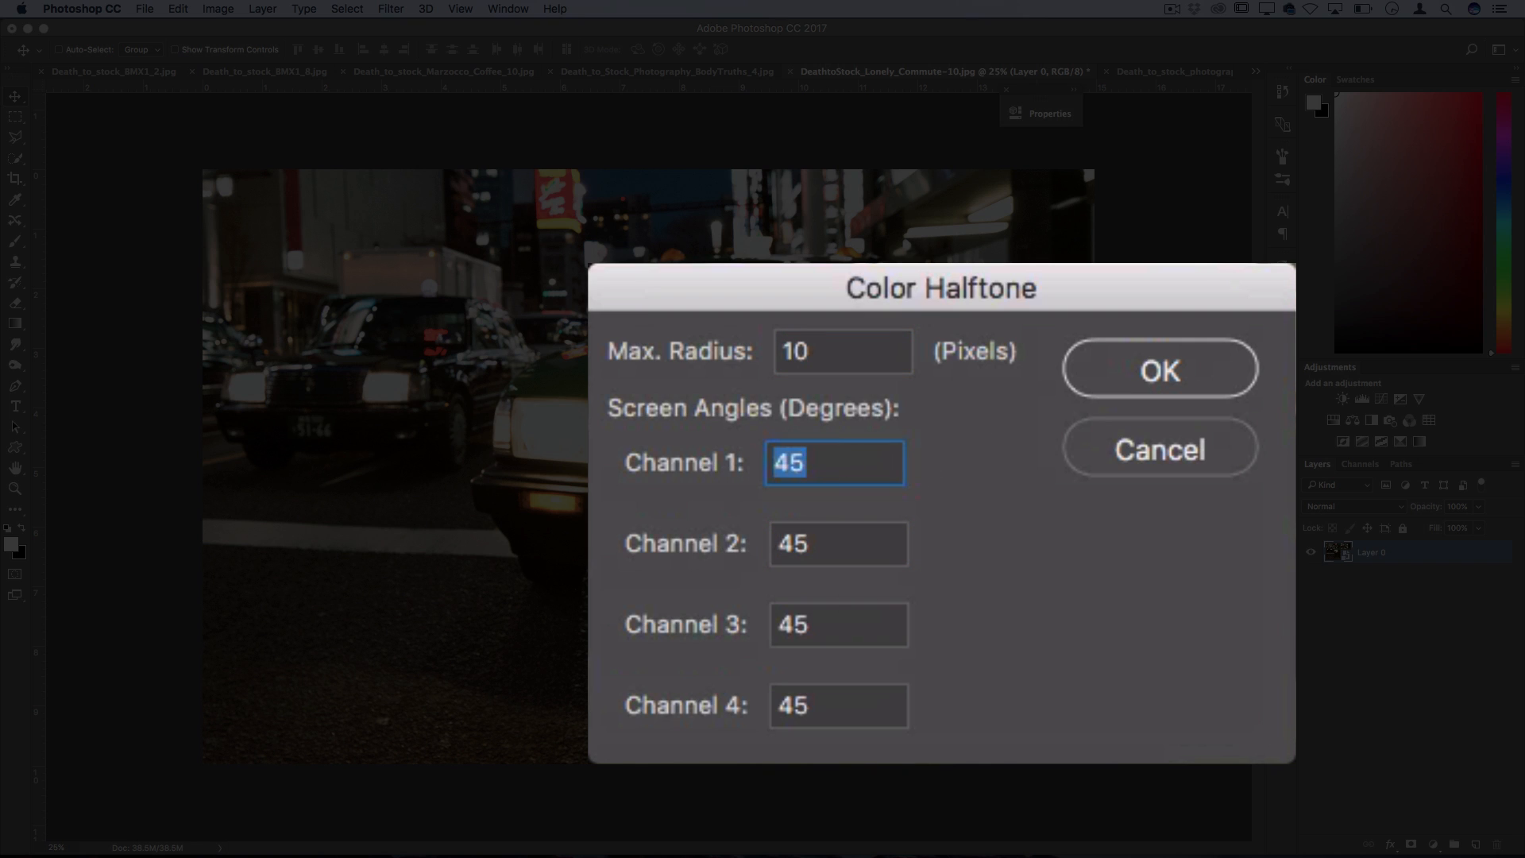
click(837, 544)
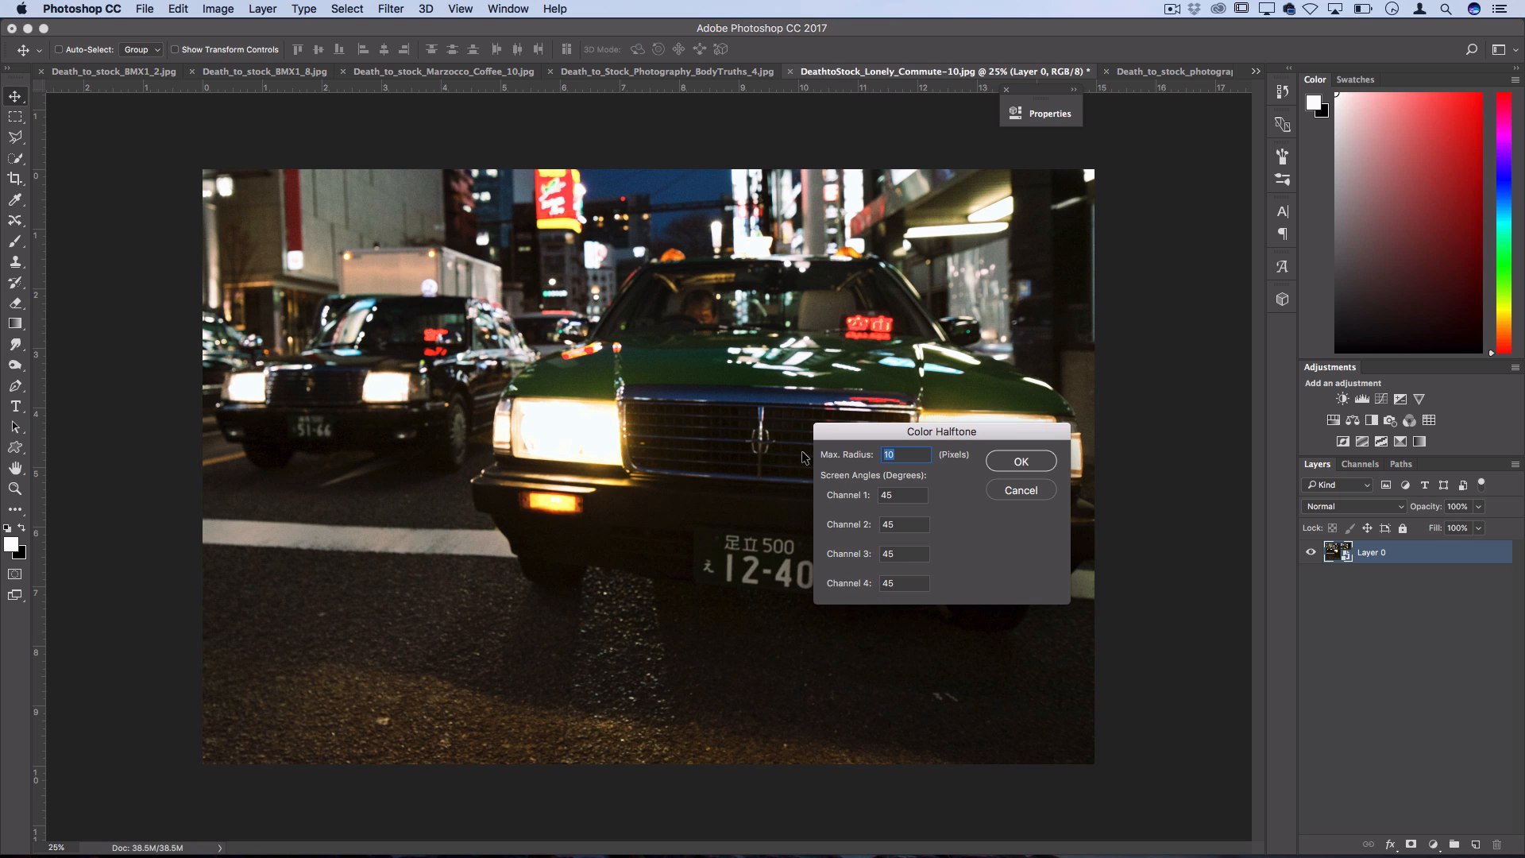
Apply Color Halftone, then edit the smart filter to Max. Radius 15 and keep it
click(1021, 461)
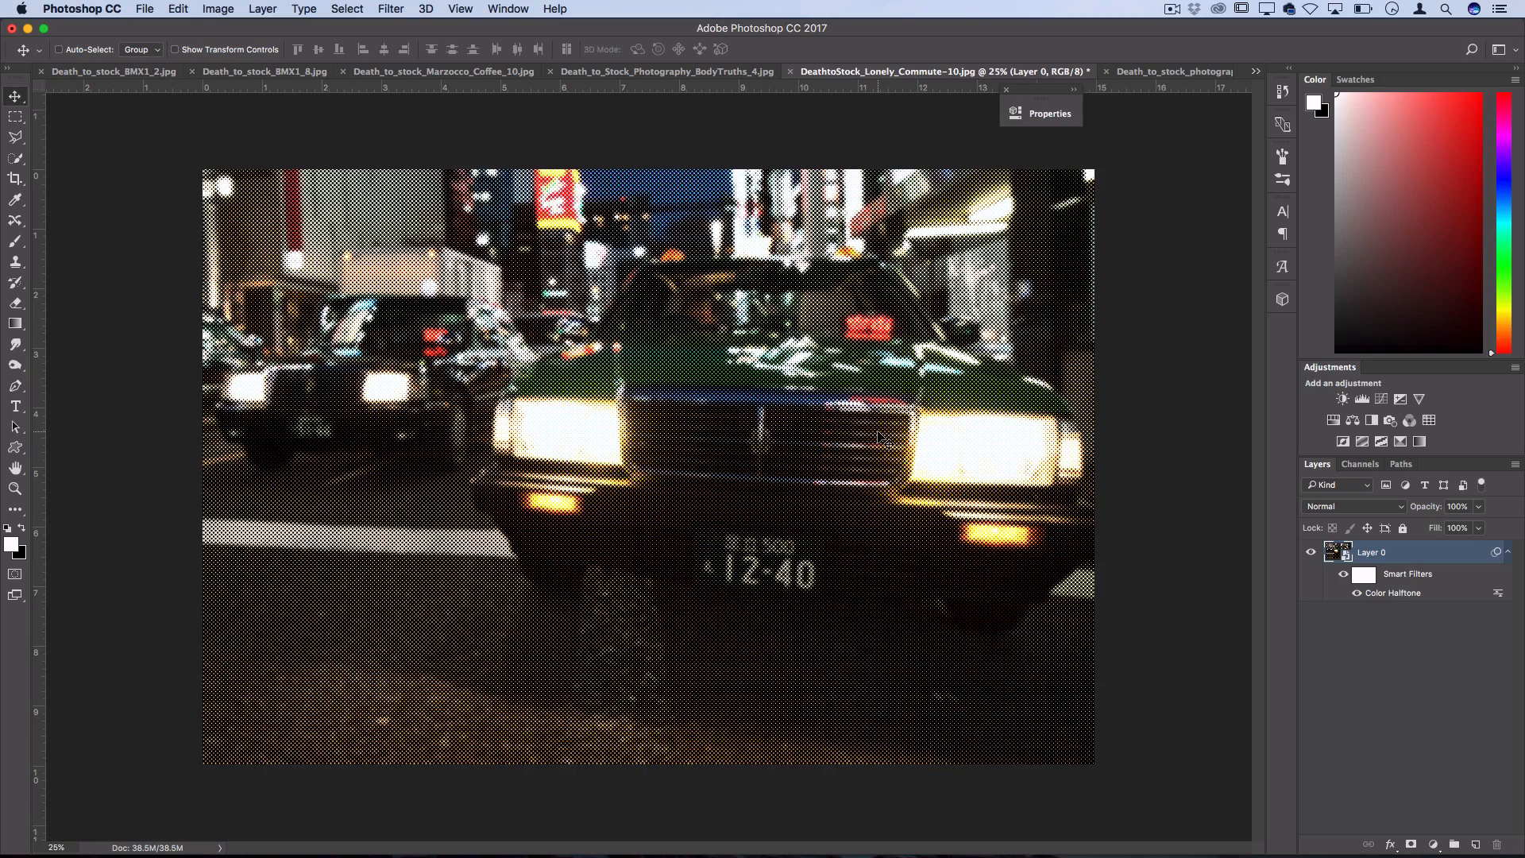
key(cmd+1)
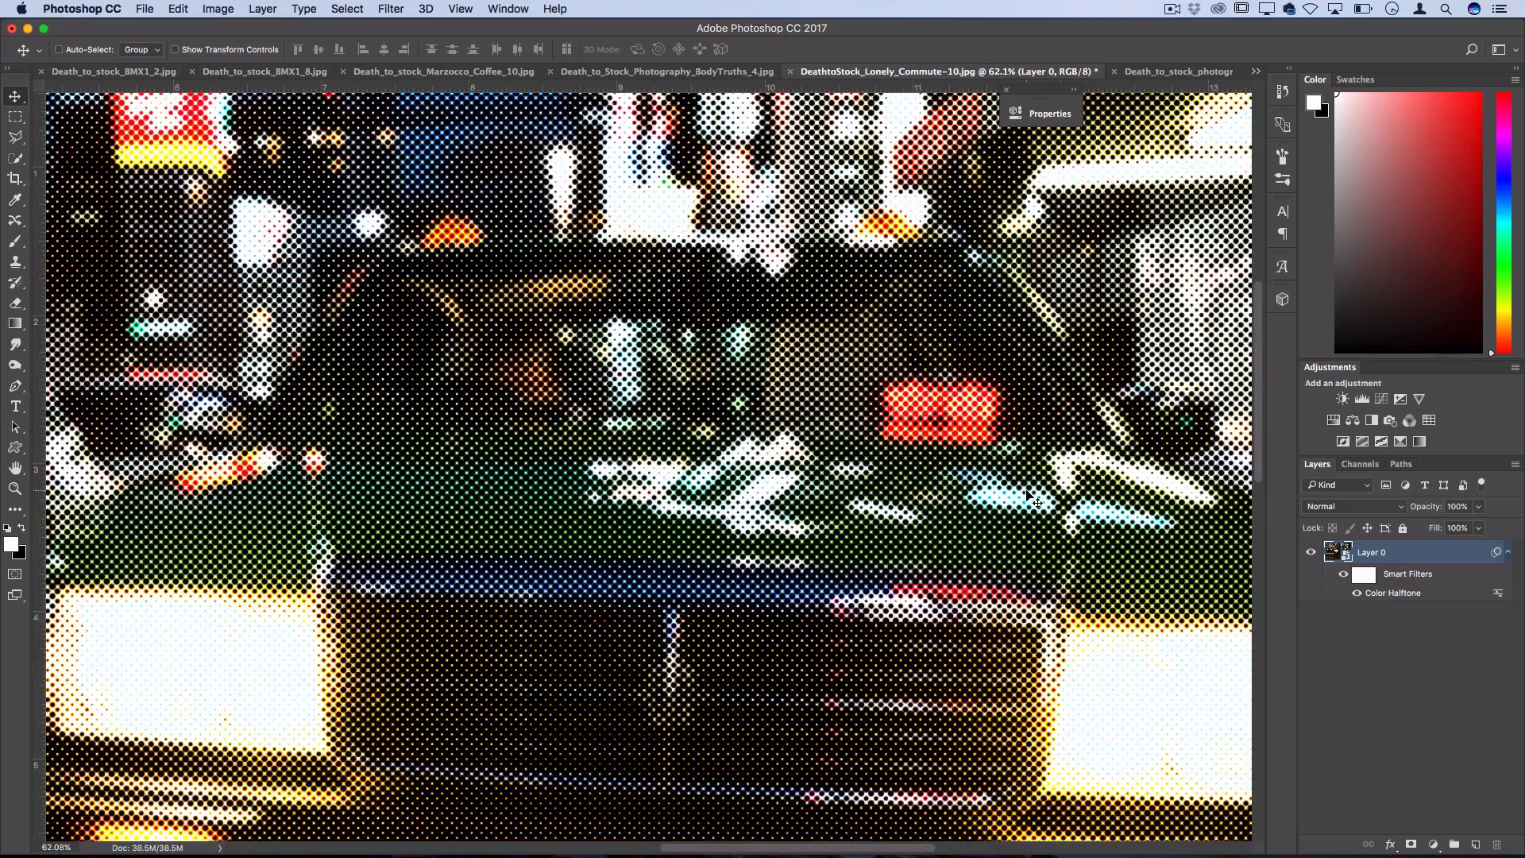
double_click(1396, 593)
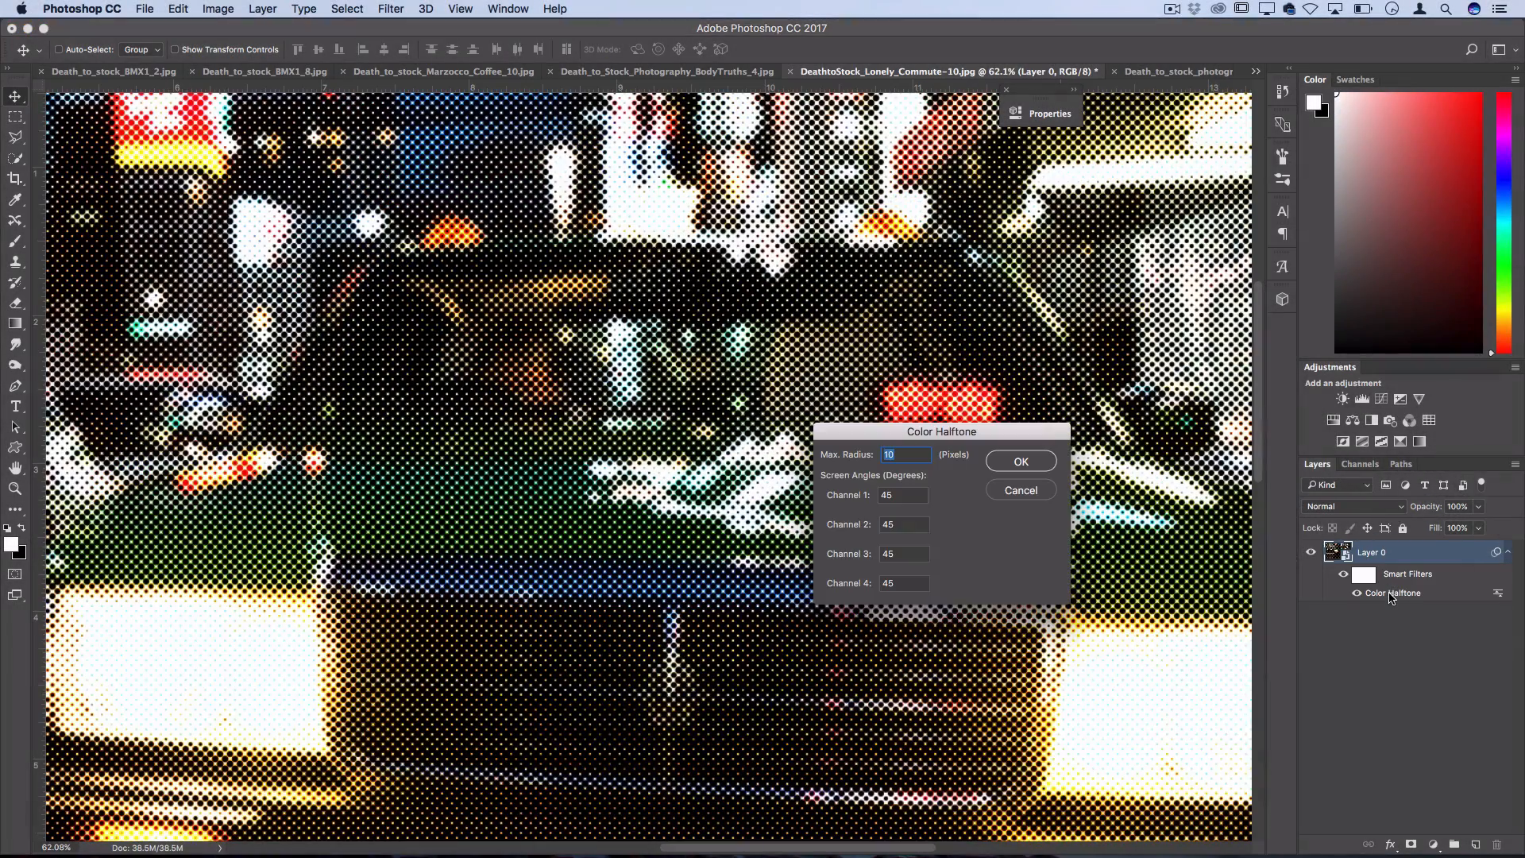
triple_click(904, 455)
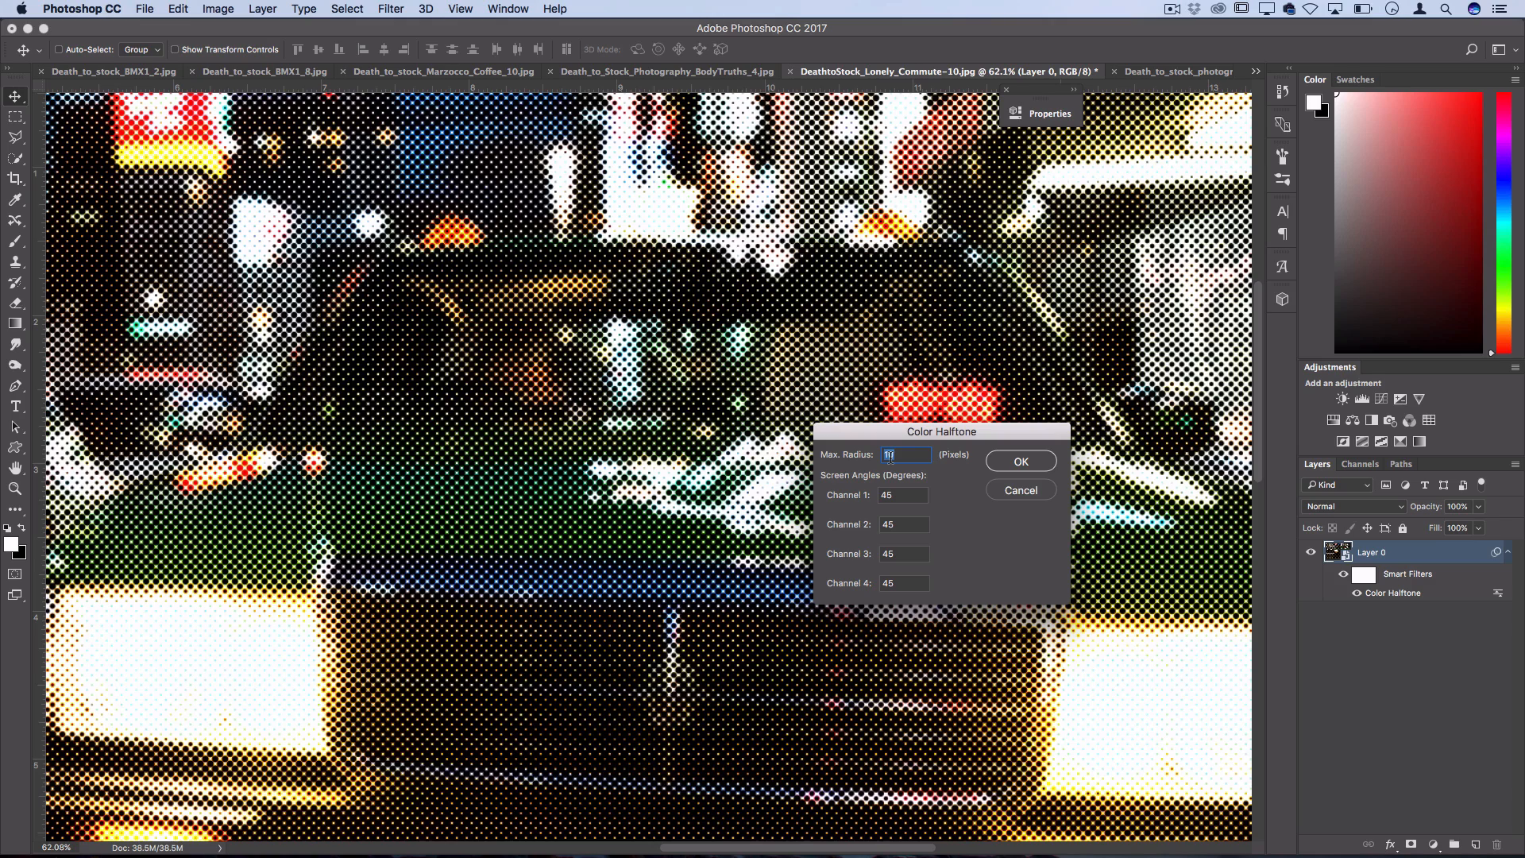
click(1020, 461)
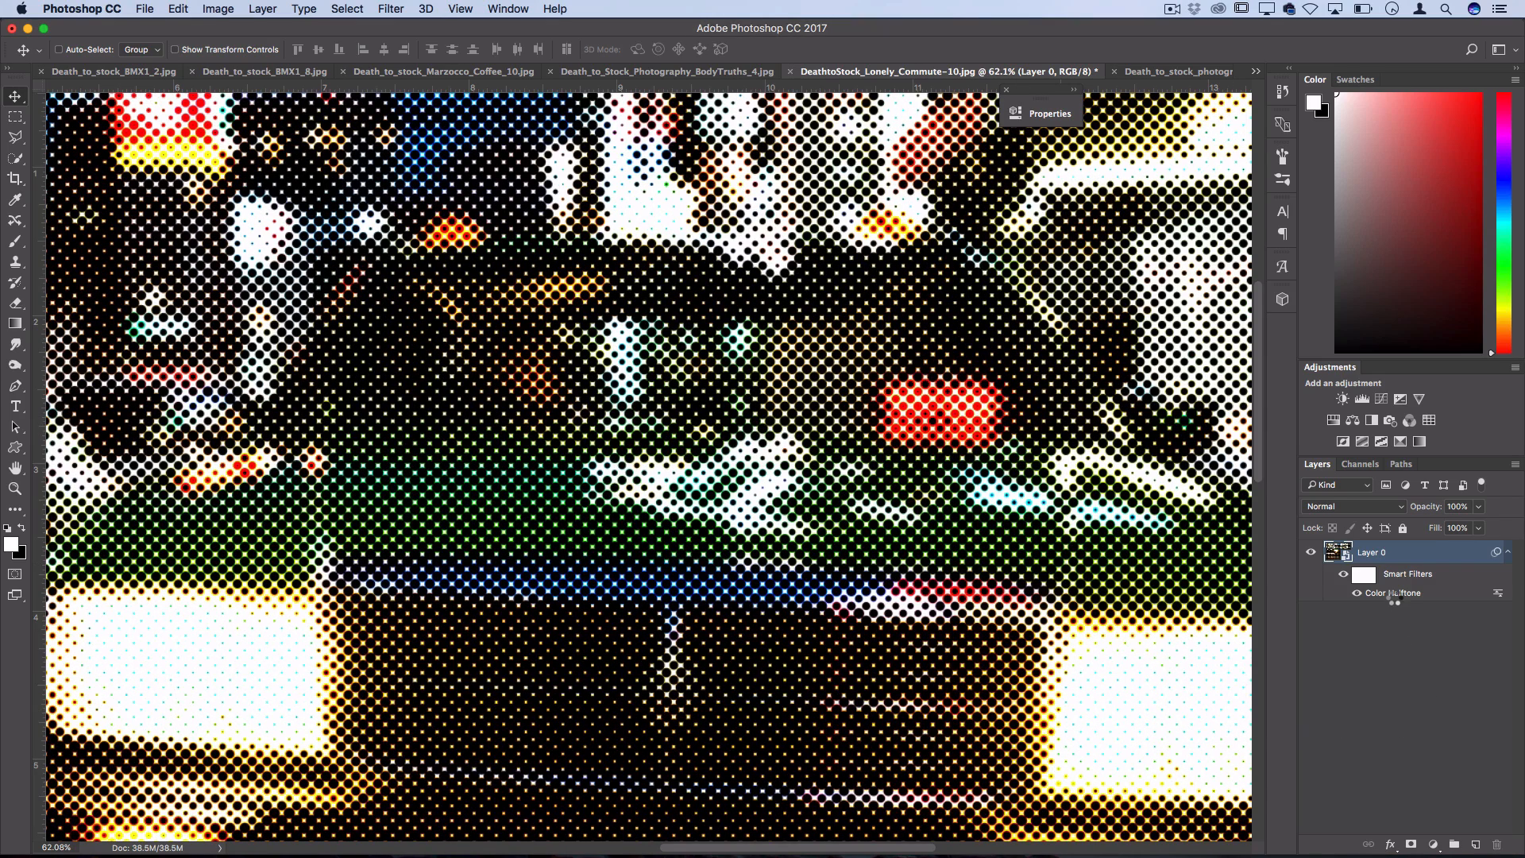
double_click(1394, 593)
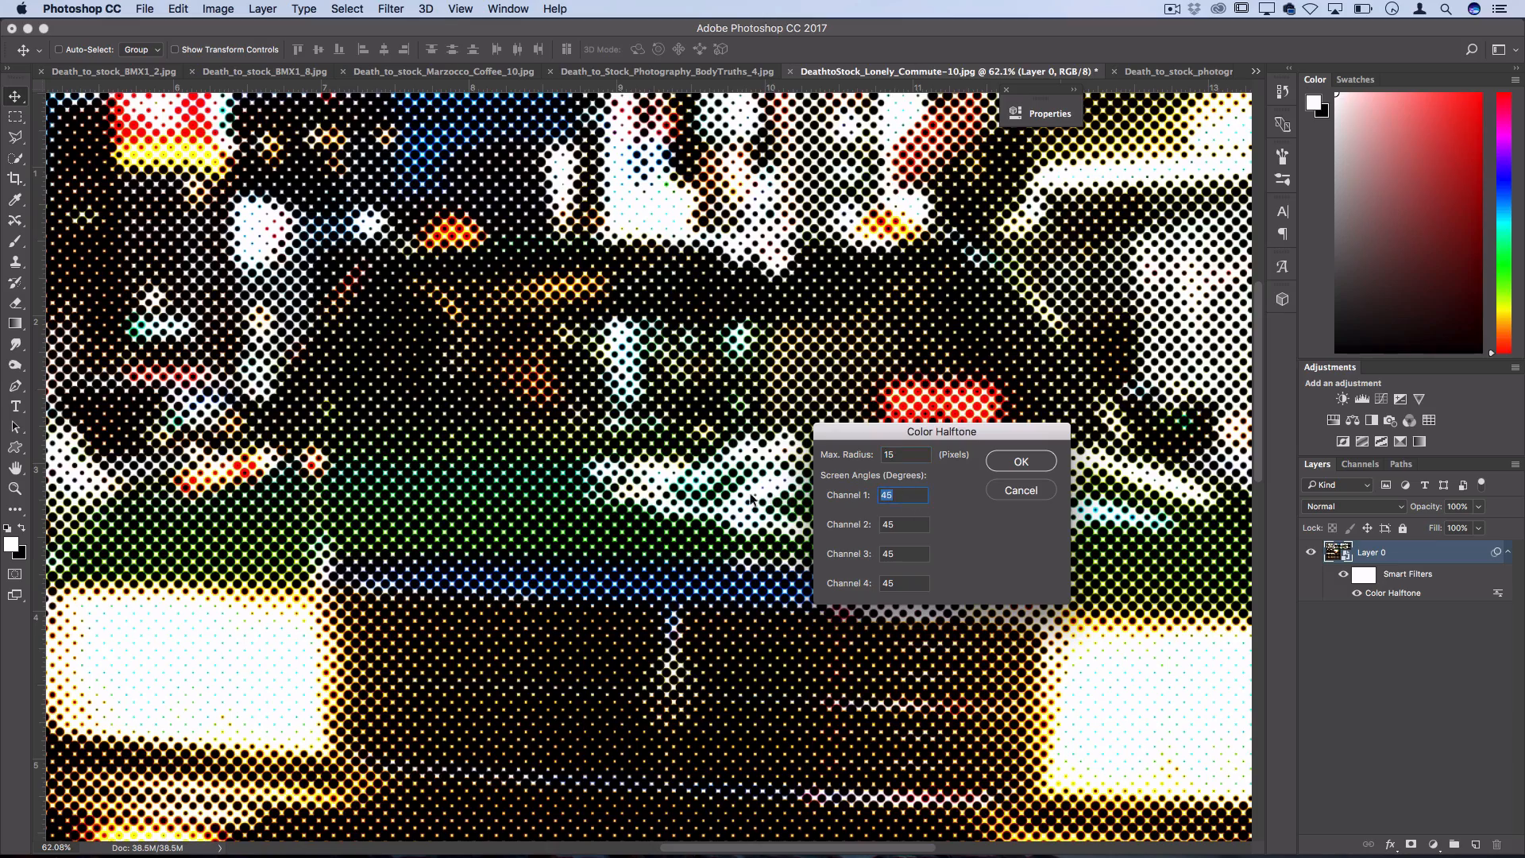
click(1021, 461)
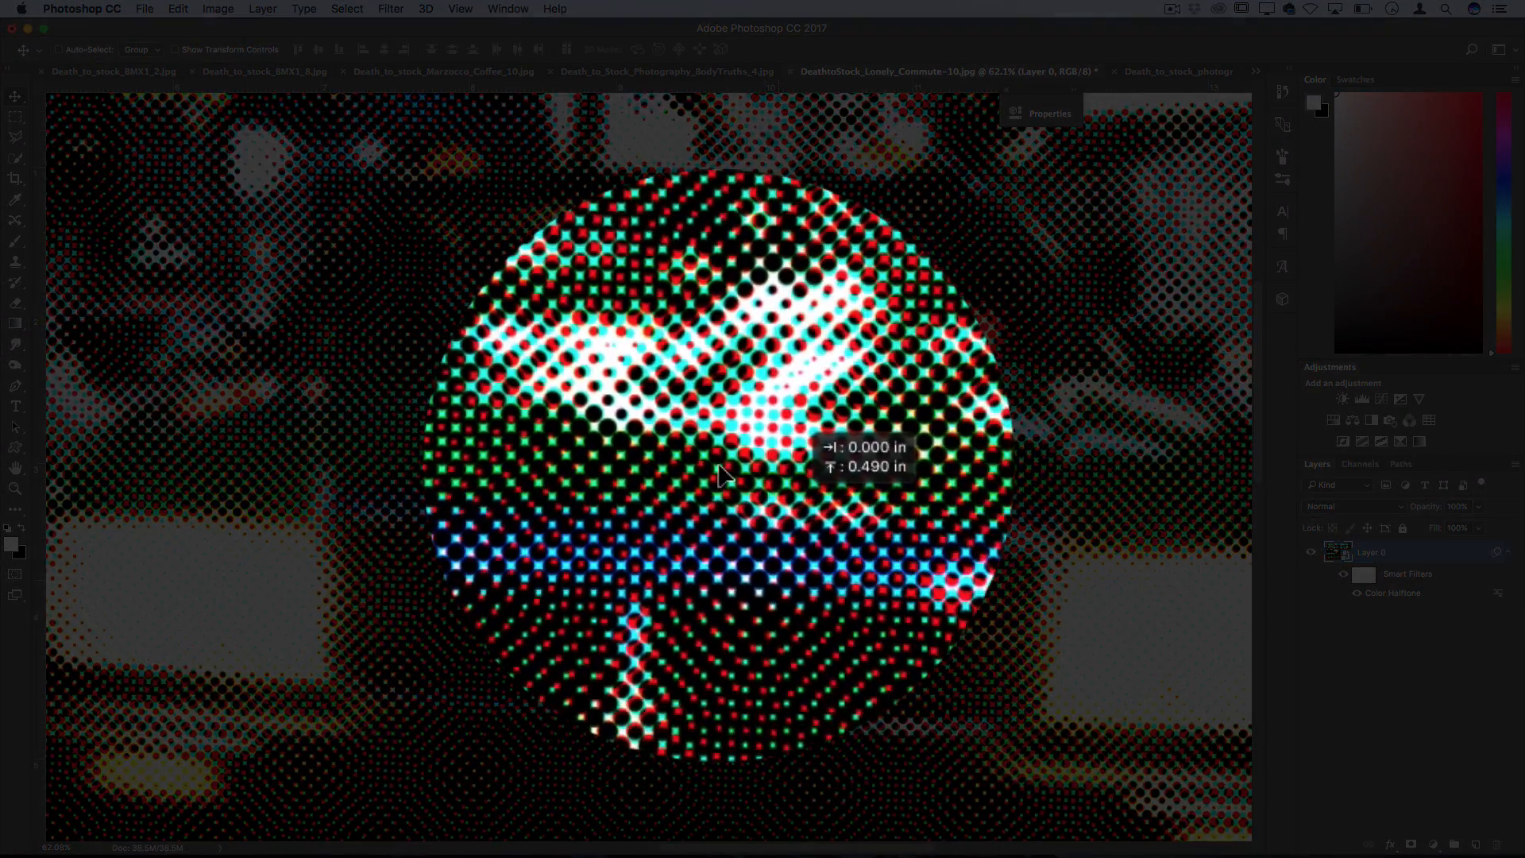
click(1108, 71)
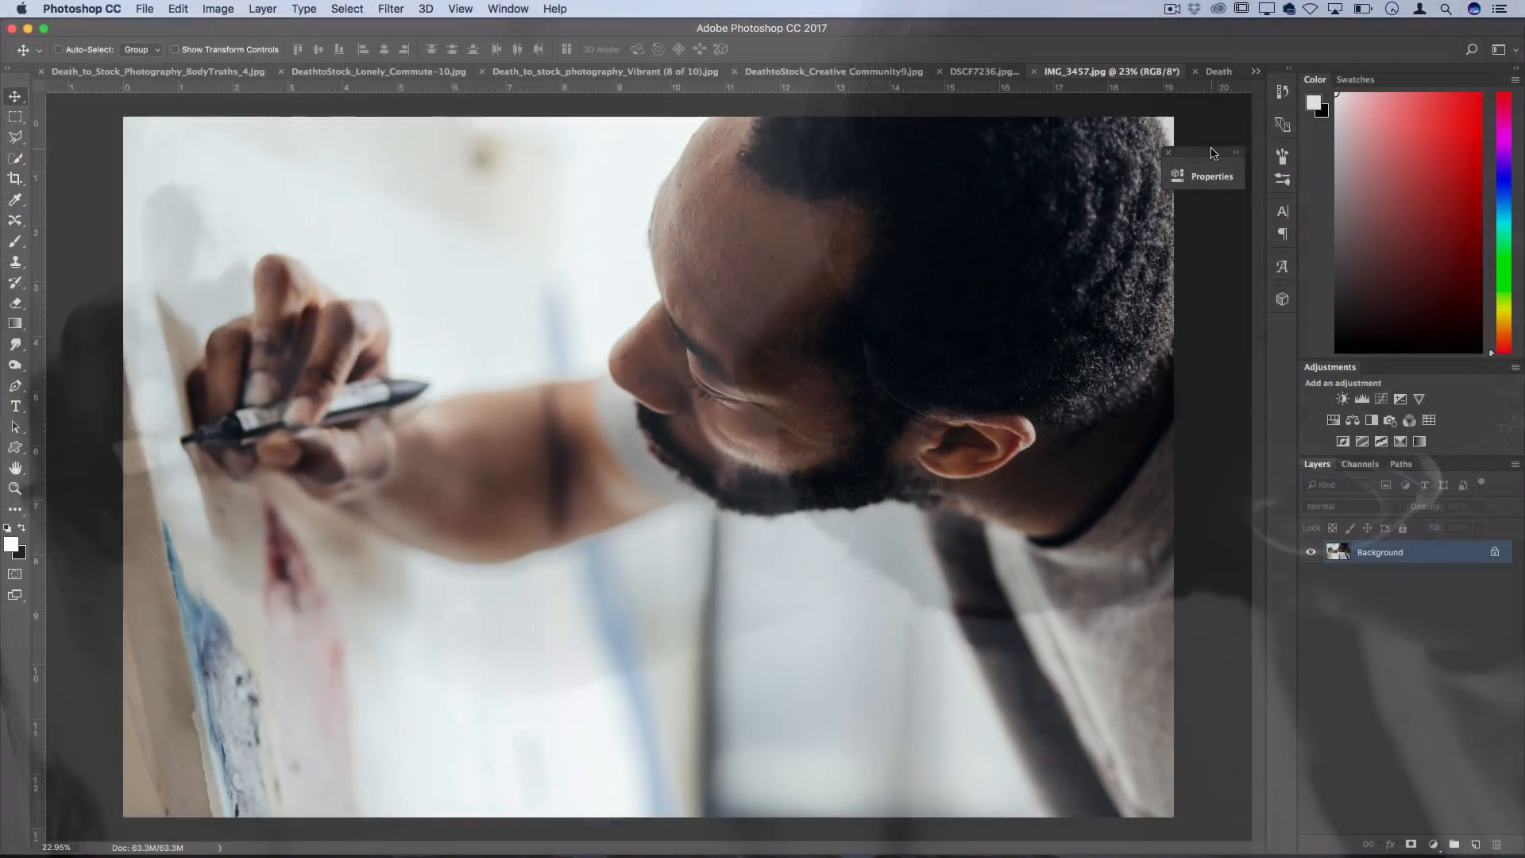
Add a Black & White 1 adjustment layer over the painter photo
click(262, 10)
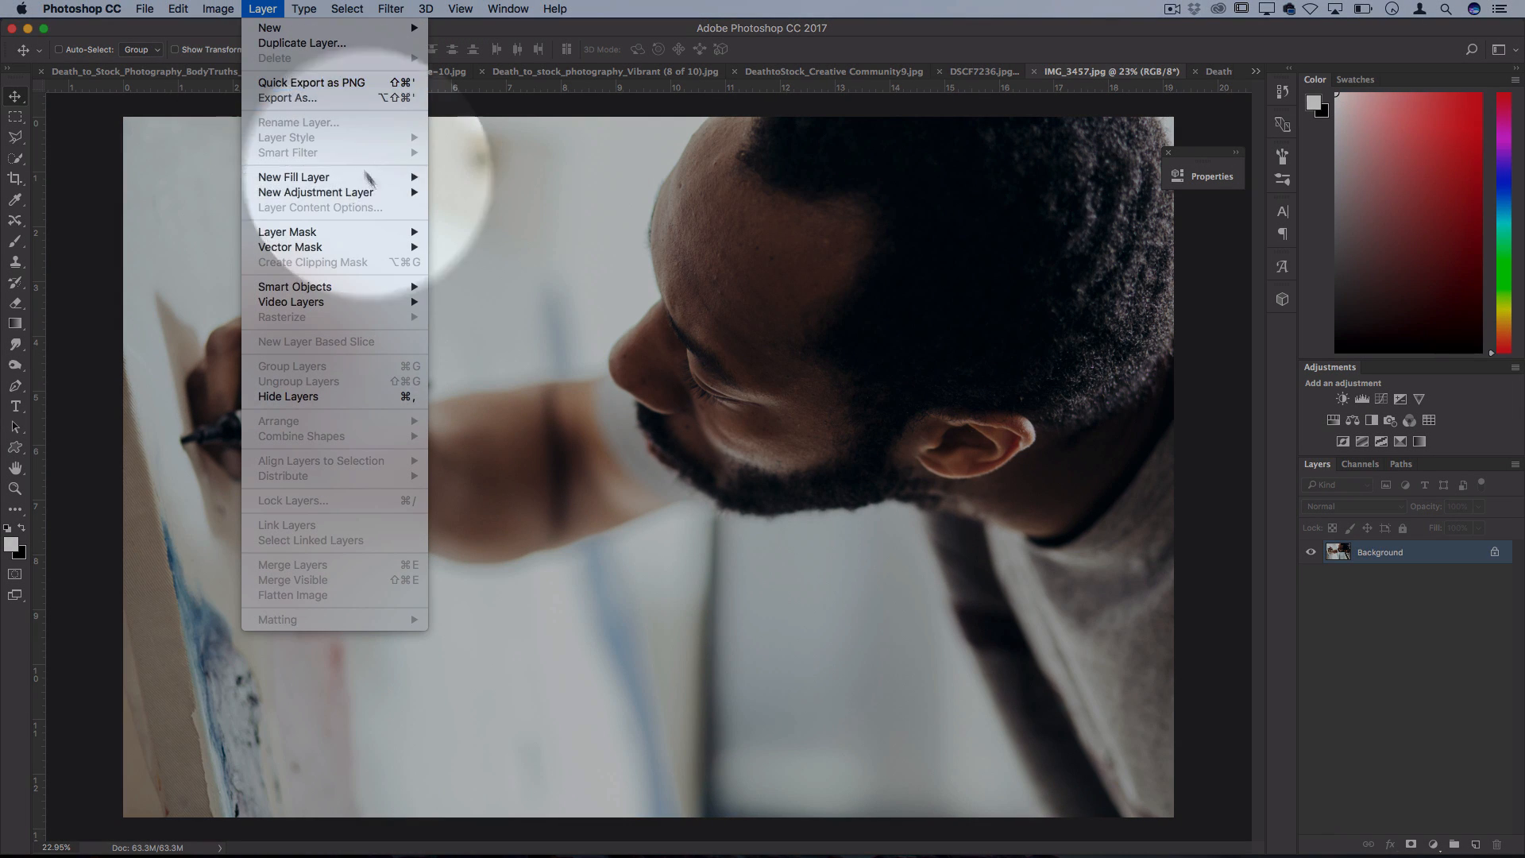
click(314, 192)
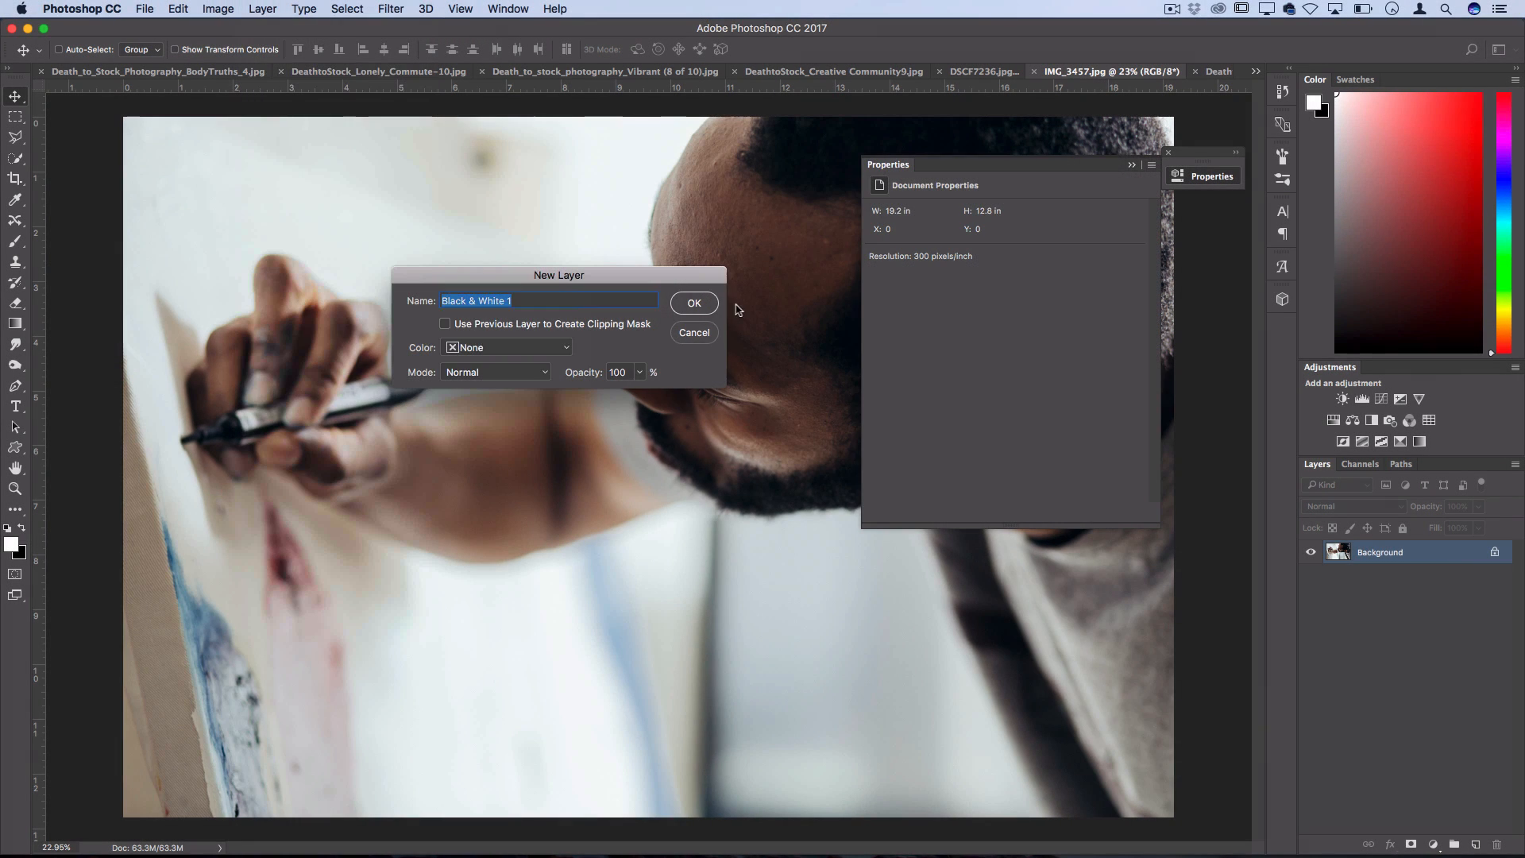
click(695, 302)
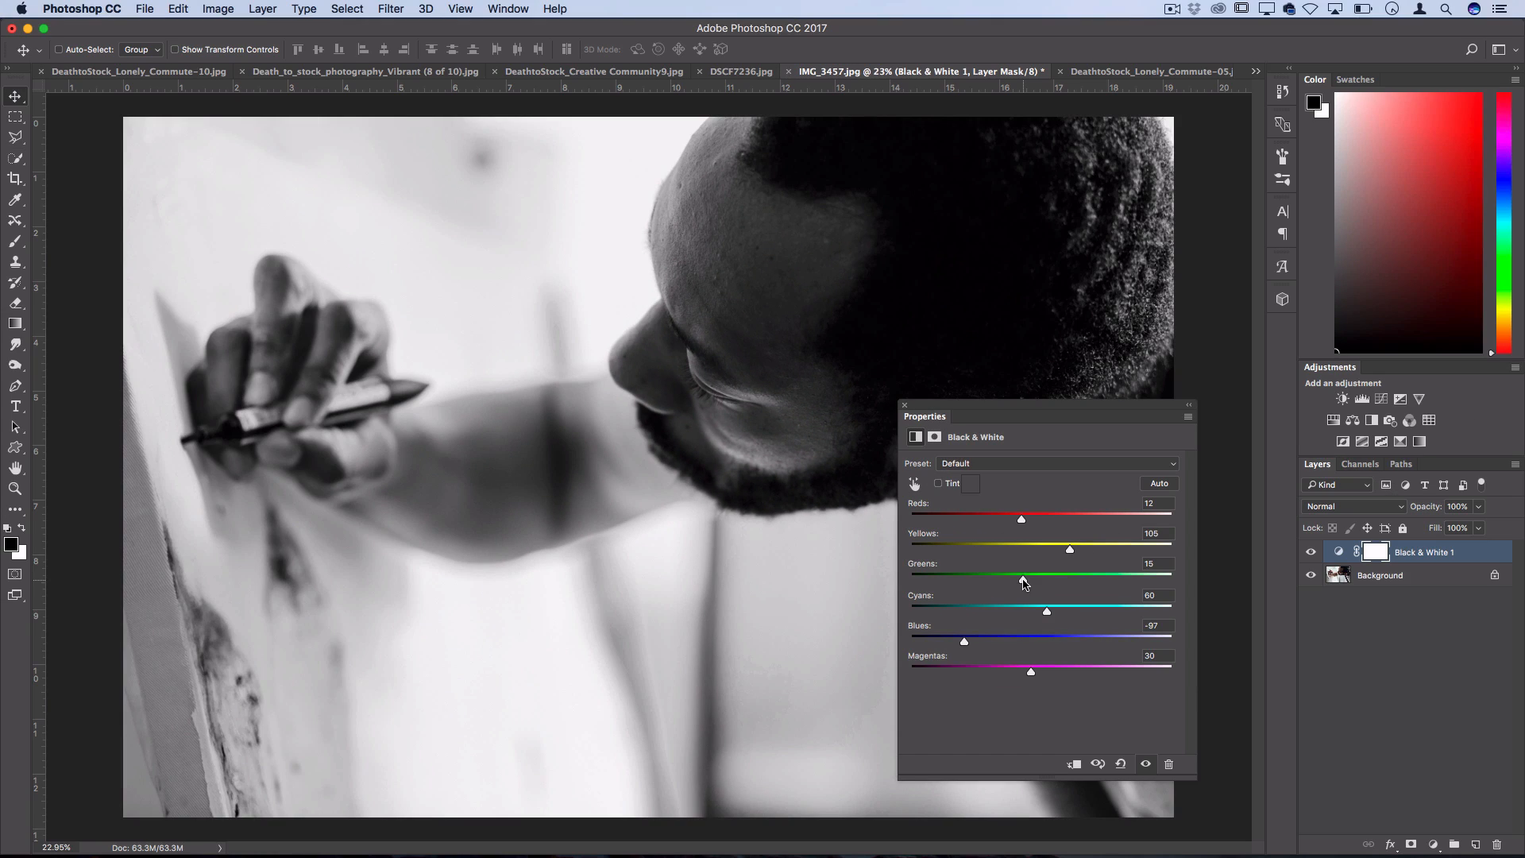
mouse_move(848, 413)
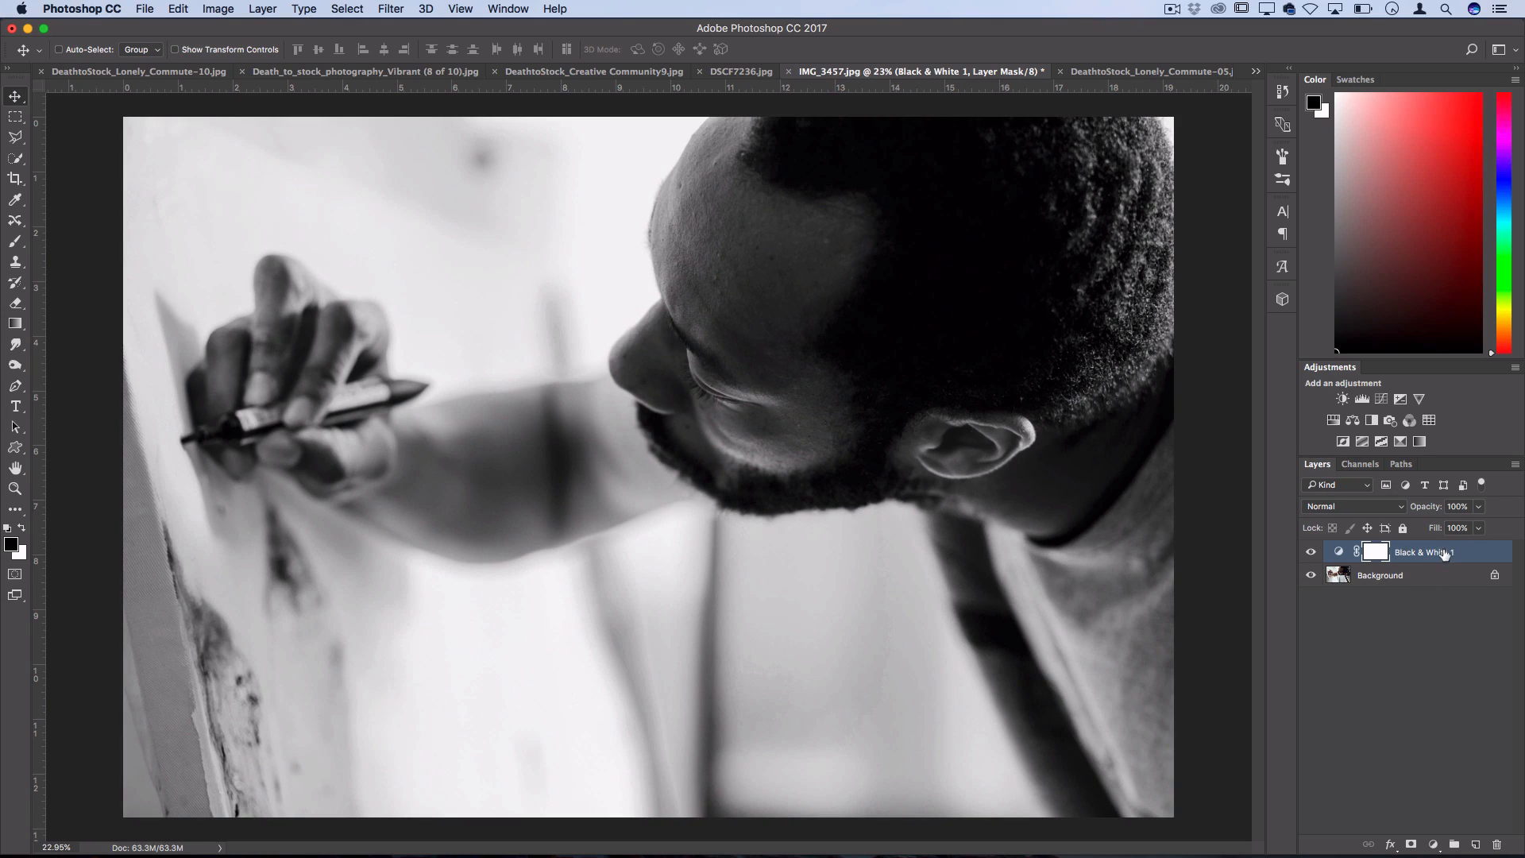
Duplicate Black & White 1 and blend the copy in Overlay mode
click(1341, 551)
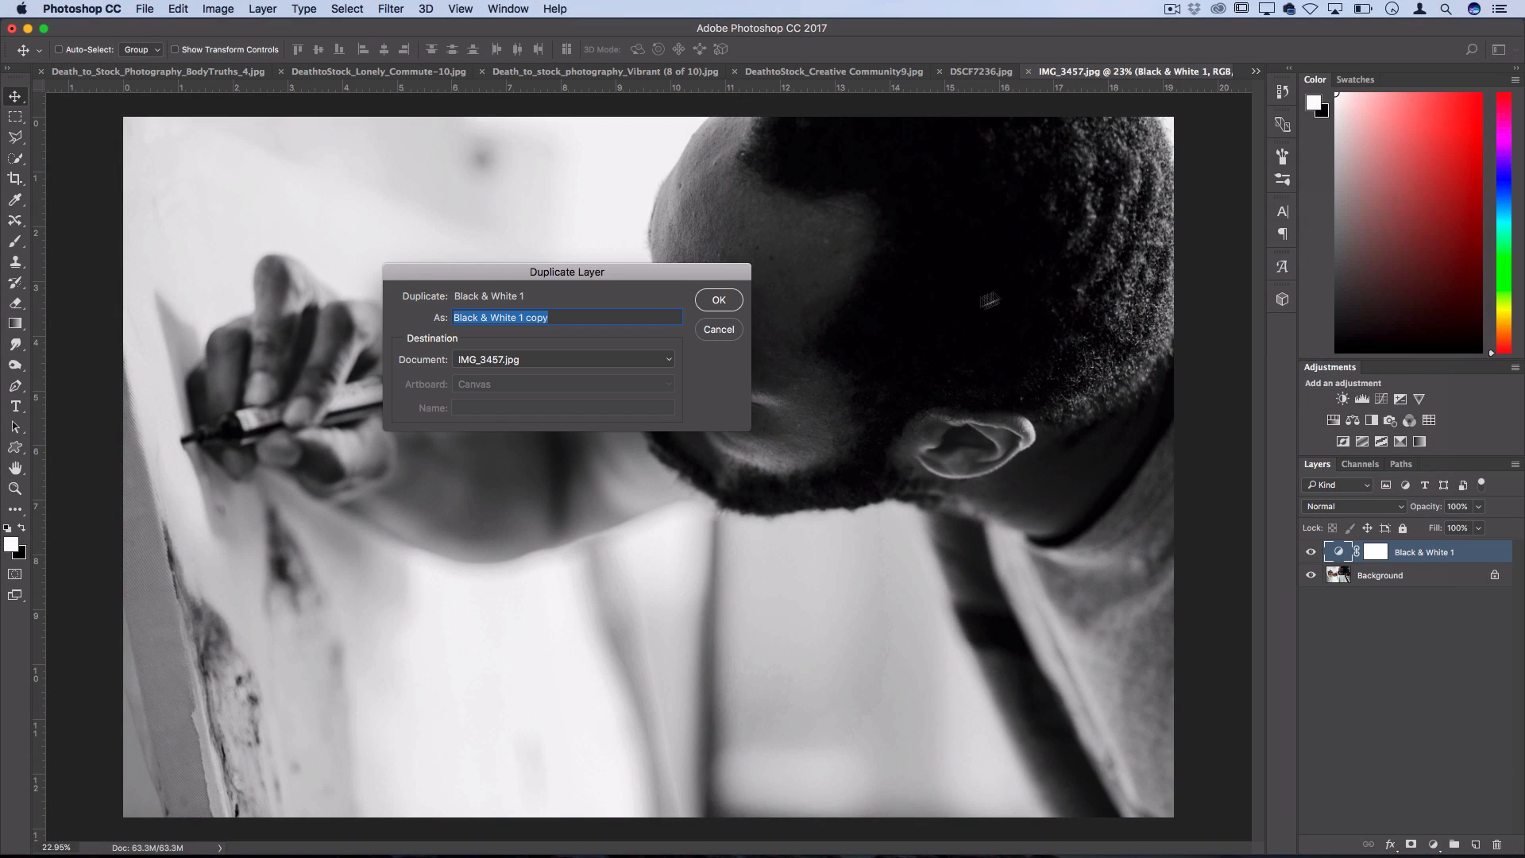
click(718, 299)
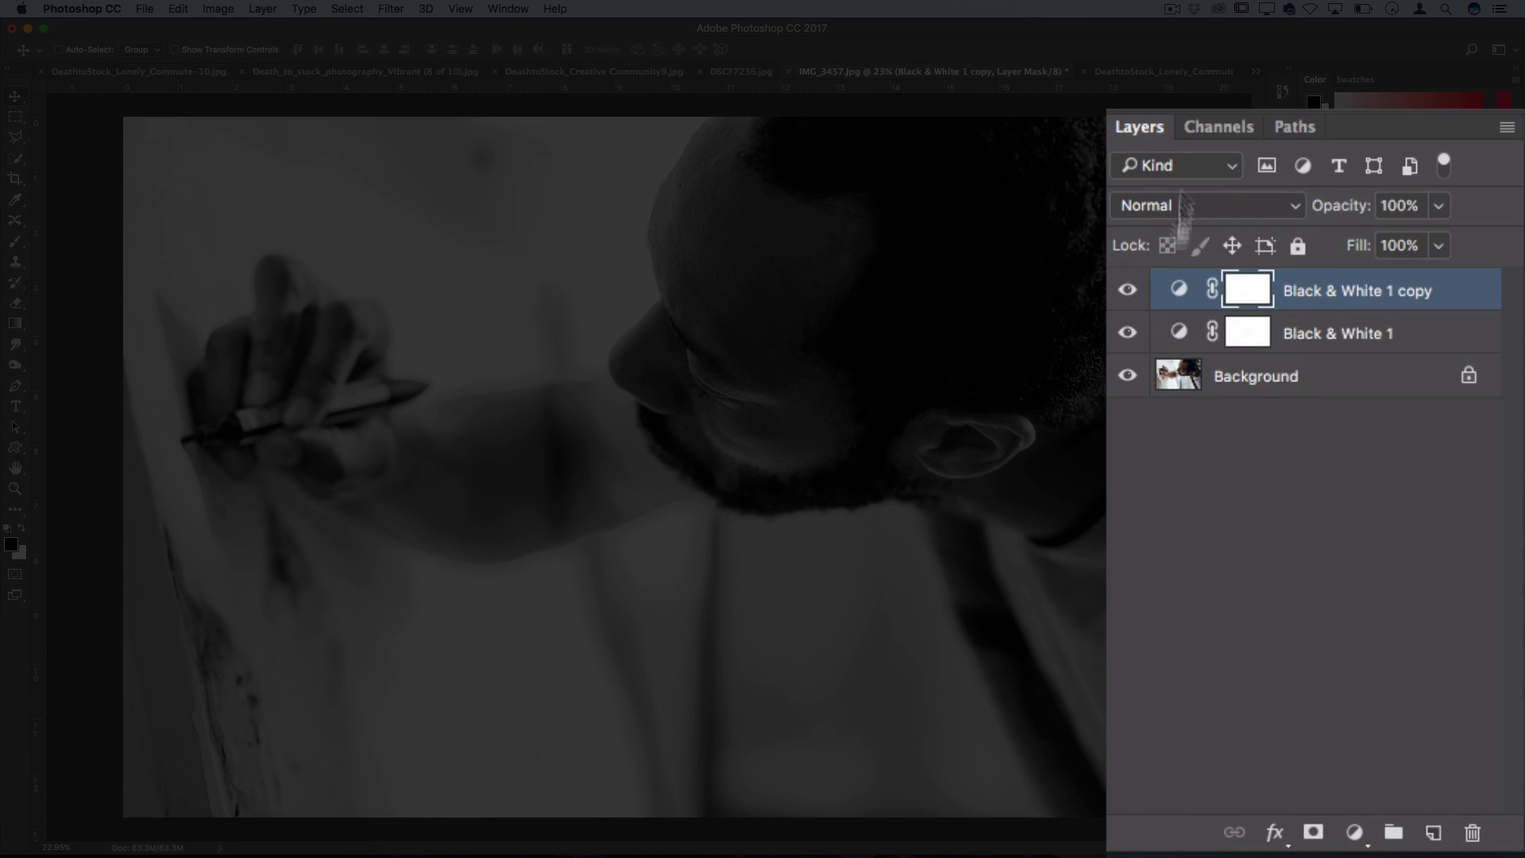
click(1206, 205)
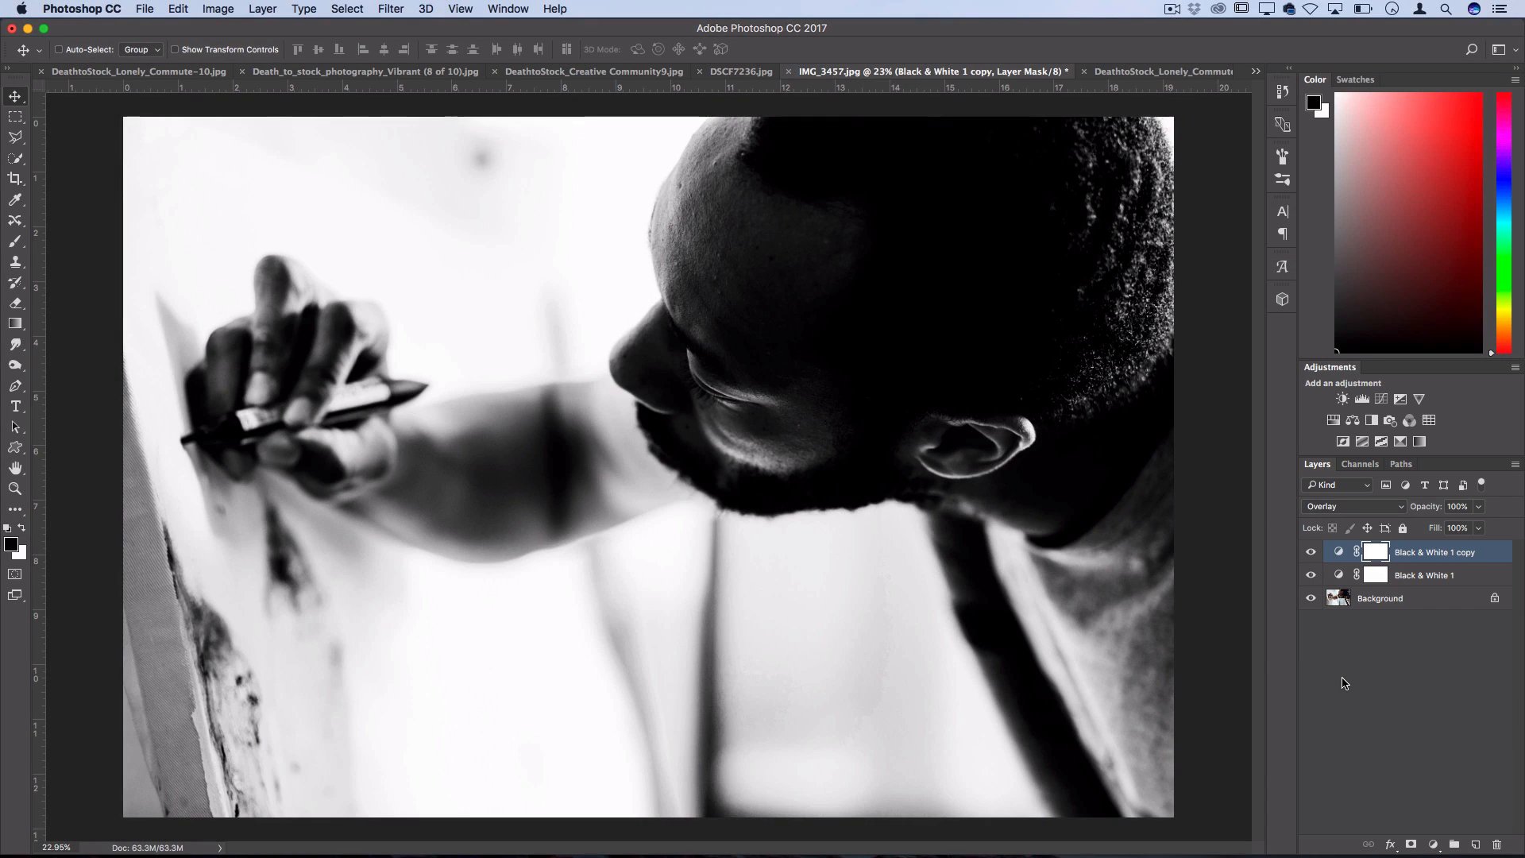
click(1311, 553)
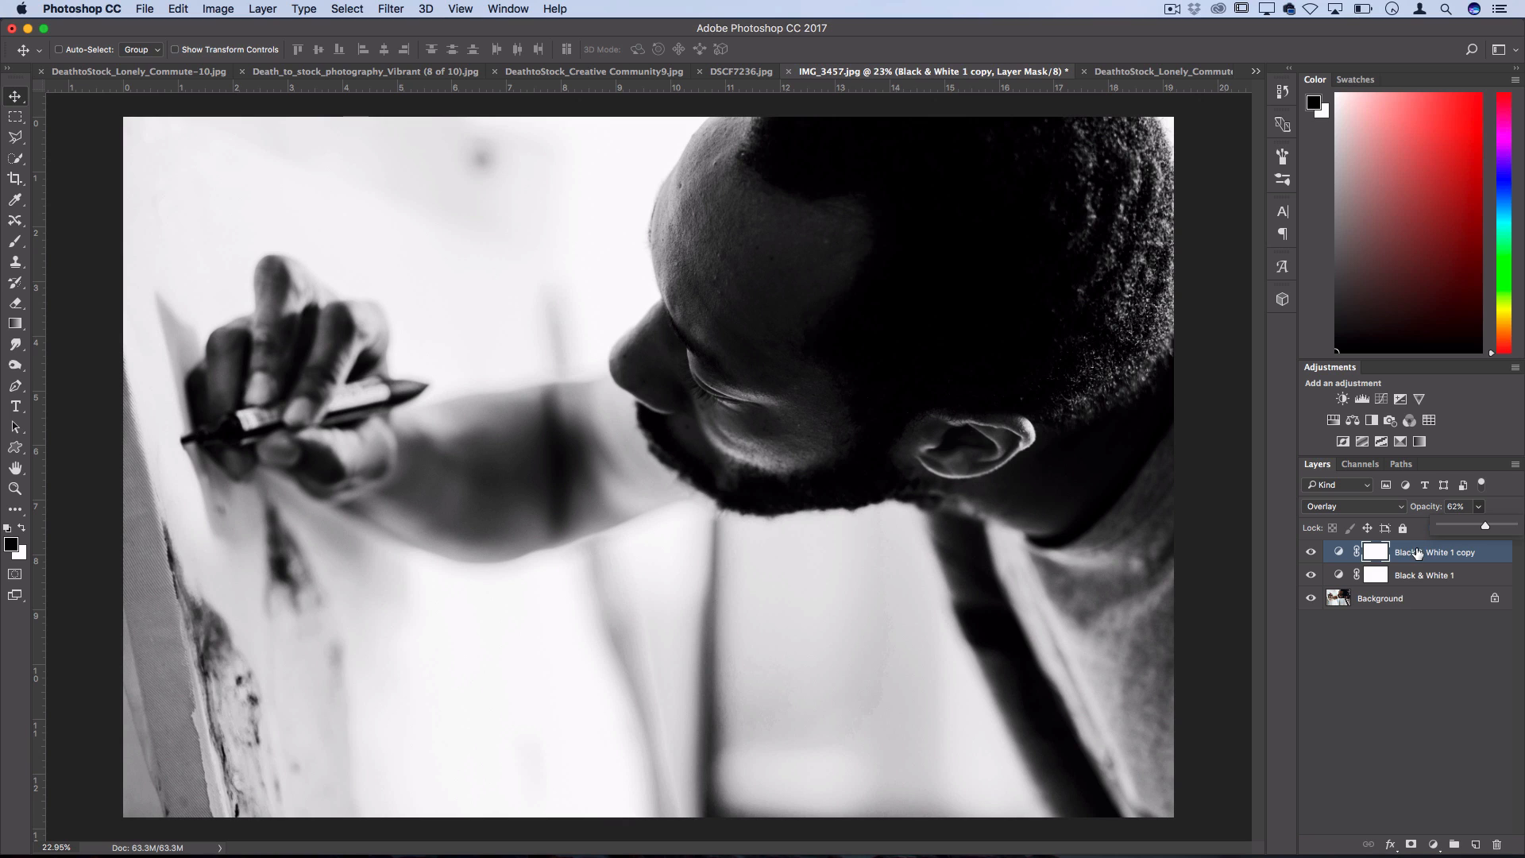
click(1376, 551)
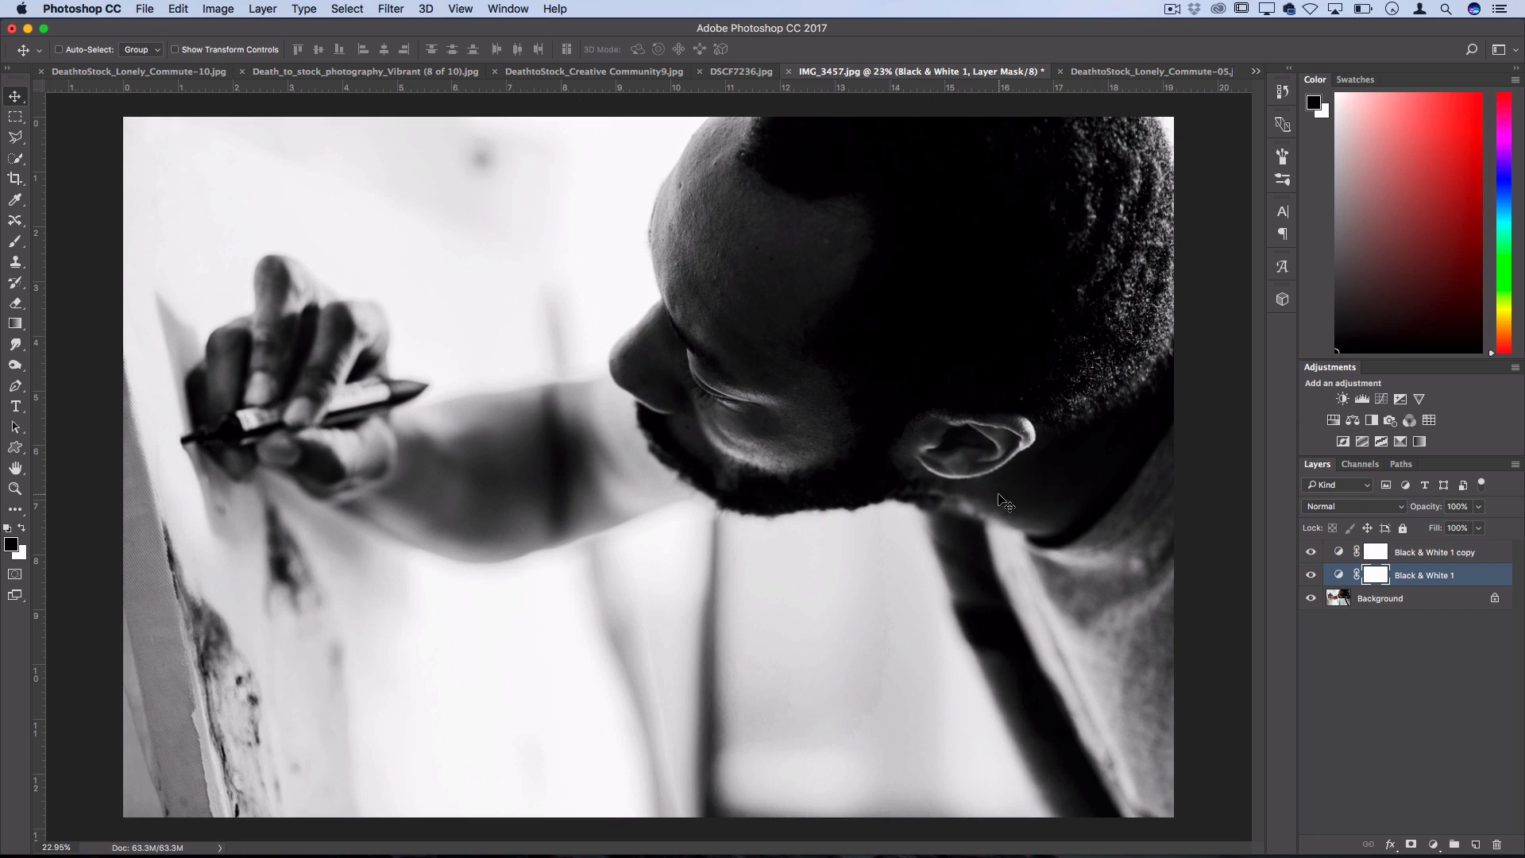
mouse_move(1292, 565)
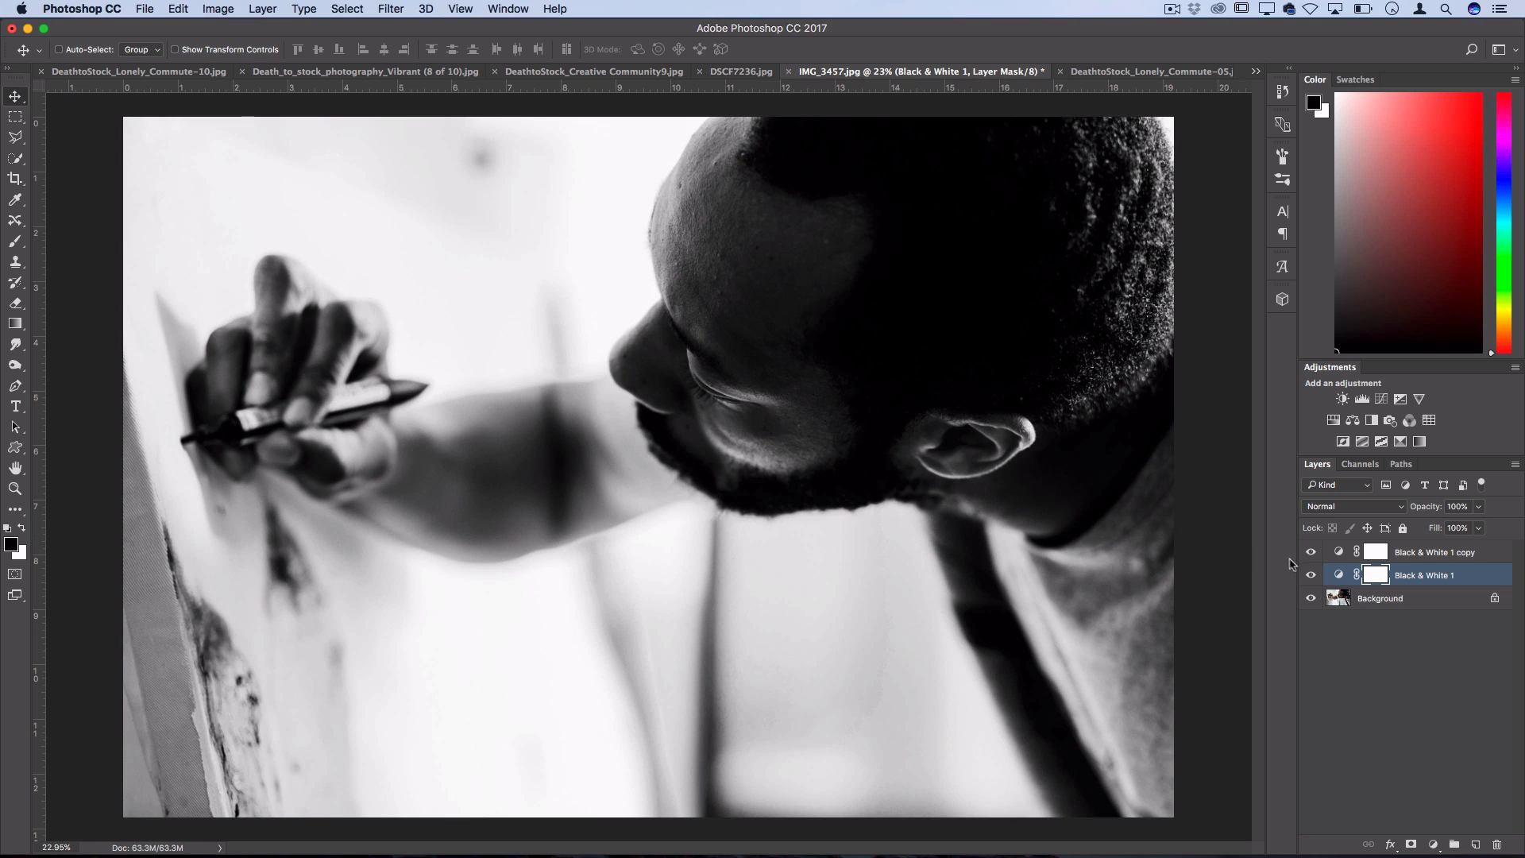
Hide the plain Black & White 1, raise the Overlay copy to 100% opacity and compare with it toggled
click(1433, 551)
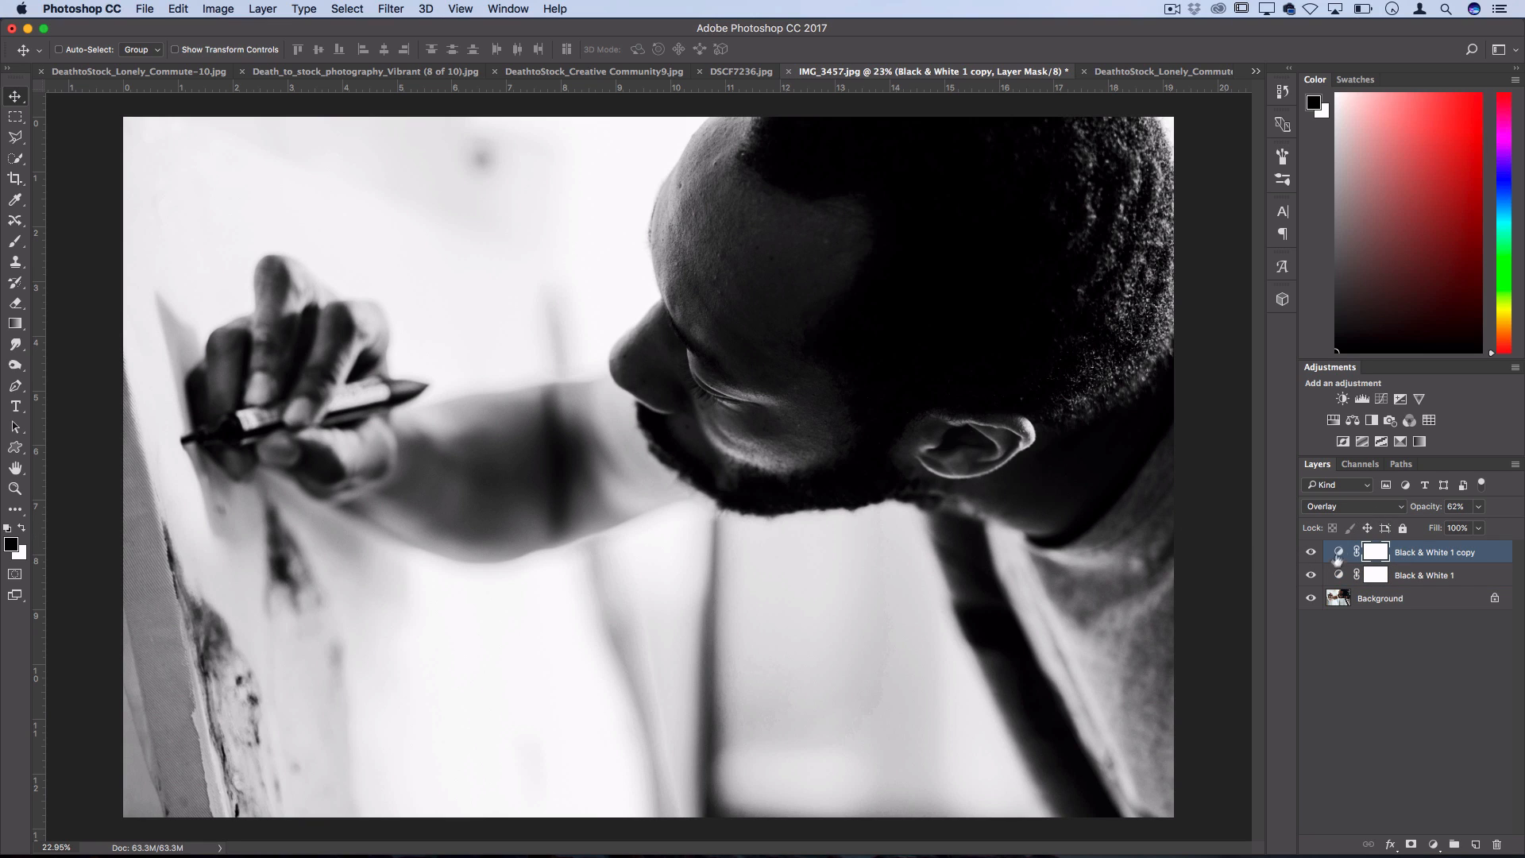
click(1311, 552)
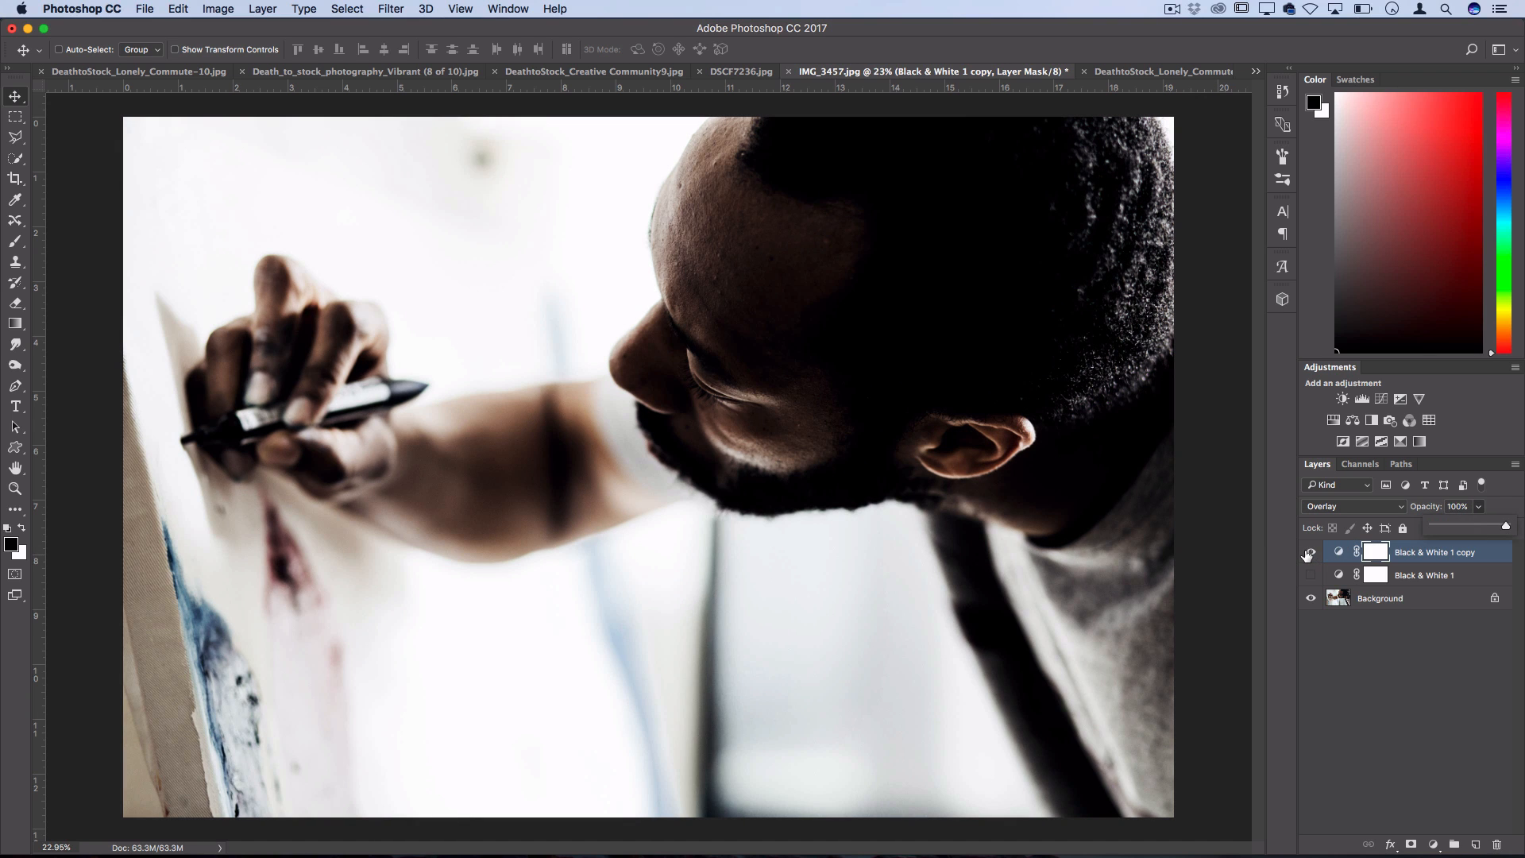
click(1311, 553)
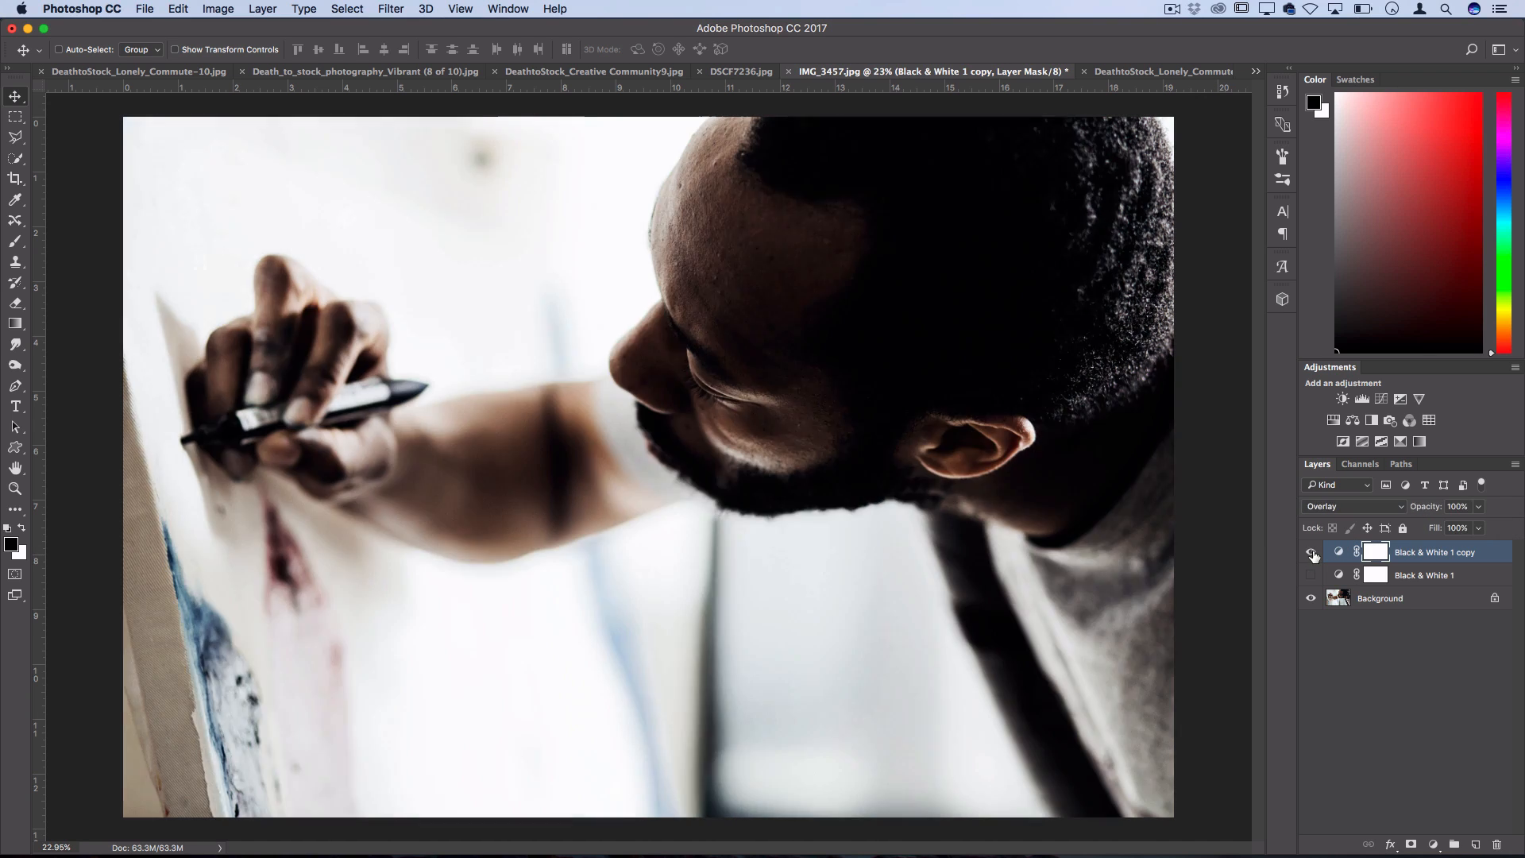
click(1311, 551)
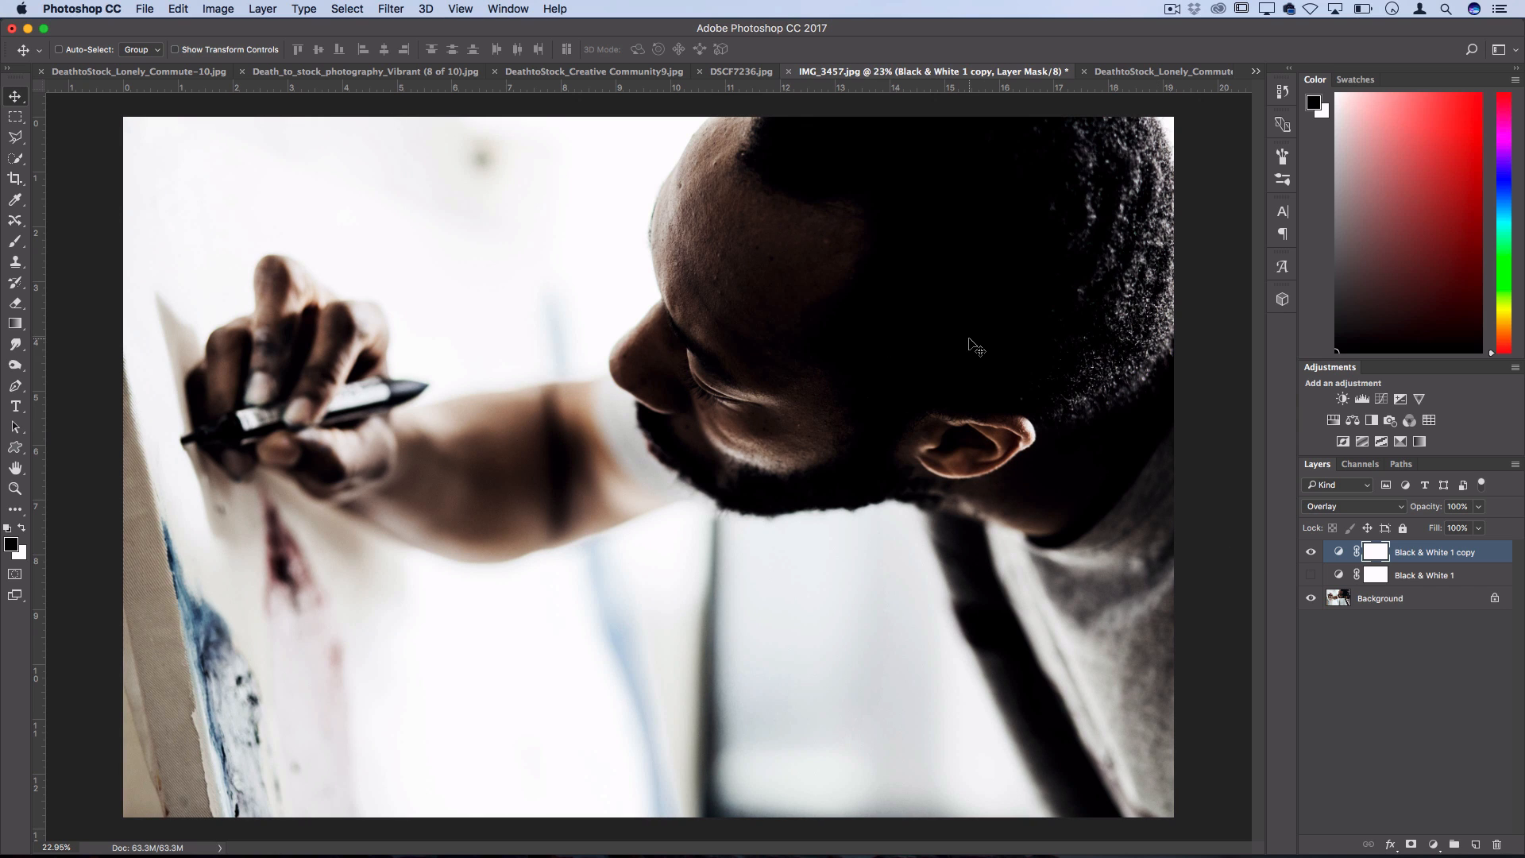
mouse_move(1177, 59)
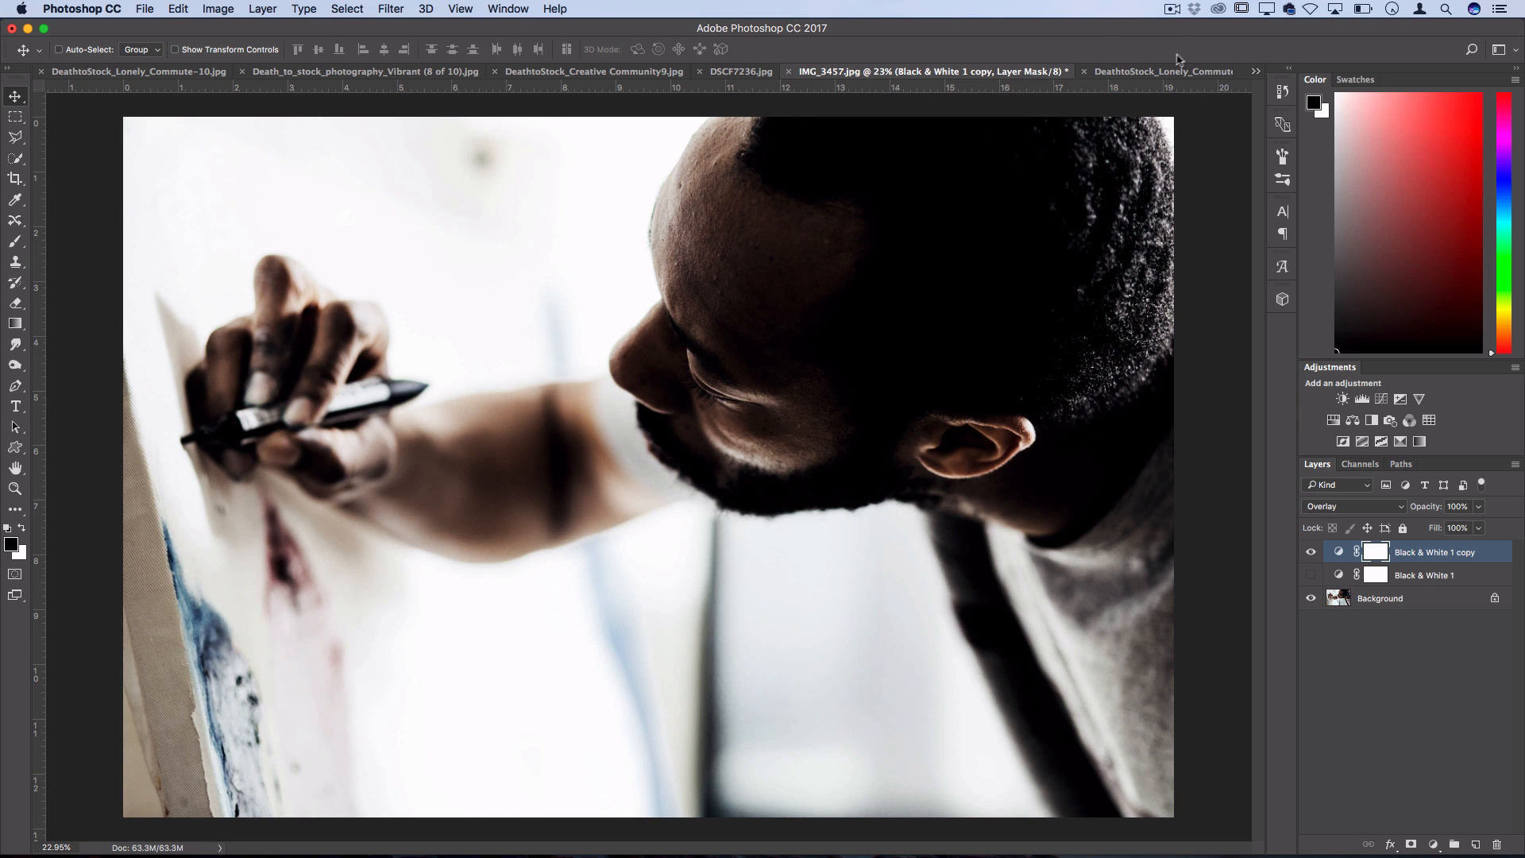
click(741, 72)
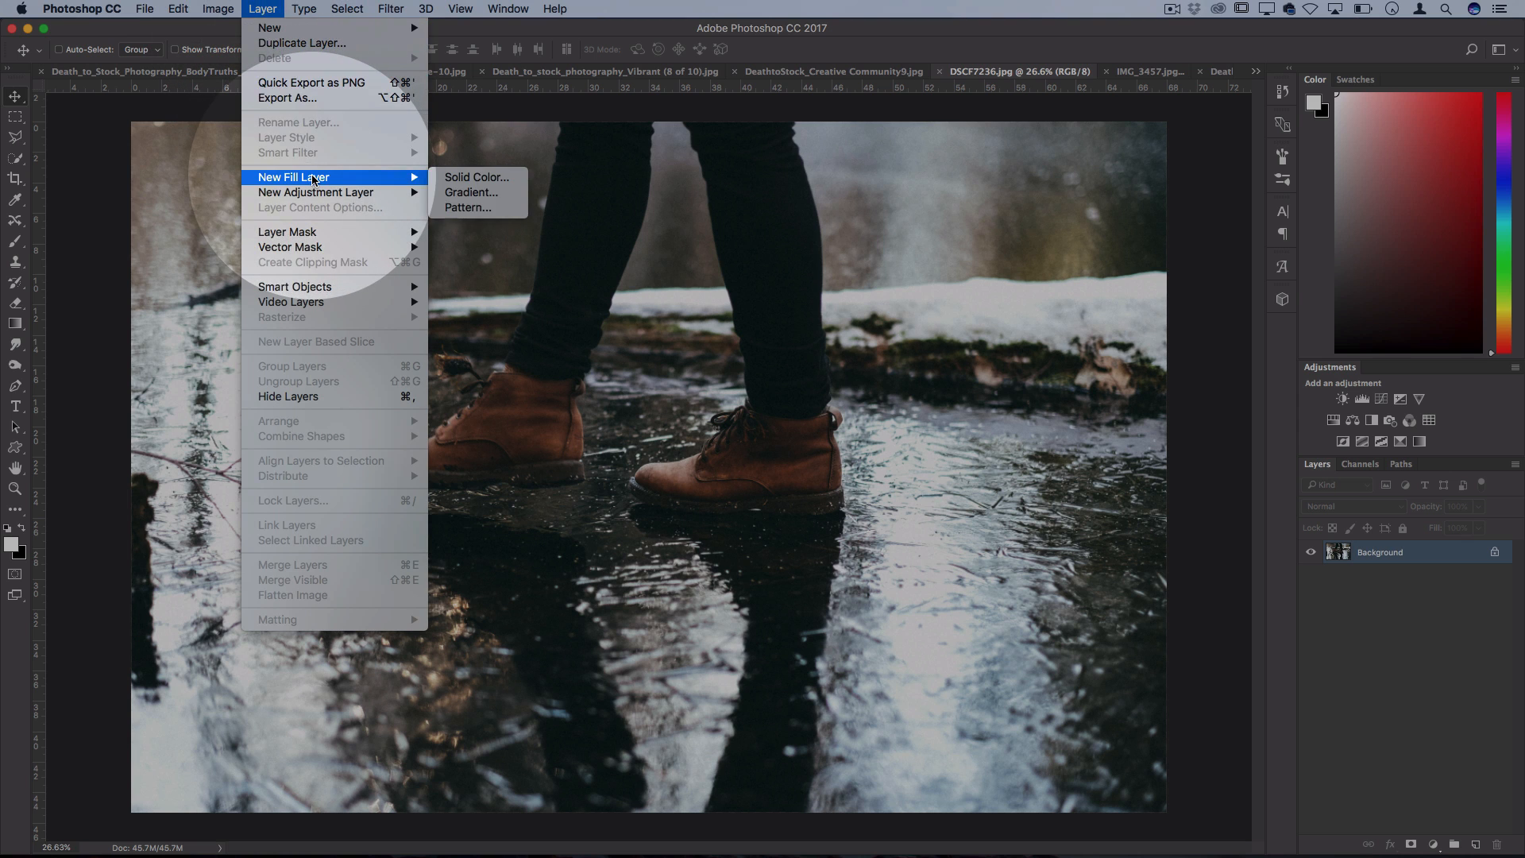
Add a Gradient Fill 1 layer on the boots photo starting from a preset gradient
click(472, 193)
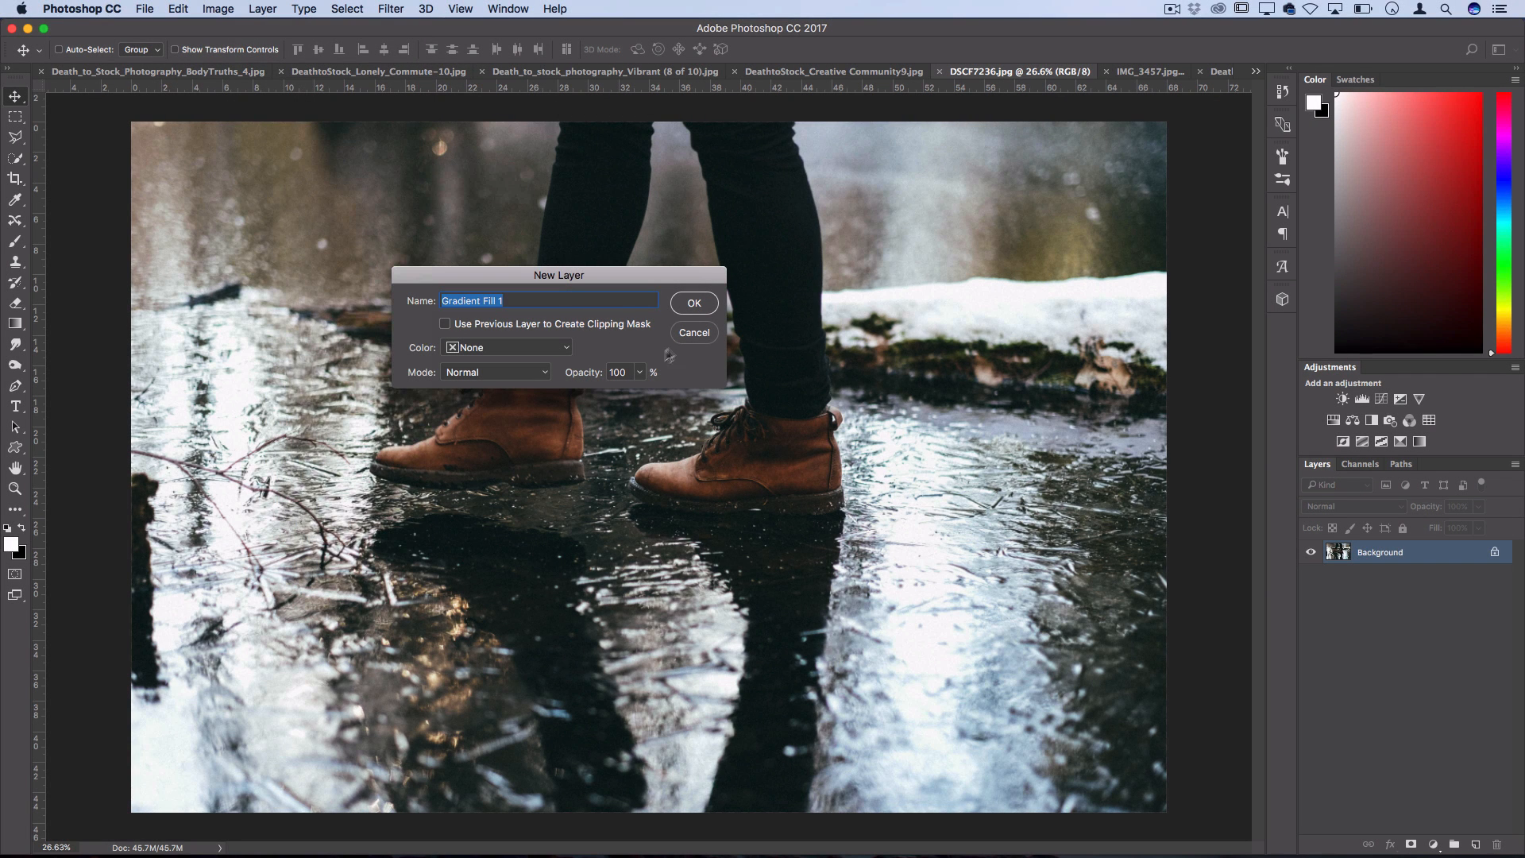
click(694, 302)
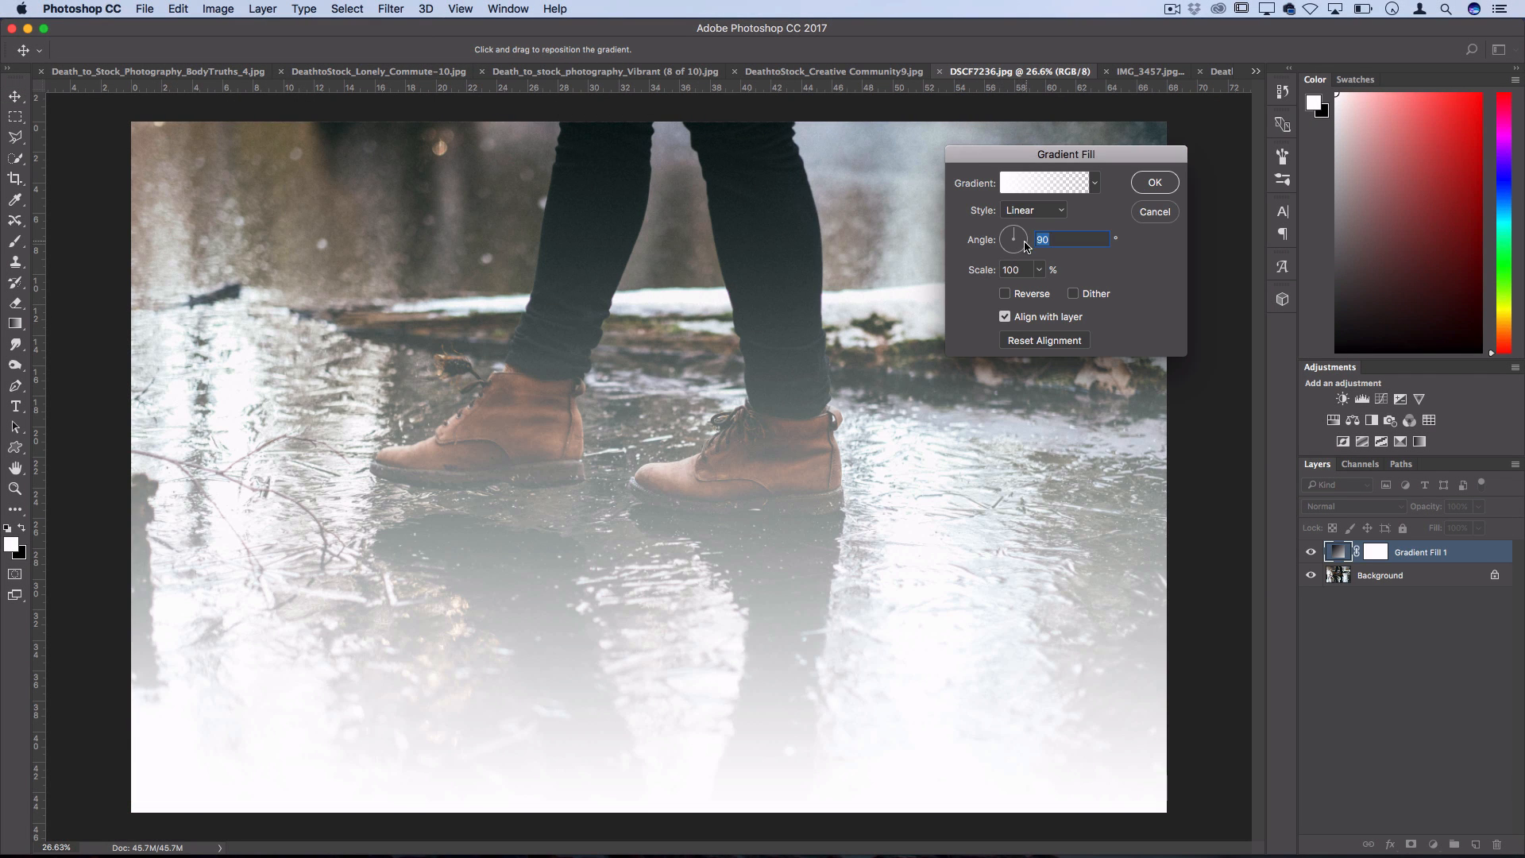
click(1093, 181)
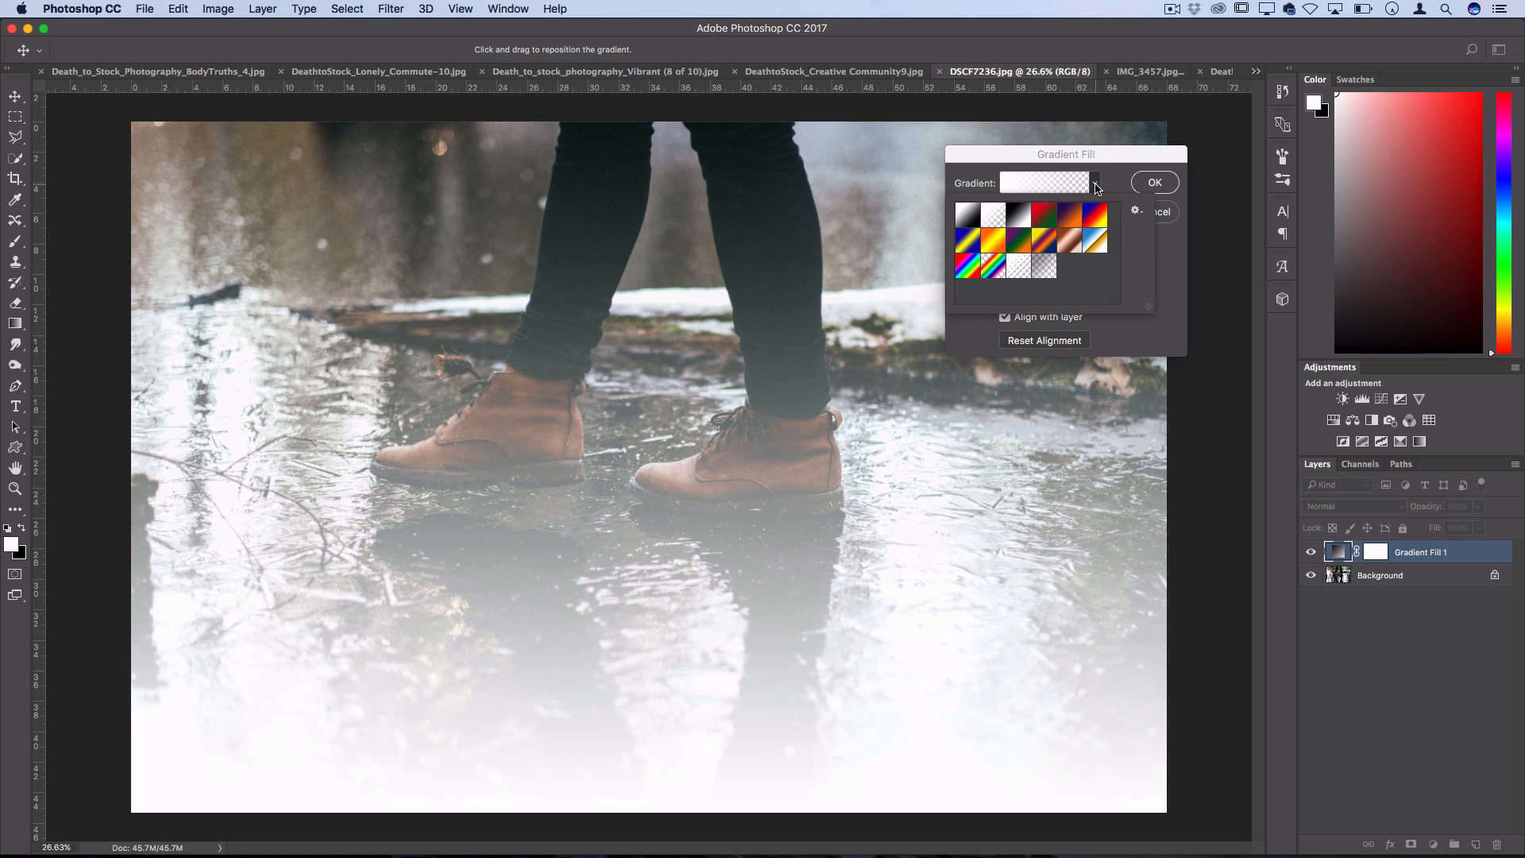
click(1046, 183)
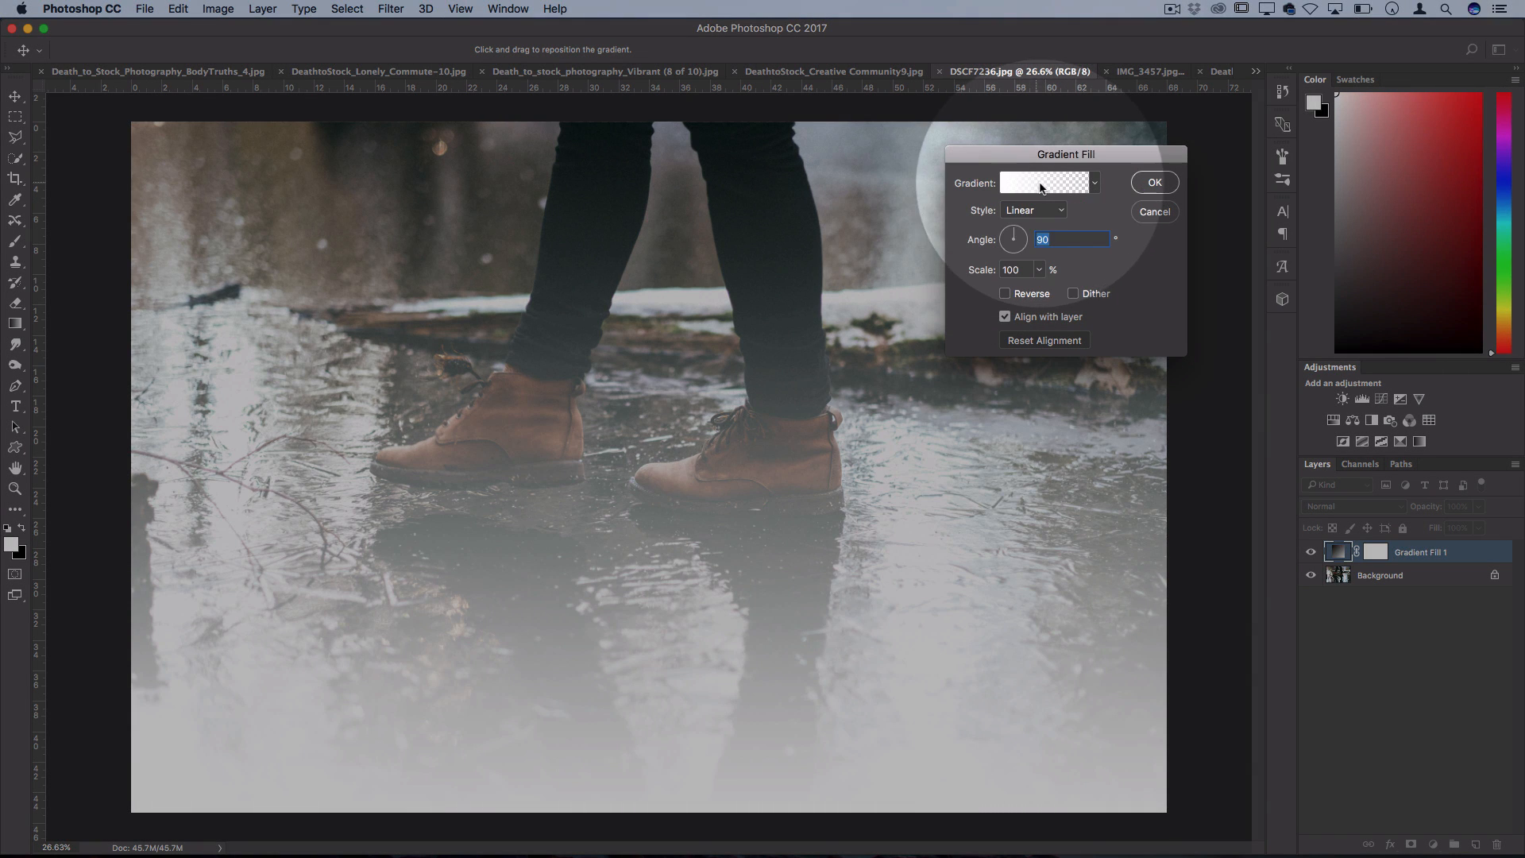
Edit the gradient so a stop is yellow ffcc00, giving a custom yellow-to-red fade
click(1044, 183)
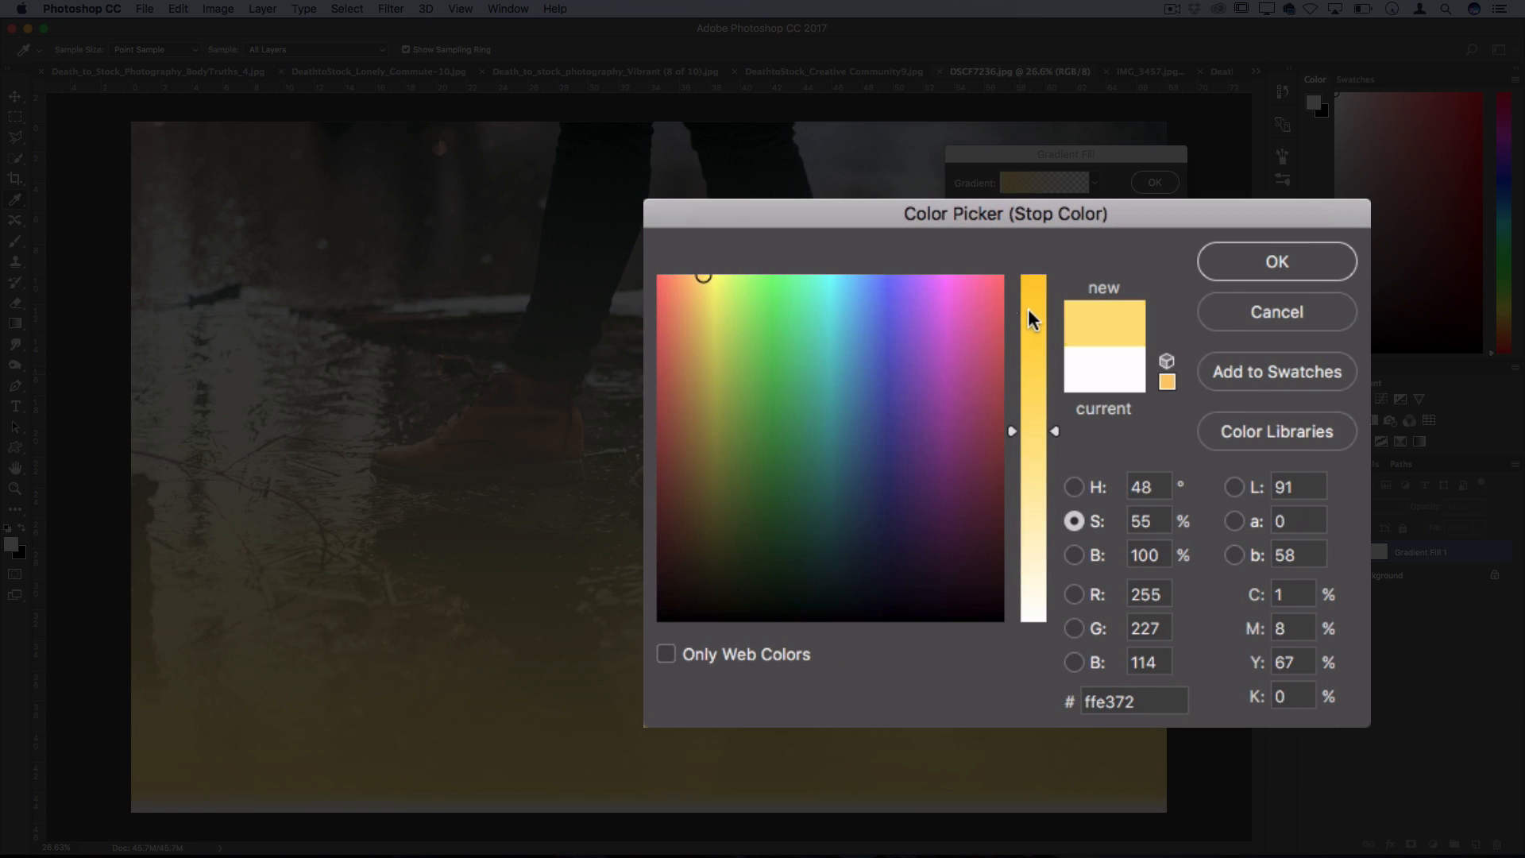
click(1276, 261)
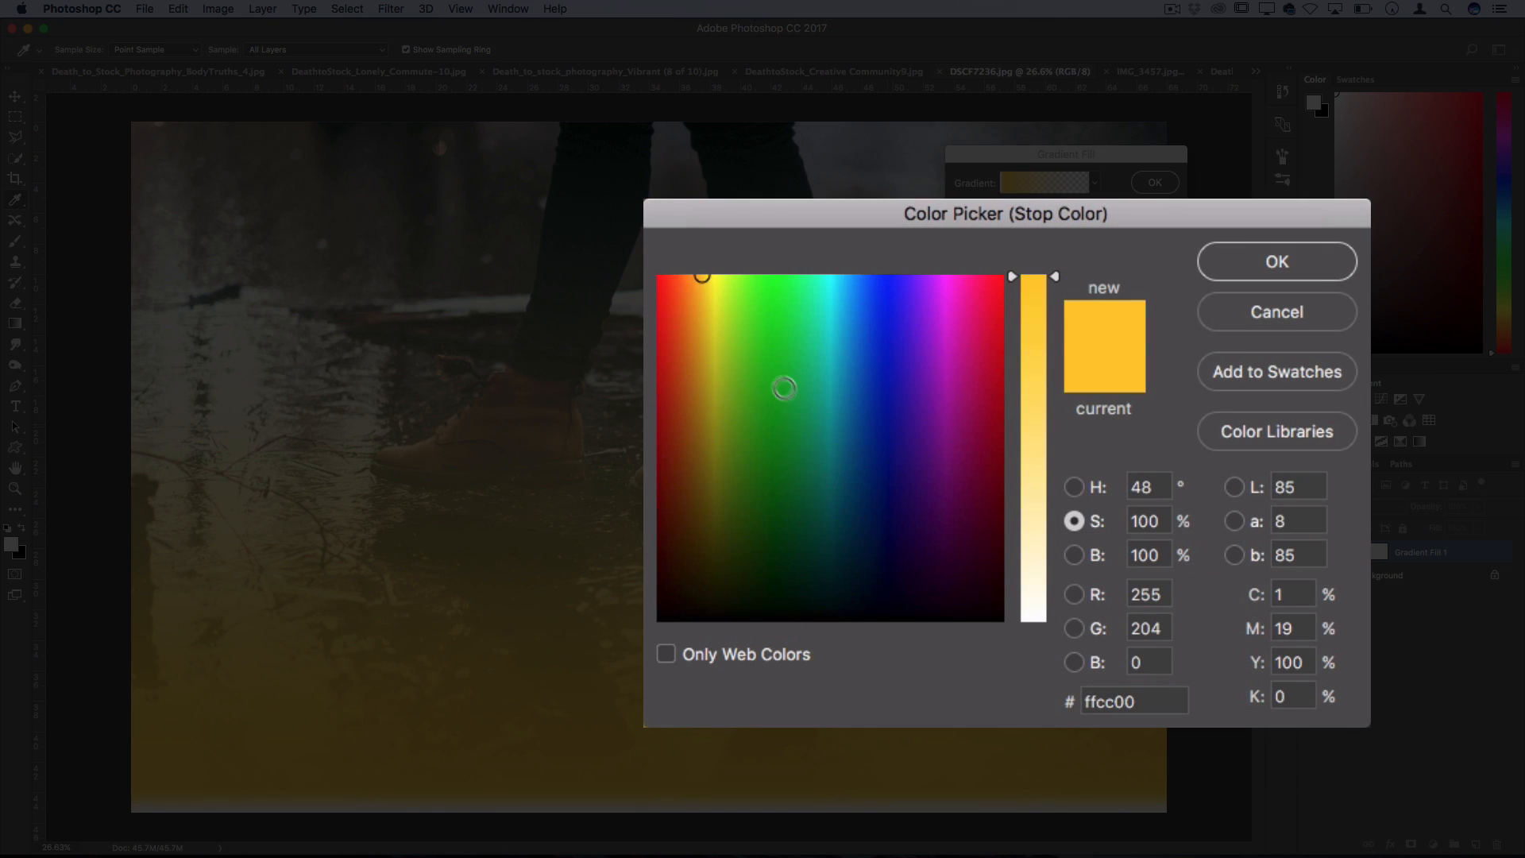
click(1276, 260)
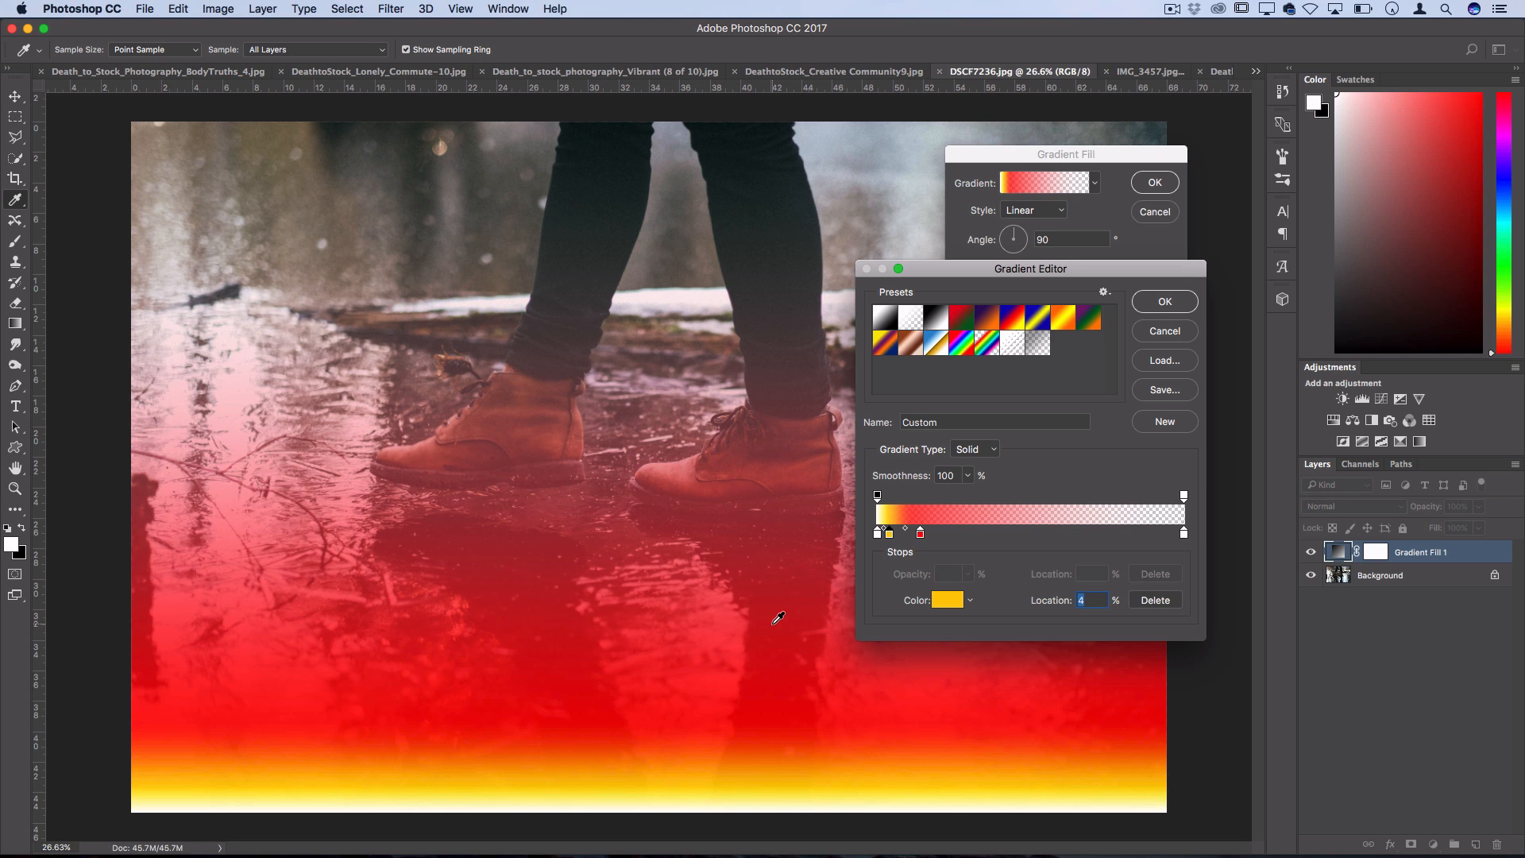
click(1164, 300)
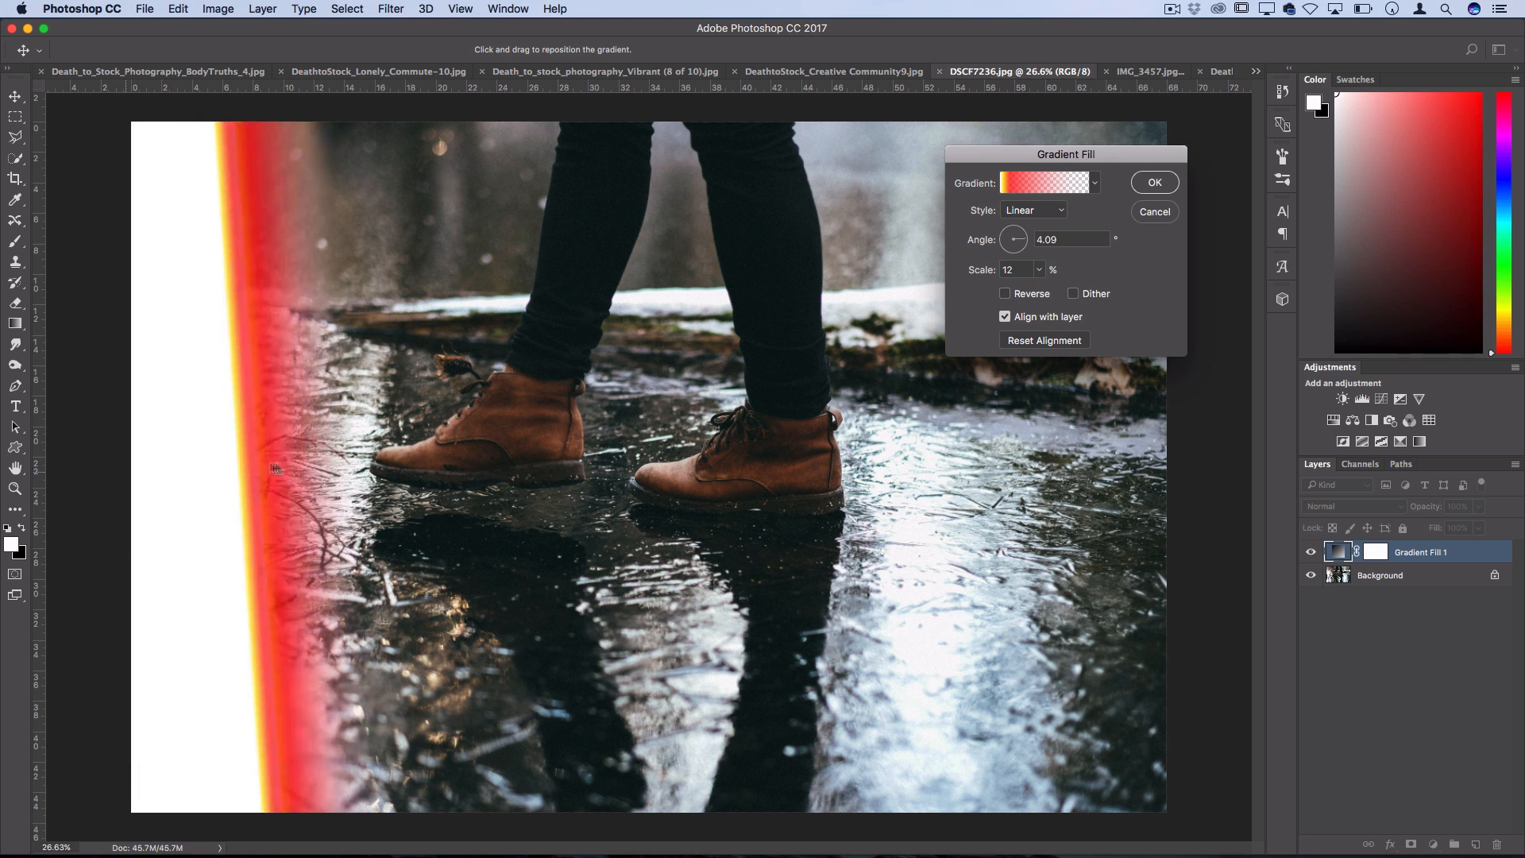
Try Radial, Angle and Reflected gradient styles at angle 4.09, then confirm the fill as a left-edge streak
click(1033, 210)
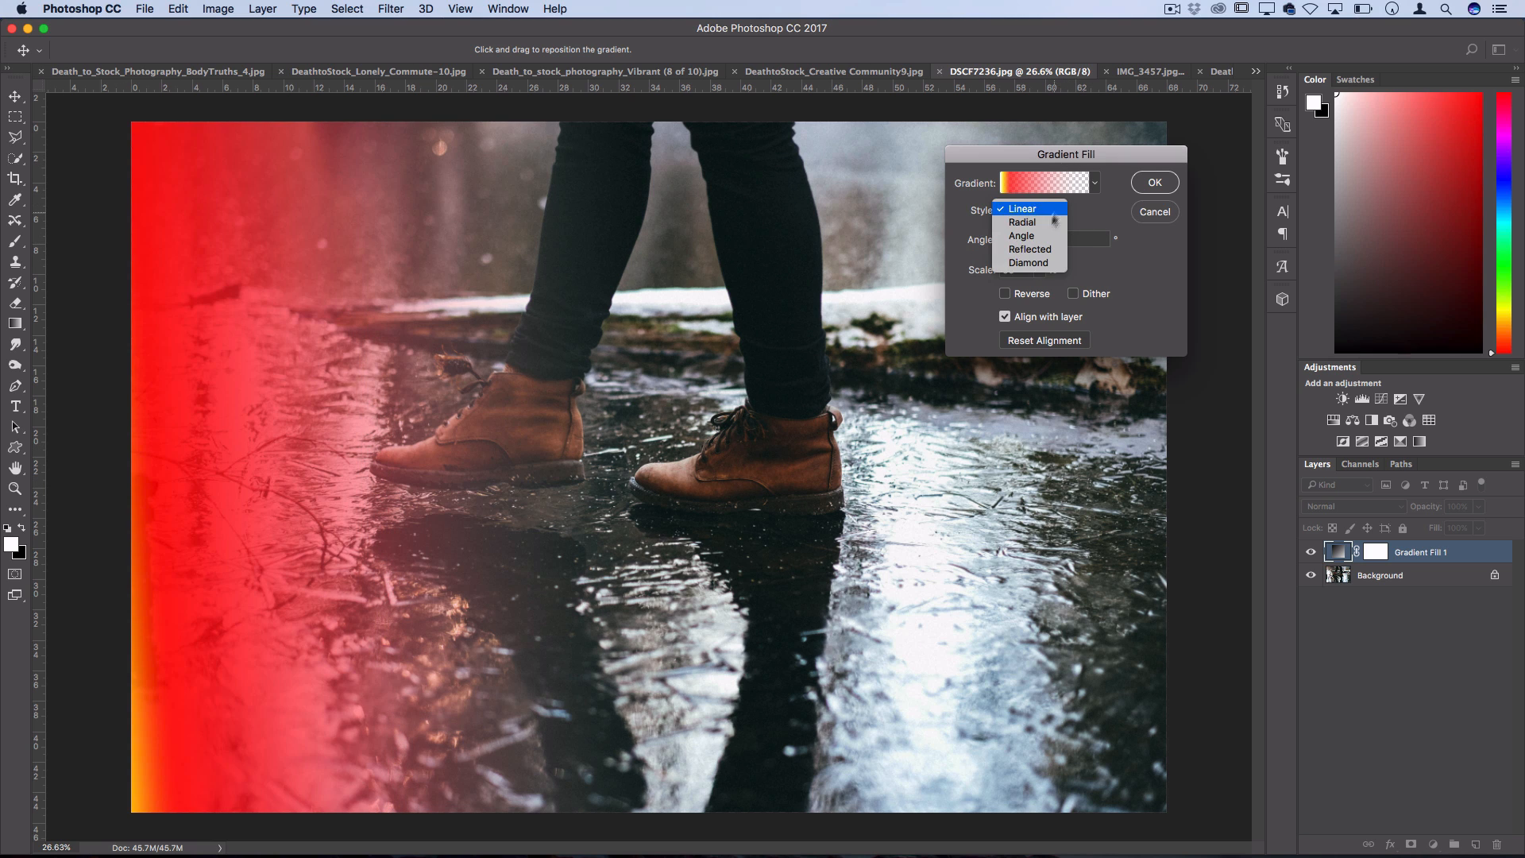
click(1022, 222)
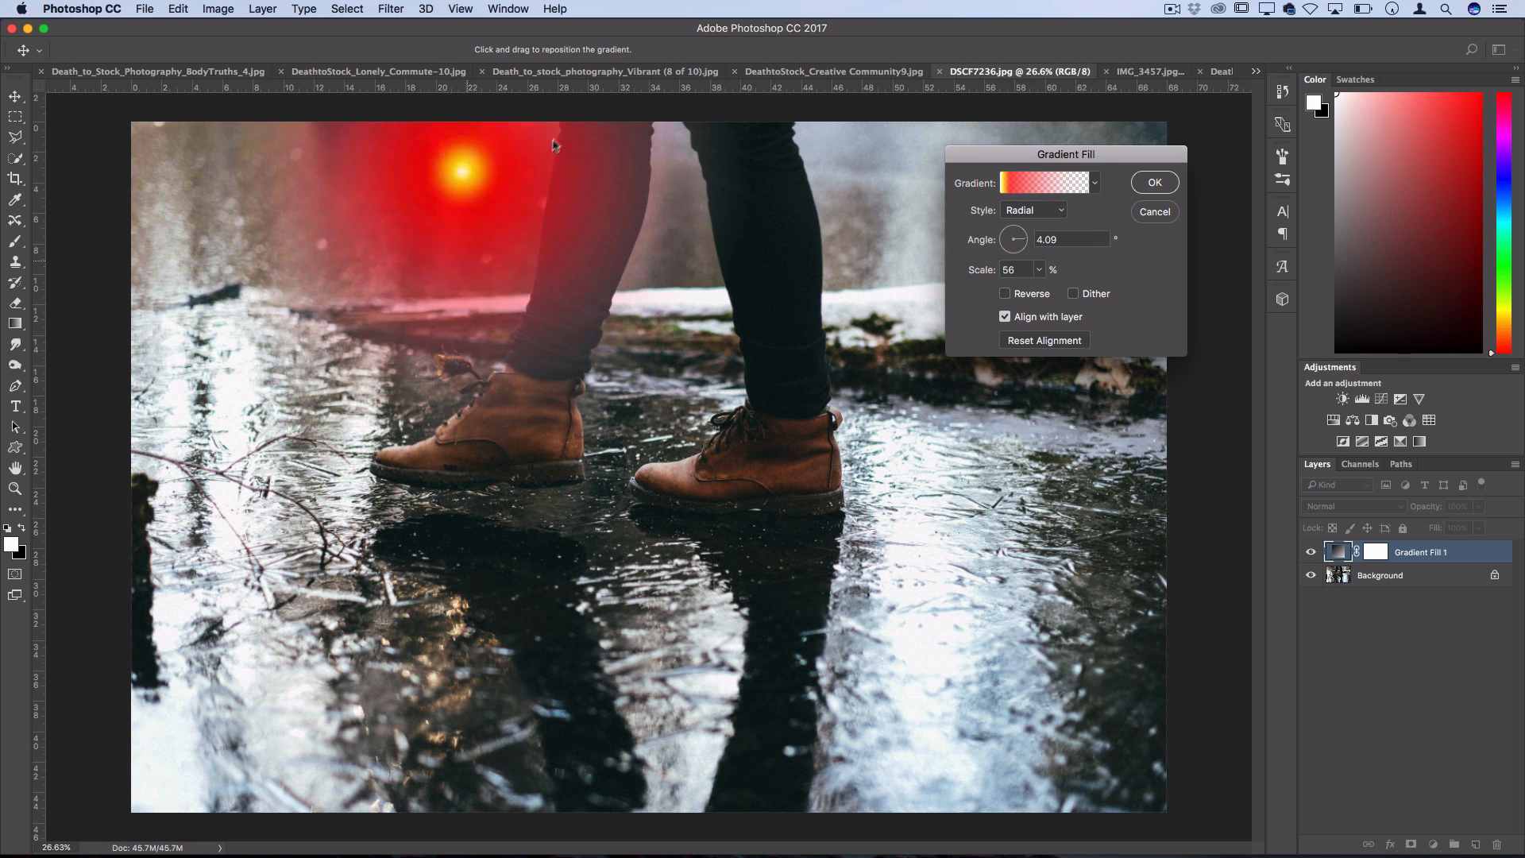
click(1033, 210)
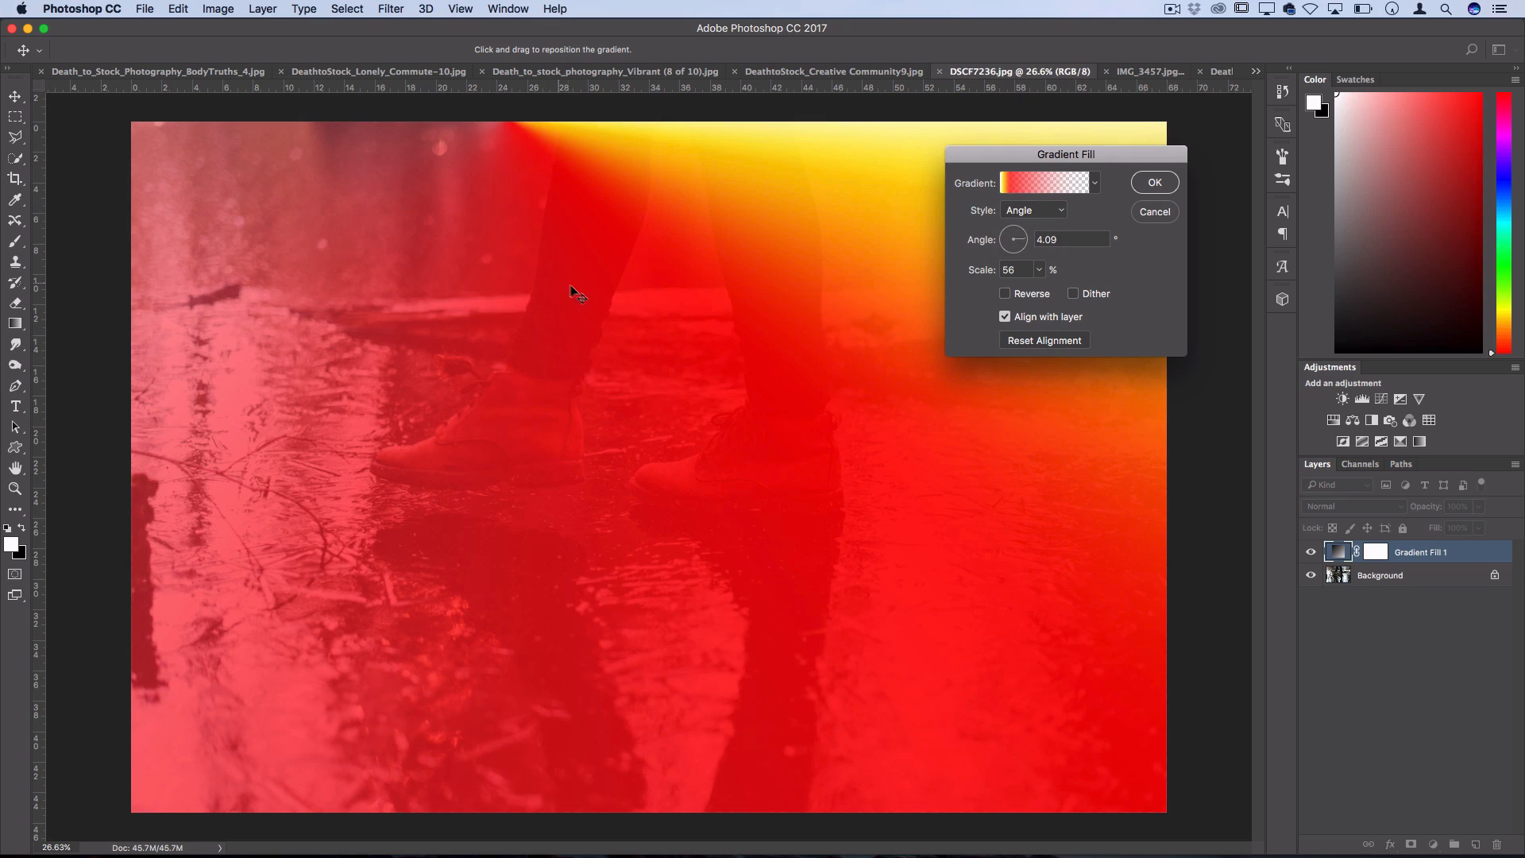
click(1033, 210)
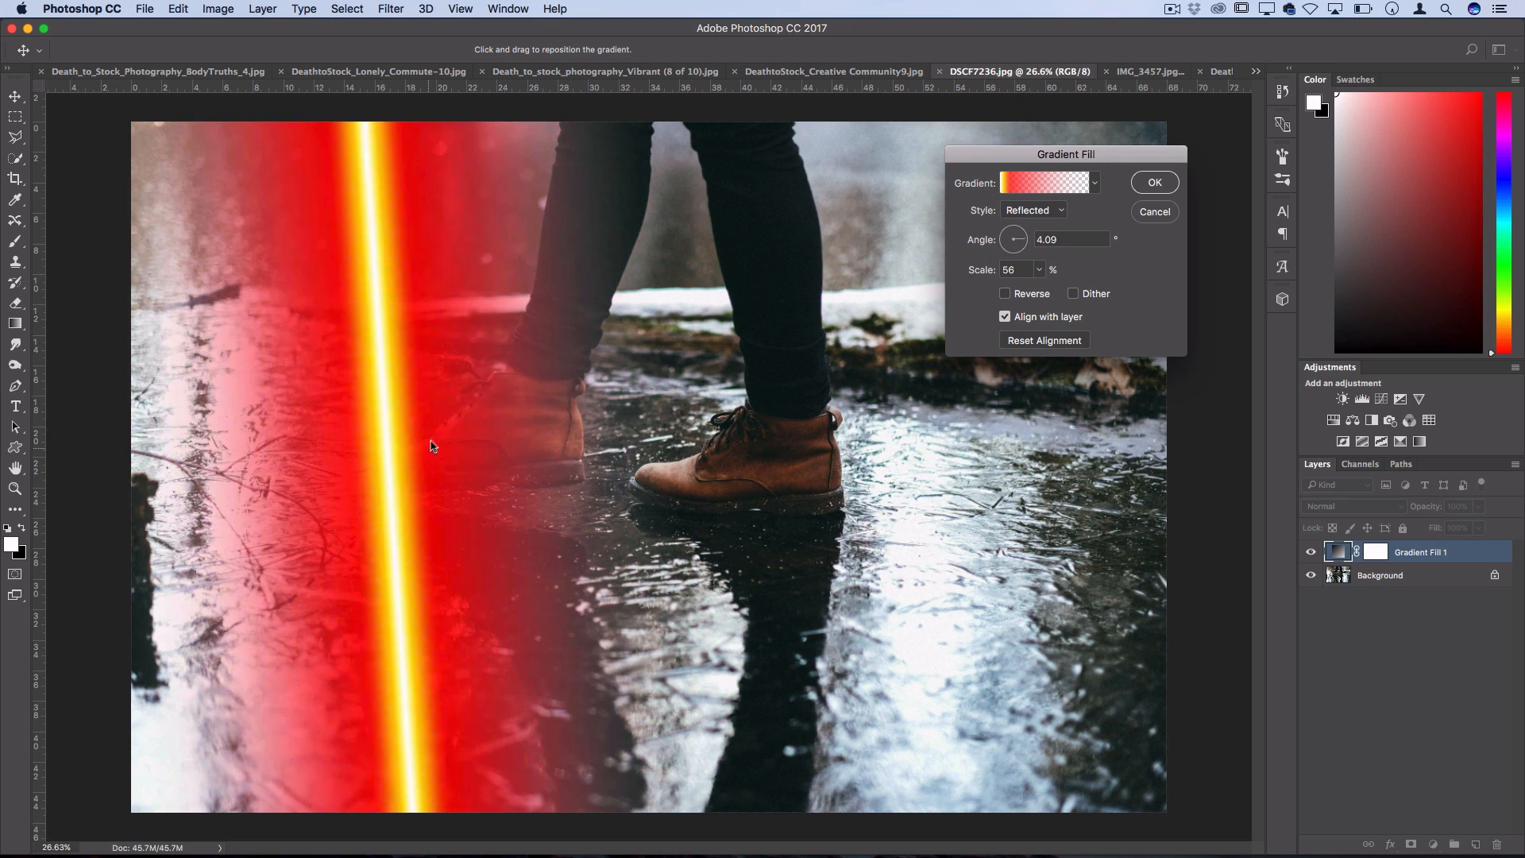
click(1153, 181)
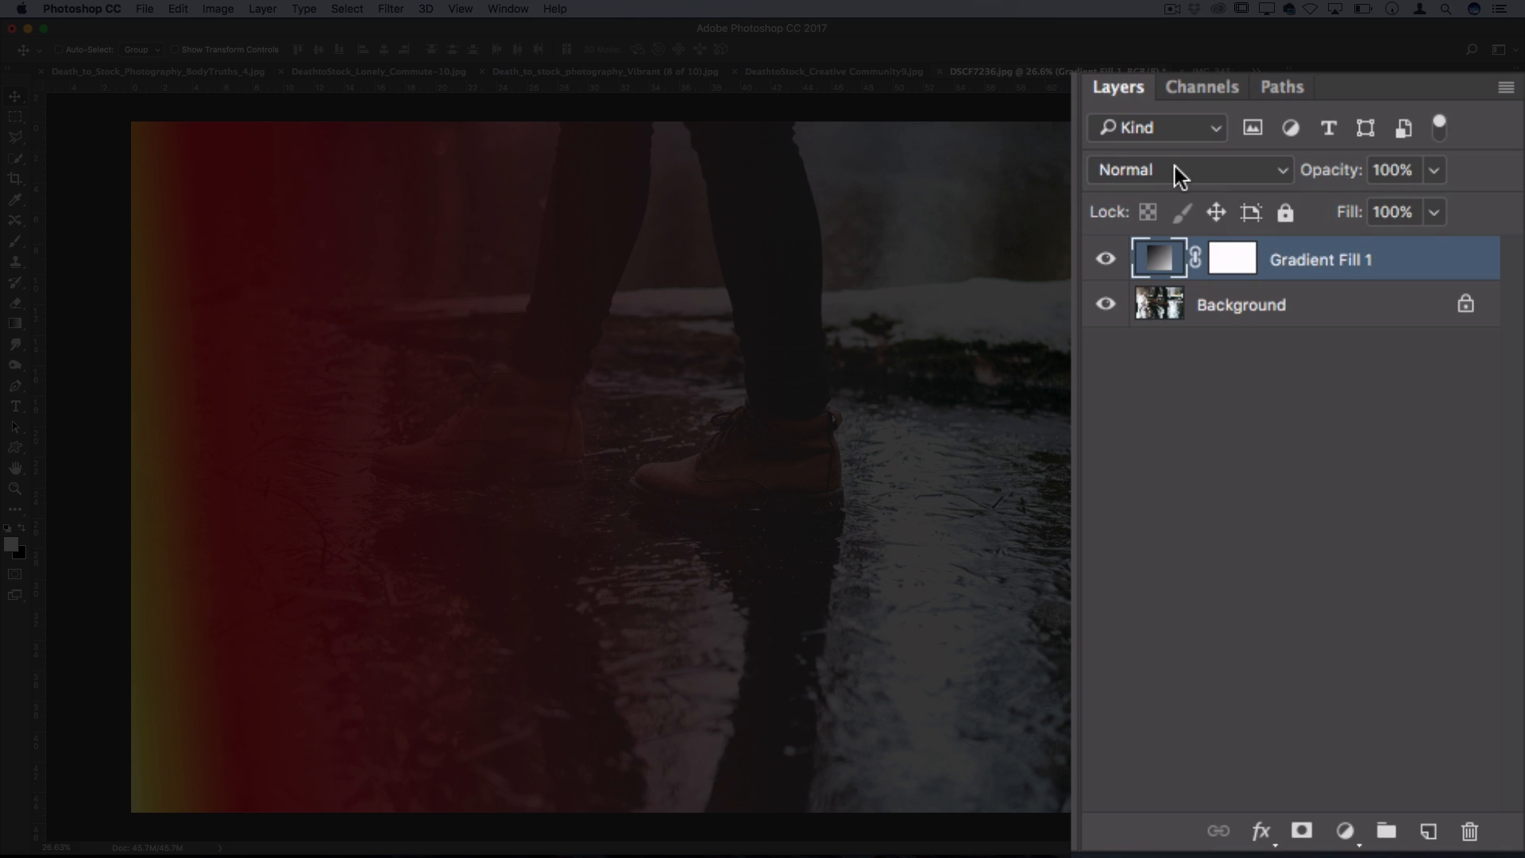
Blend the light-leak gradient as Linear Dodge, then Screen at 78% opacity
click(1187, 170)
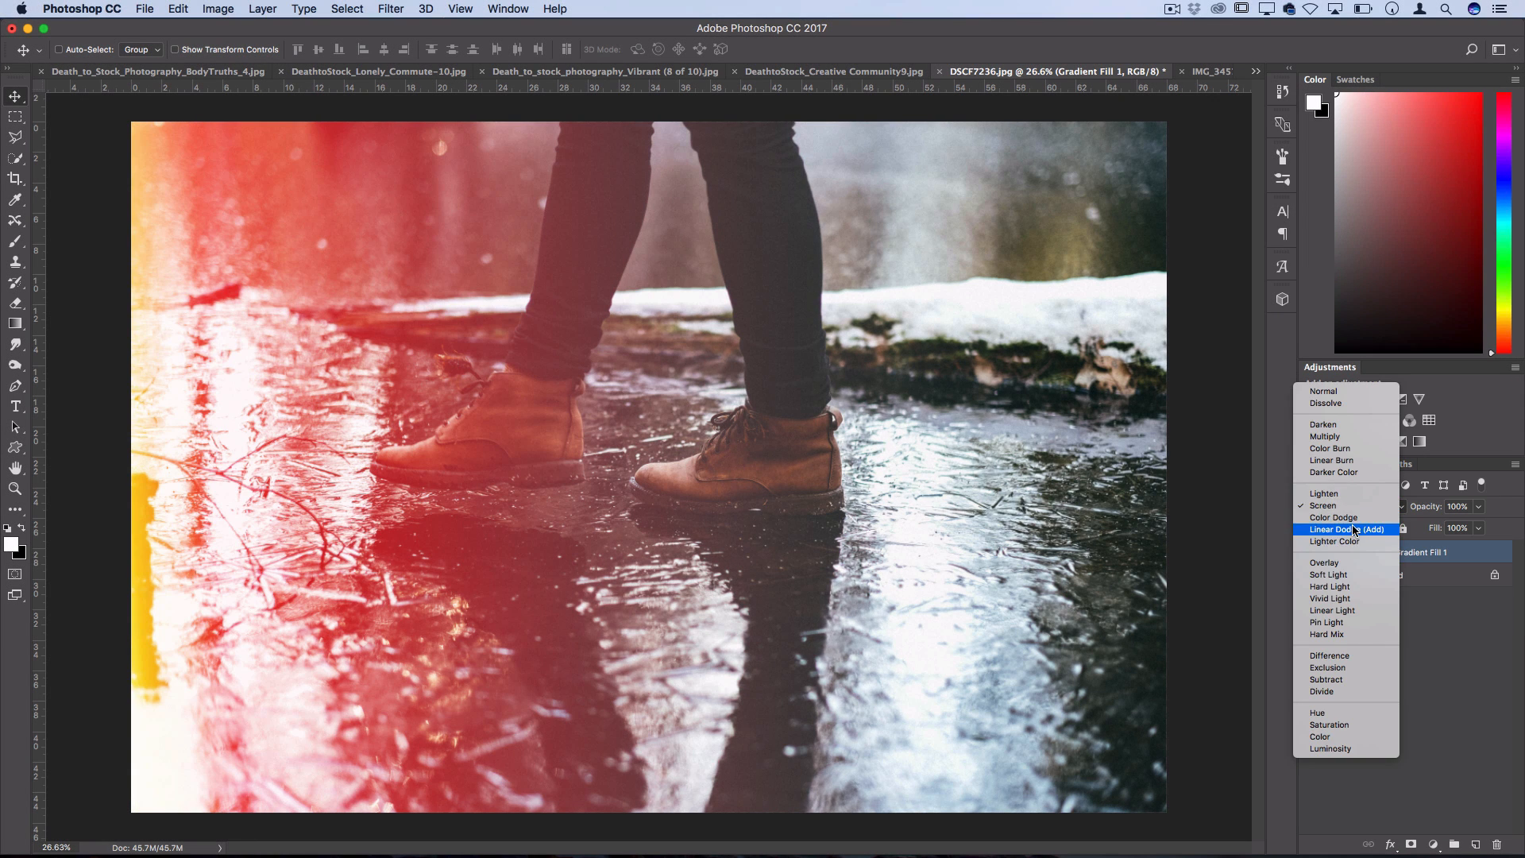
click(1346, 529)
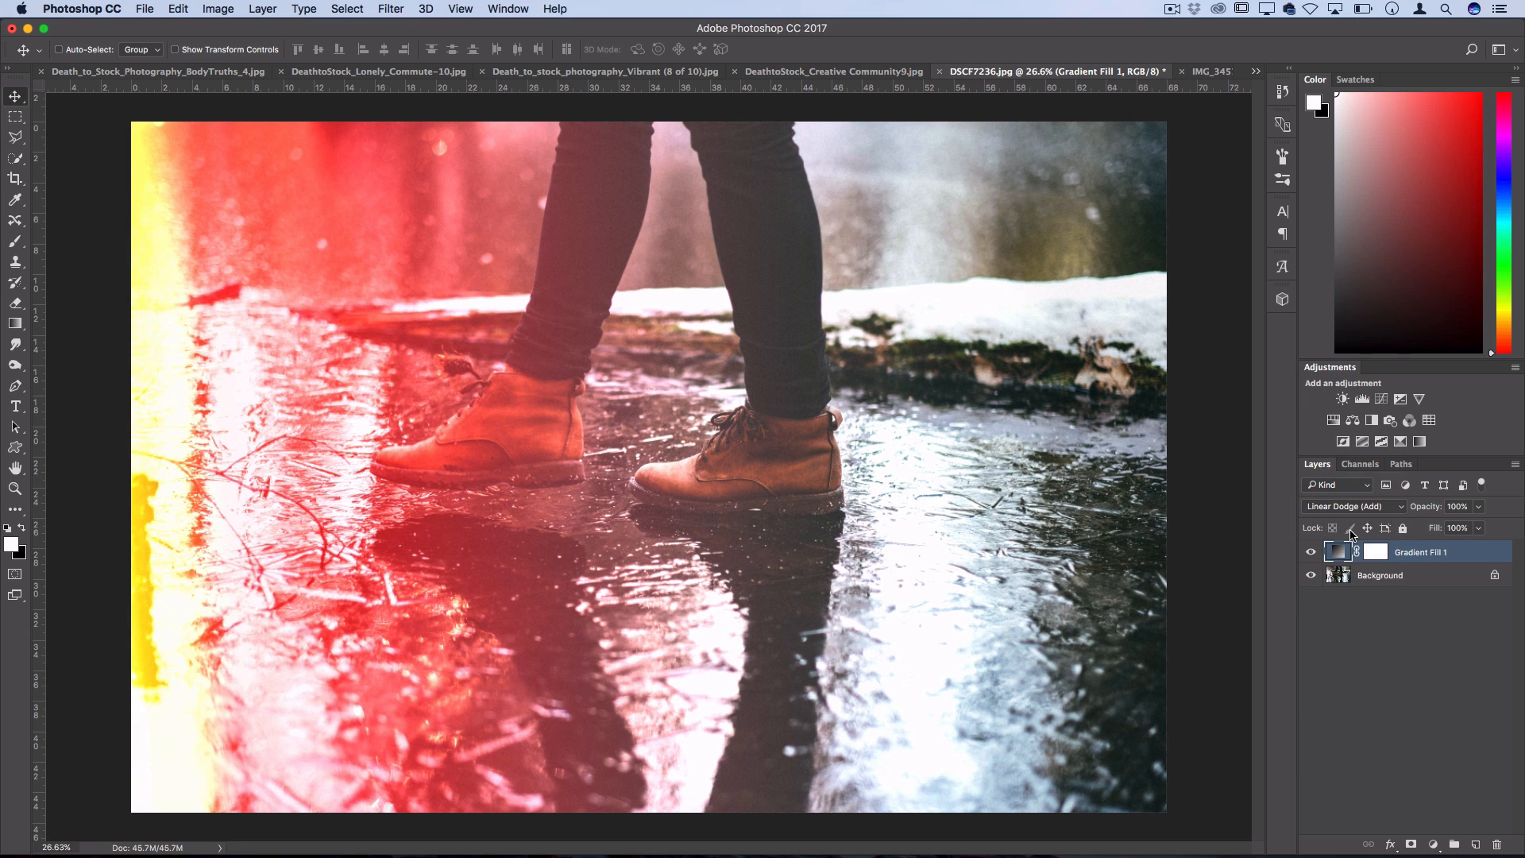
click(1351, 505)
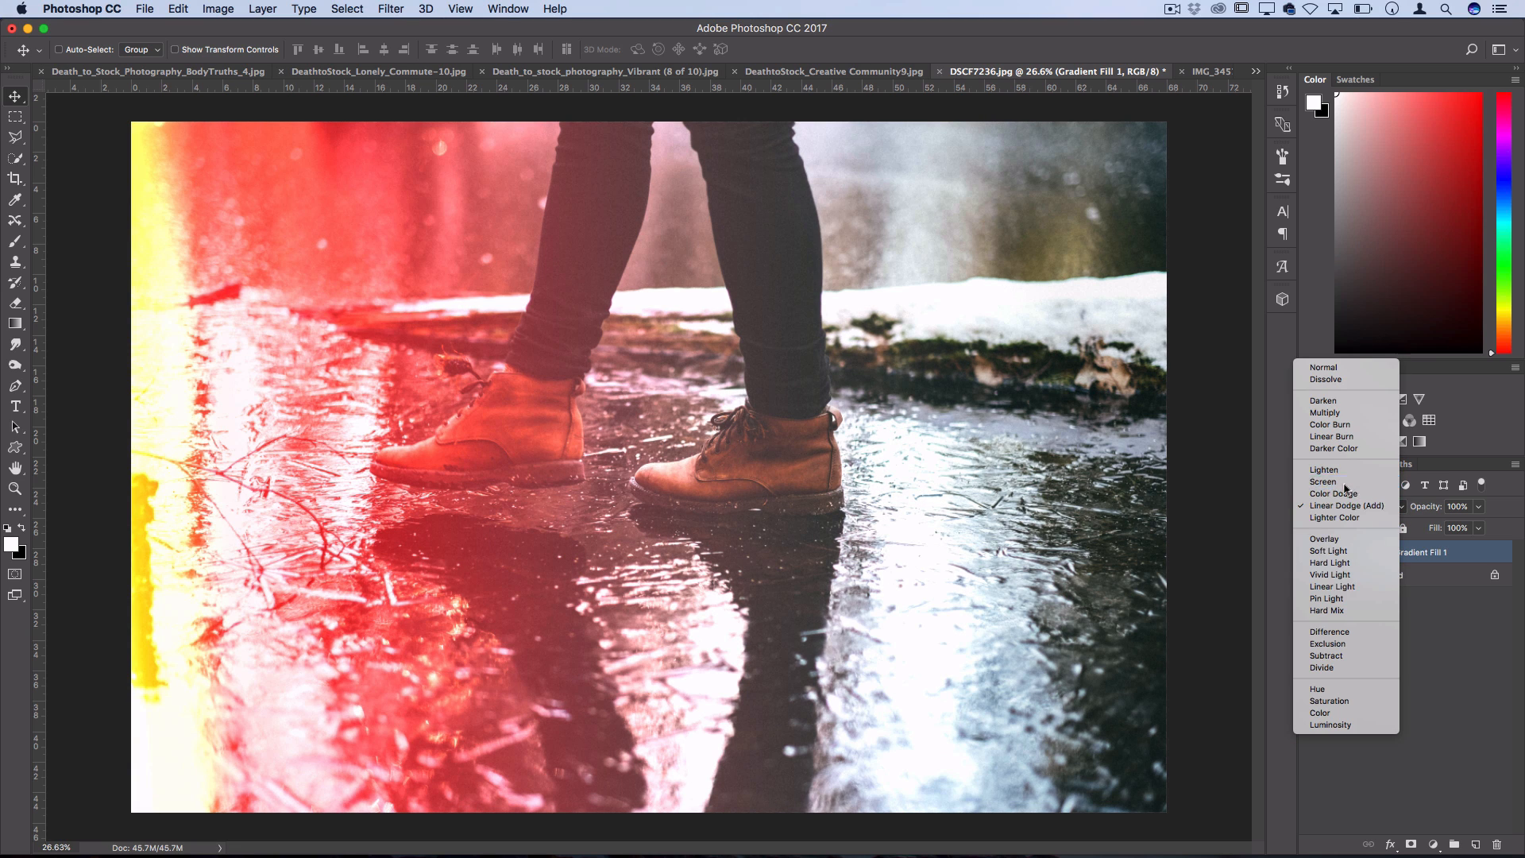
click(1324, 482)
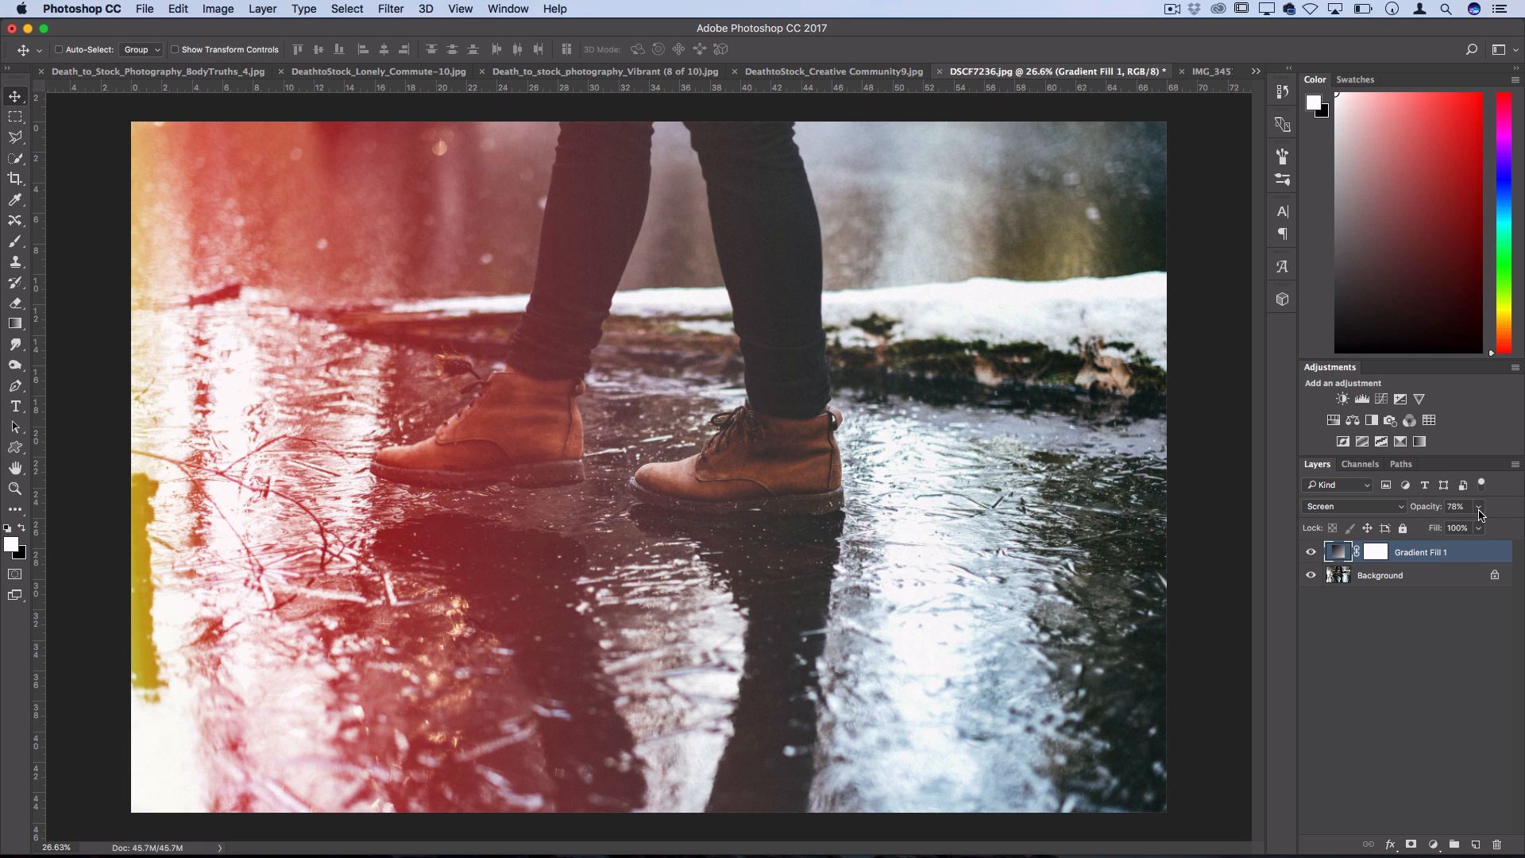
mouse_move(467, 547)
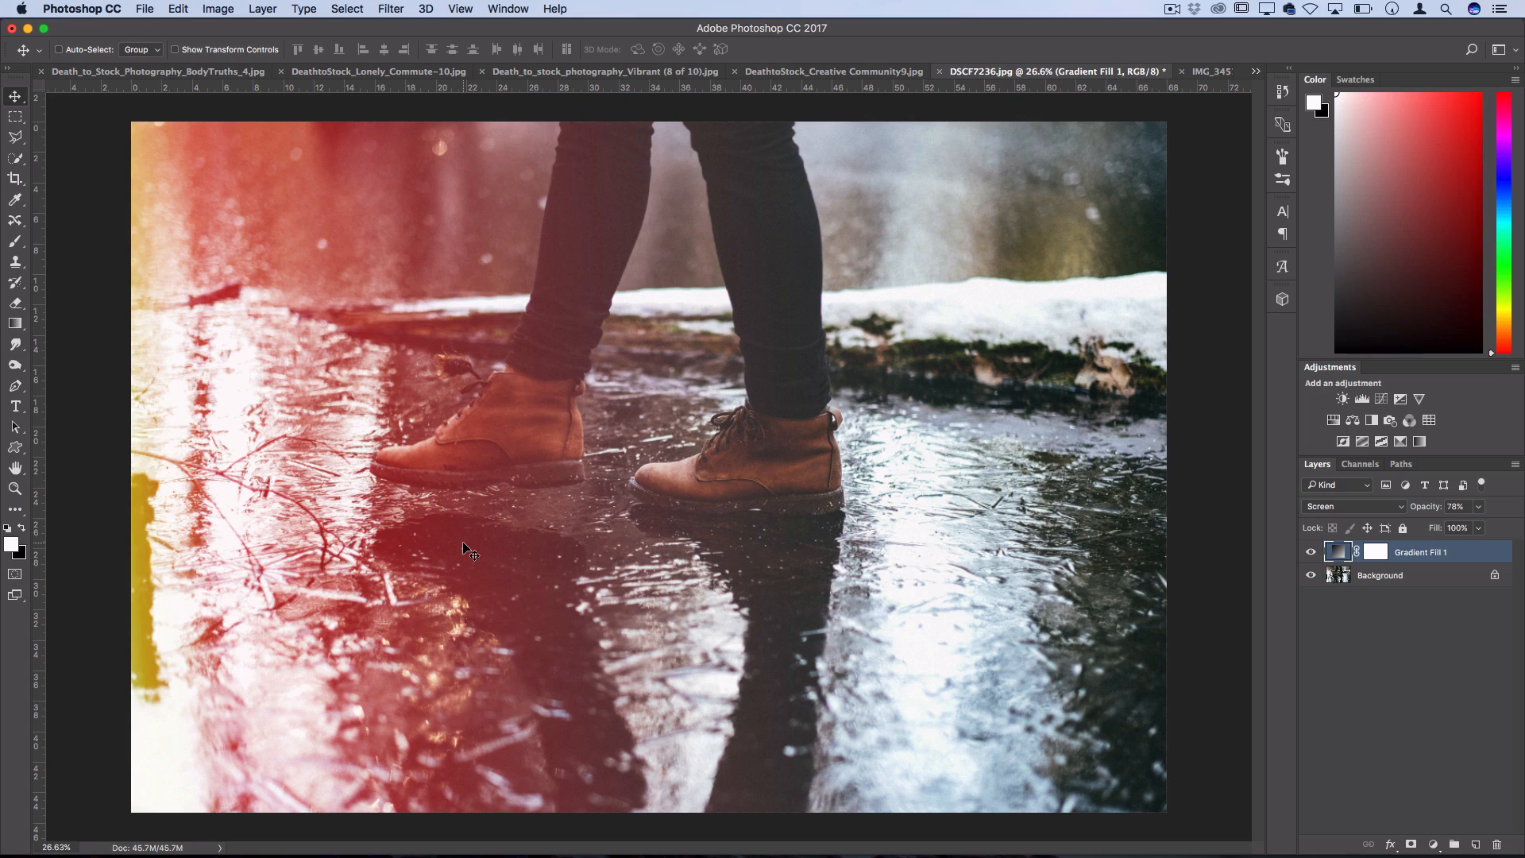
click(1128, 72)
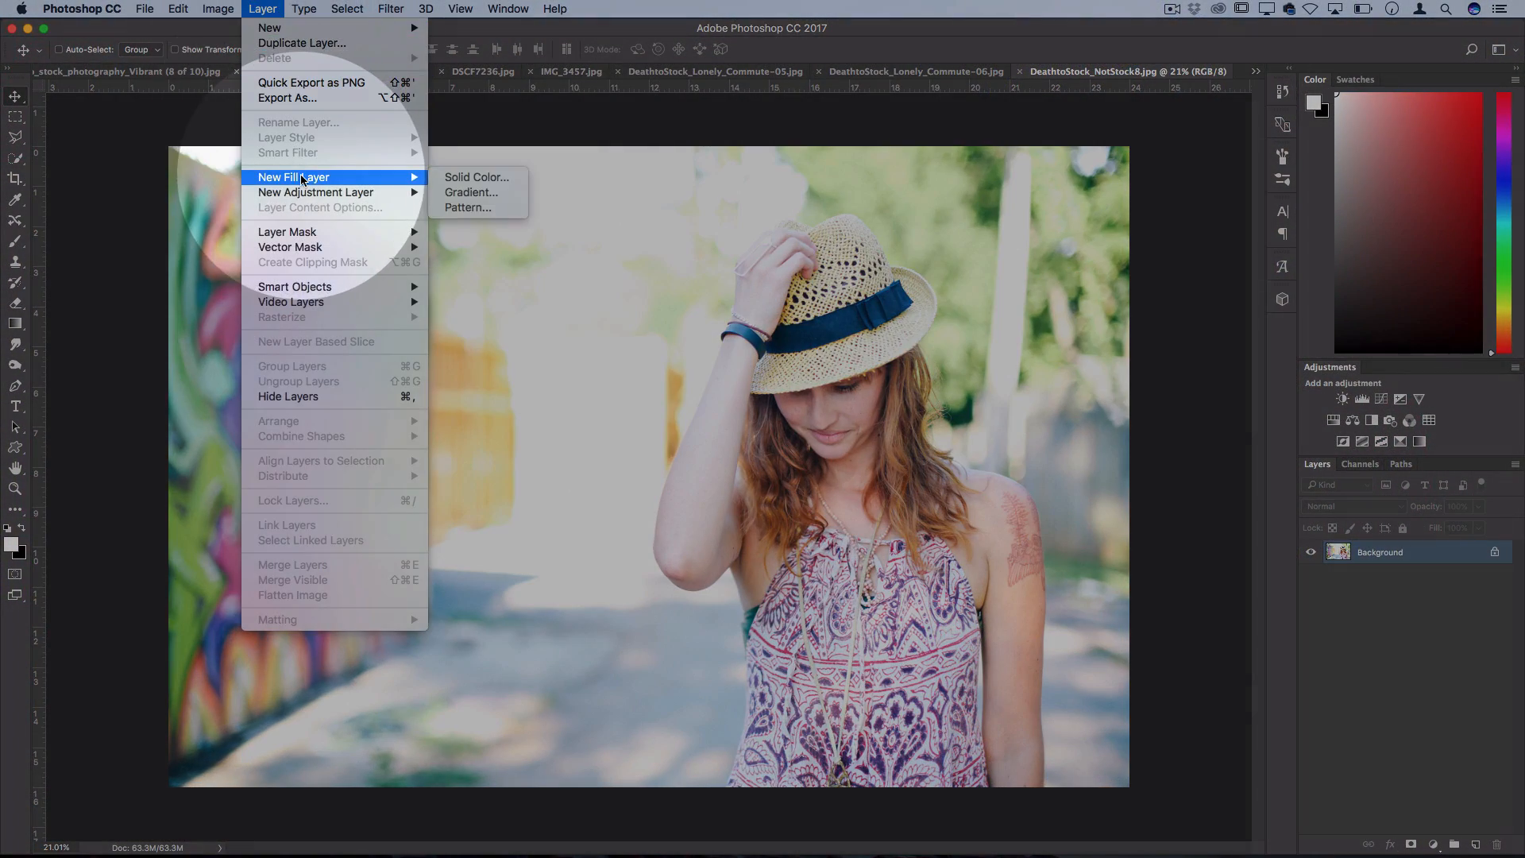
Add a Solid Color fill layer over the hat photo set to Exclusion mode
click(477, 176)
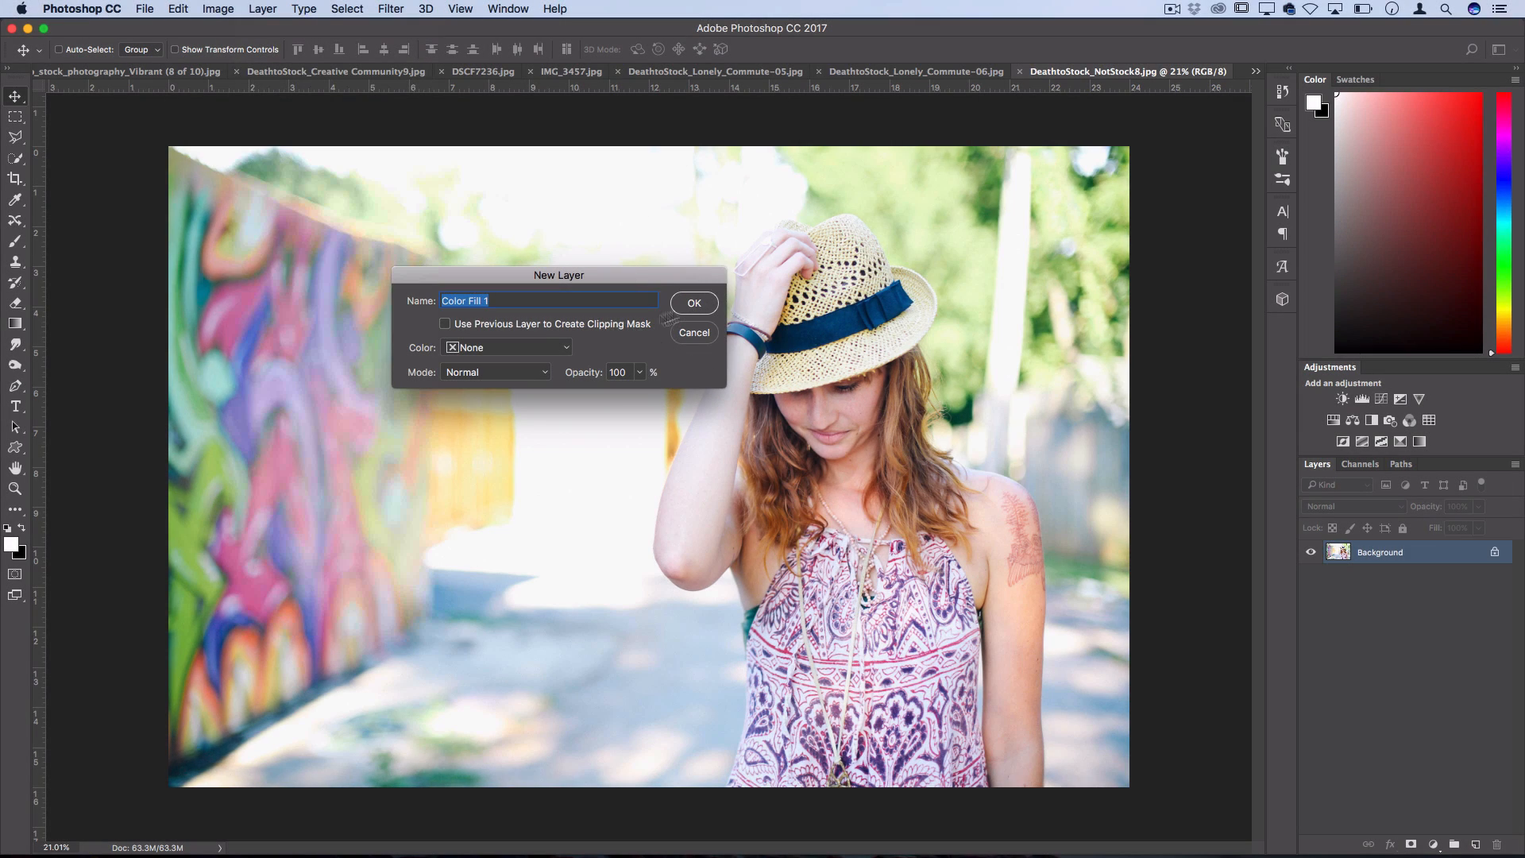
click(496, 372)
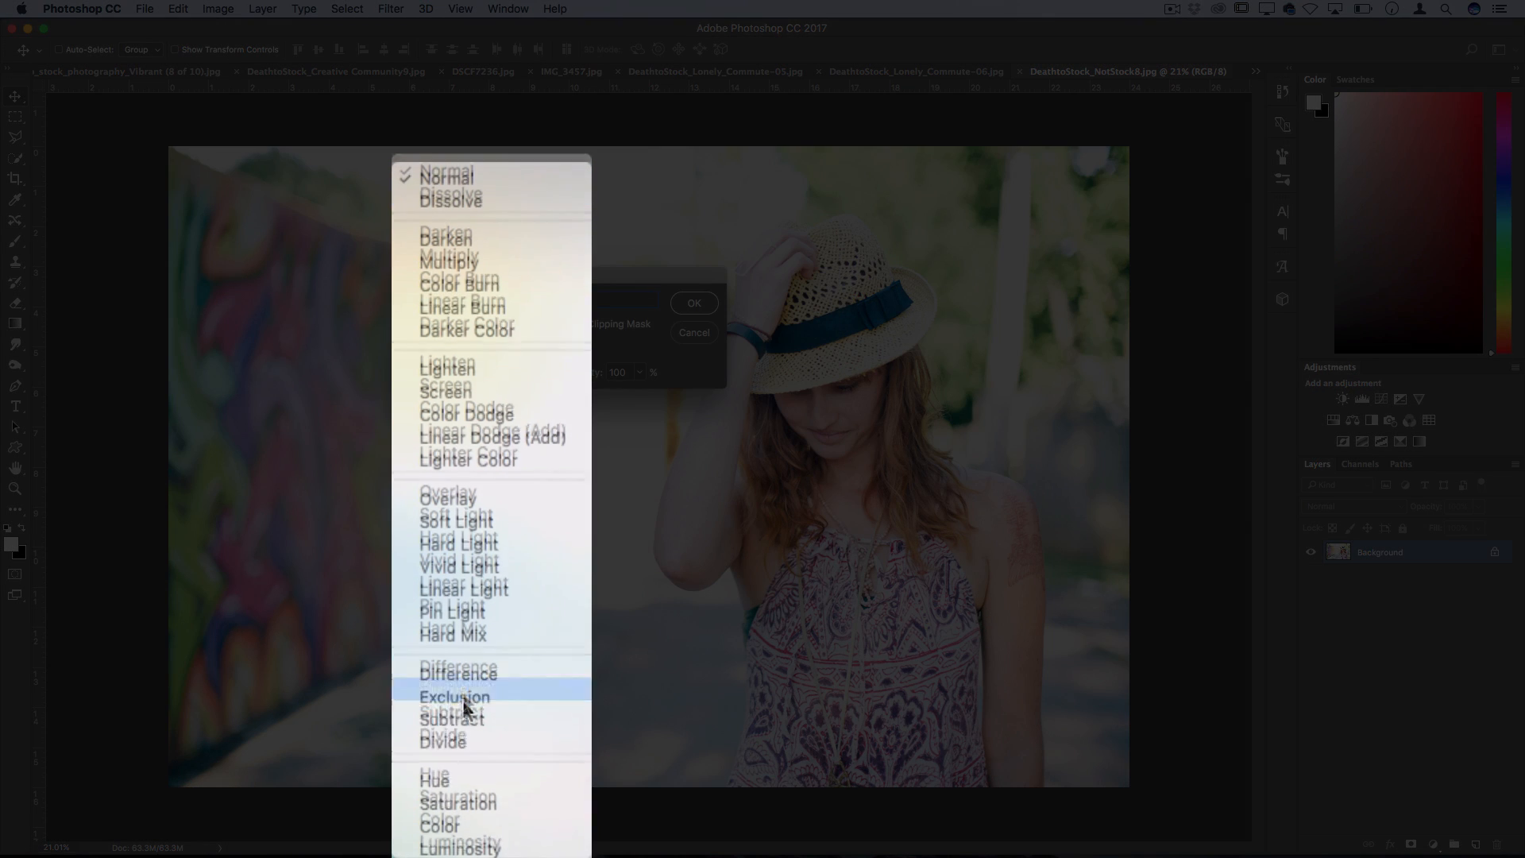
click(455, 696)
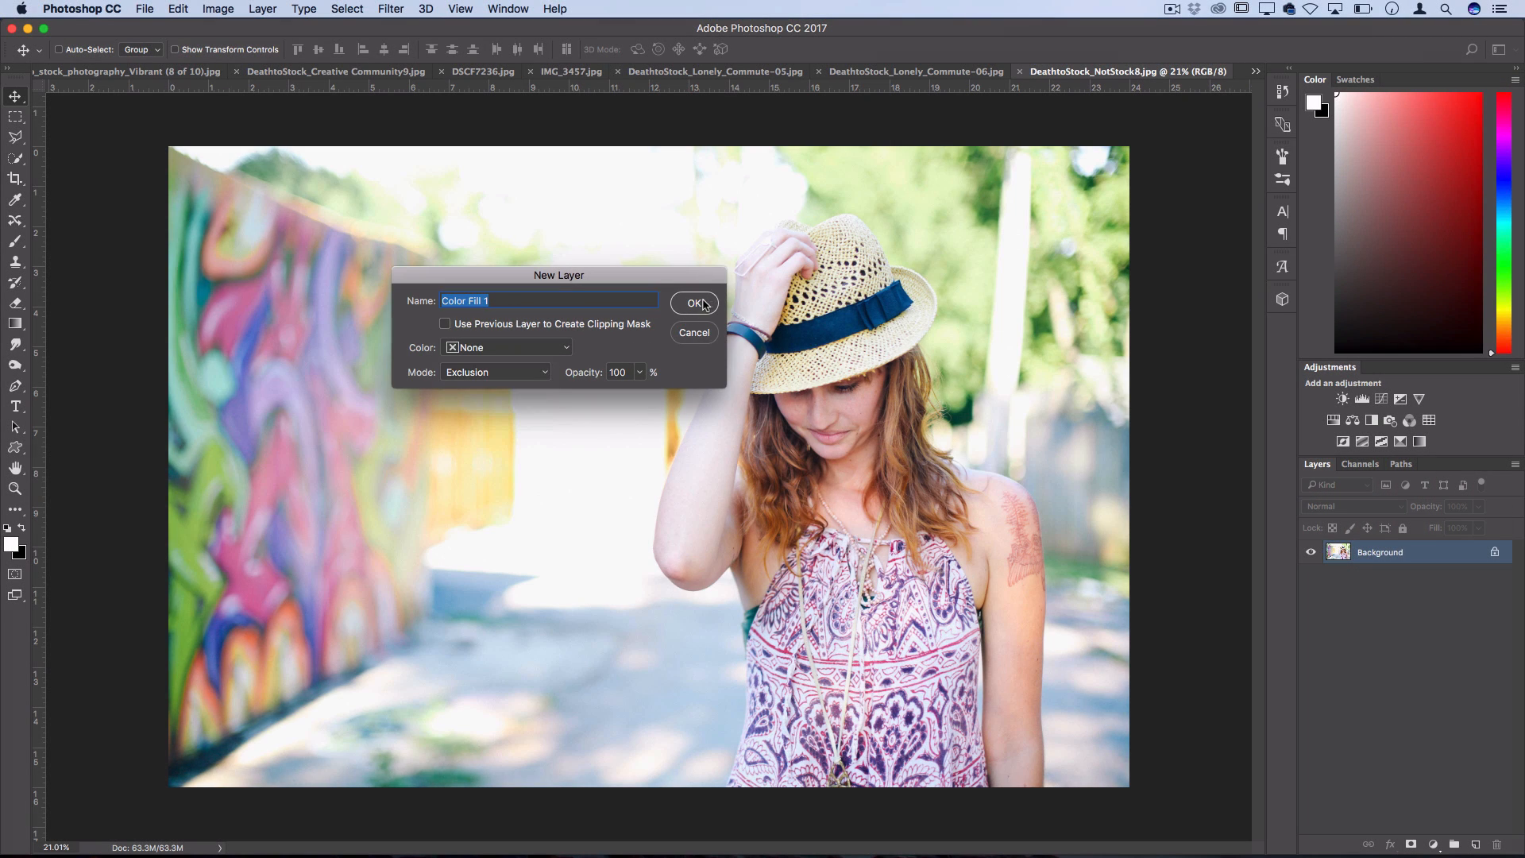
click(696, 302)
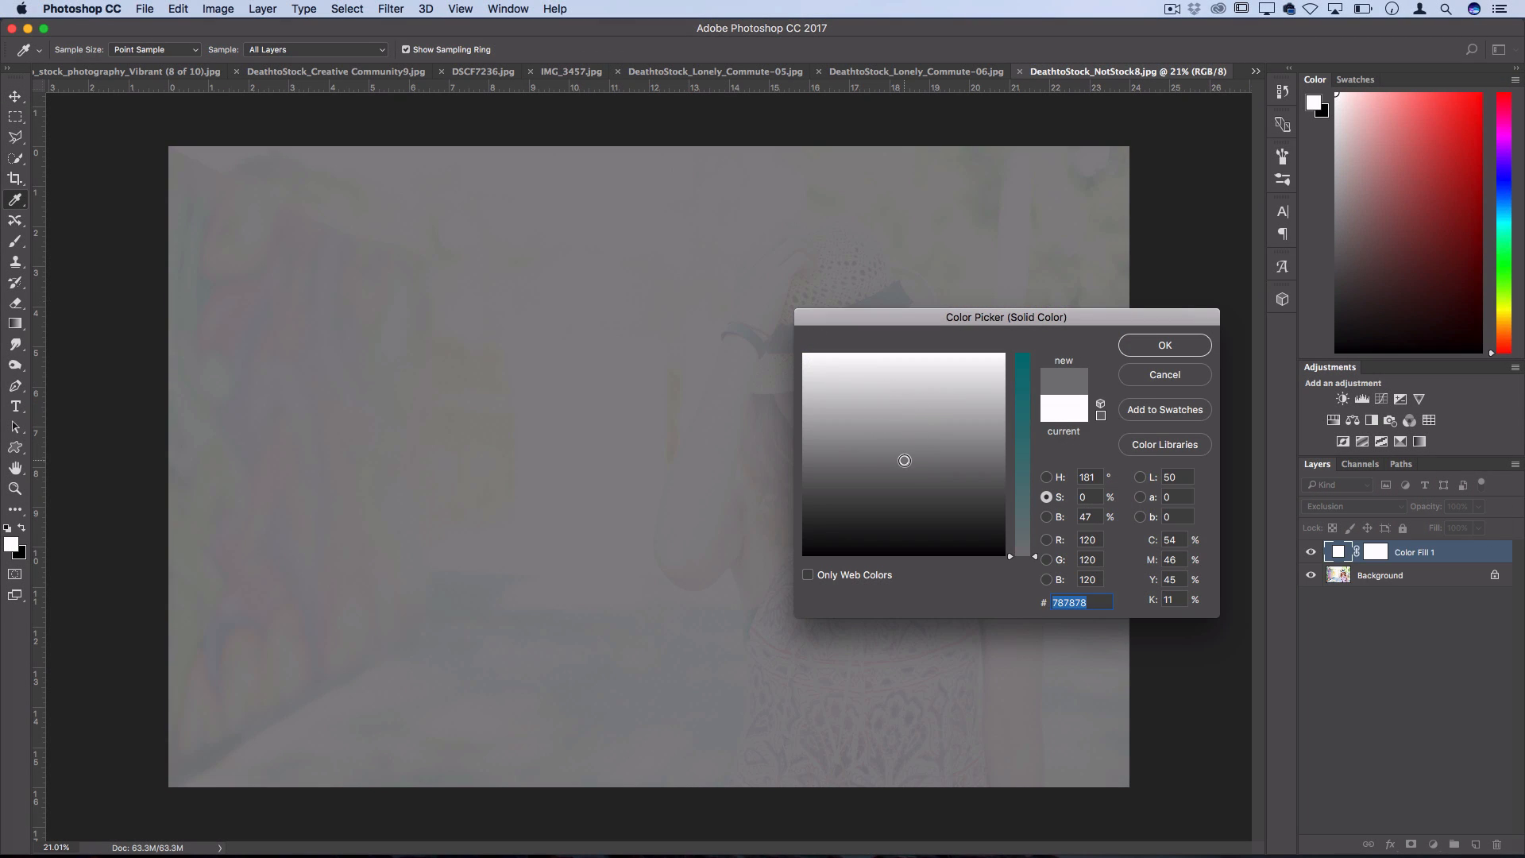
Set the Exclusion fill colour to dark navy #001933 for a faded vintage tint
click(901, 521)
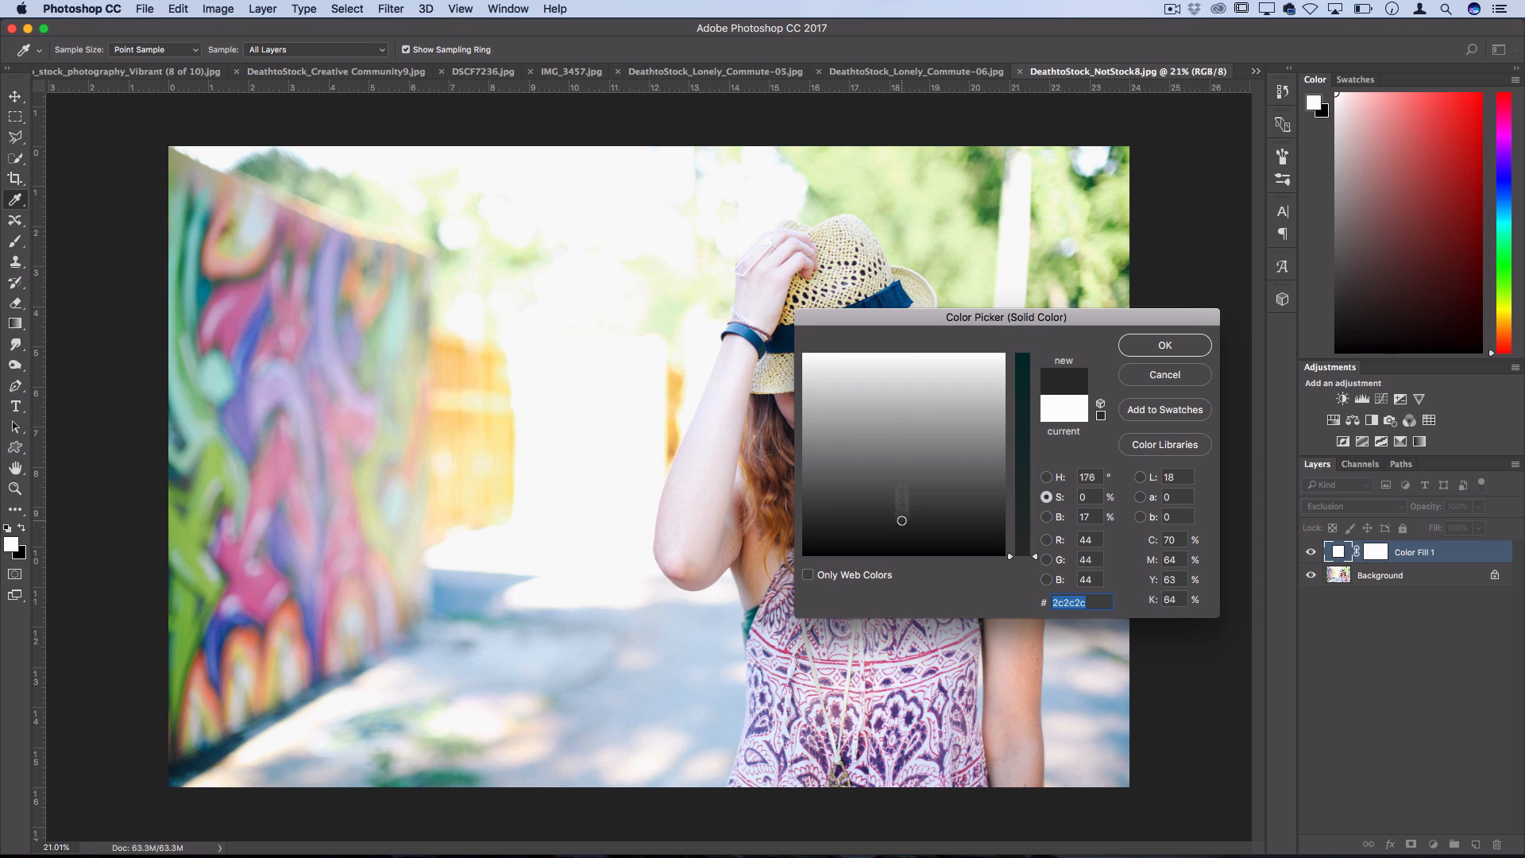
click(902, 353)
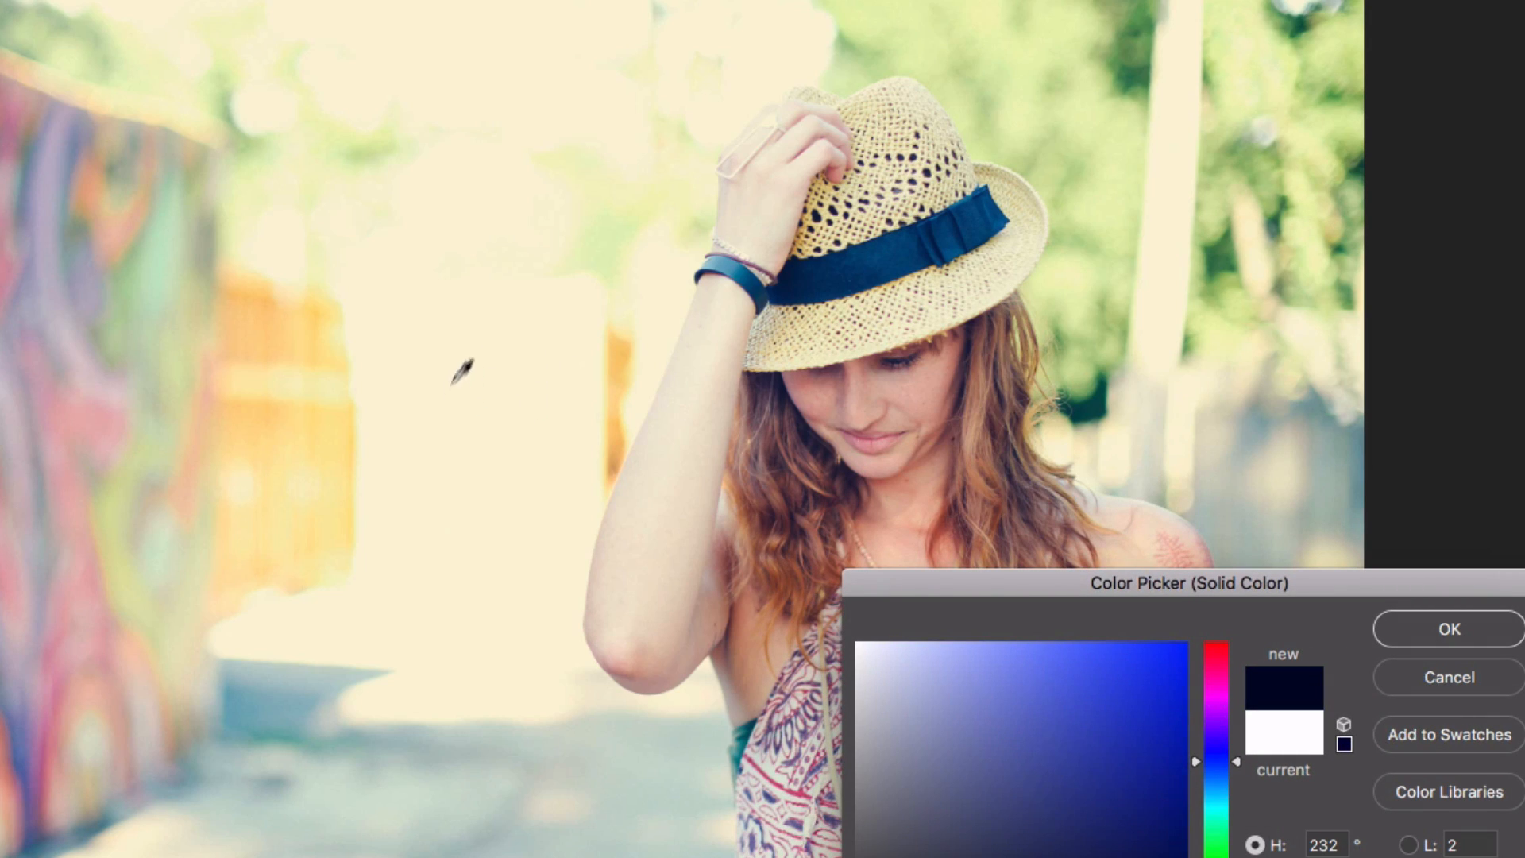
mouse_move(474, 336)
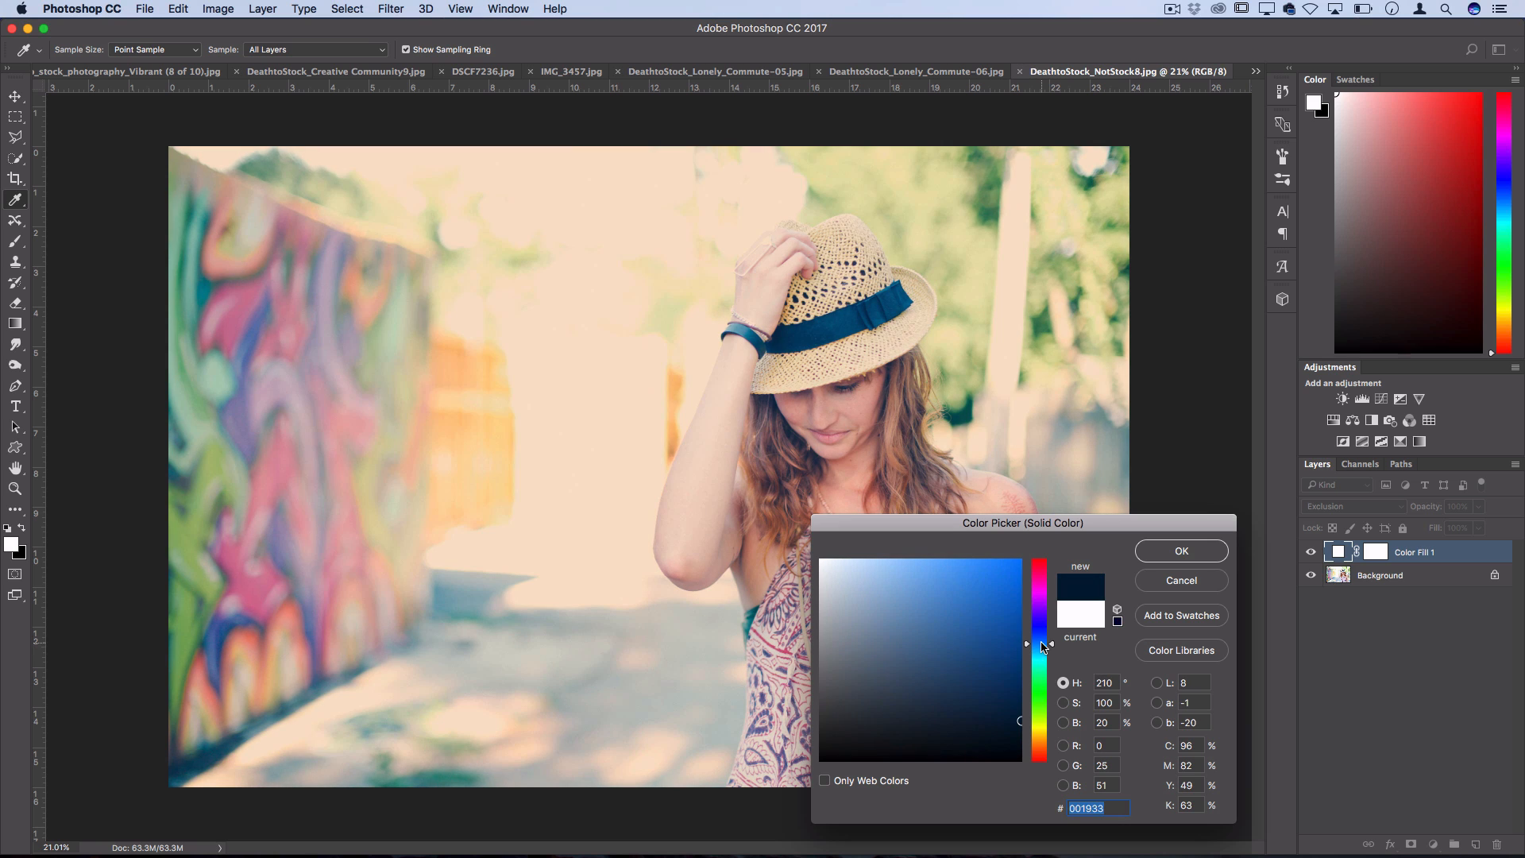
click(1181, 551)
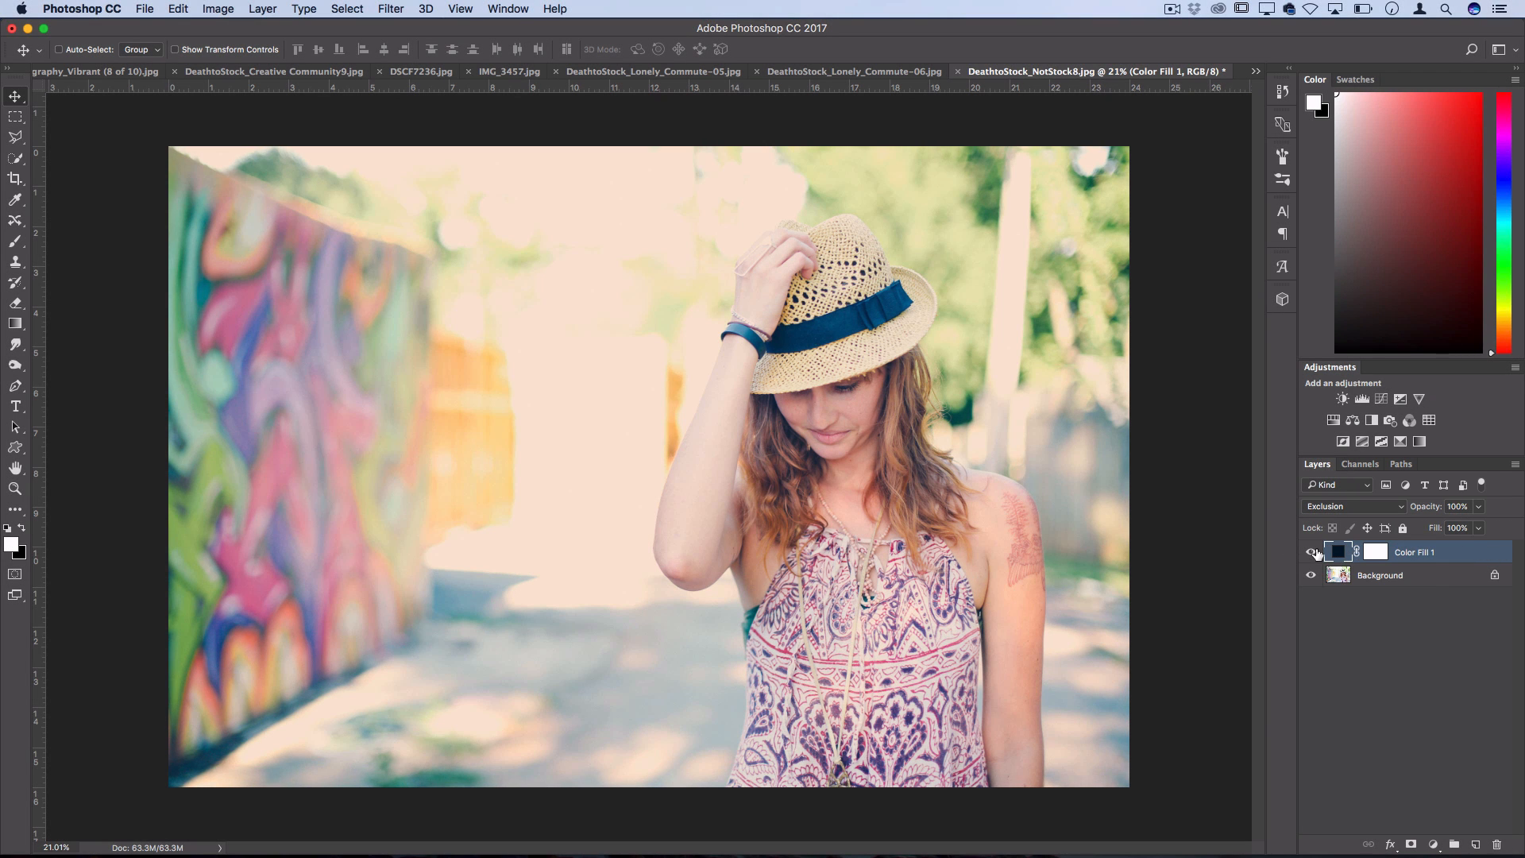
click(1310, 553)
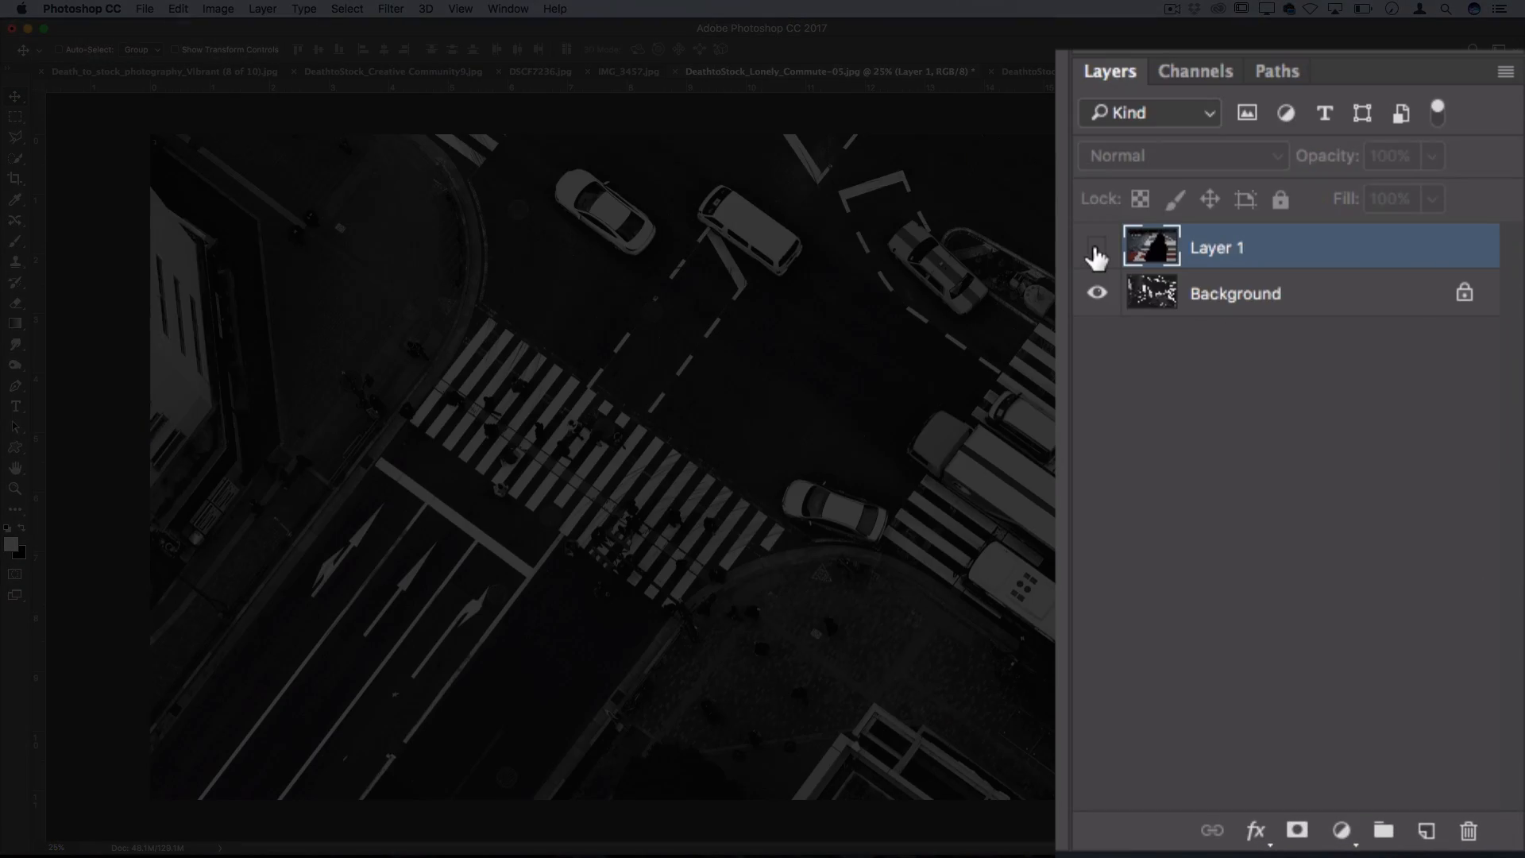
Toggle Layer 1's visibility repeatedly to compare the silhouette photo with the aerial crosswalk beneath
click(1098, 248)
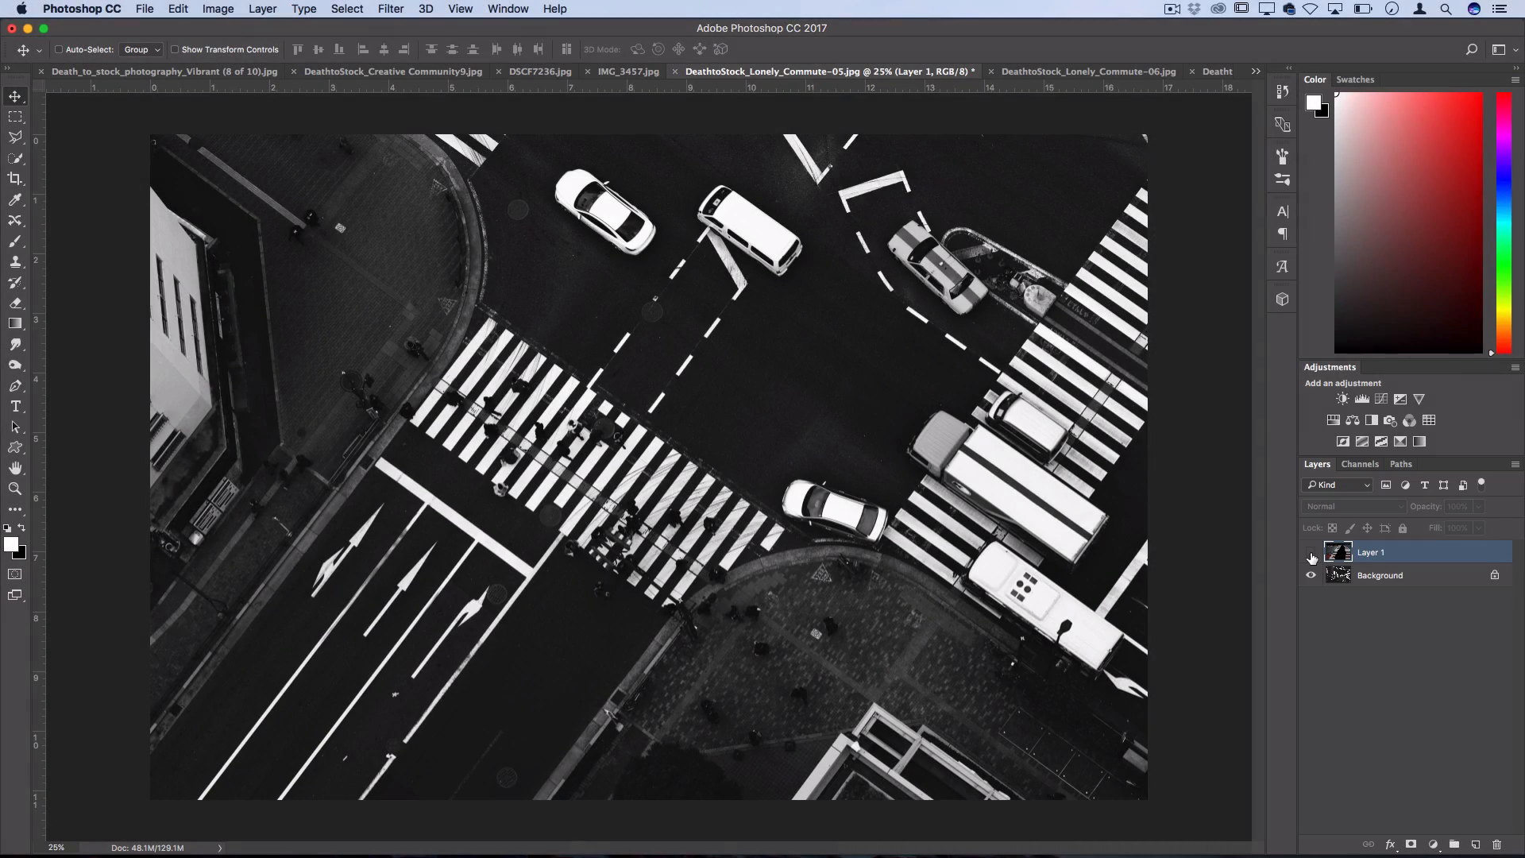
click(1311, 556)
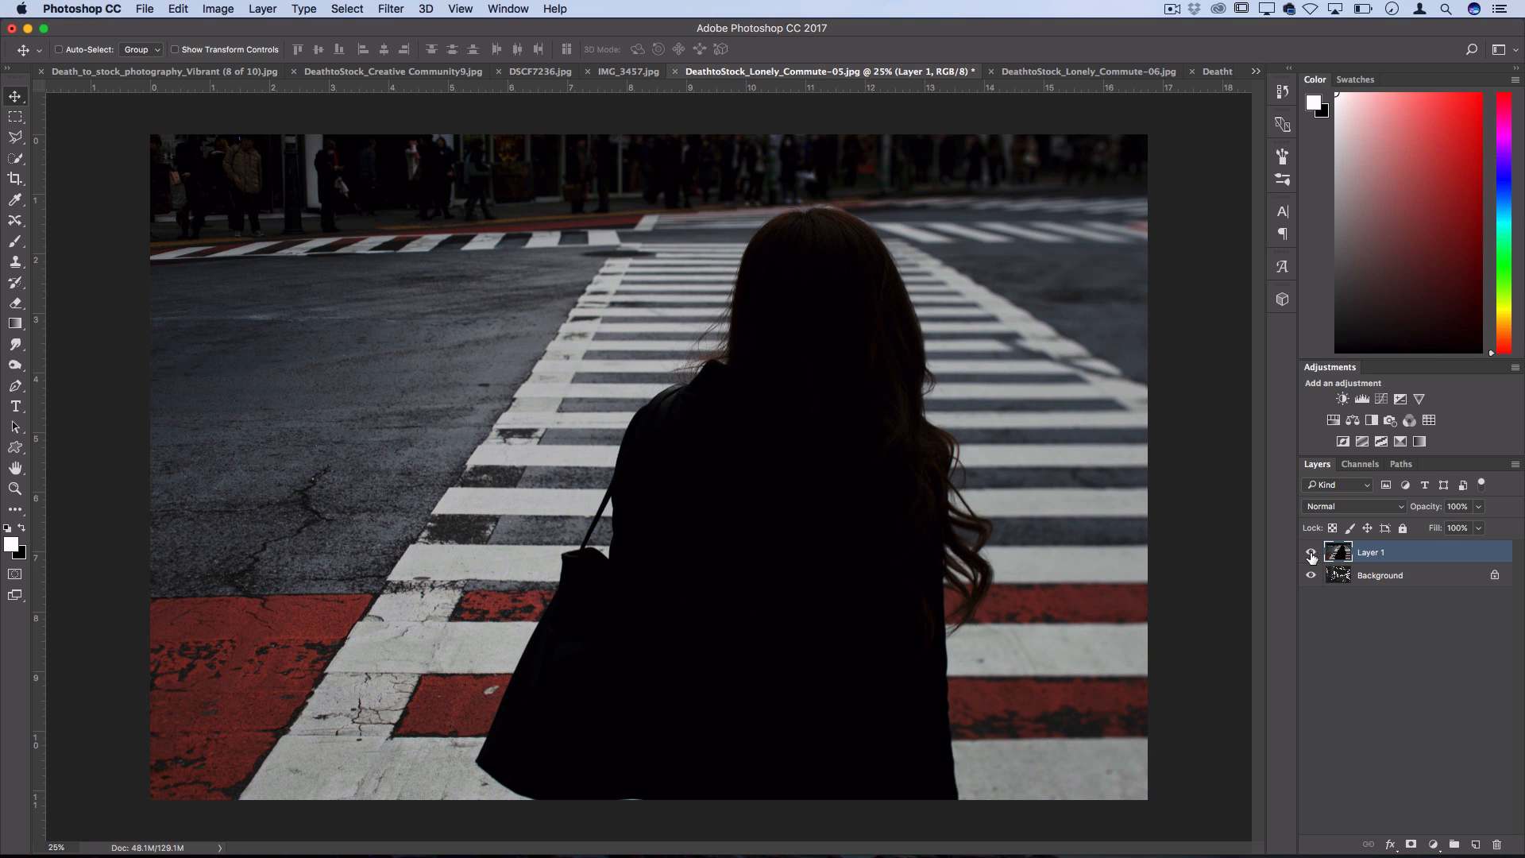
click(1311, 557)
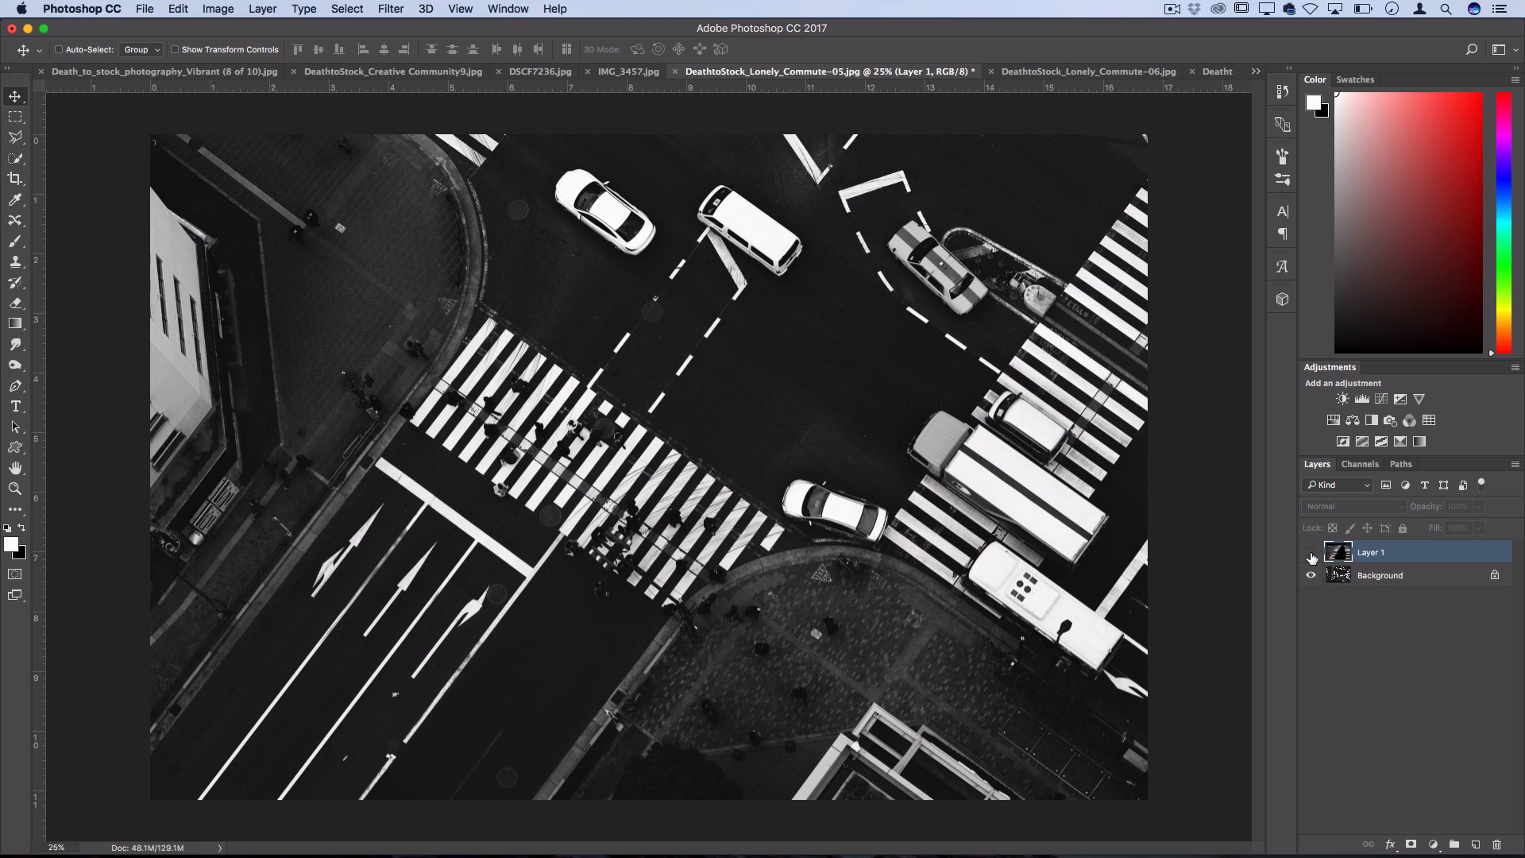
click(1311, 557)
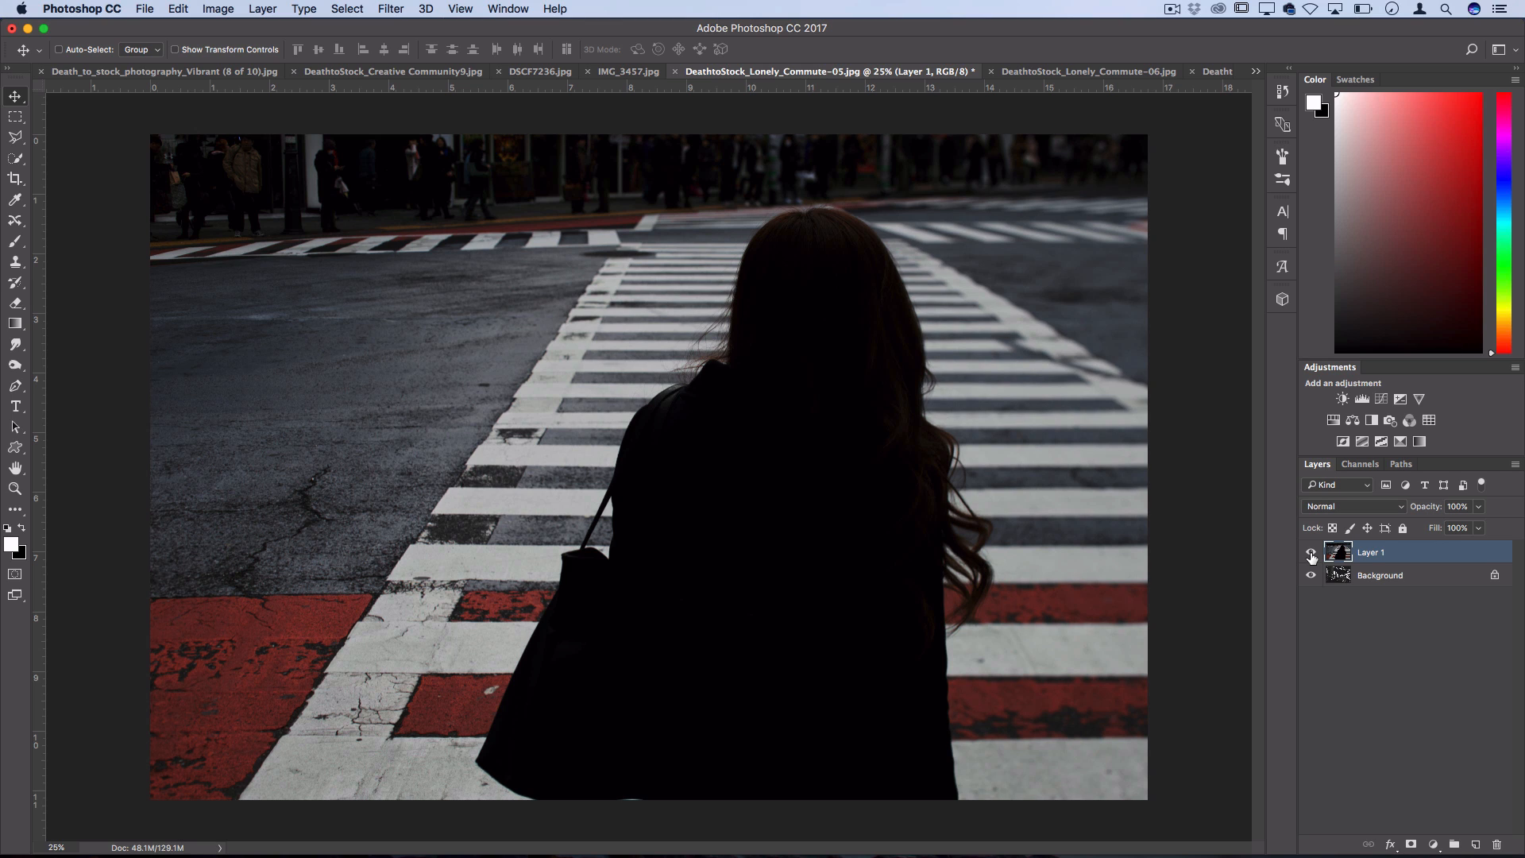
click(1311, 558)
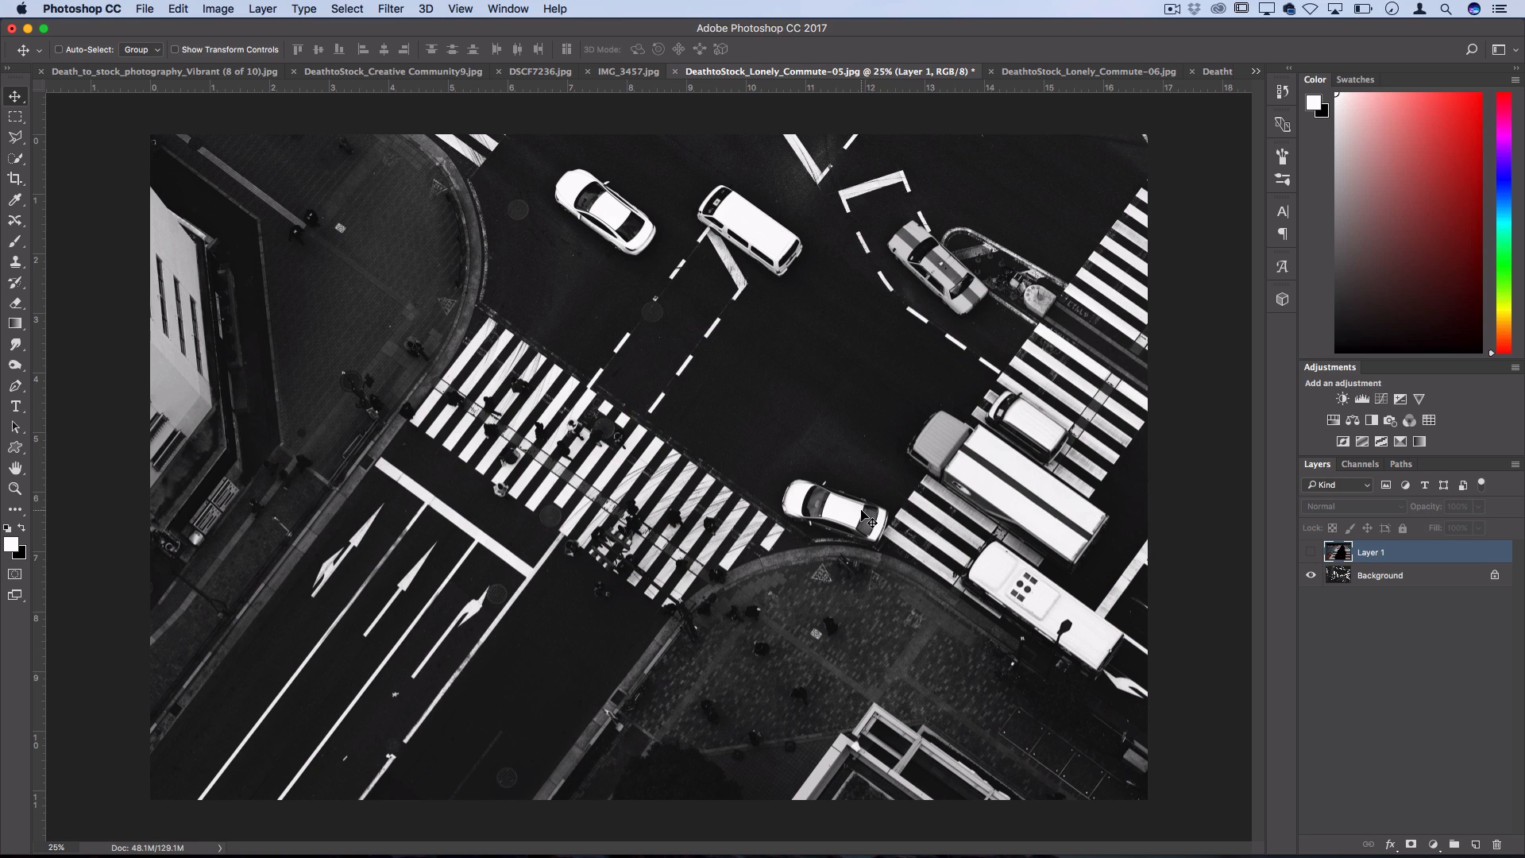
click(1311, 552)
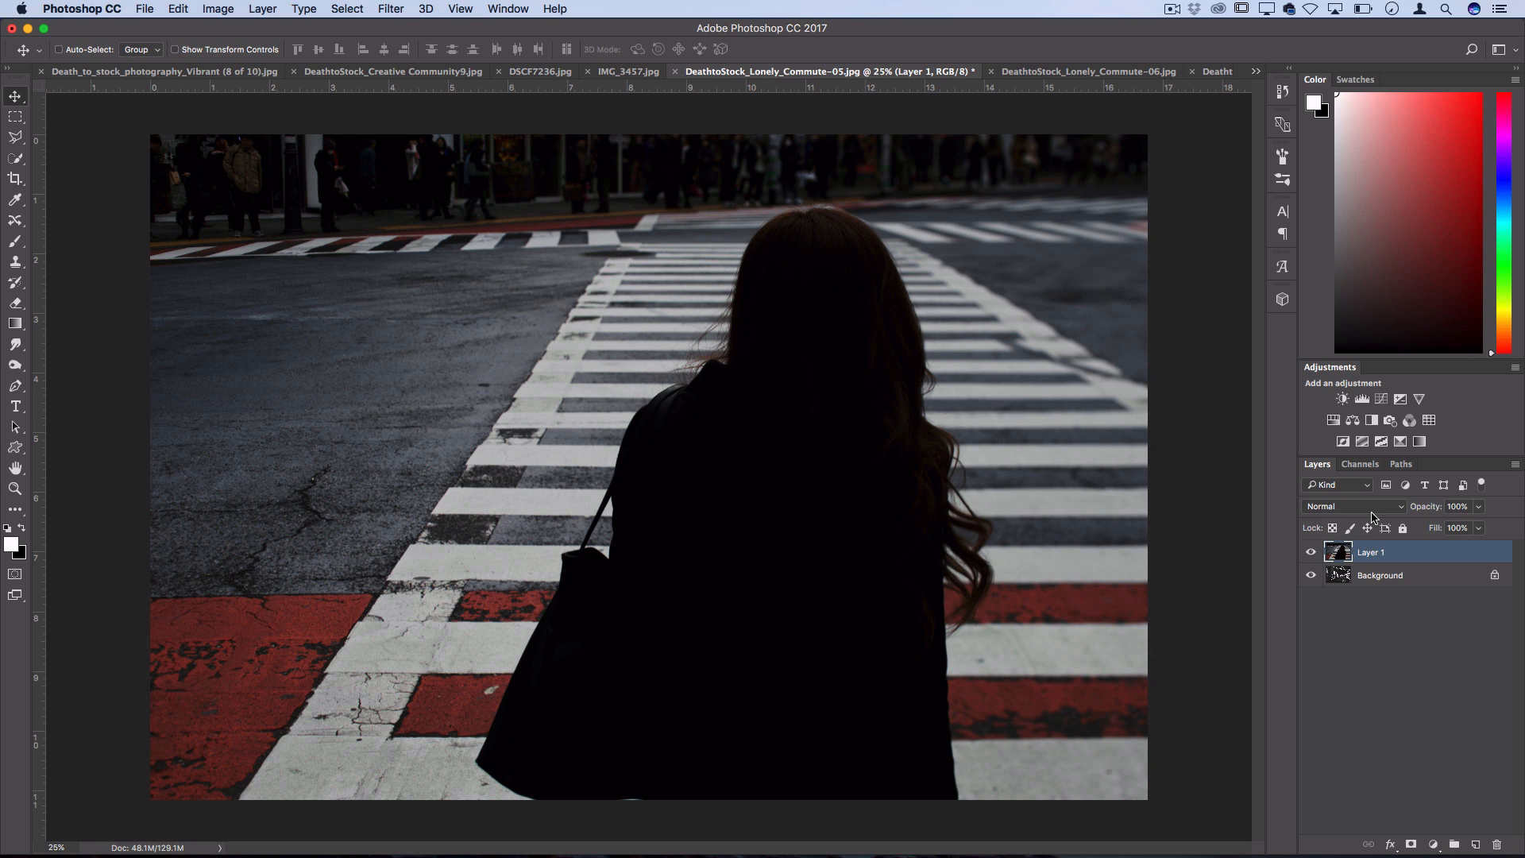
mouse_move(1354, 505)
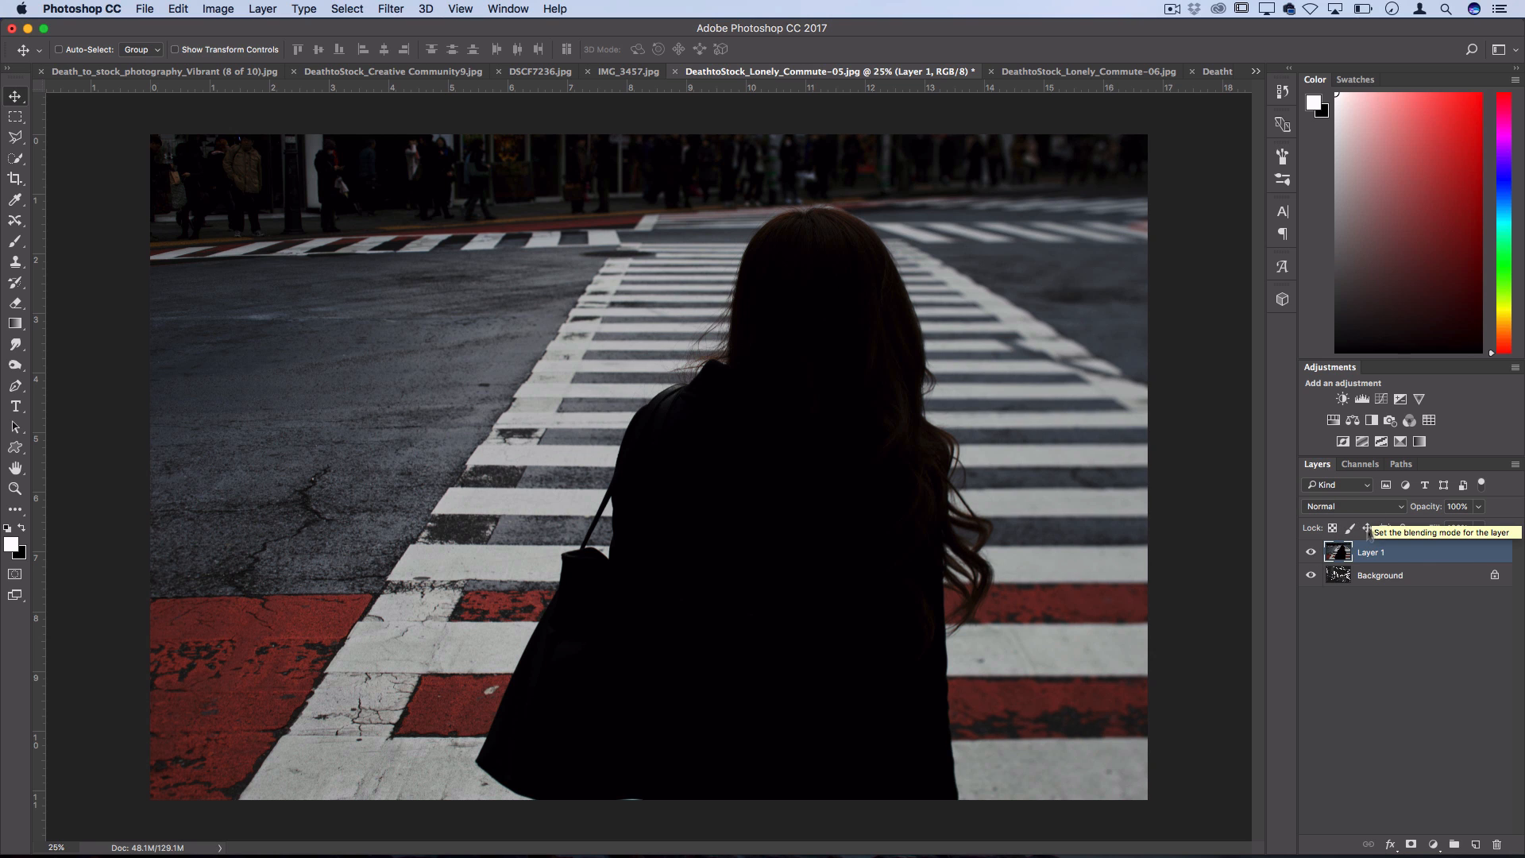
Set Layer 1 to Lighten blending so the crosswalk and white cars show through the silhouette
click(1353, 506)
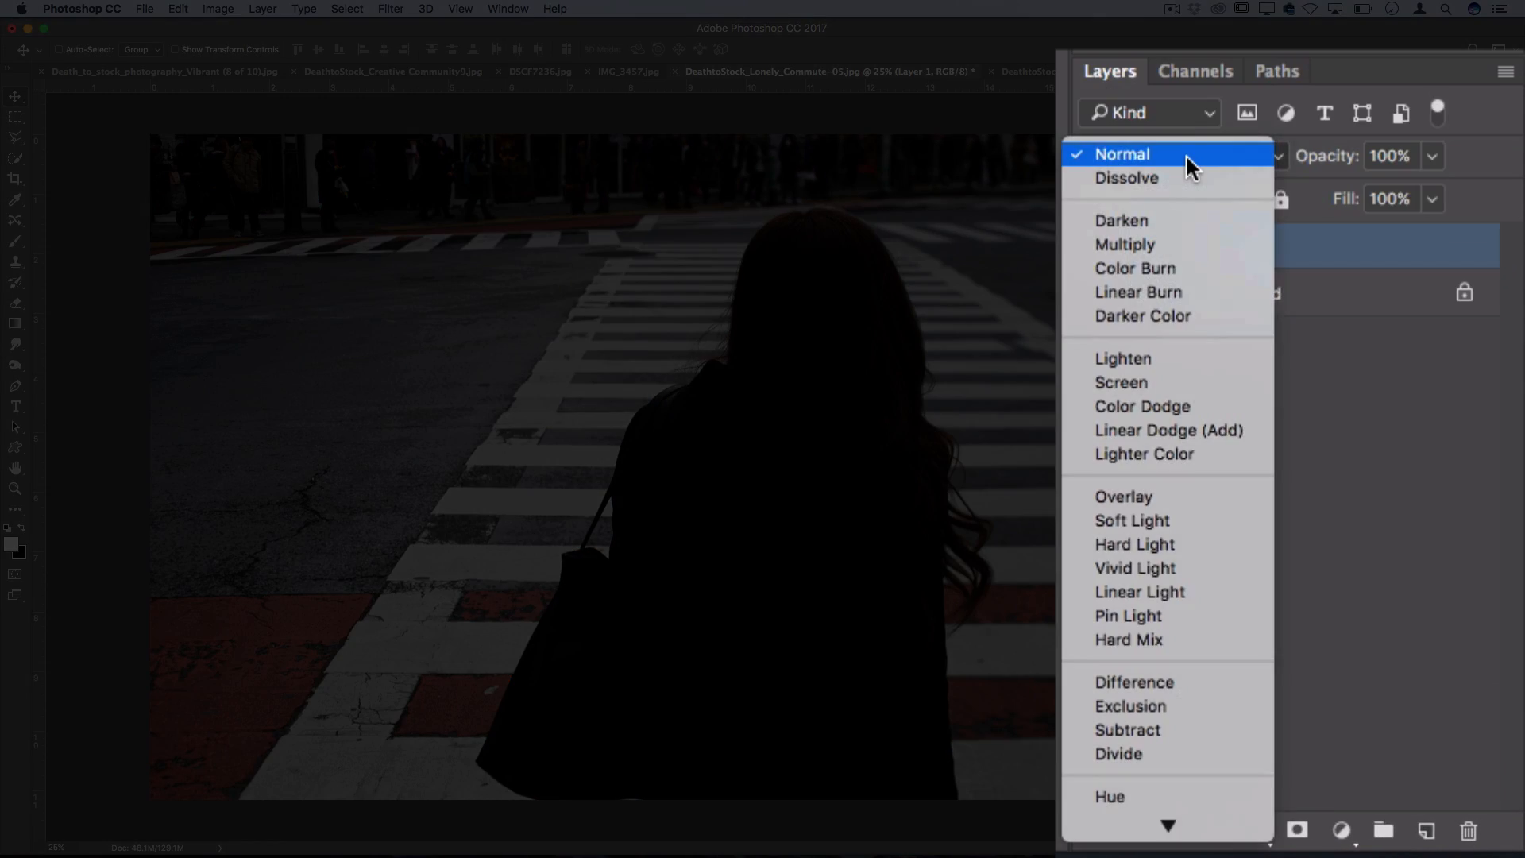
mouse_move(1154, 381)
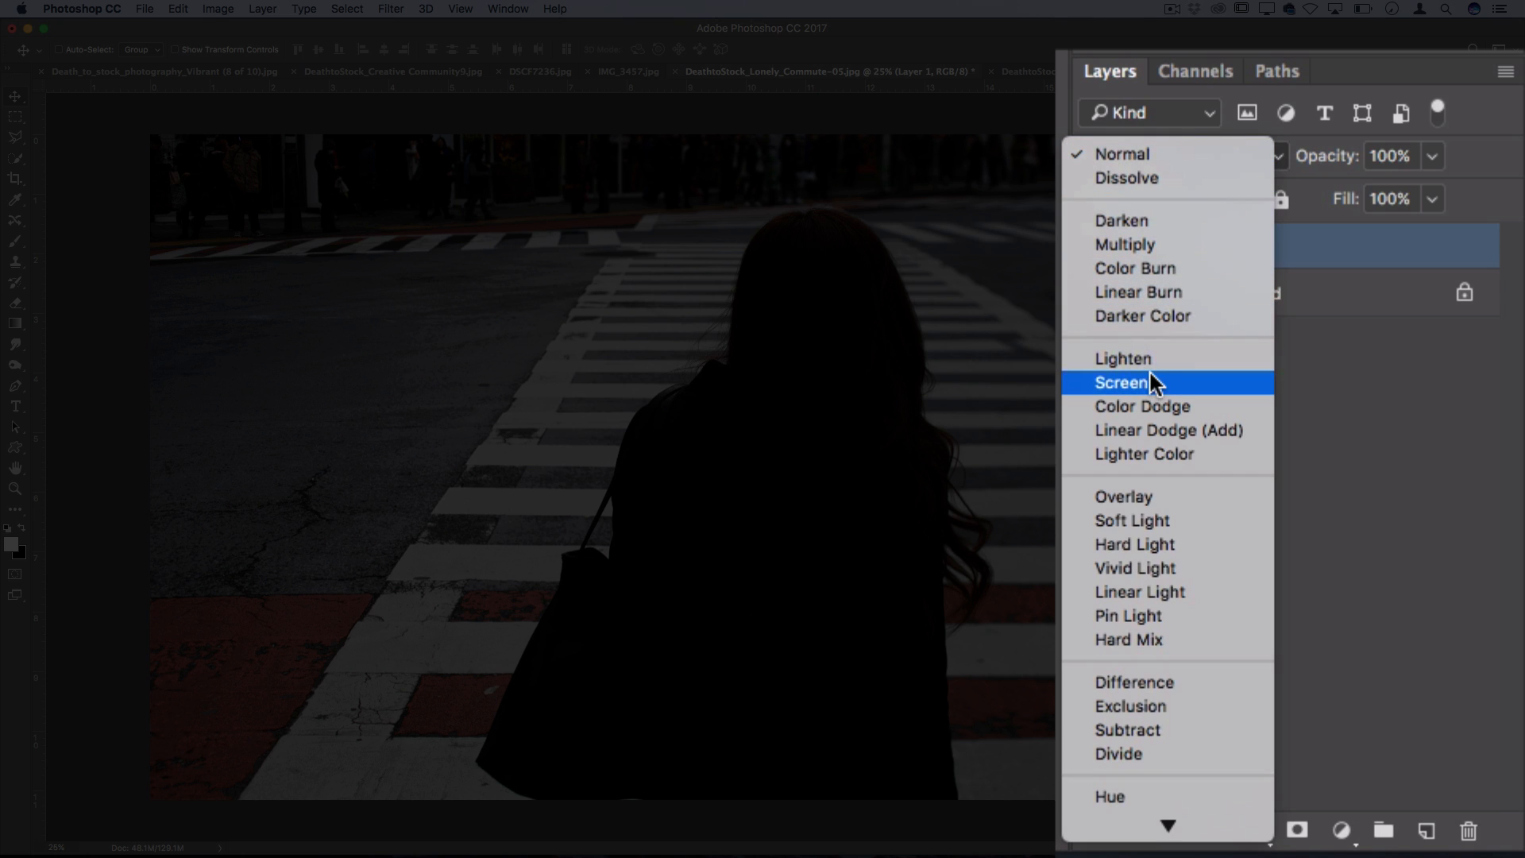
click(1123, 358)
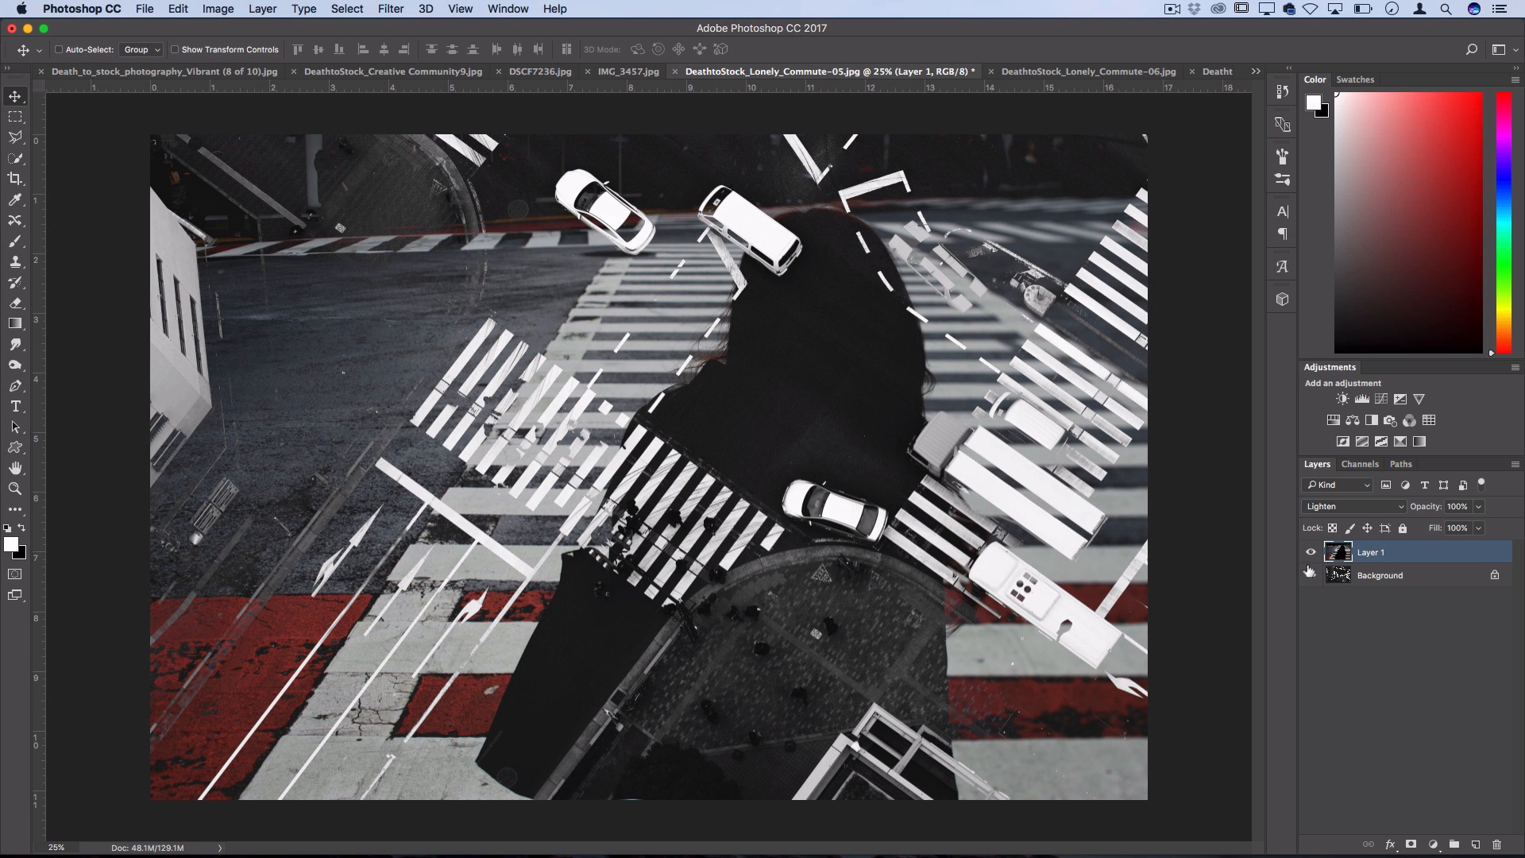
click(1311, 575)
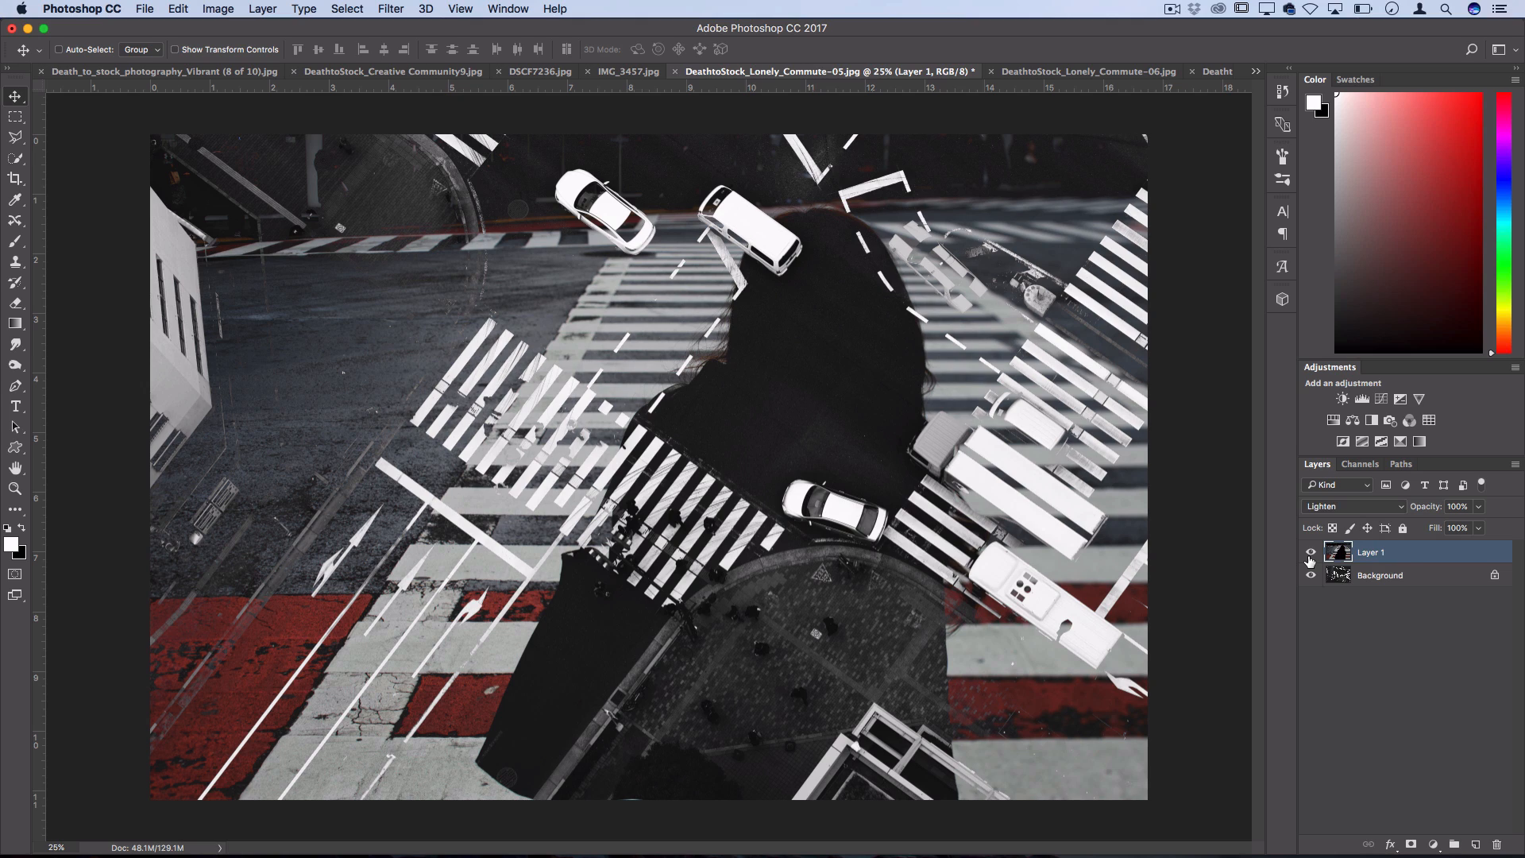
click(1311, 552)
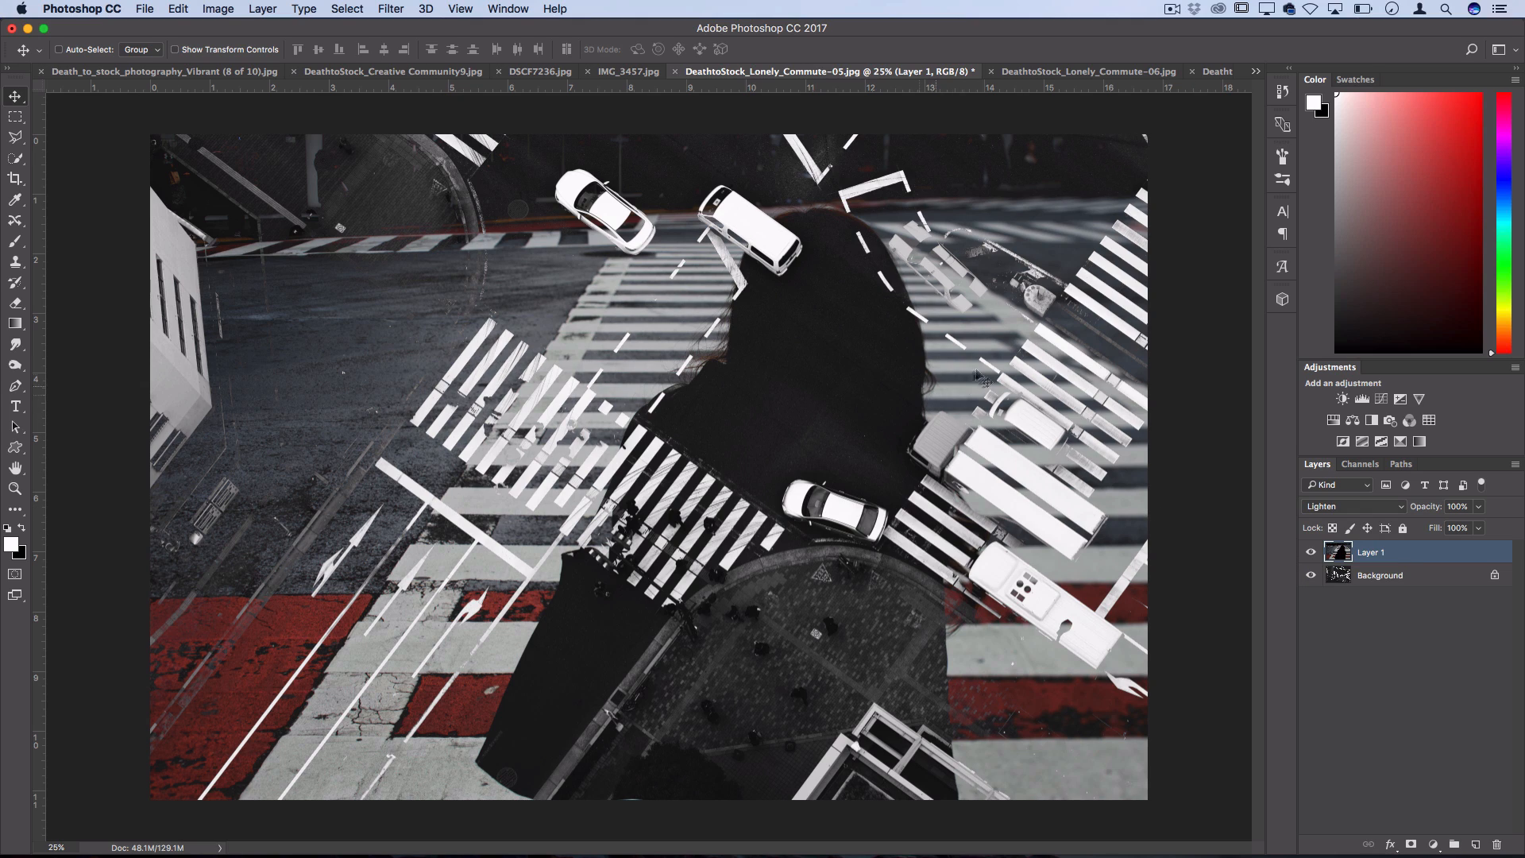
mouse_move(810, 380)
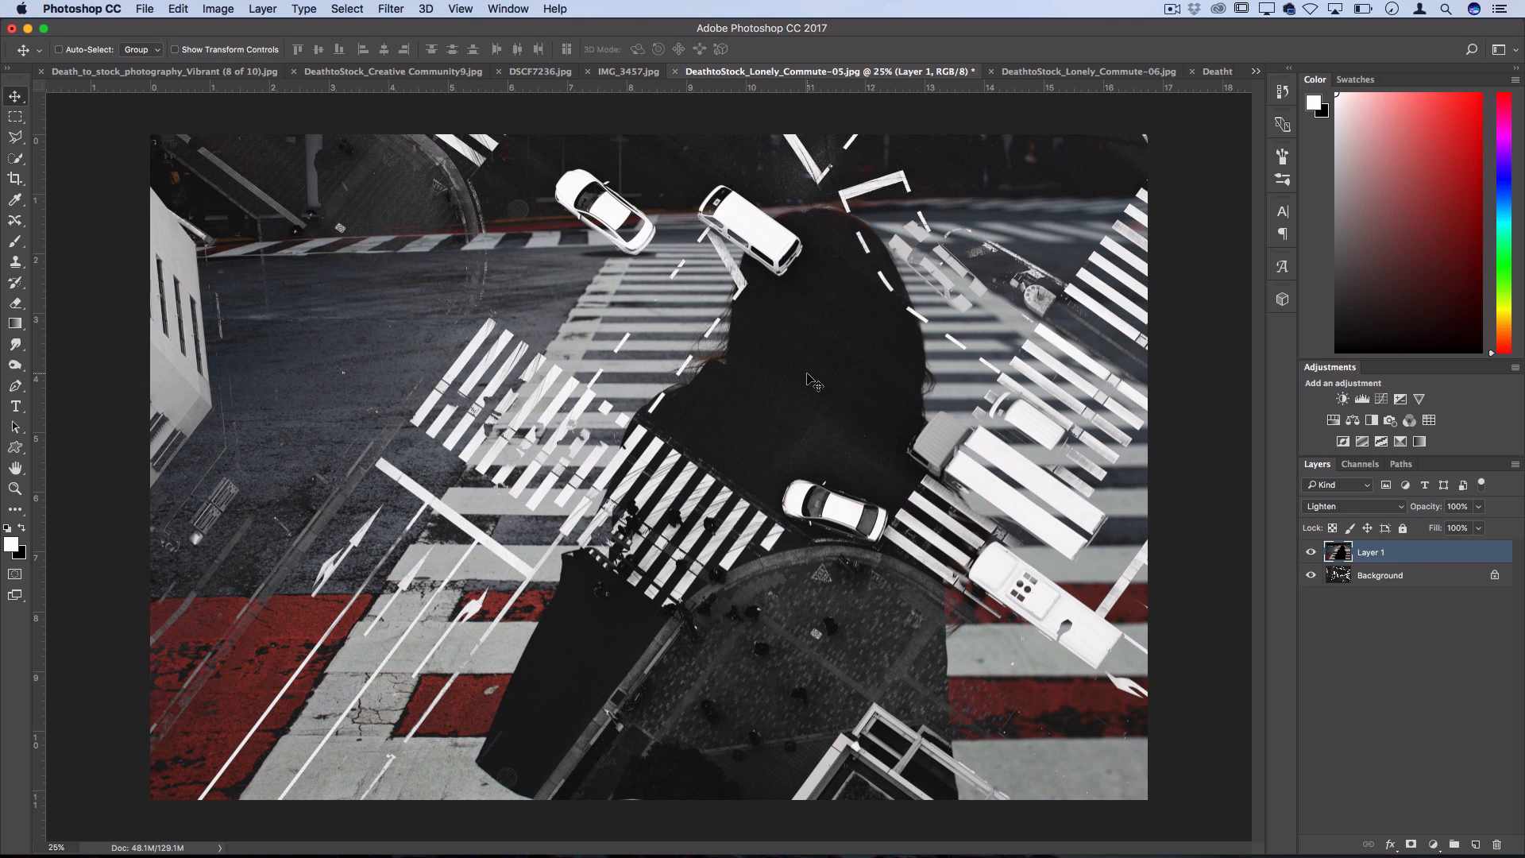
click(1311, 551)
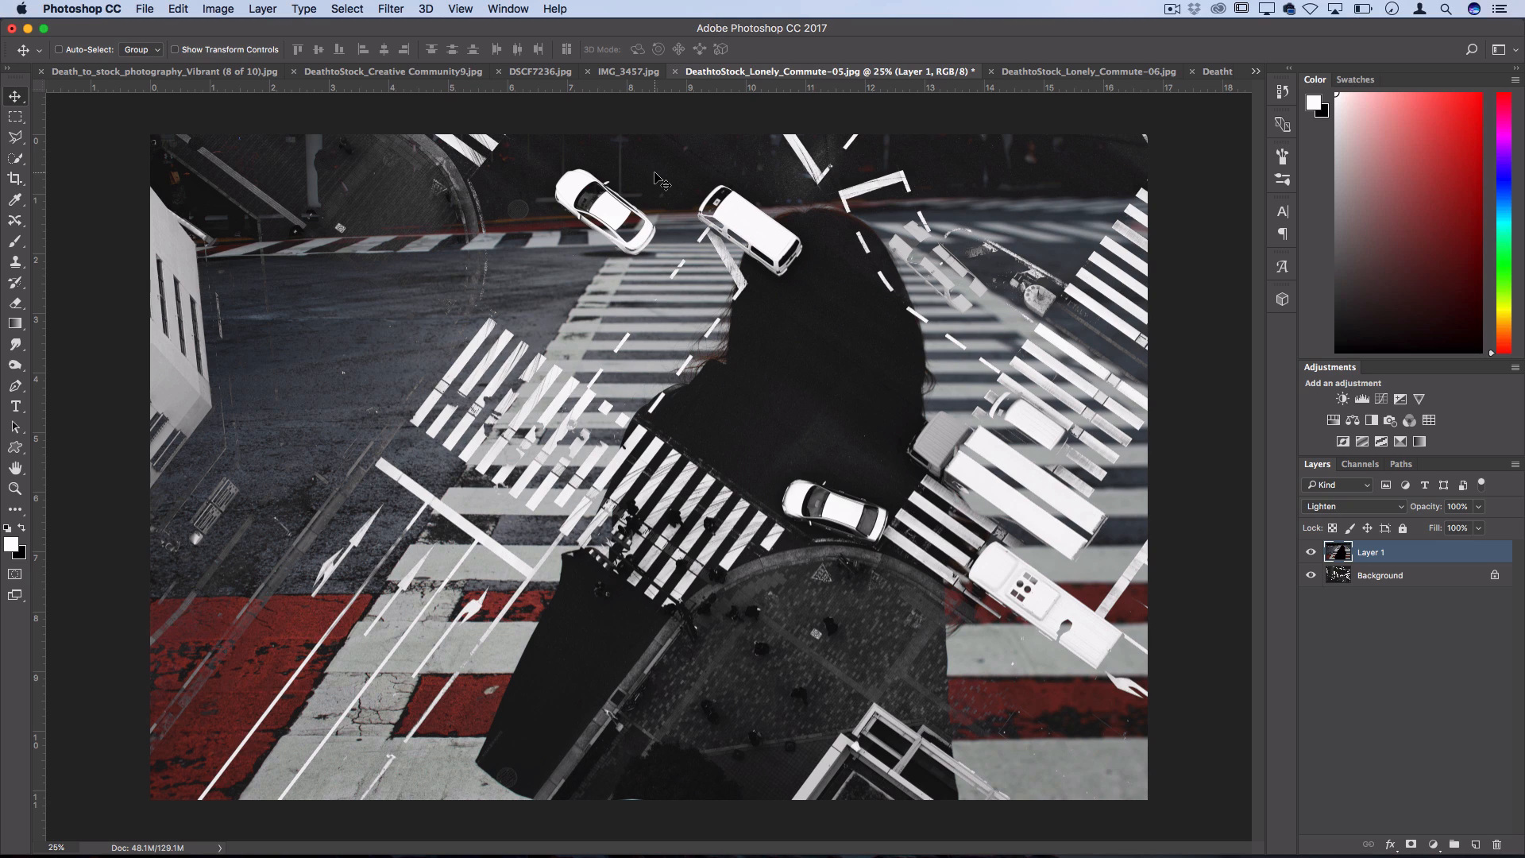
mouse_move(783, 600)
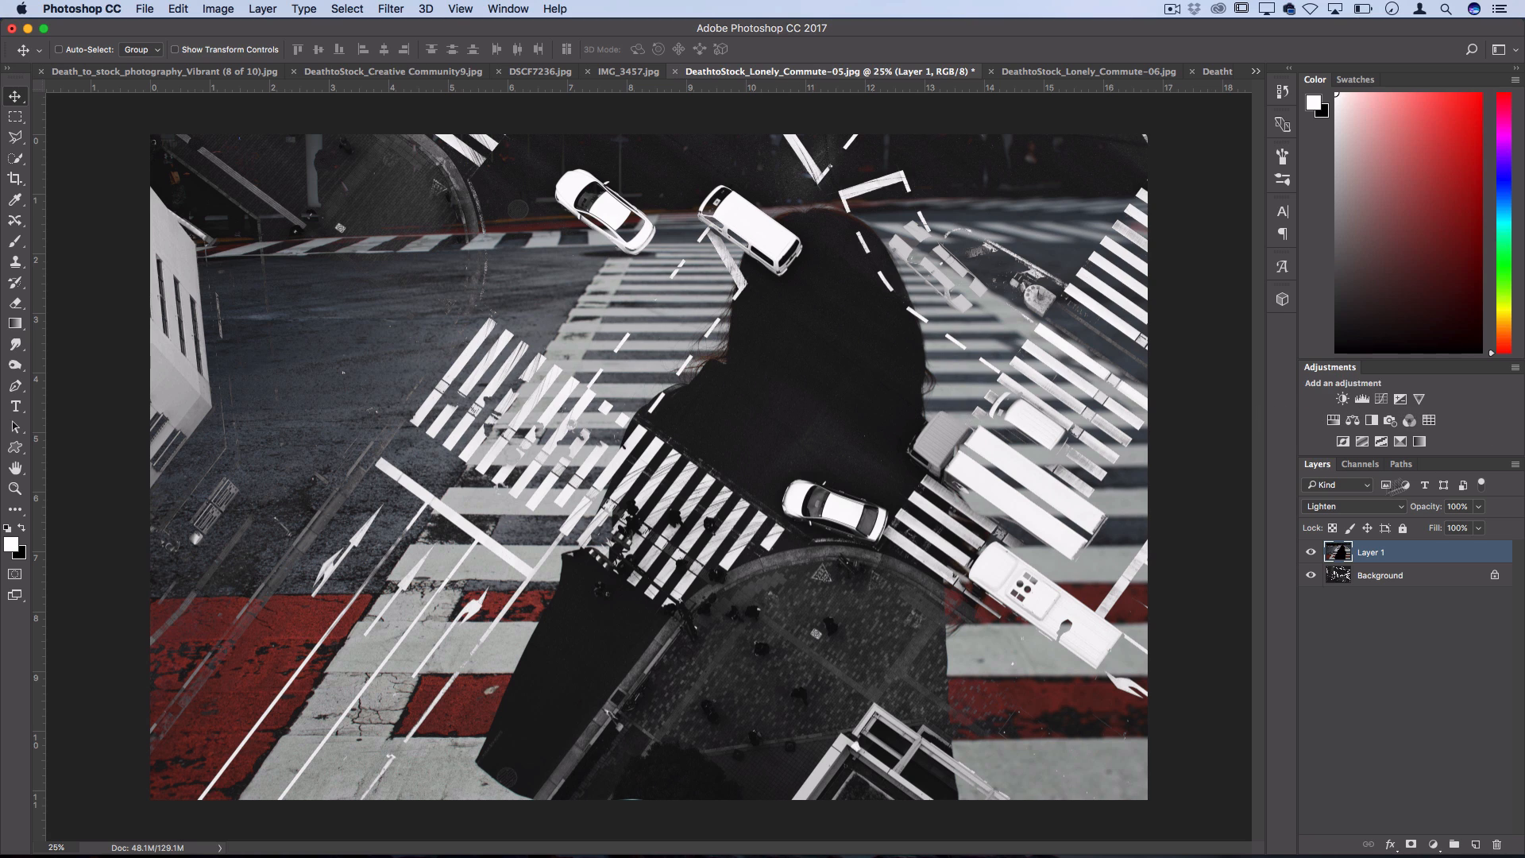
click(1351, 505)
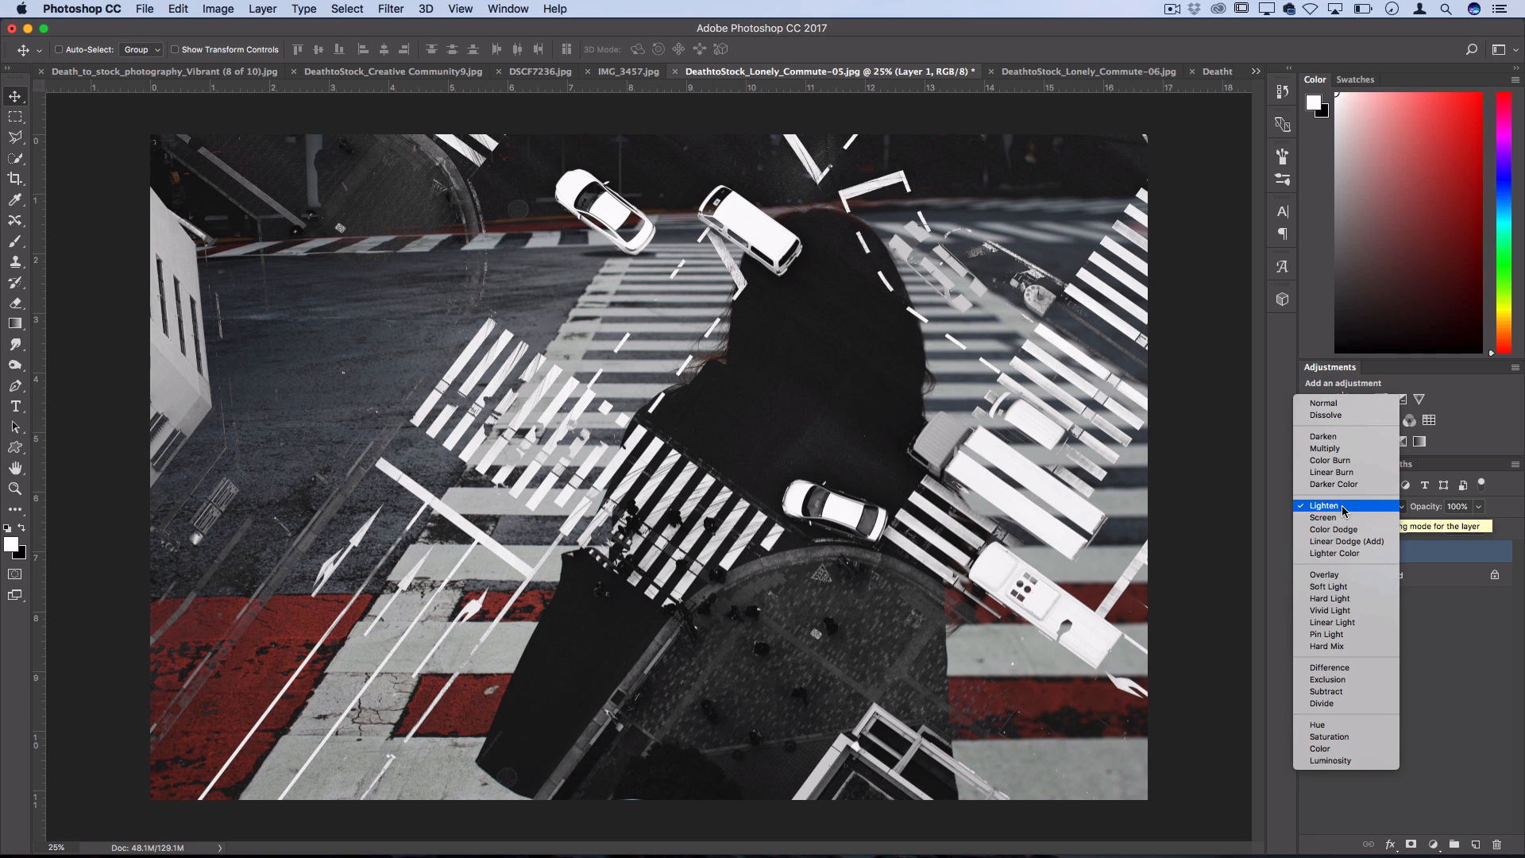
Try Darken and Overlay, then return the silhouette layer to Normal at 54% opacity
click(1324, 448)
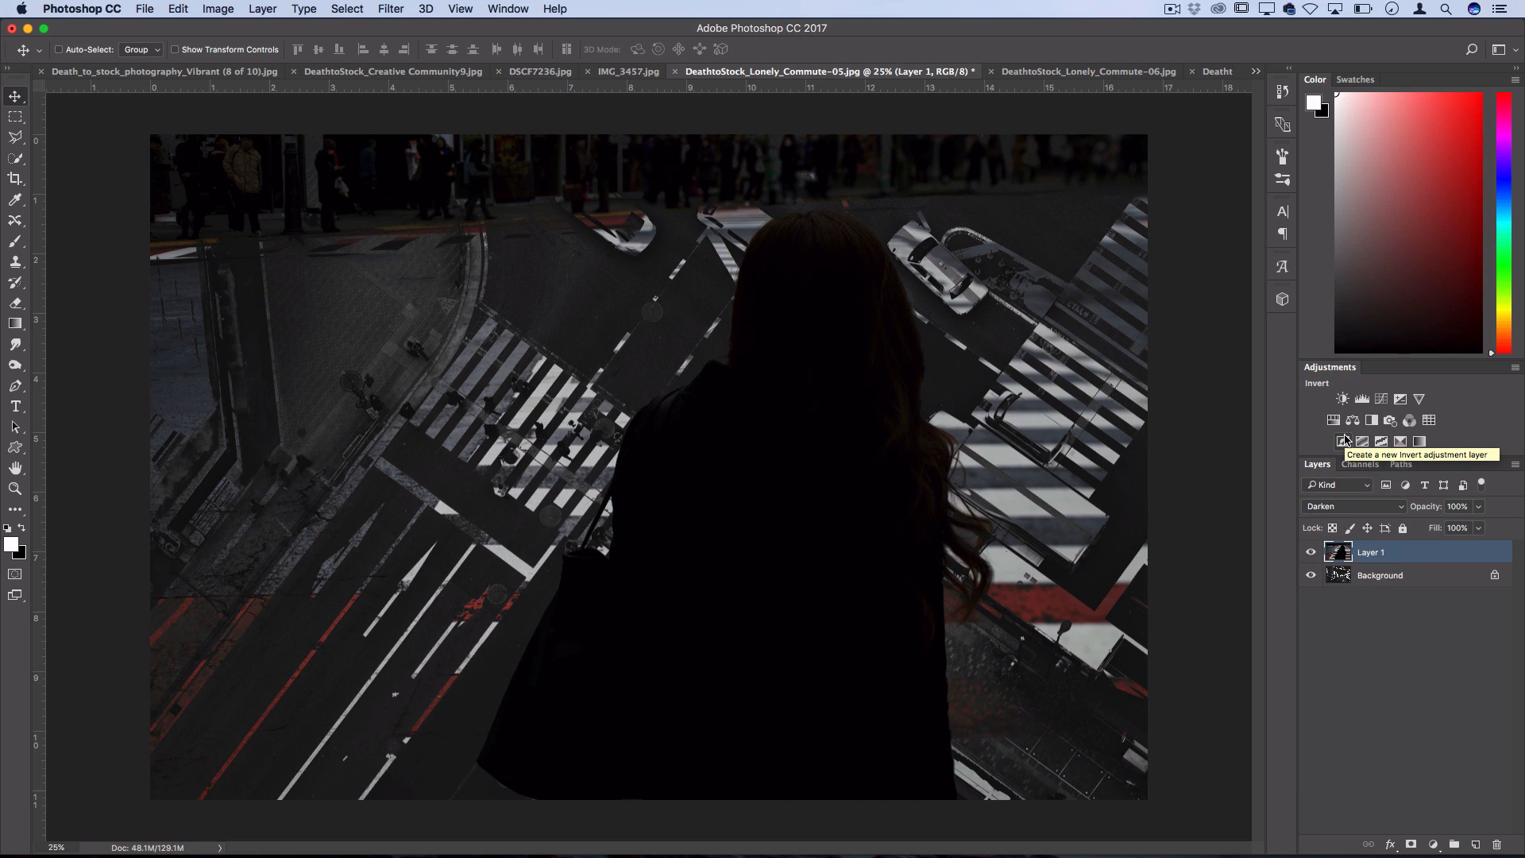
click(1352, 506)
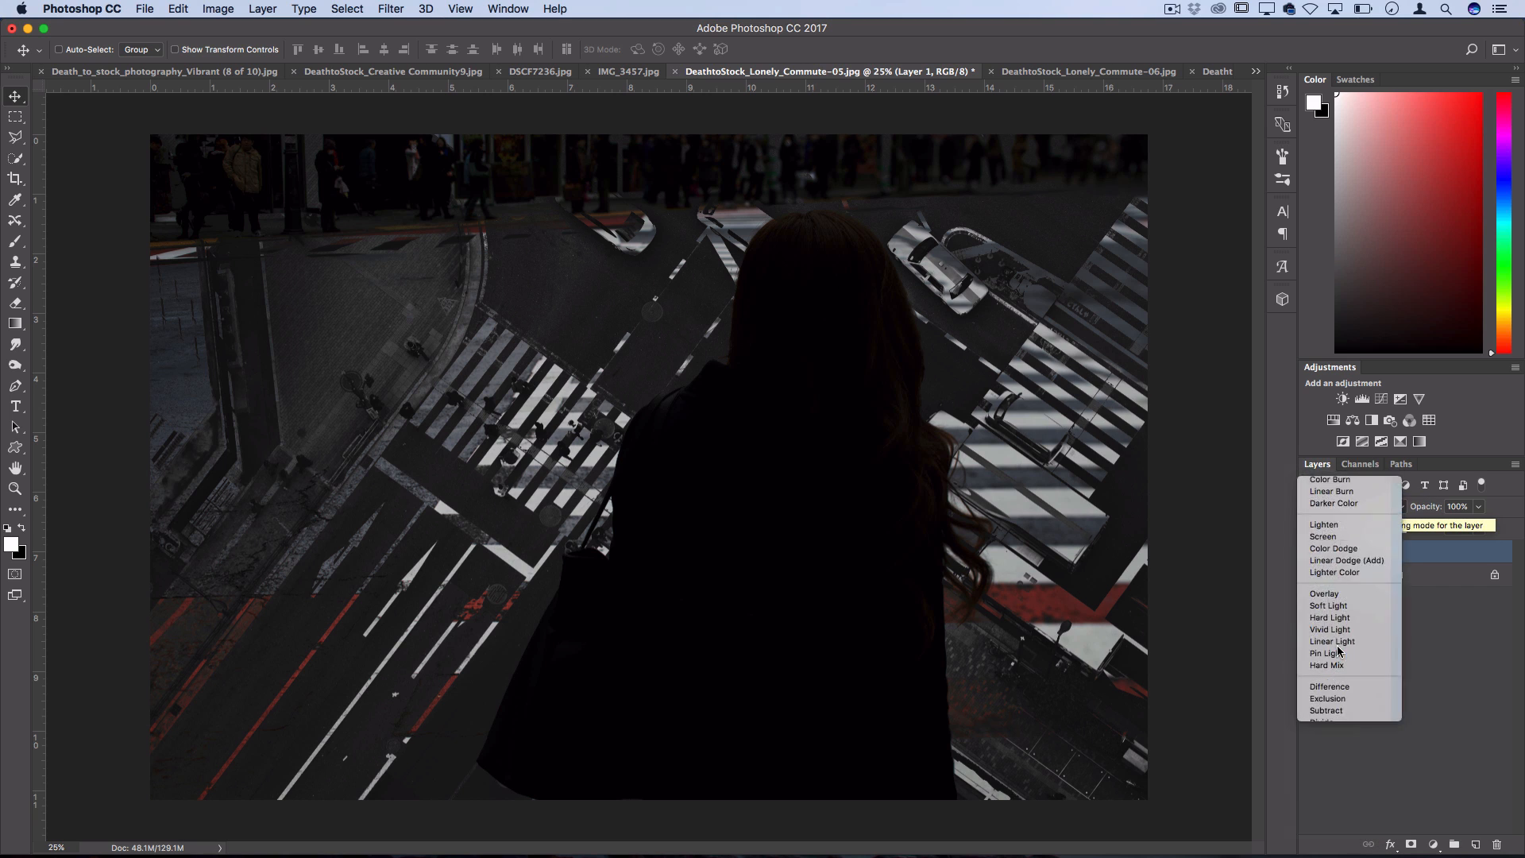
click(1324, 593)
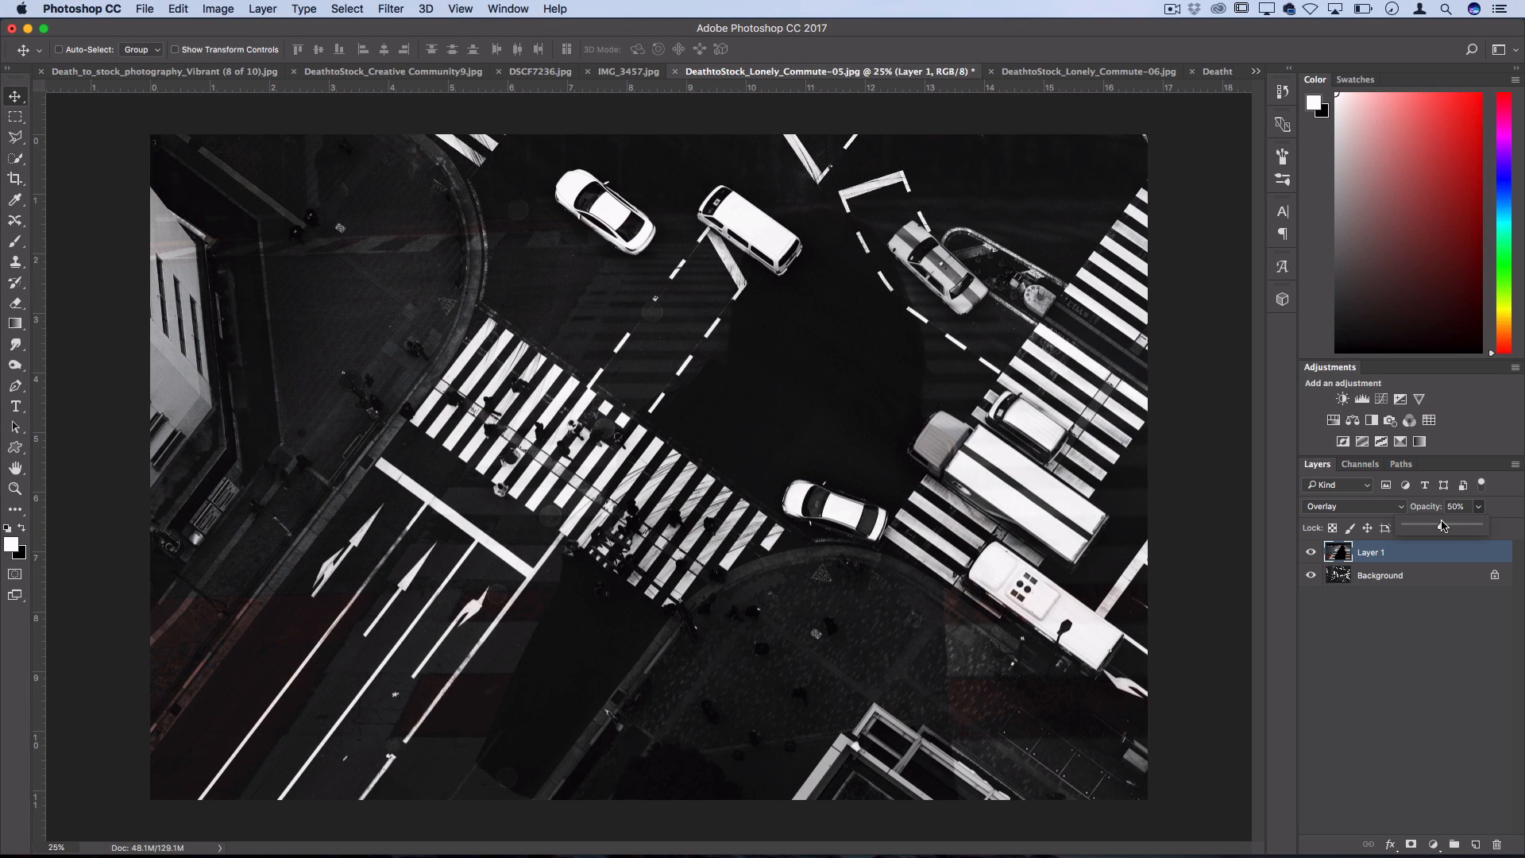
click(1351, 505)
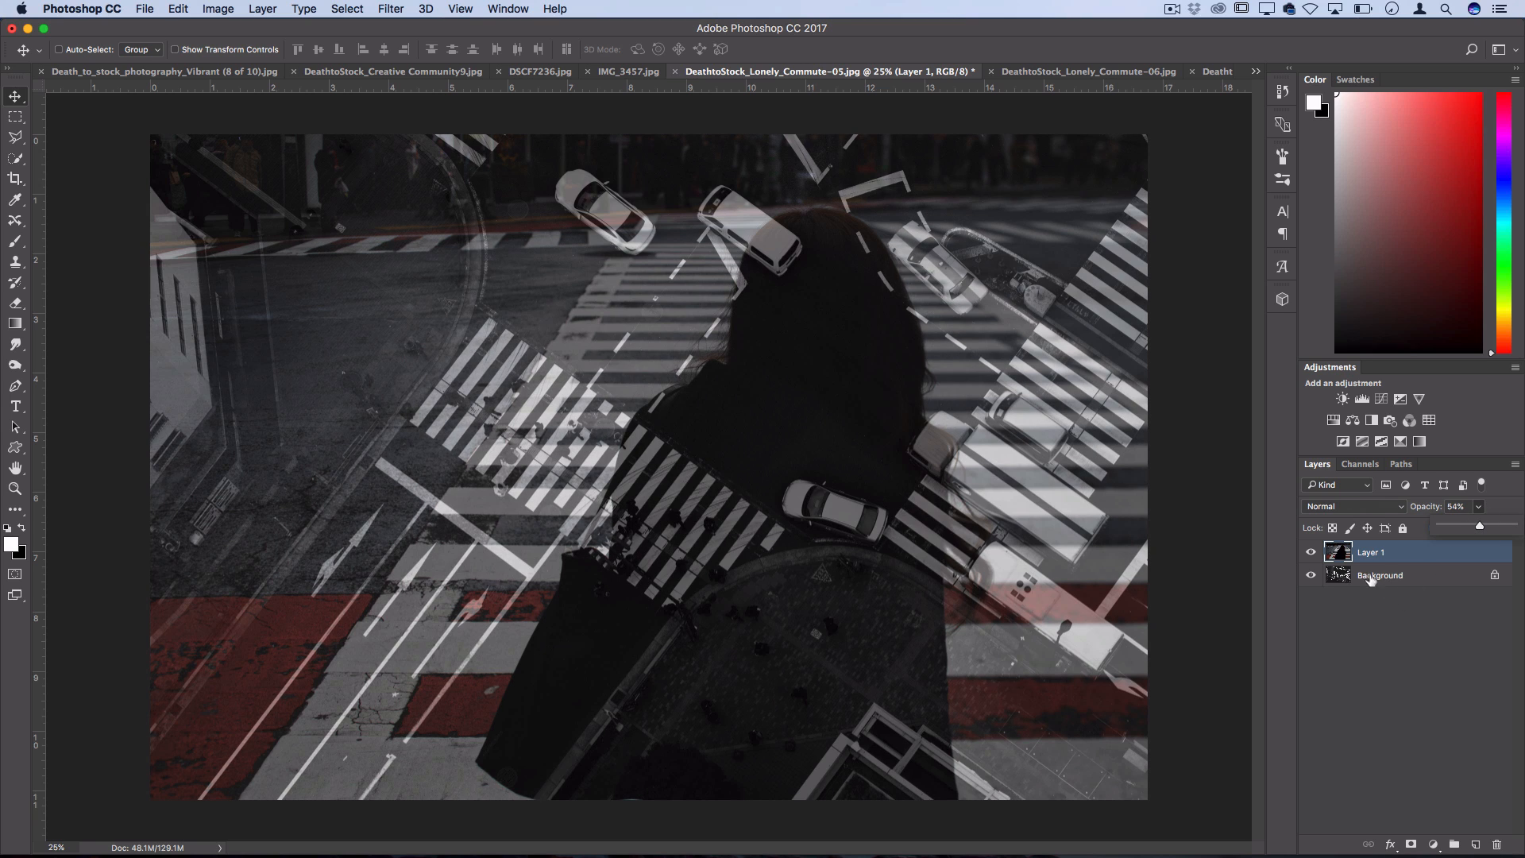
click(1311, 575)
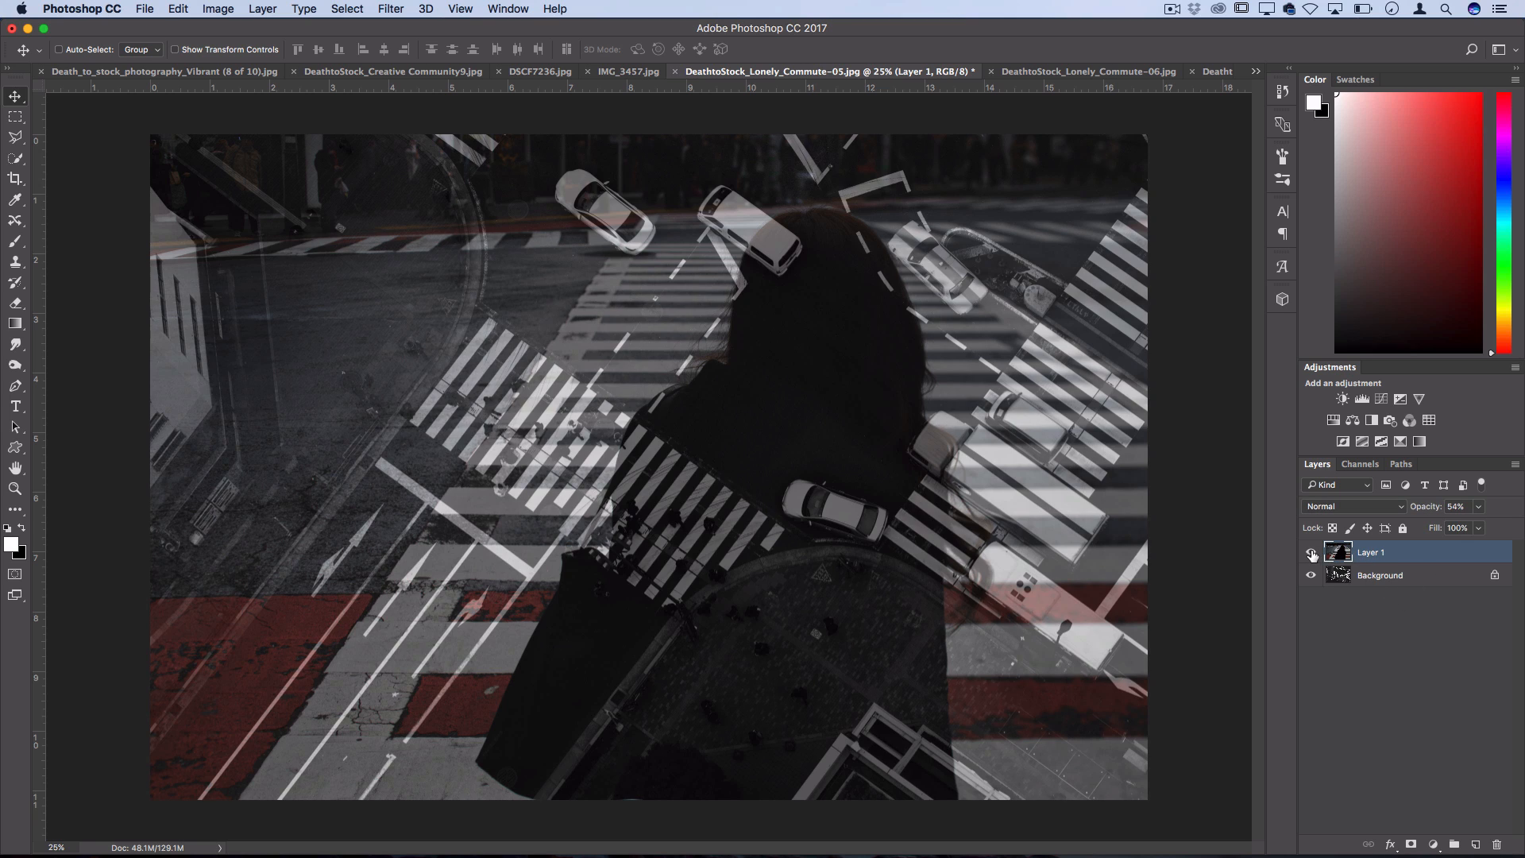